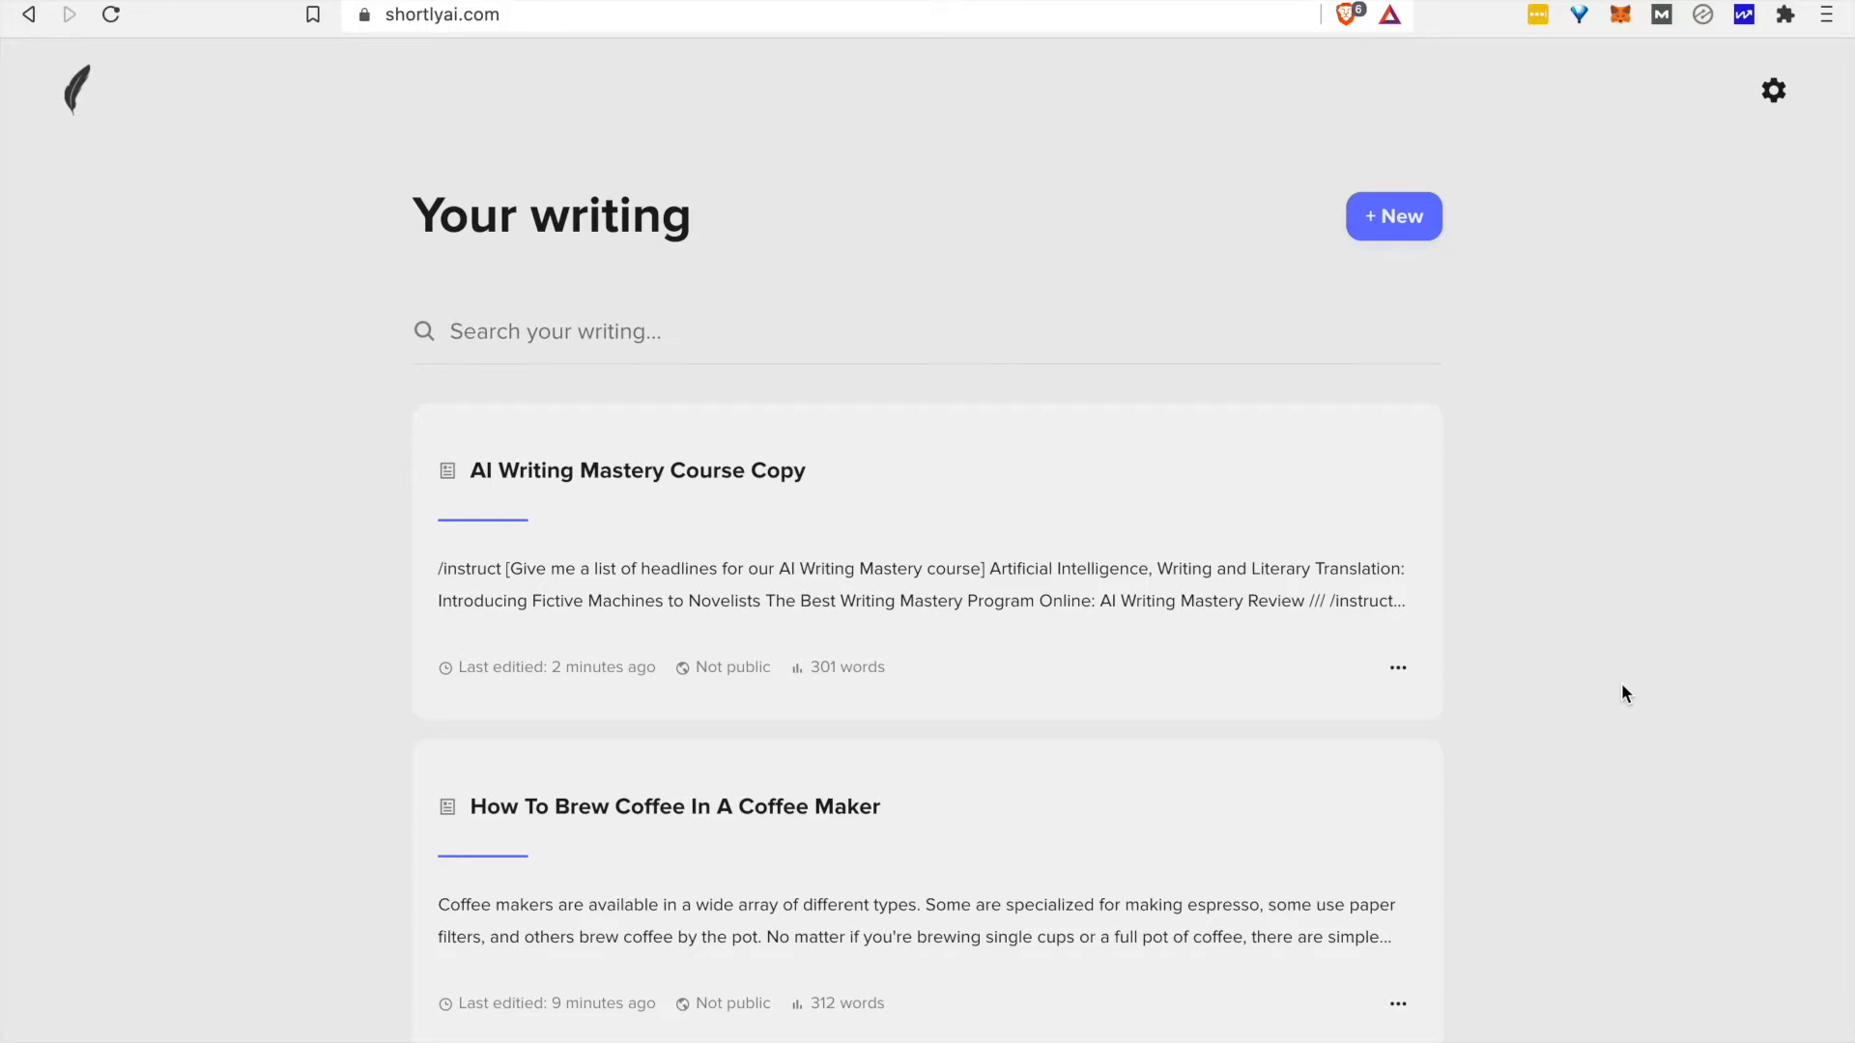
Start a new blank article/blog document in ShortlyAI.
click(1393, 216)
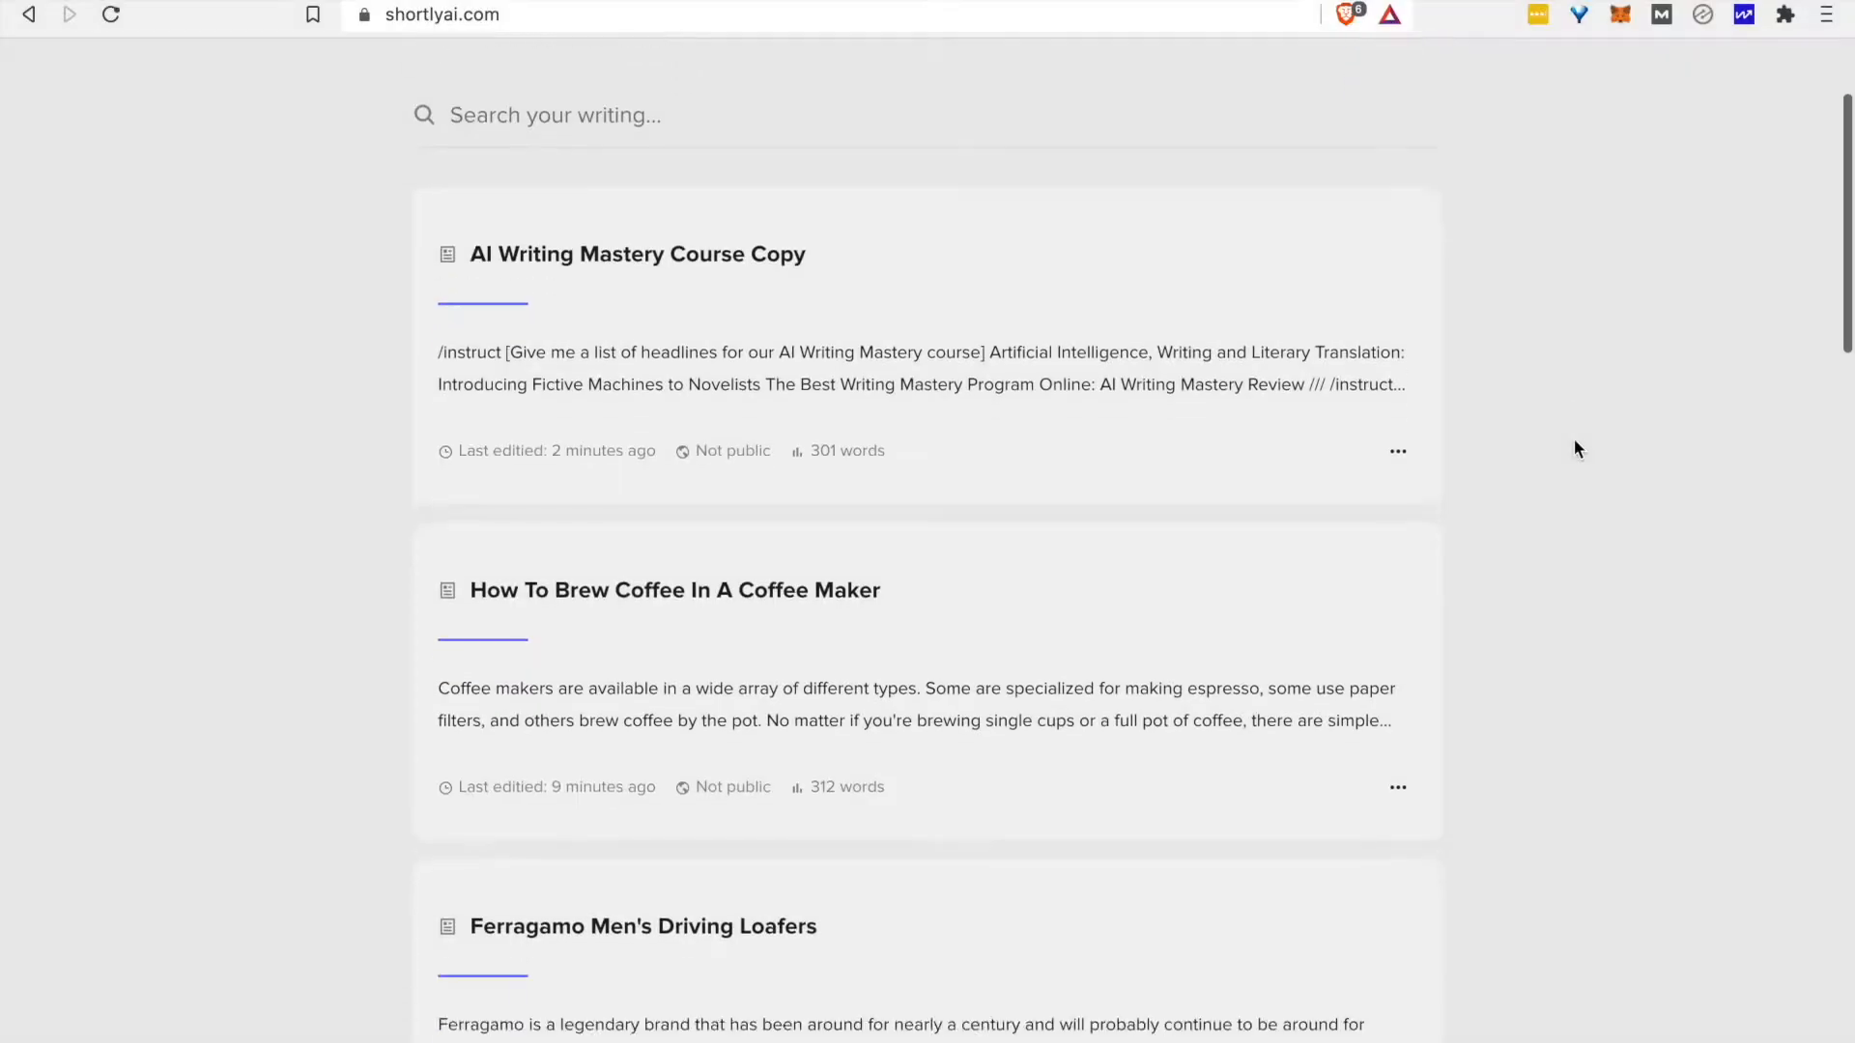
scroll(down, 3)
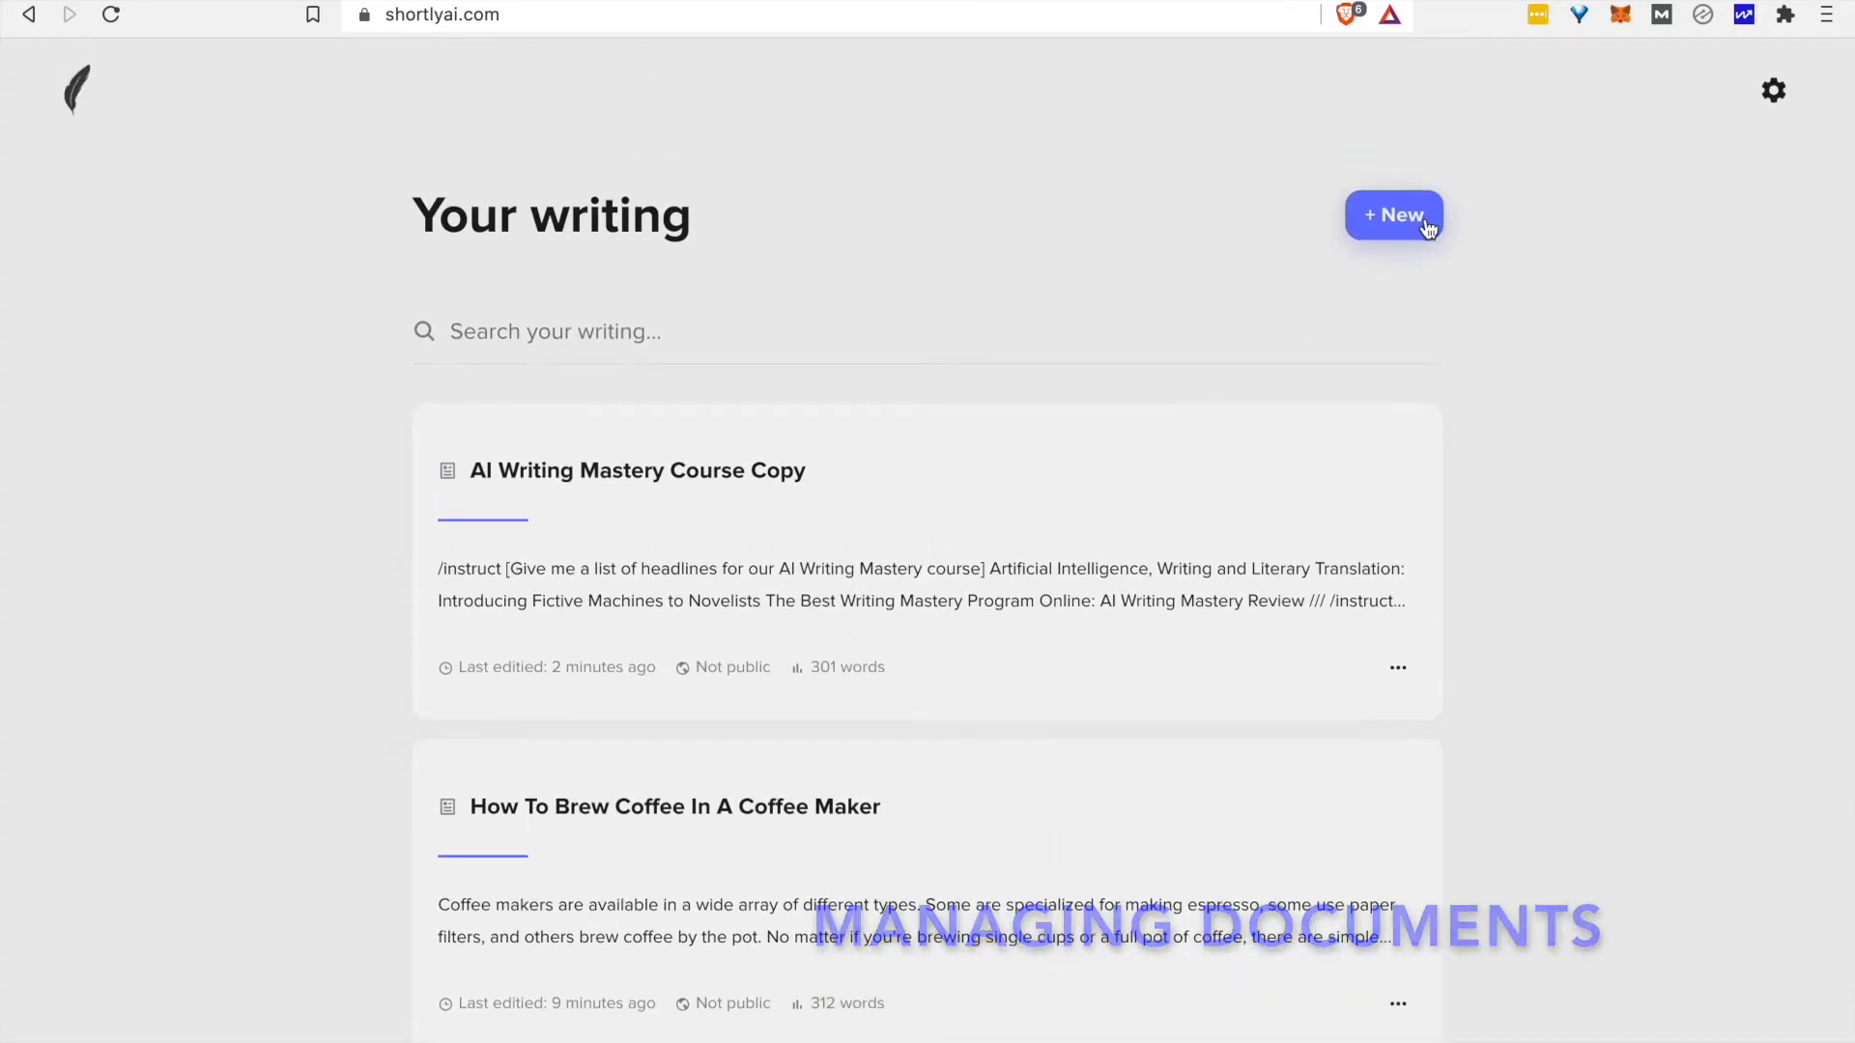
click(1394, 215)
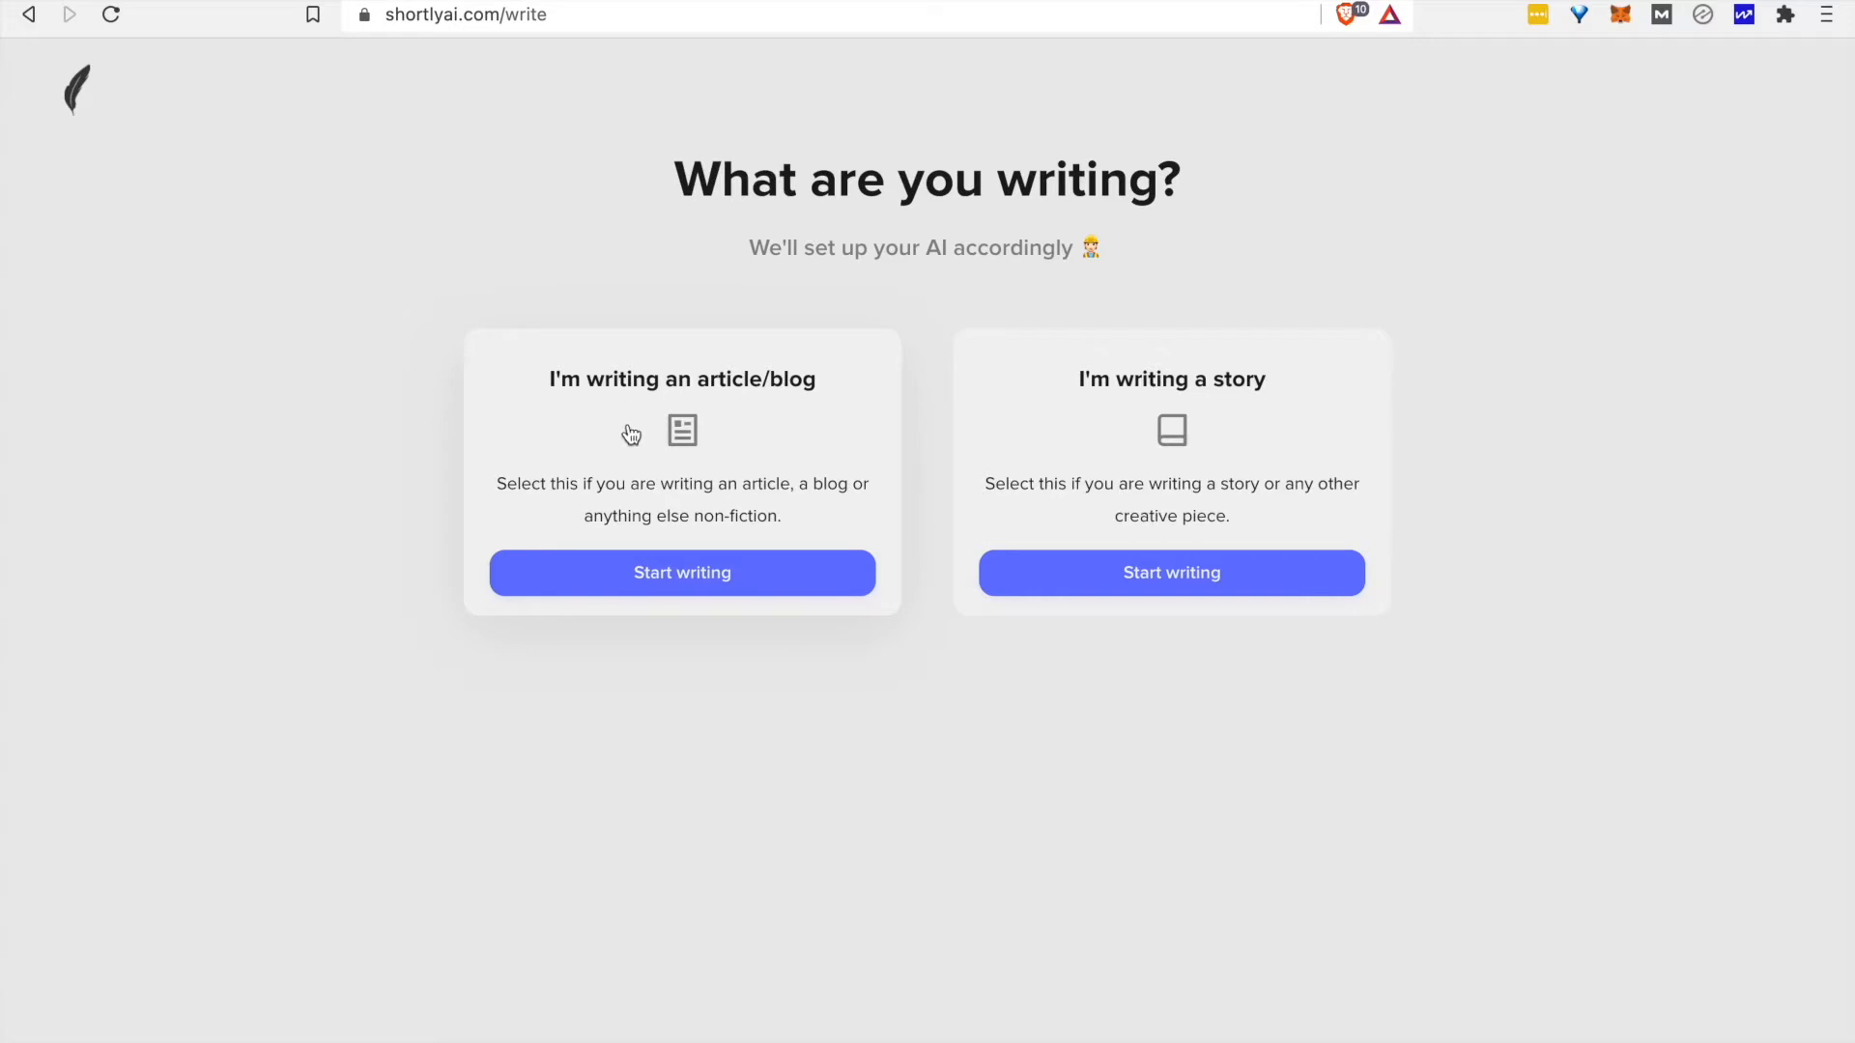
mouse_move(737, 454)
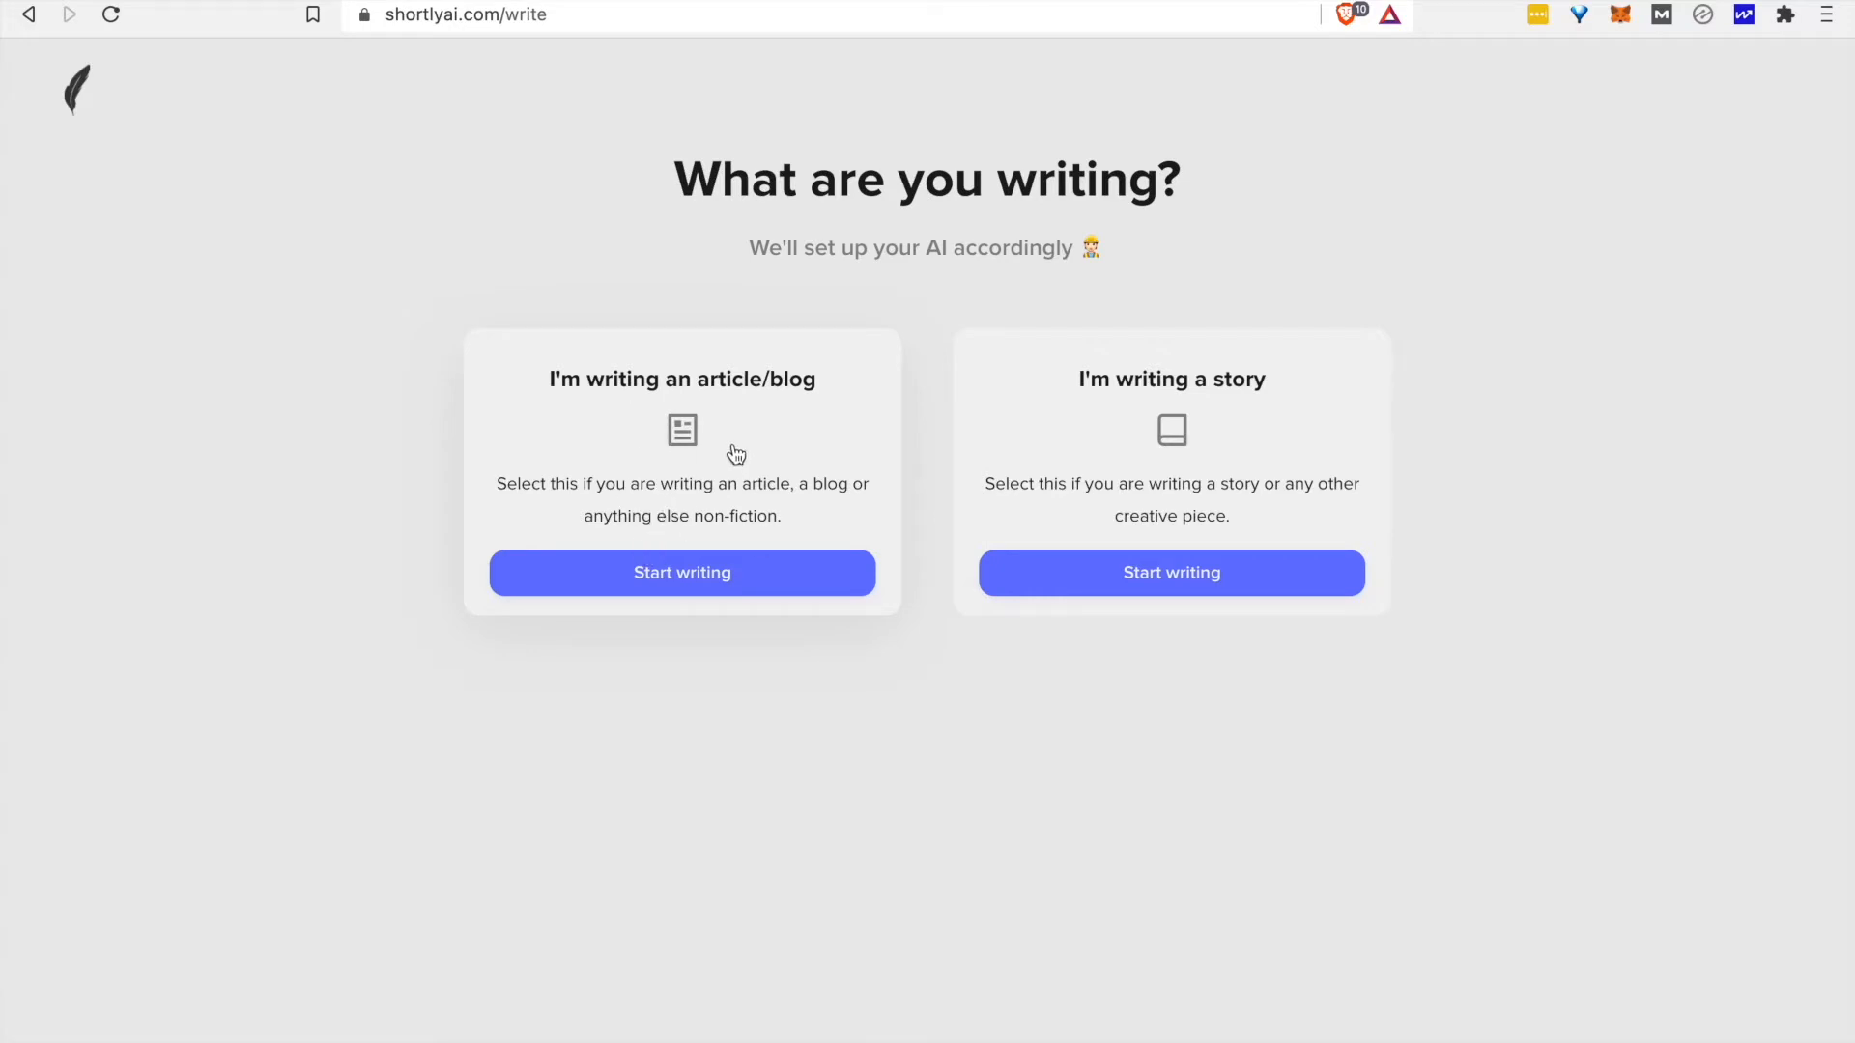
click(682, 572)
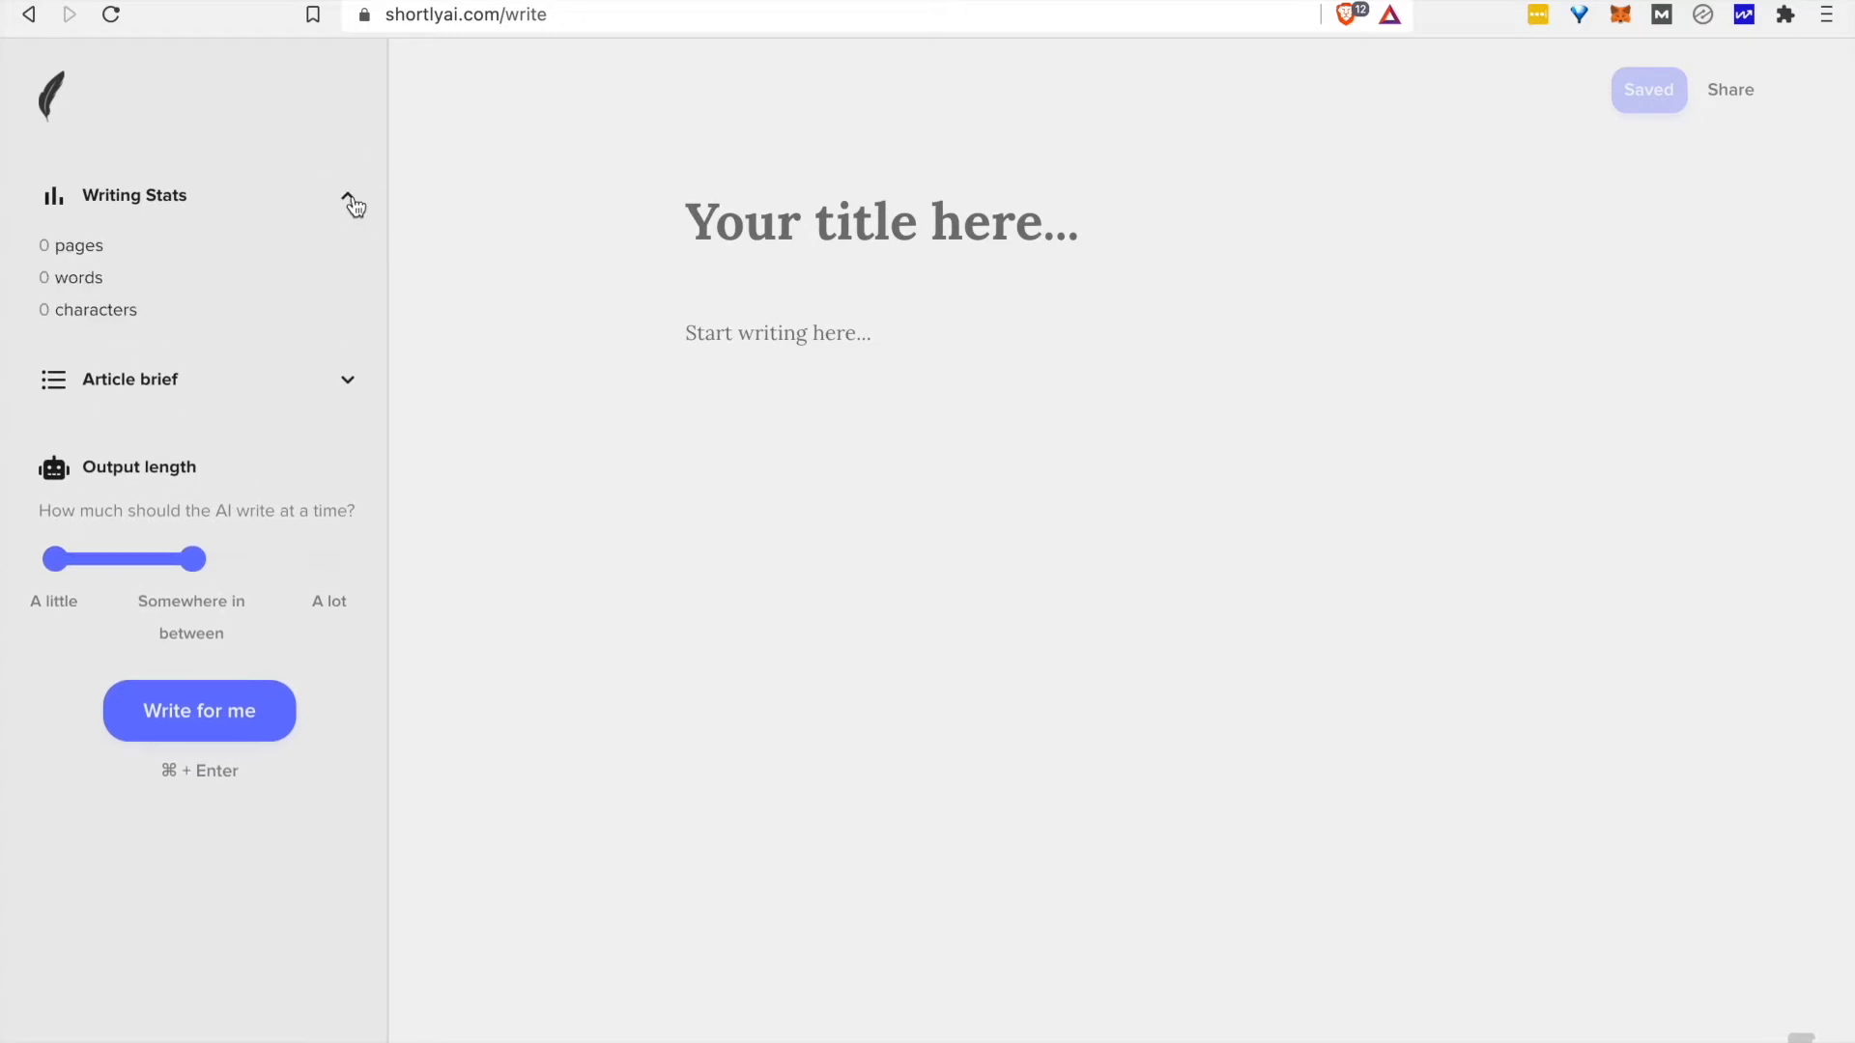
Expand the empty Article brief and set Output length to A lot.
click(128, 379)
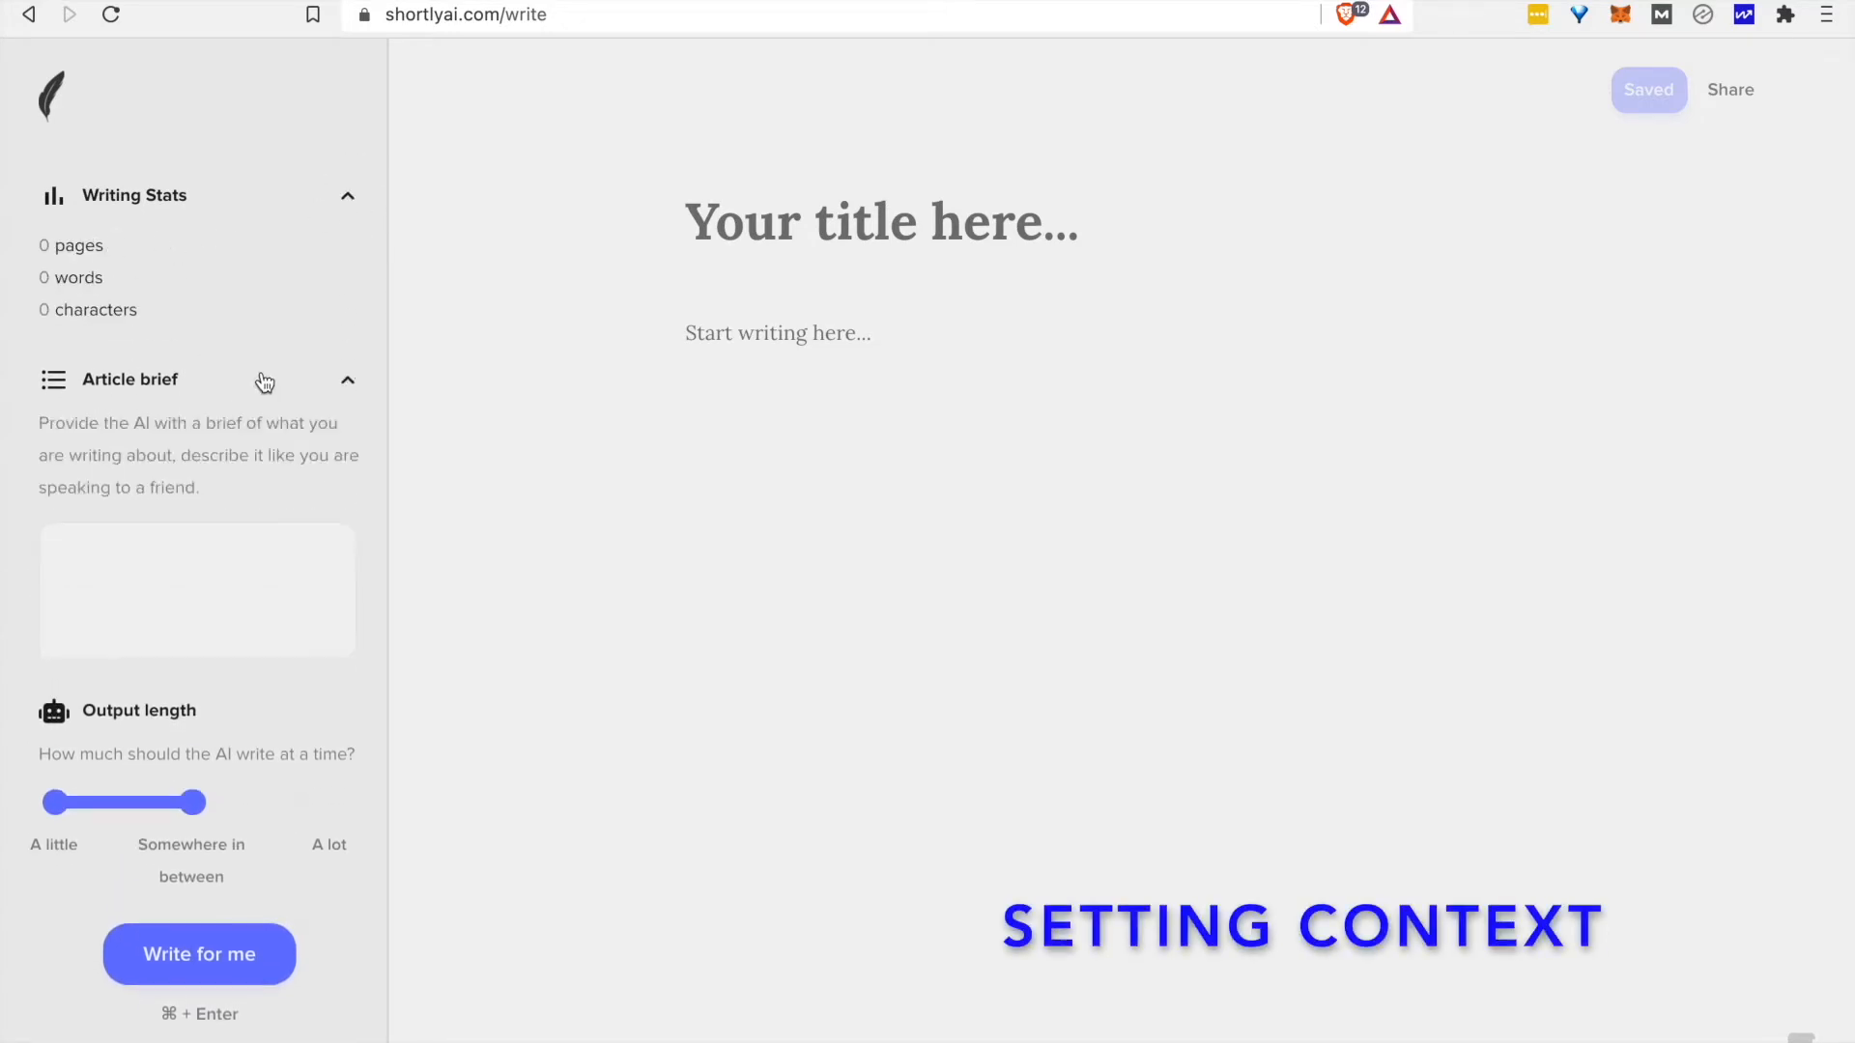
click(197, 590)
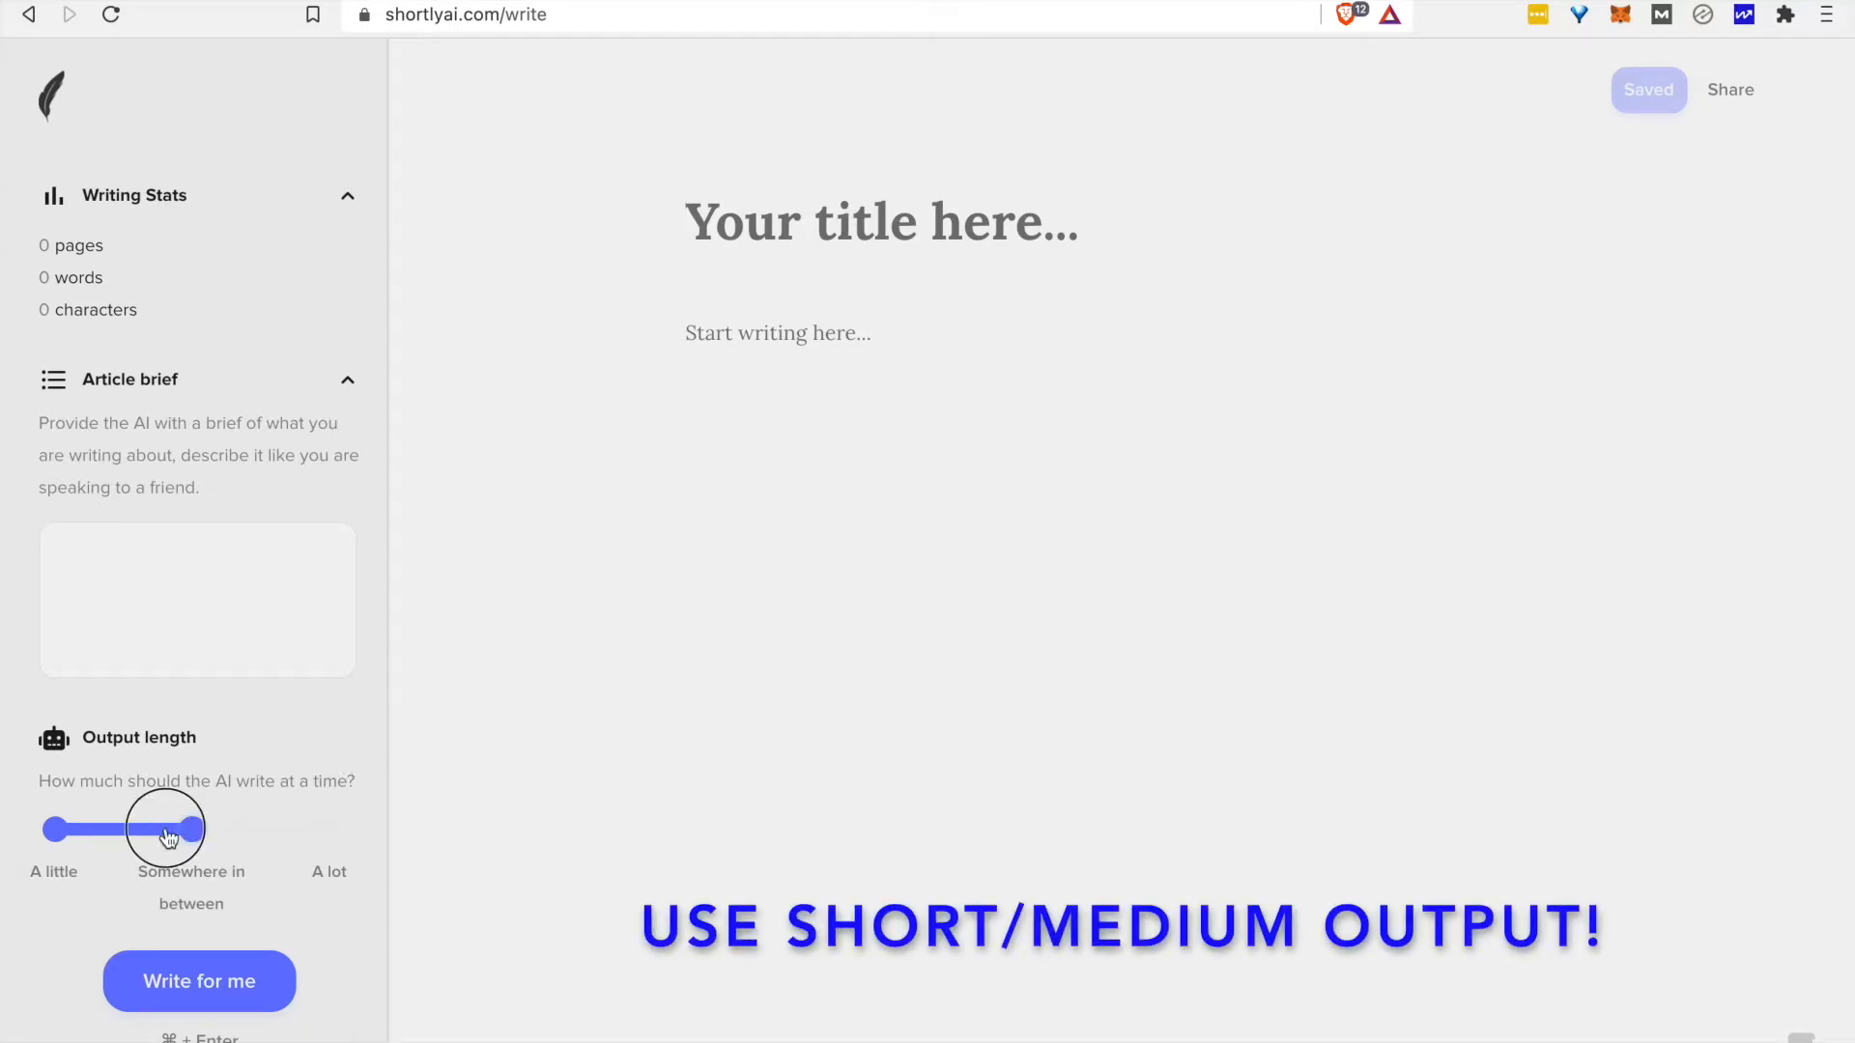
drag(166, 829, 189, 829)
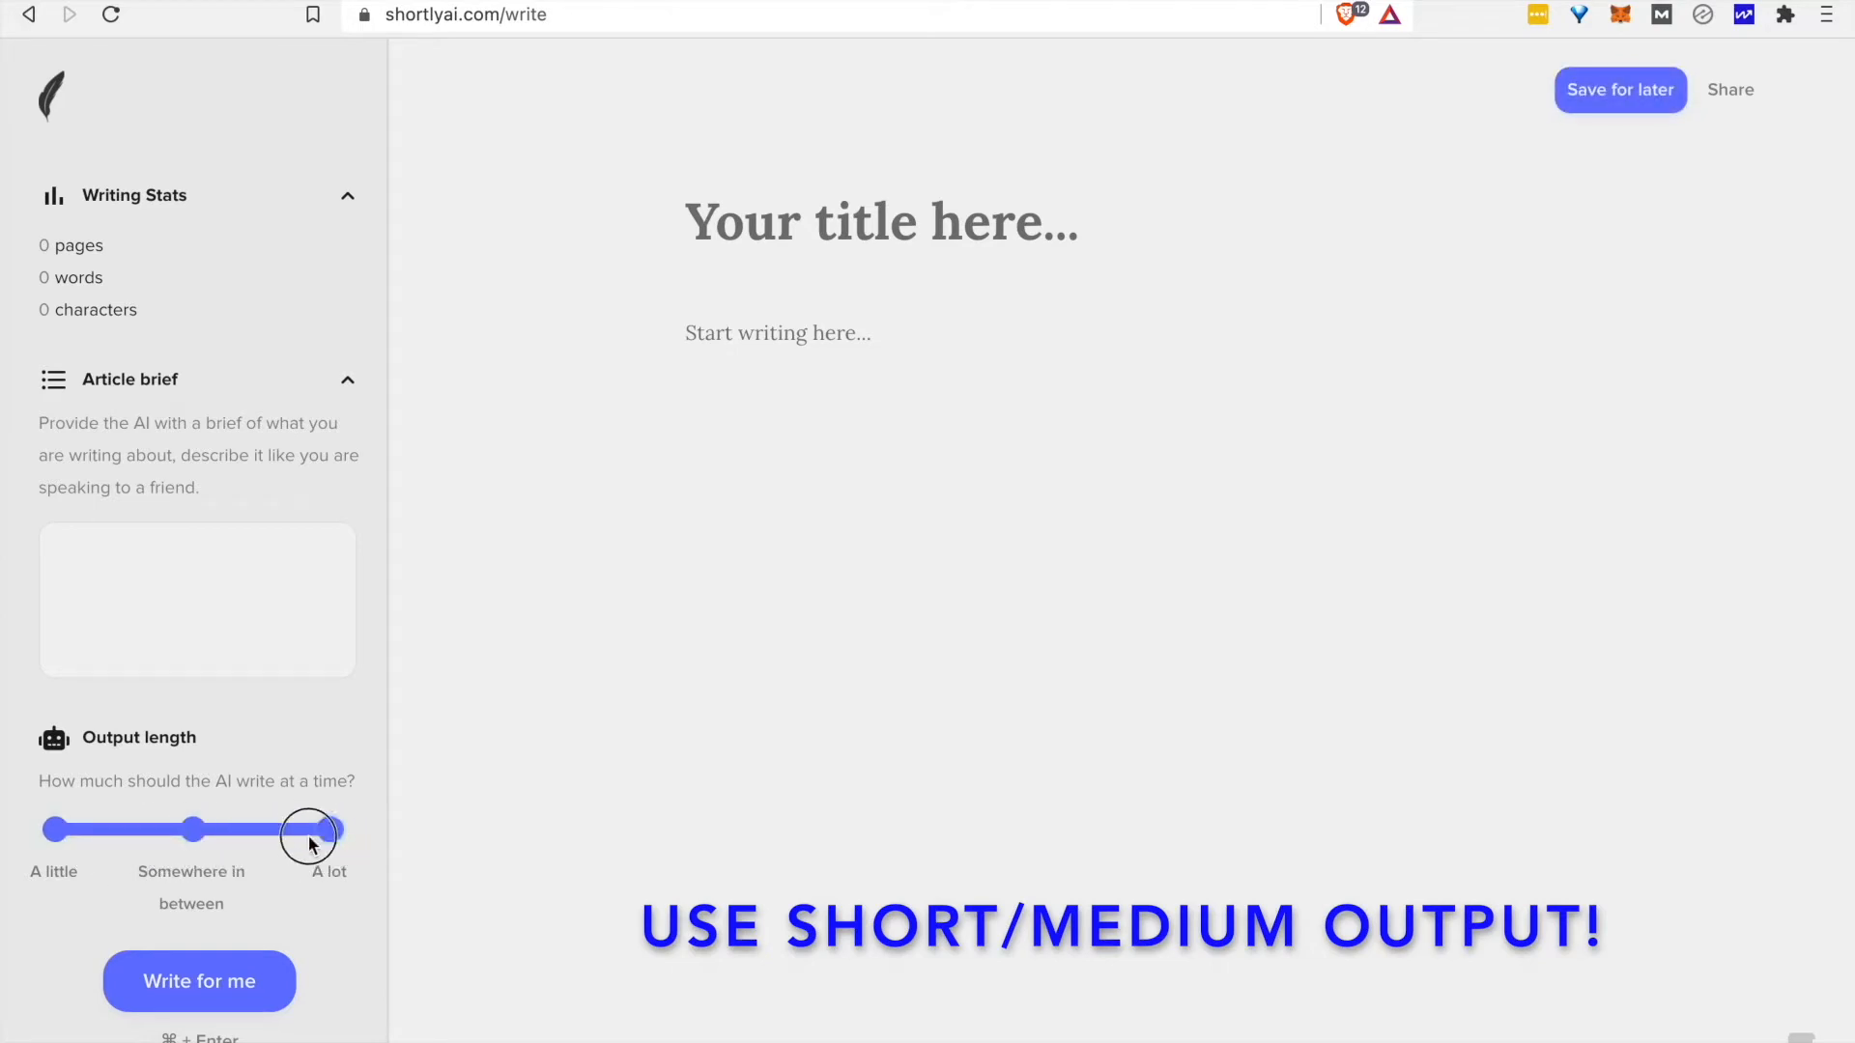
drag(311, 831, 197, 830)
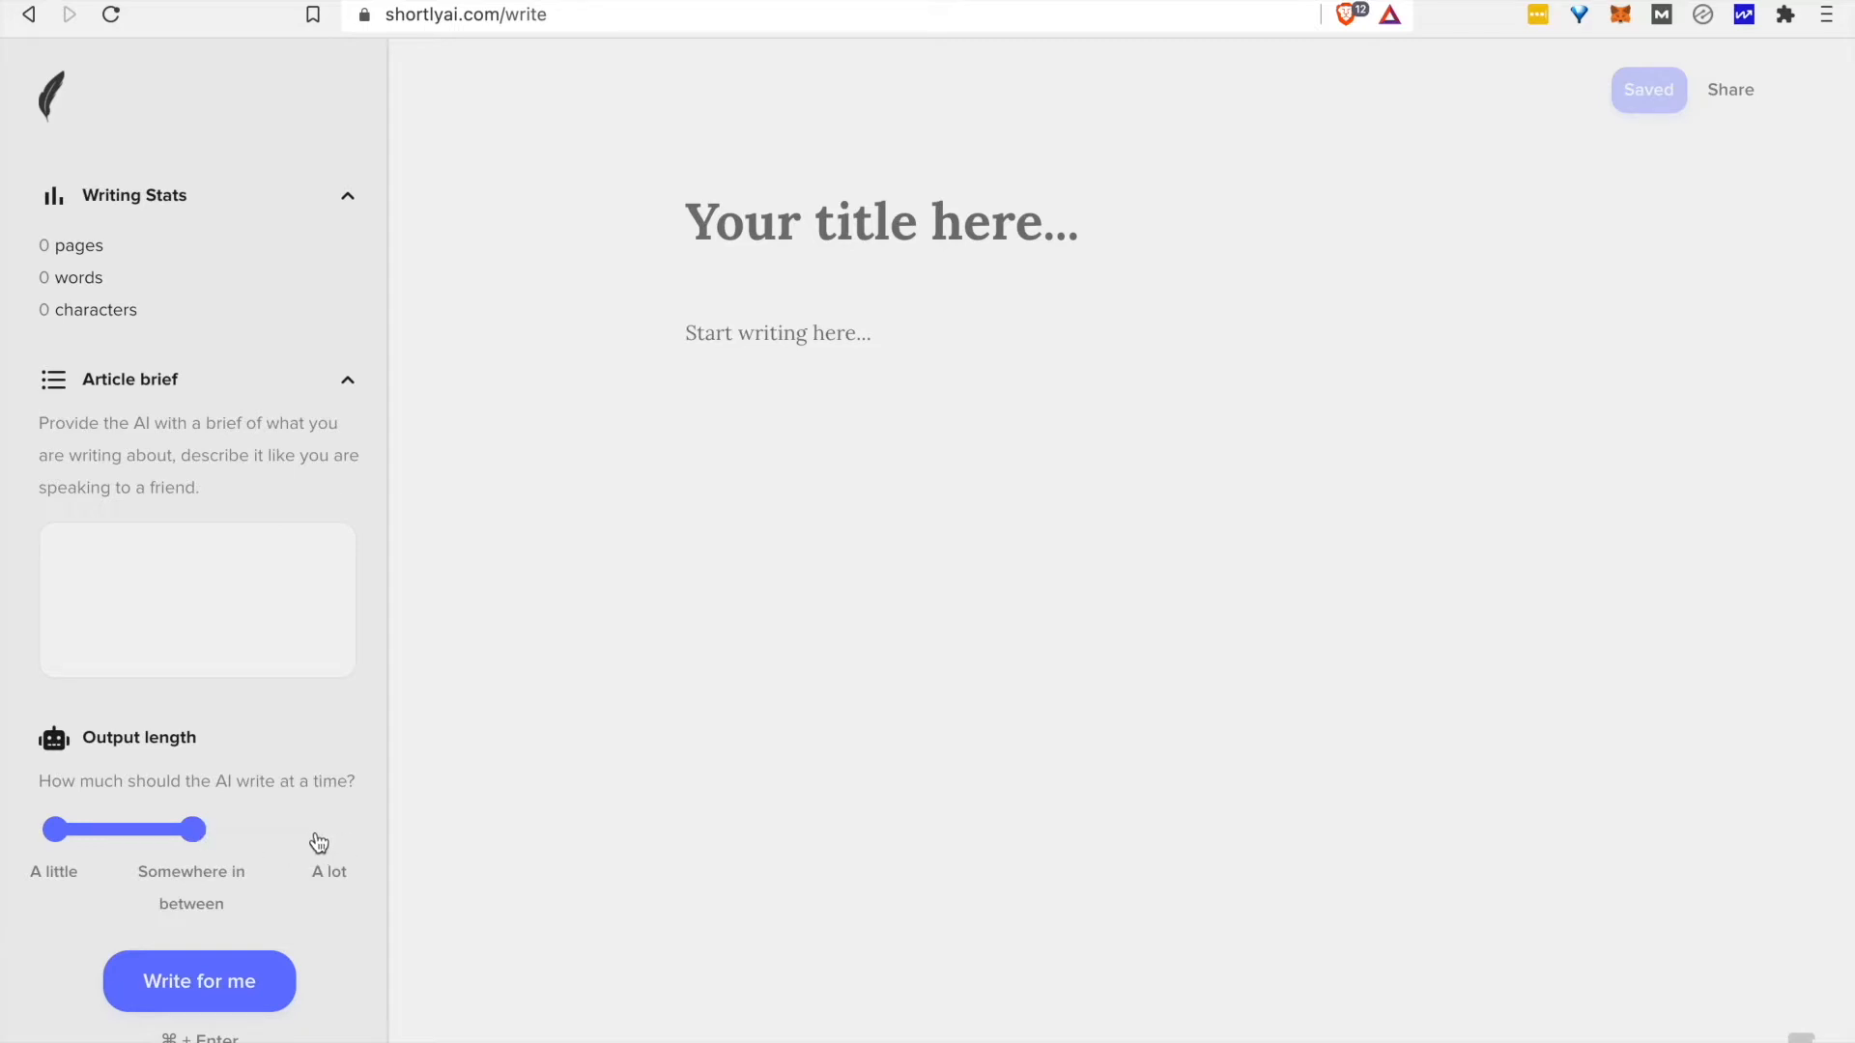
drag(200, 829, 331, 829)
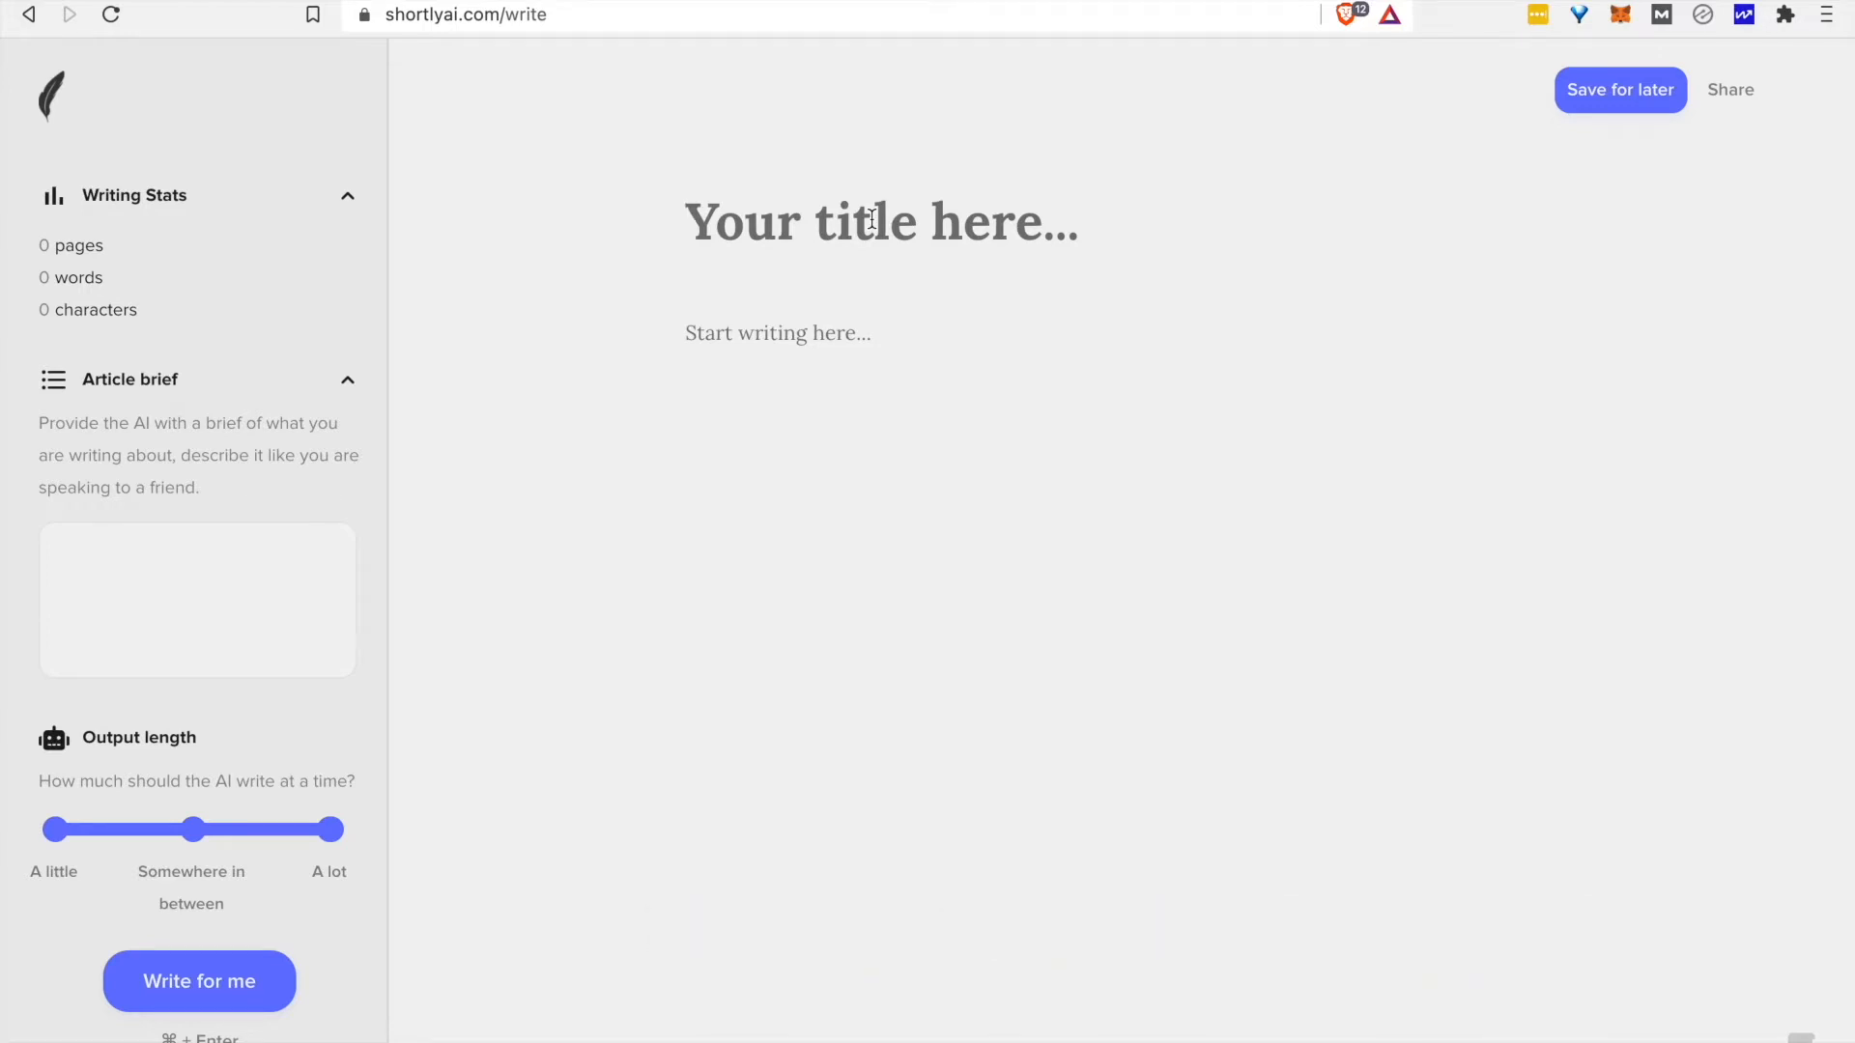
click(881, 222)
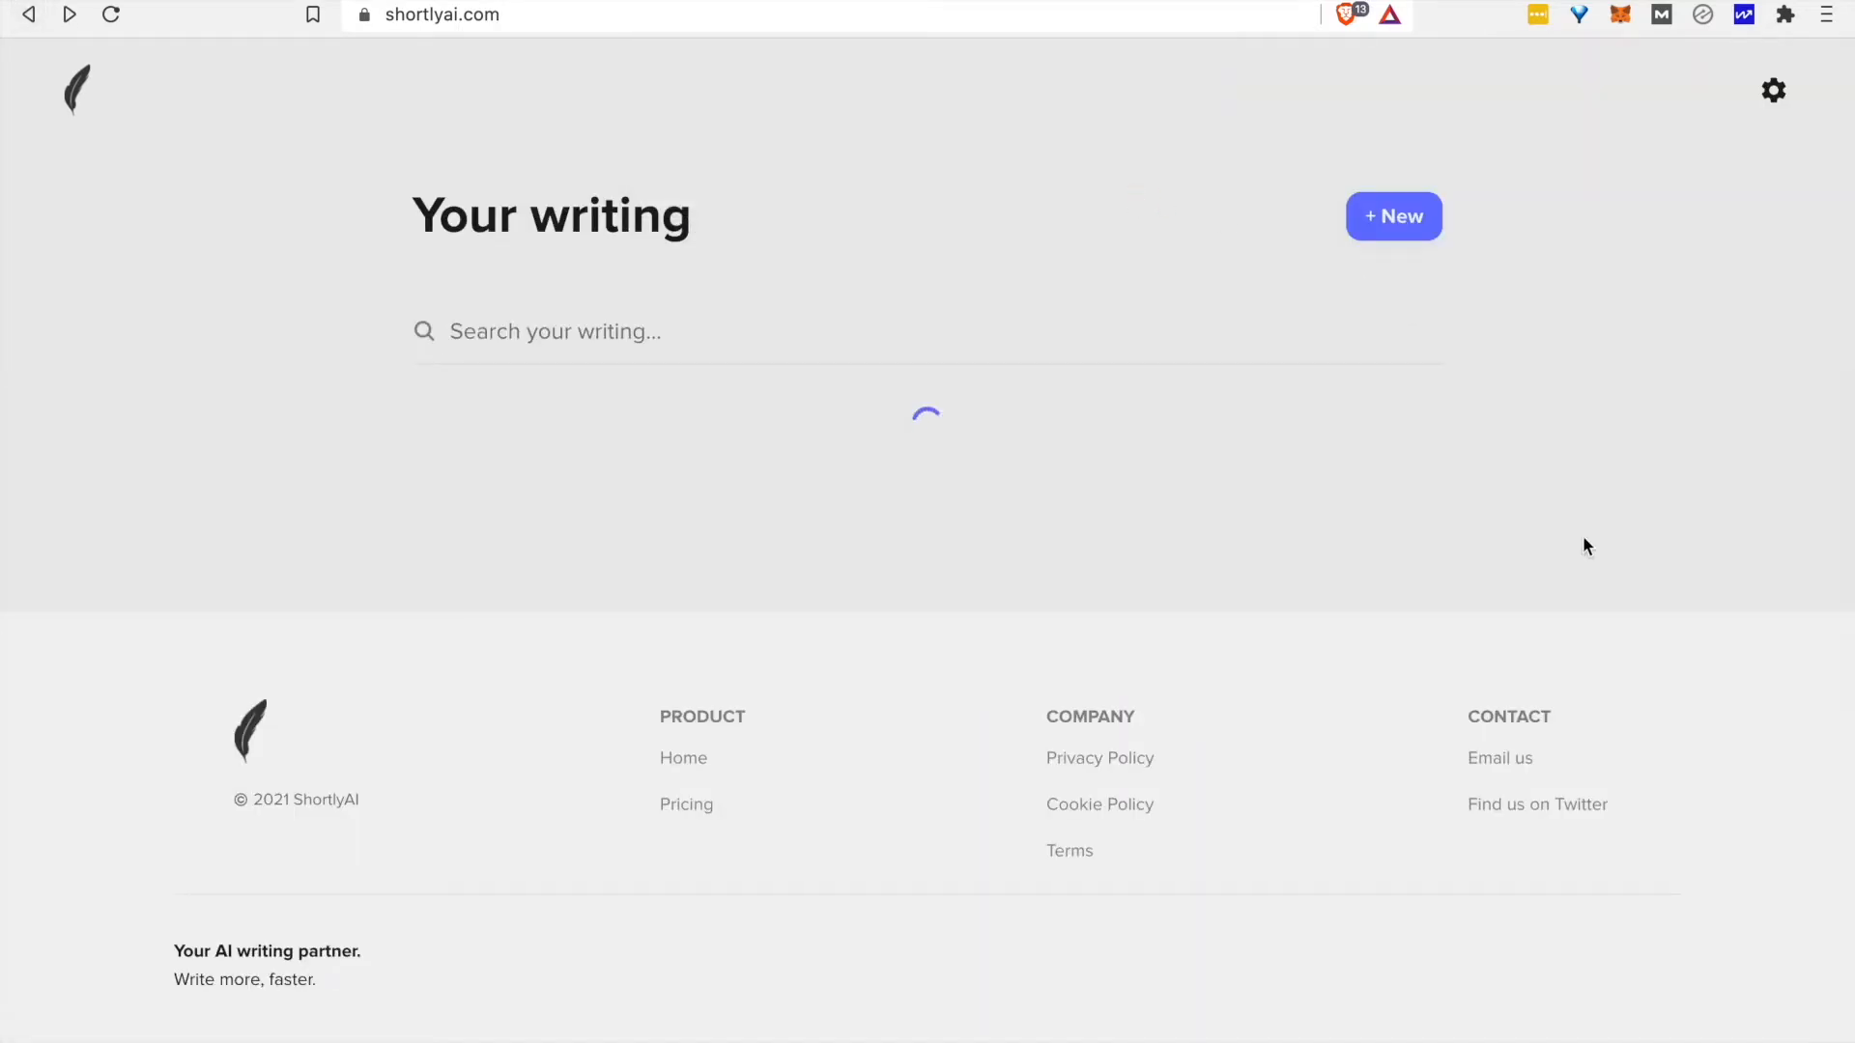
mouse_move(1341, 678)
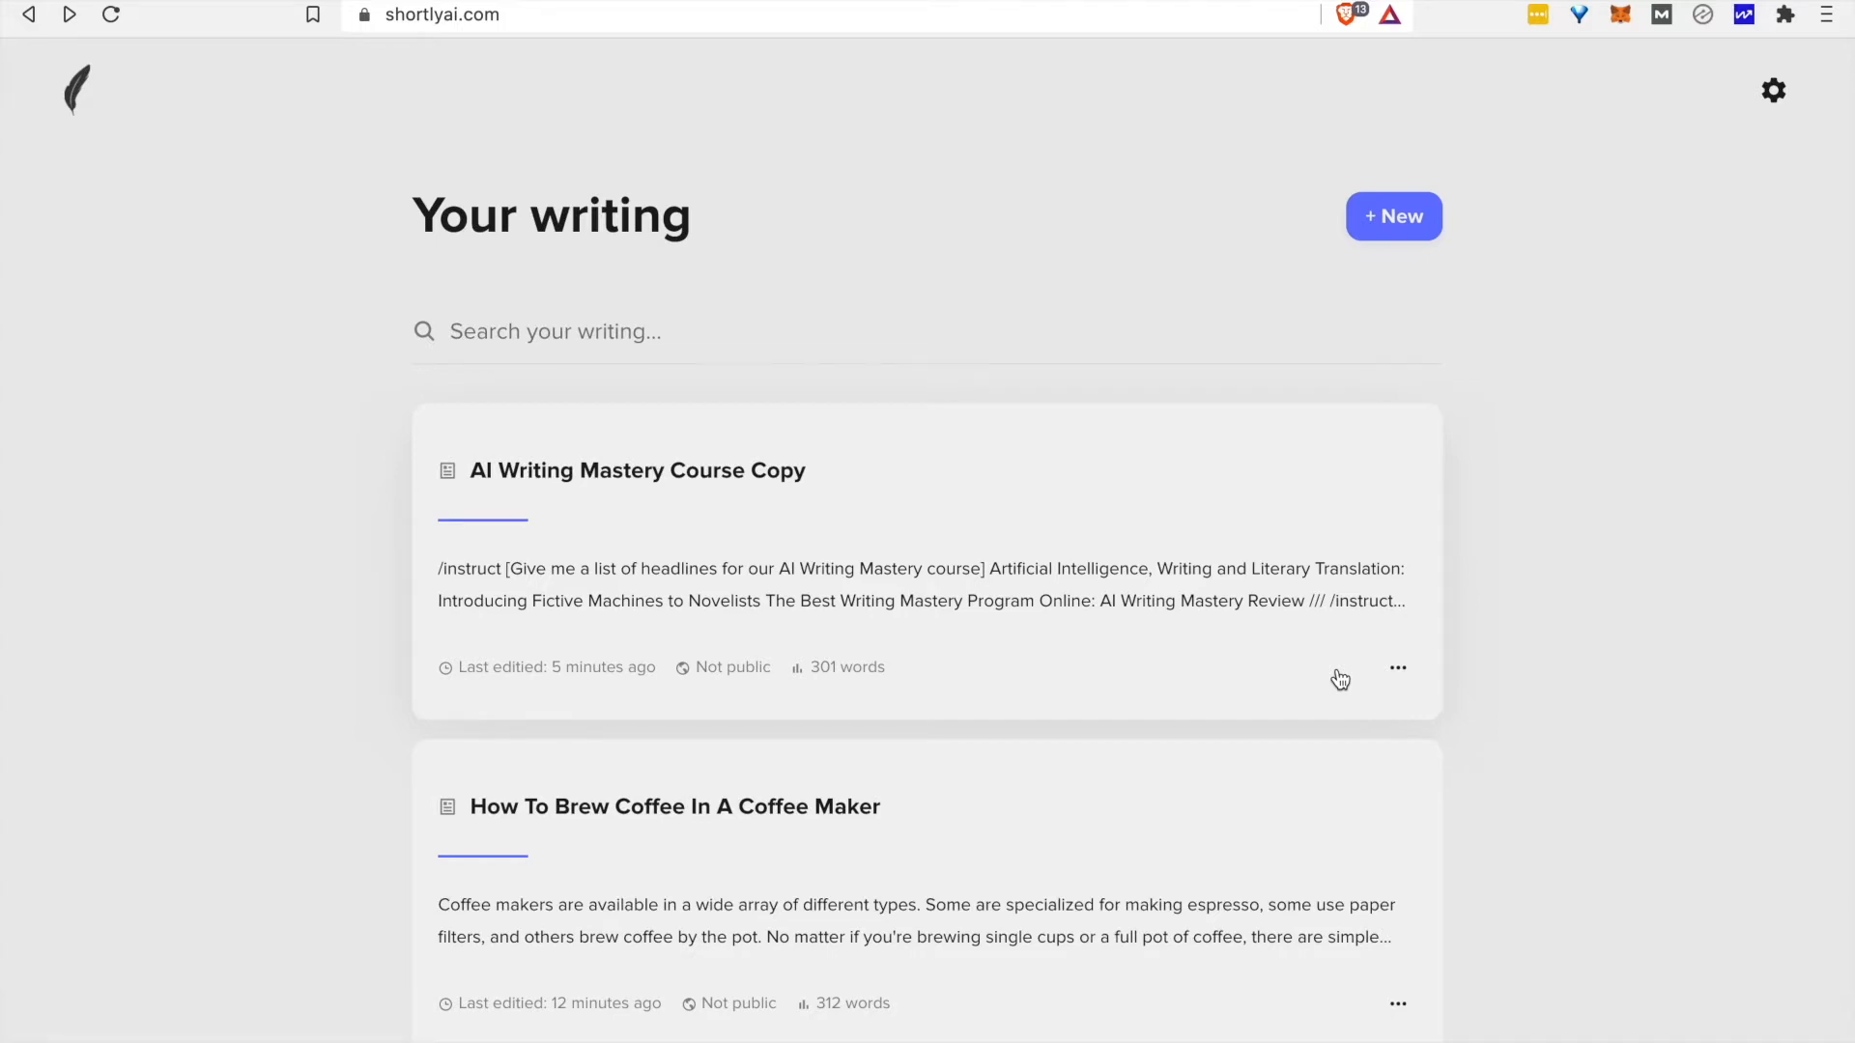
Open the saved digital marketing article with its four 'Write a…' prompt lines.
click(1393, 214)
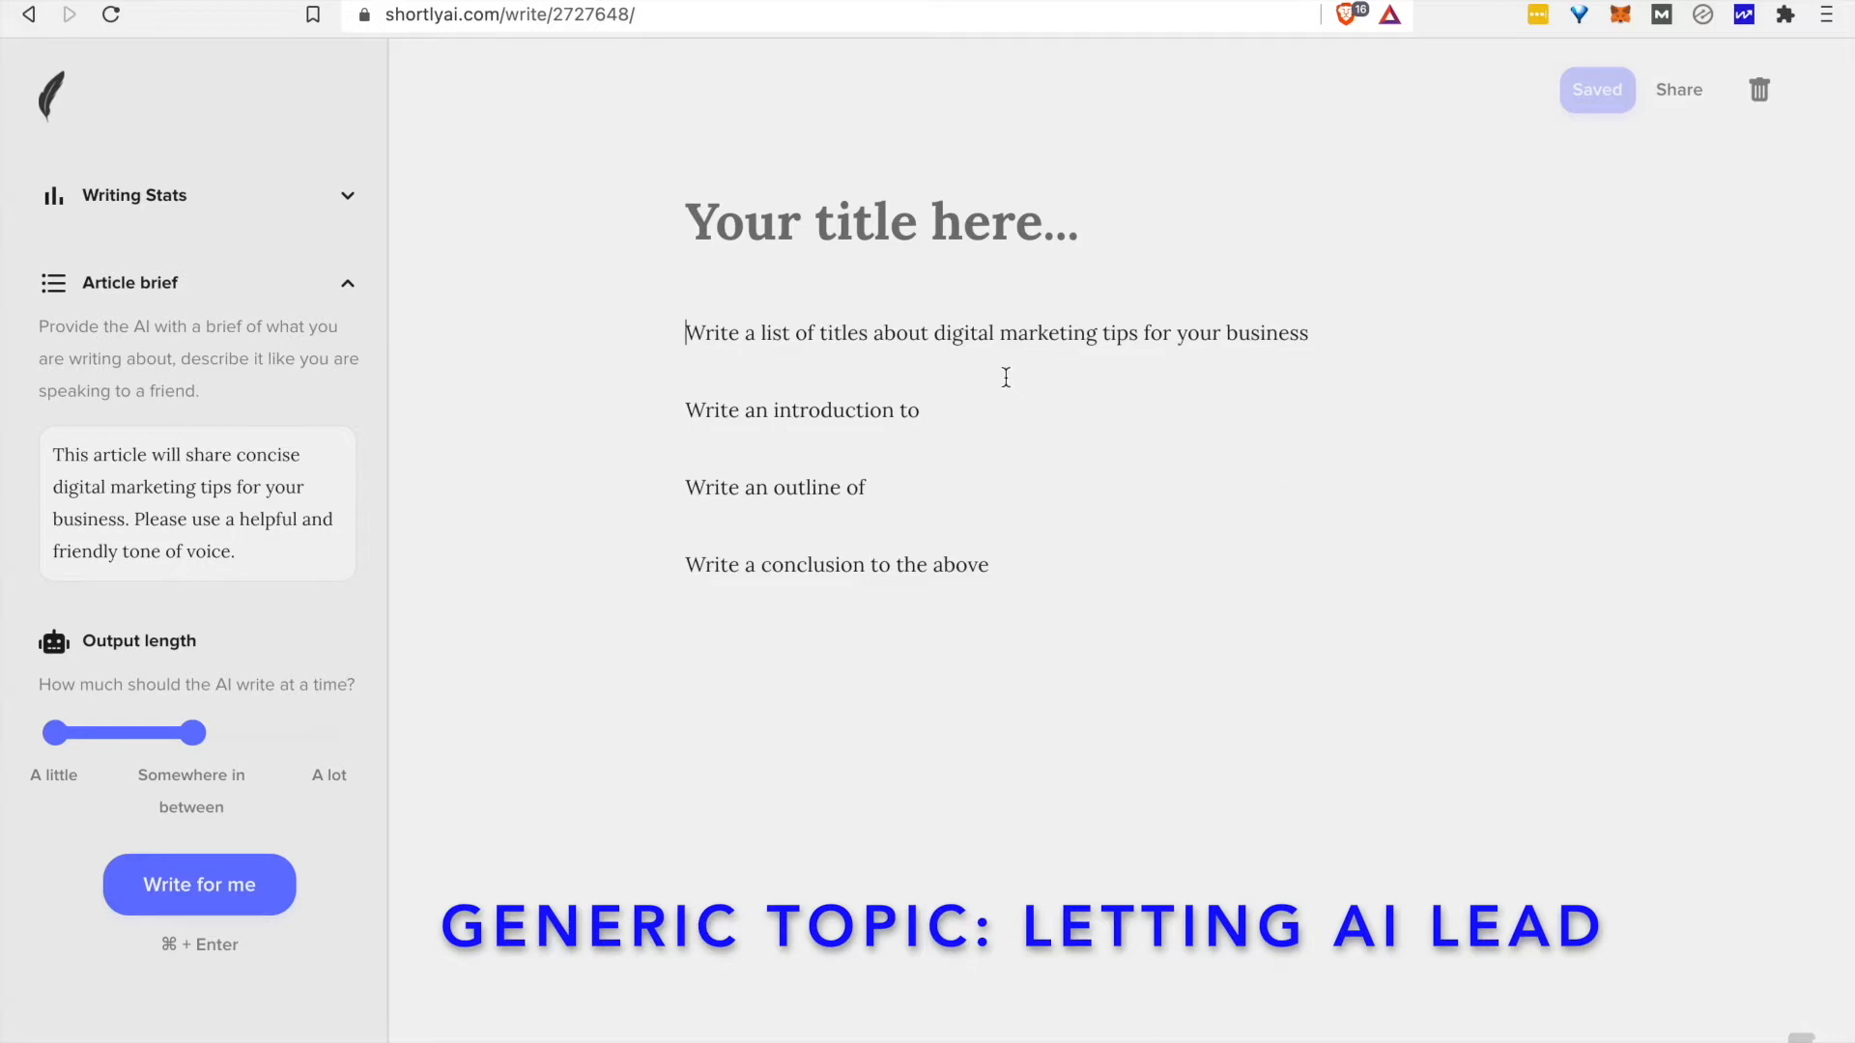
Generate title ideas from the prompt line and keep '6 Digital Marketing Tips To Help You Create A Winning Strategy'.
double_click(1011, 332)
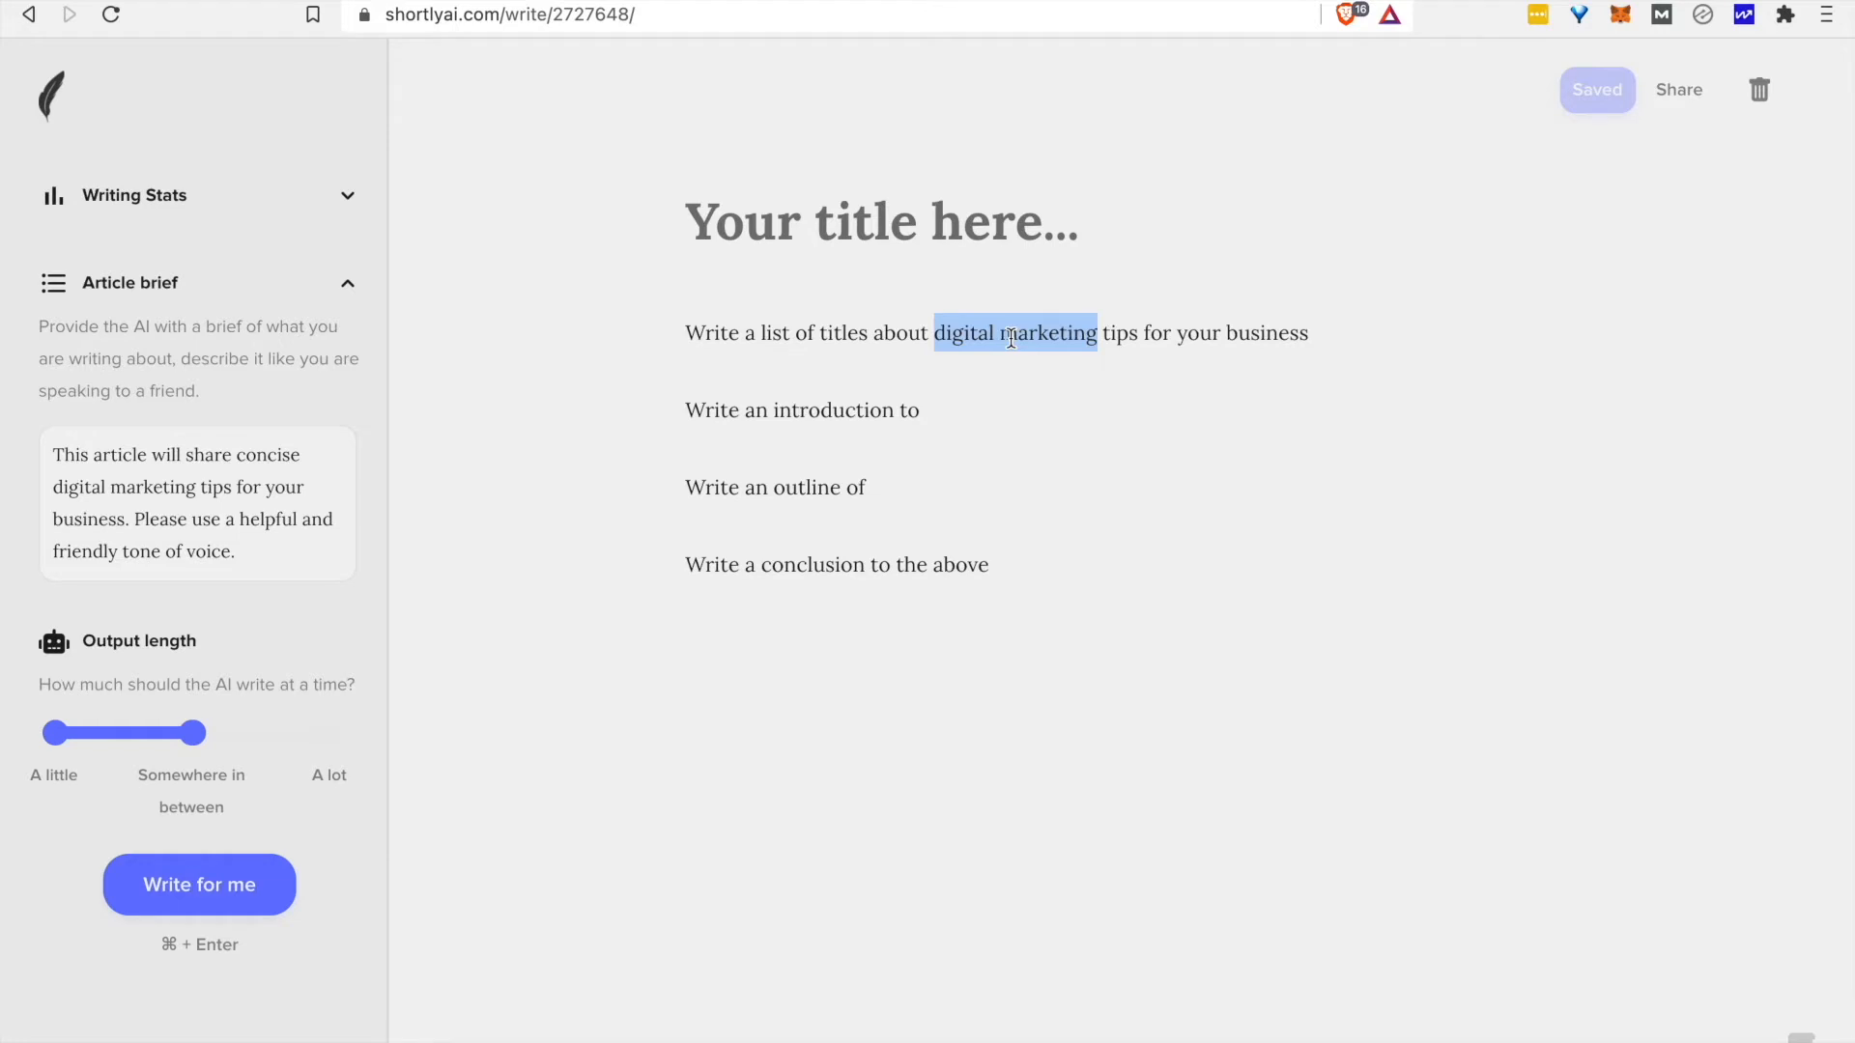
triple_click(997, 332)
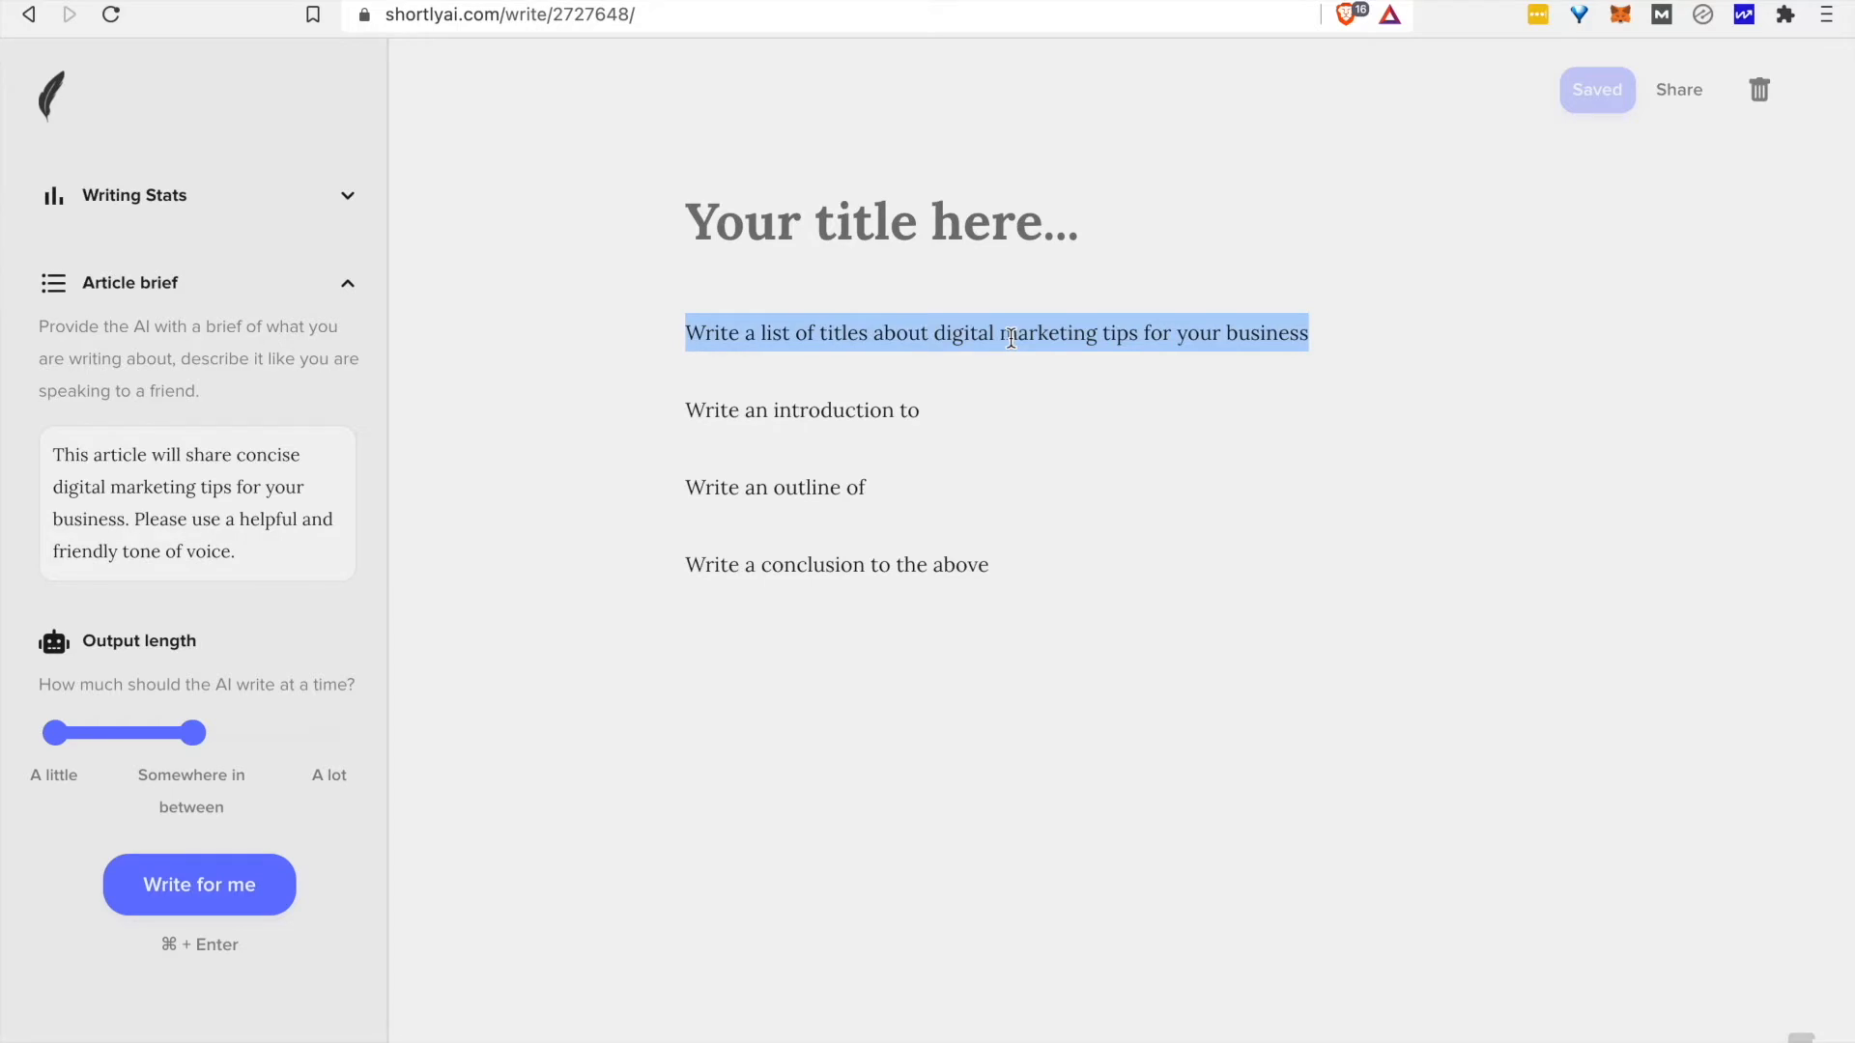
key(cmd+shift+enter)
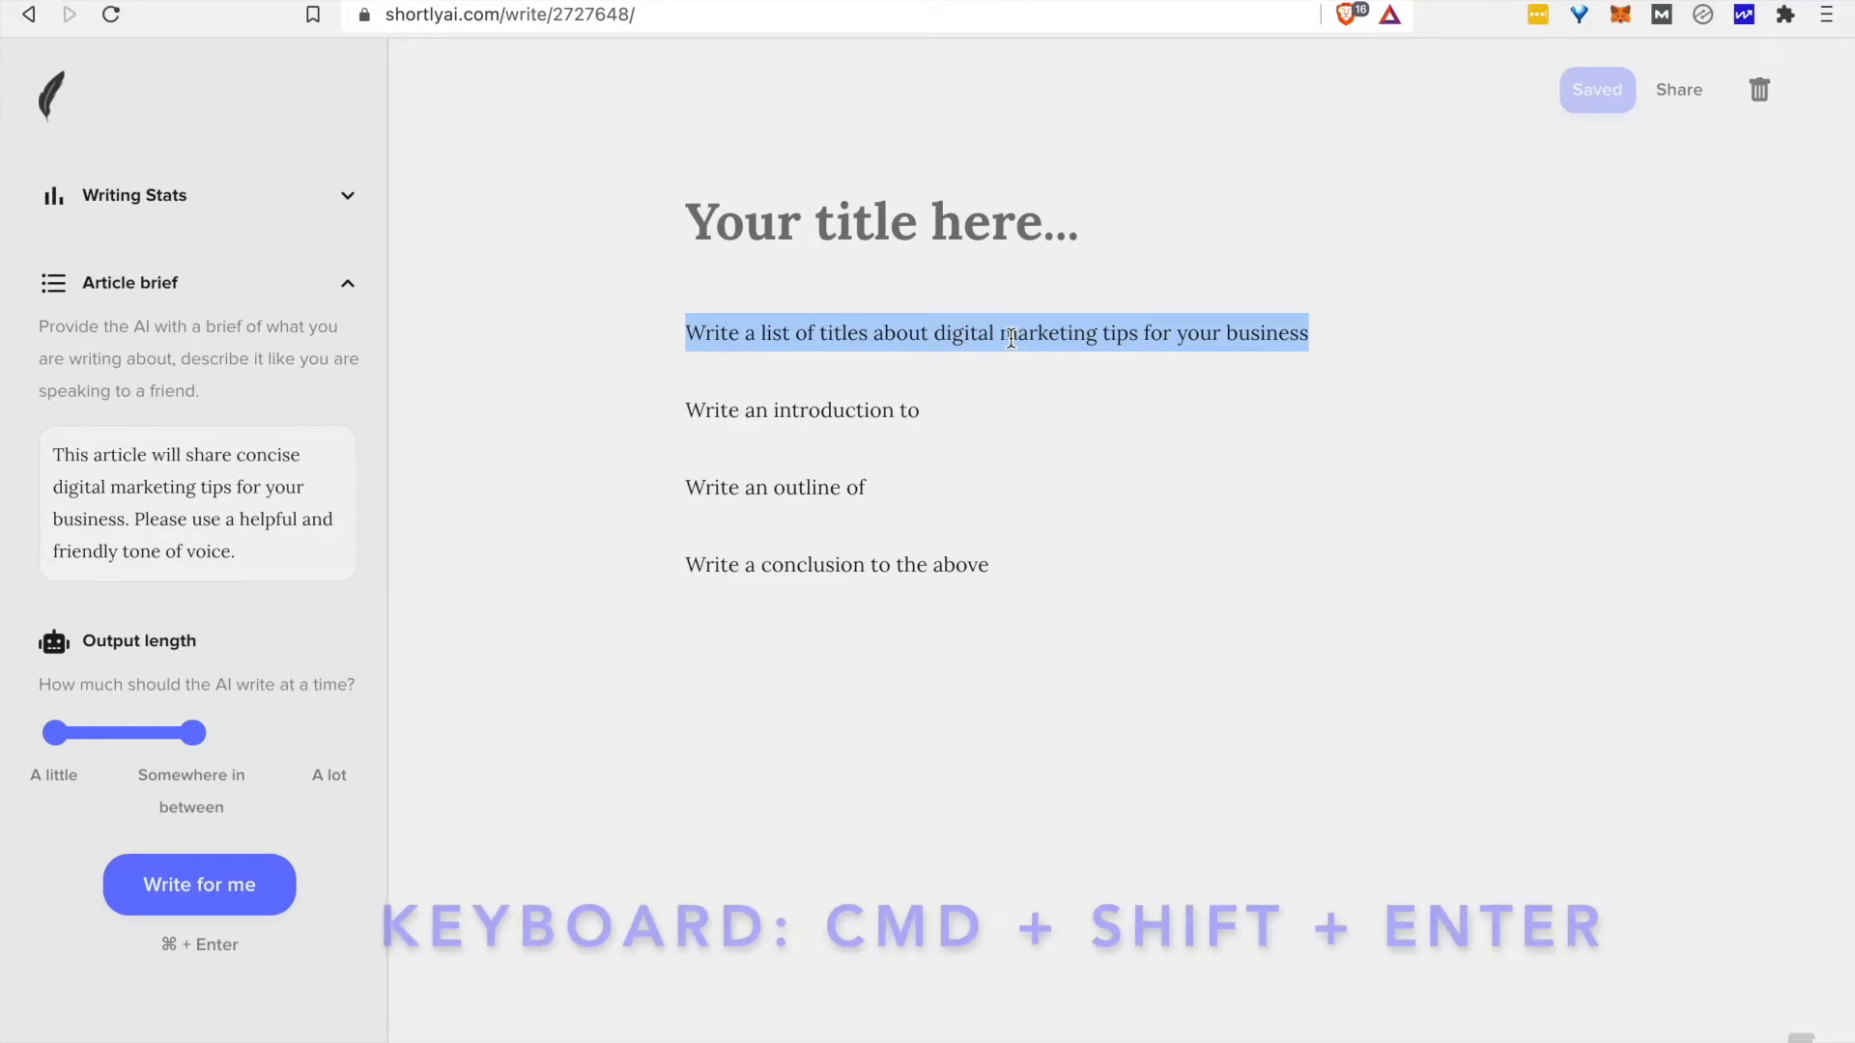
key(cmd+shift+enter)
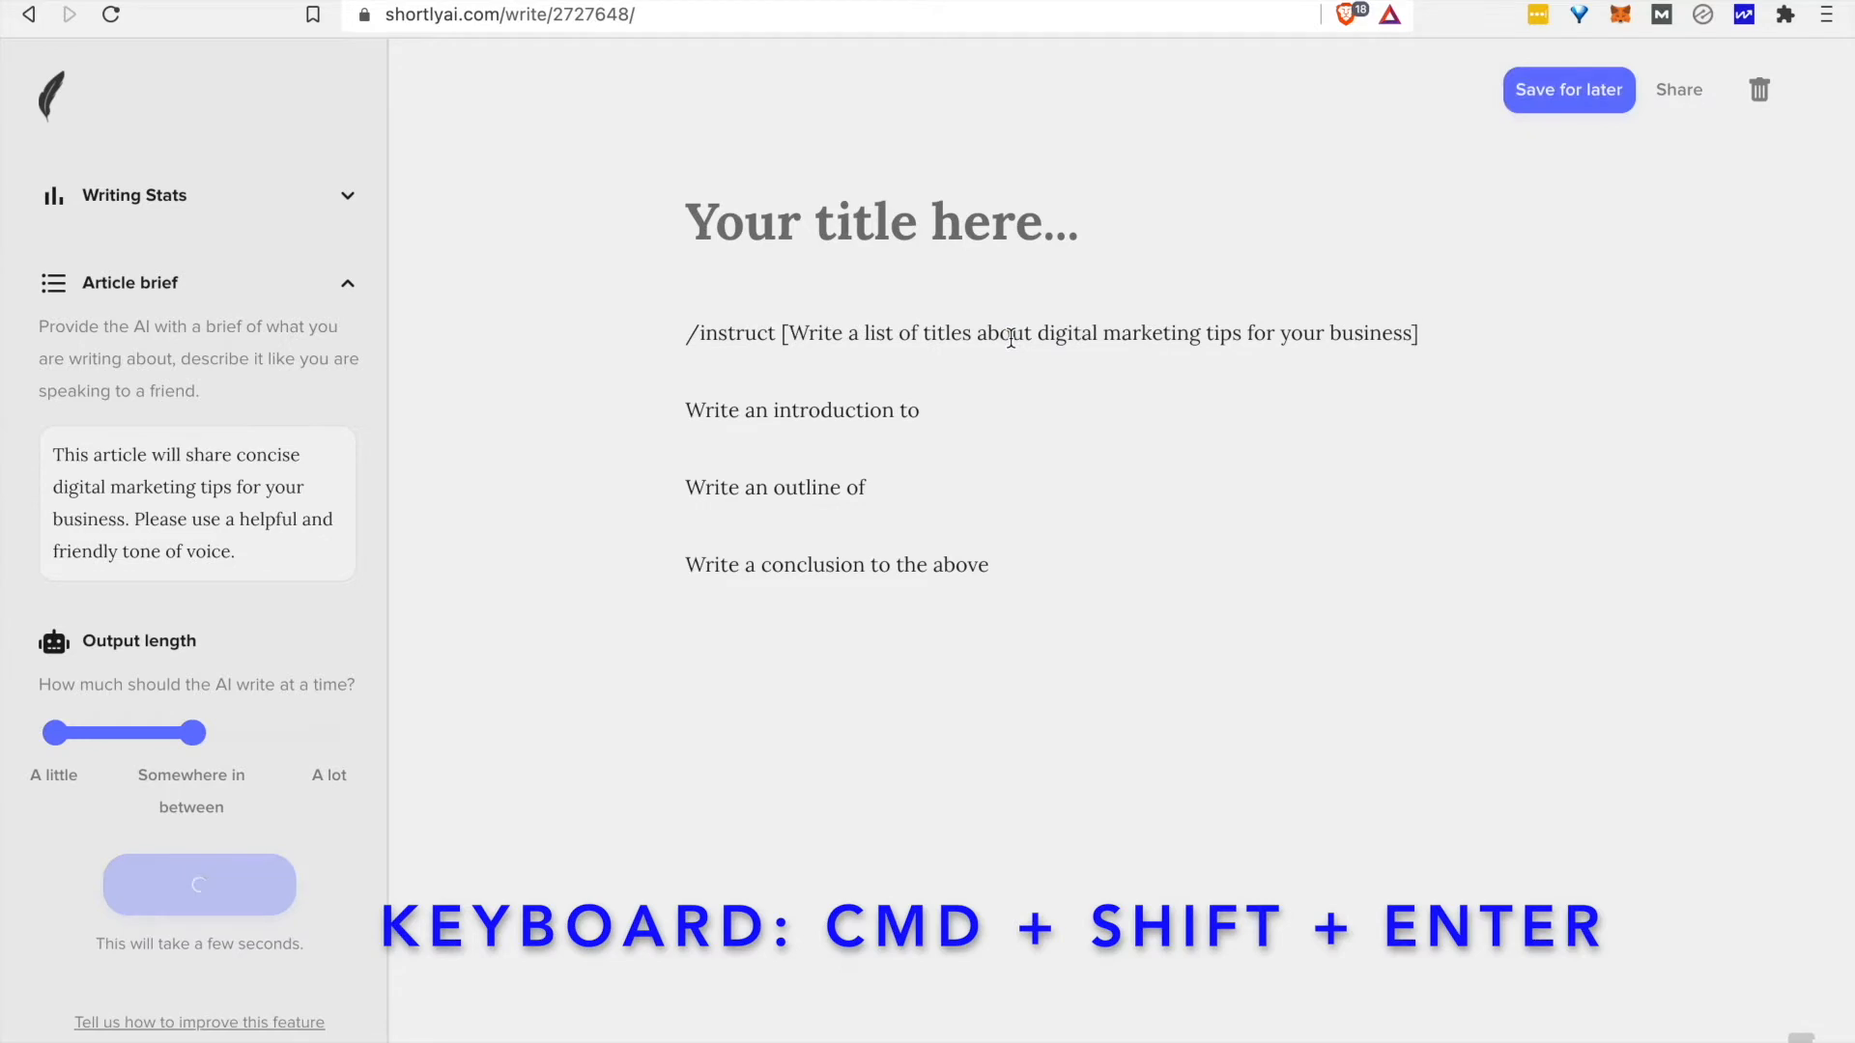
key(cmd+shift+enter)
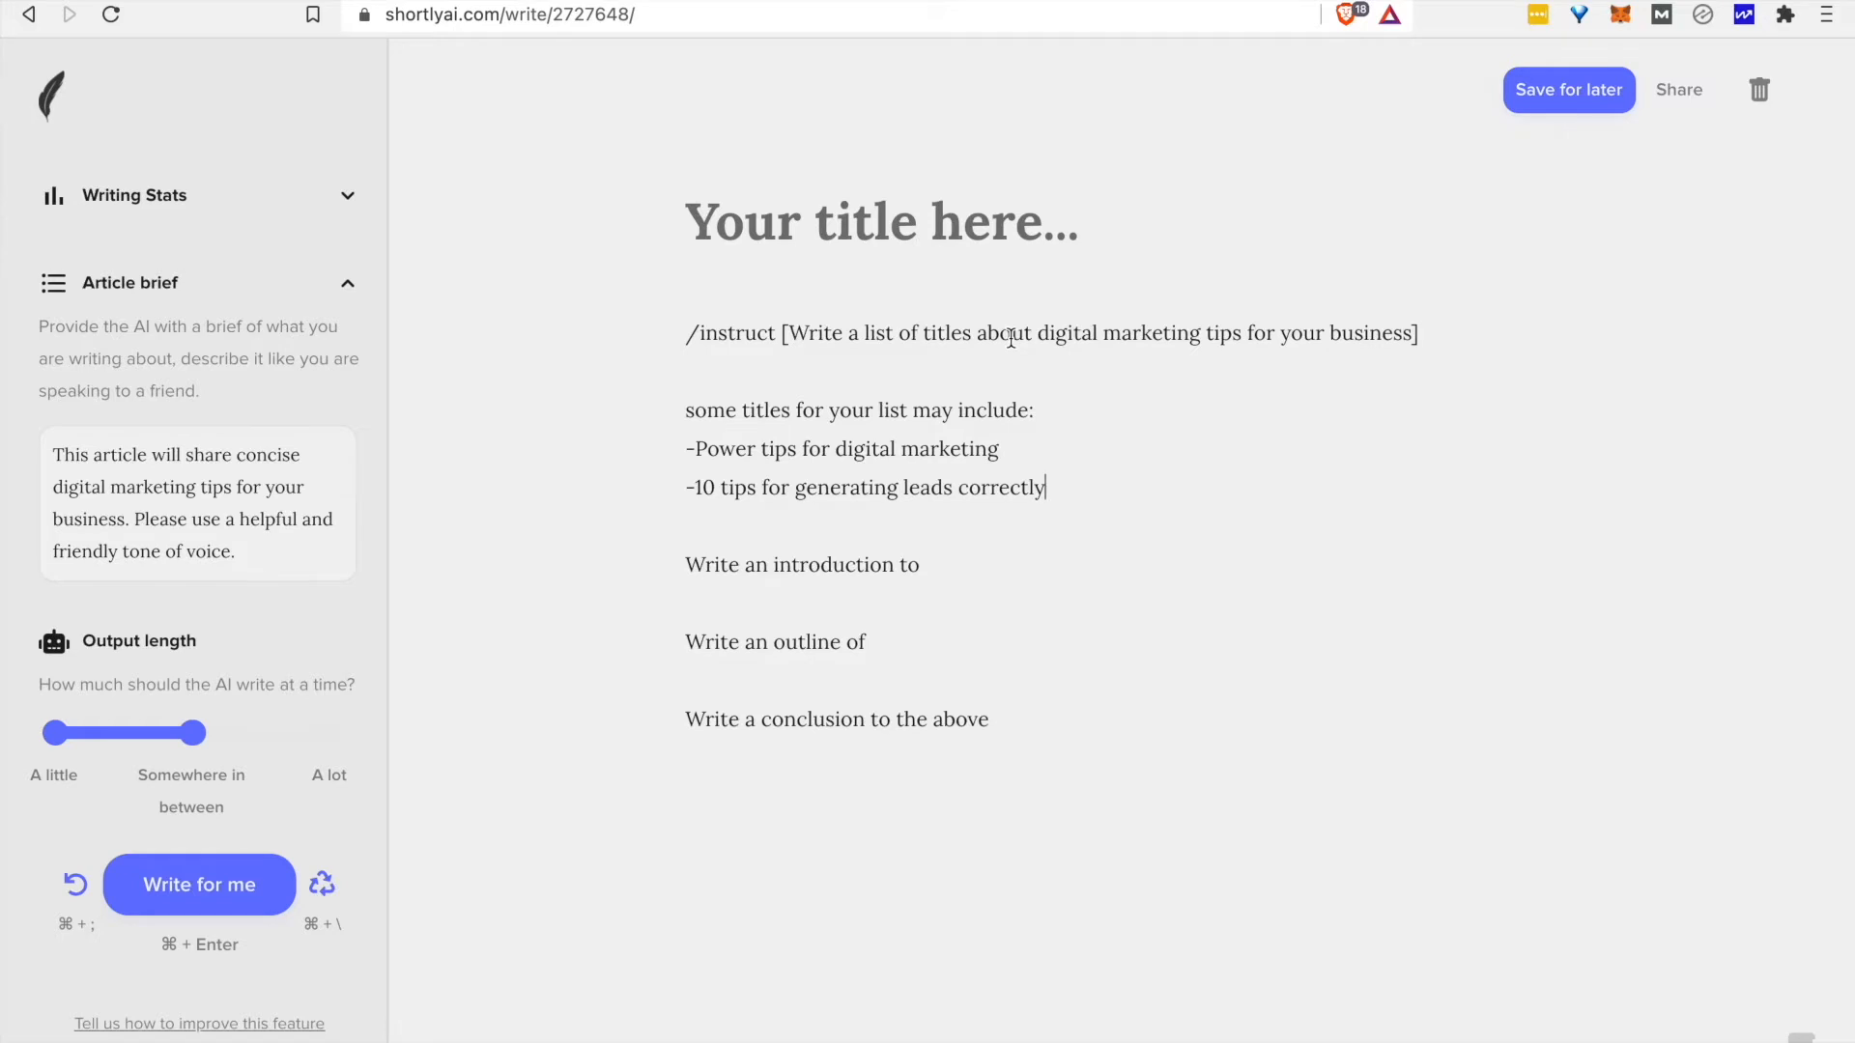
key(cmd+\)
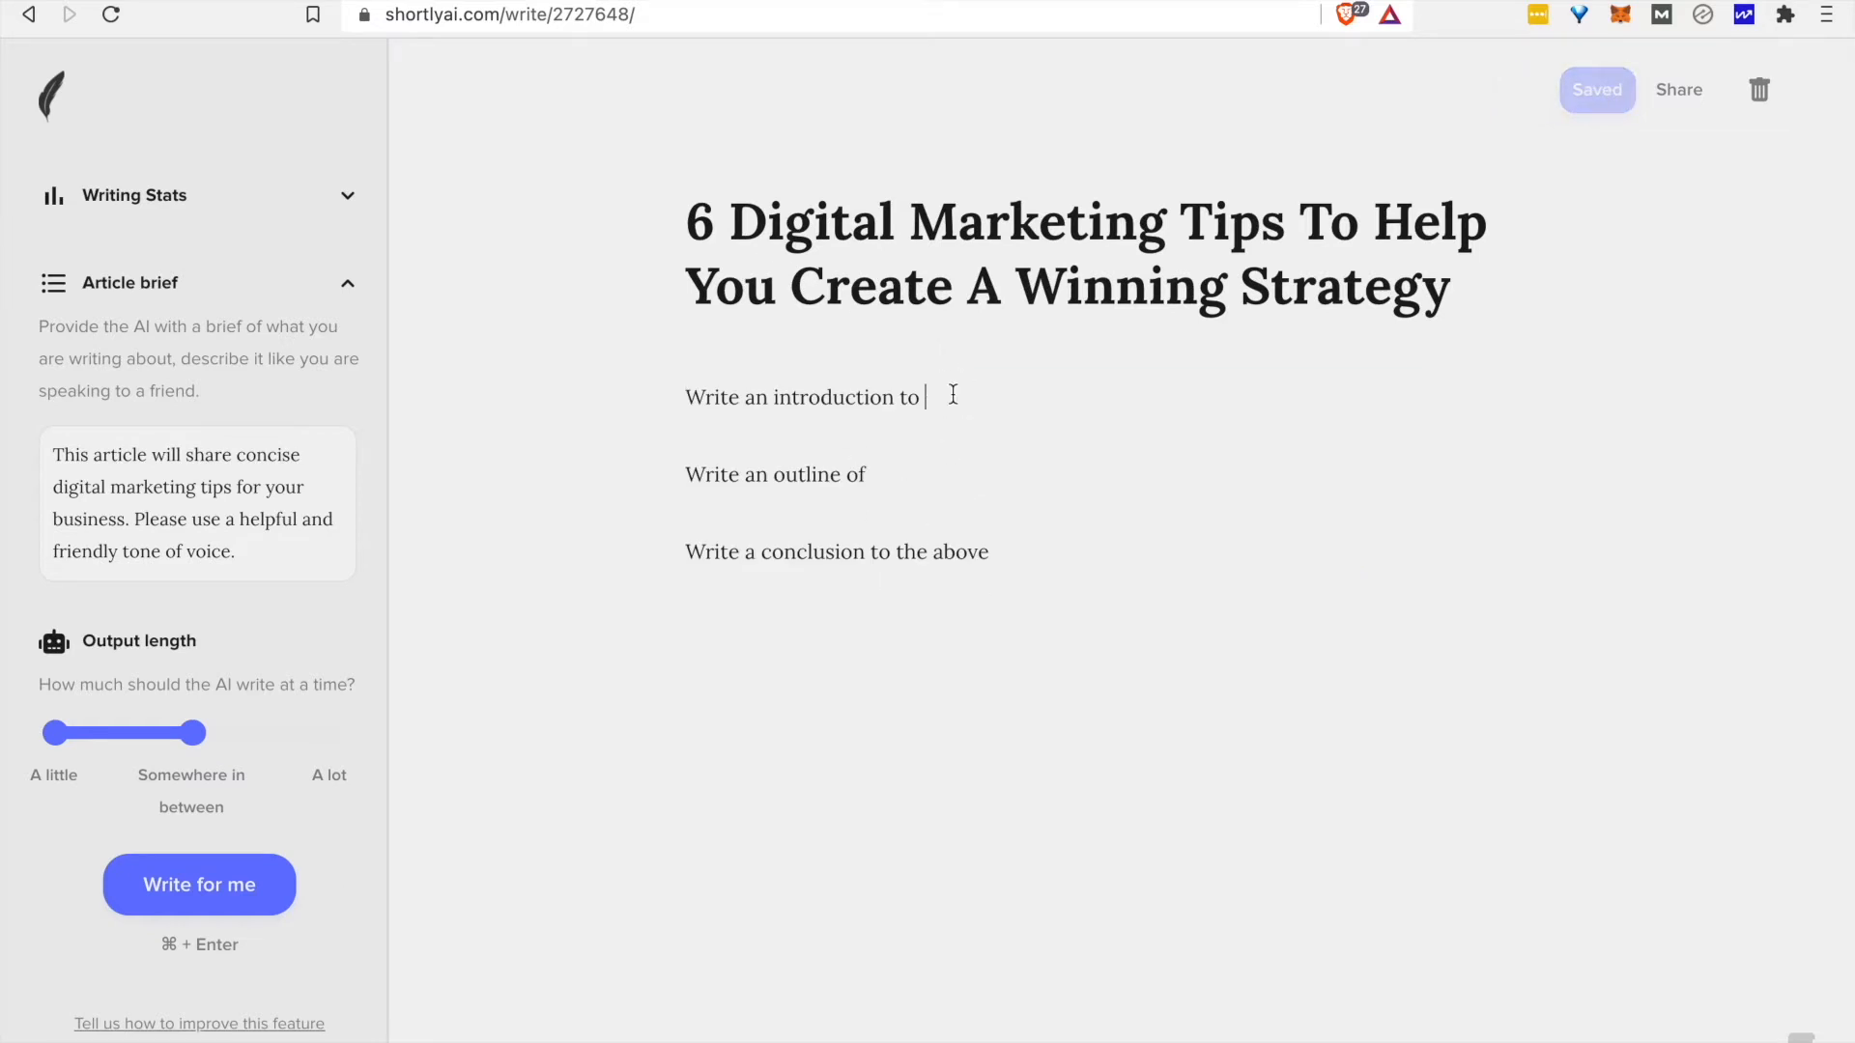
Add the title to the introduction and outline prompts and have the AI write both.
text(6 Digital Marketing Tips To Help You Create A Winning Strategy)
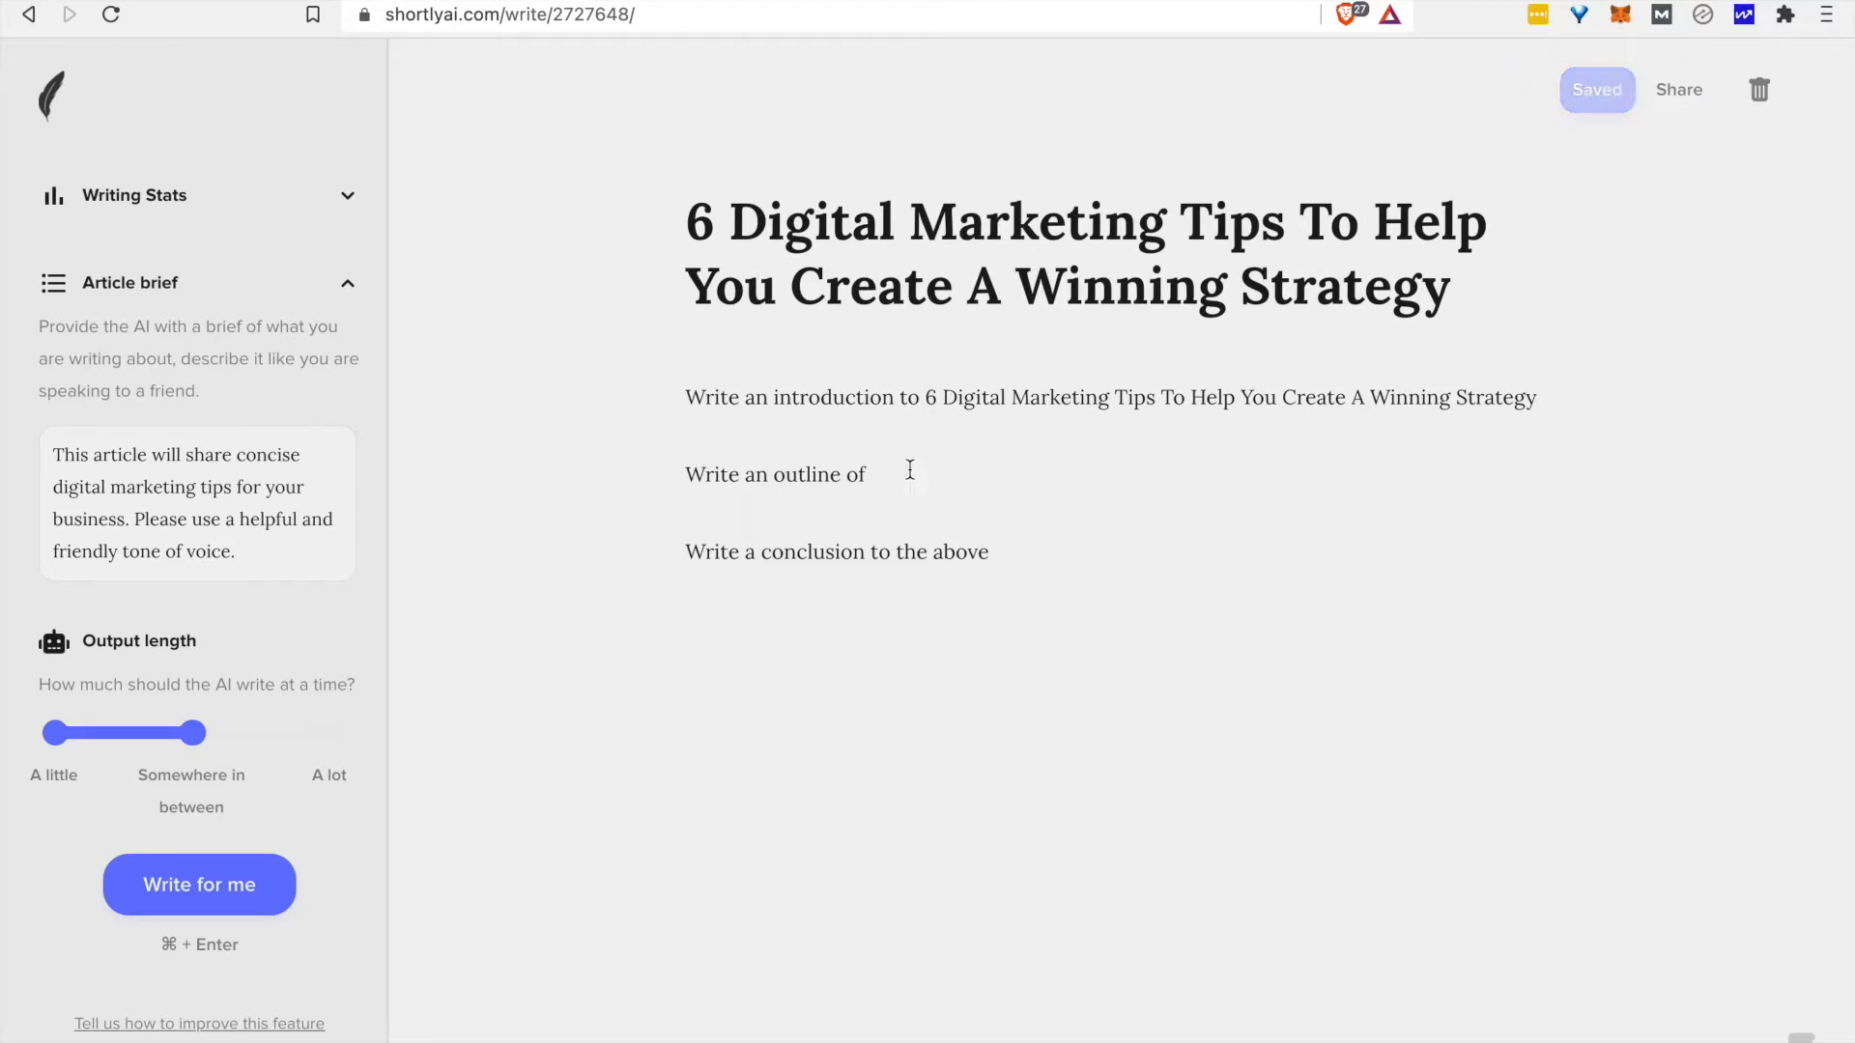
text(6 Digital Marketing Tips To Help You Create A Winning Strategy)
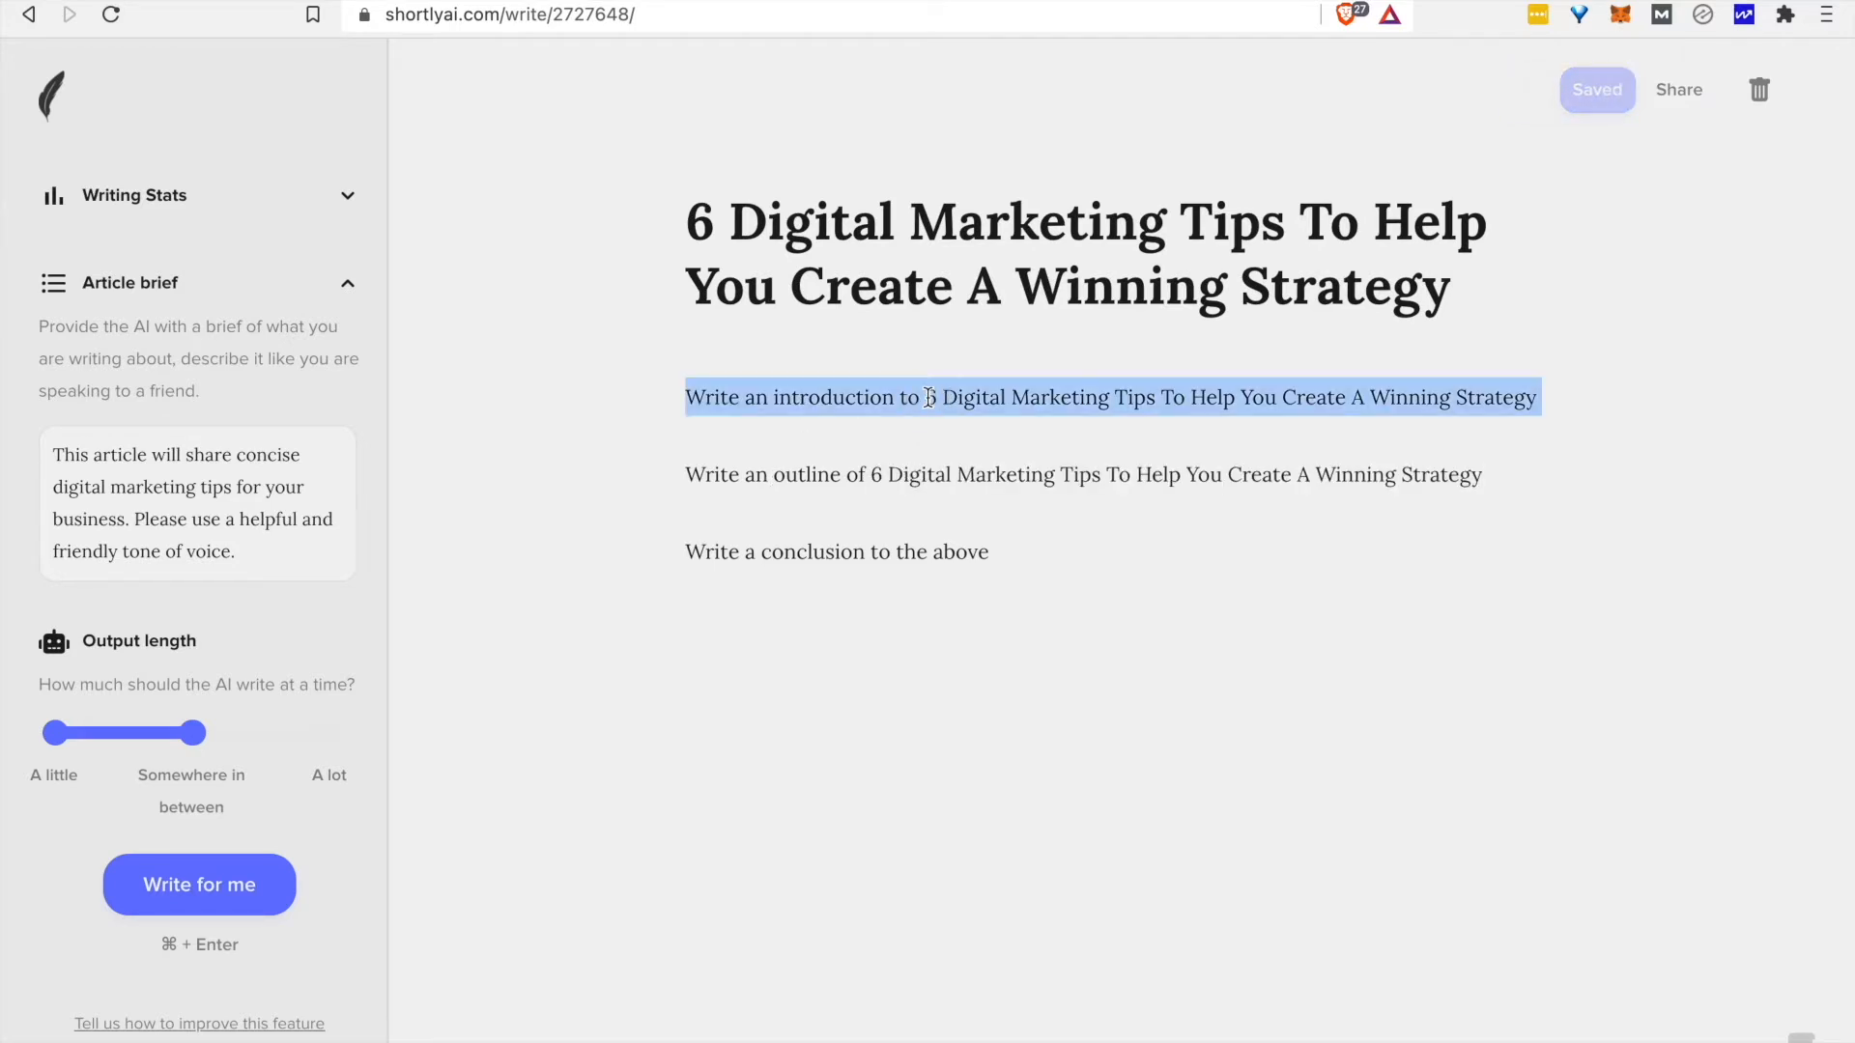
key(cmd+shift+enter)
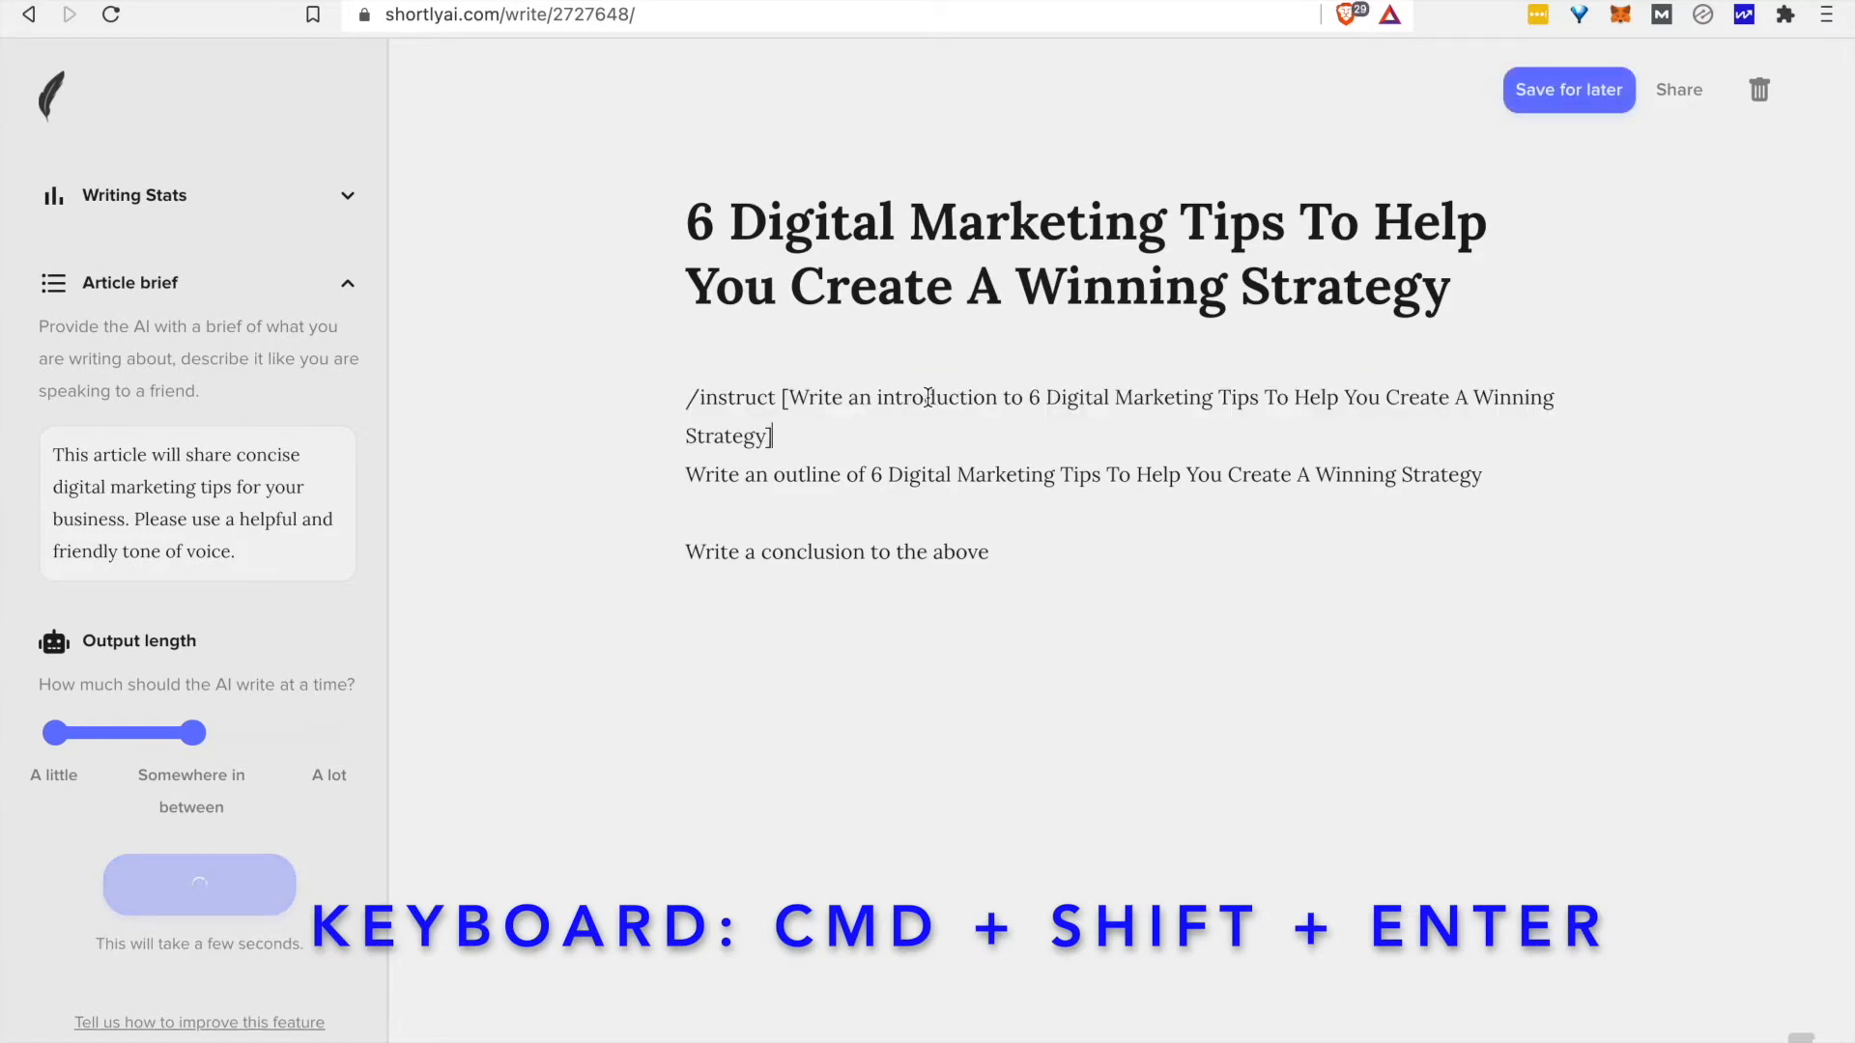
key(cmd+shift+enter)
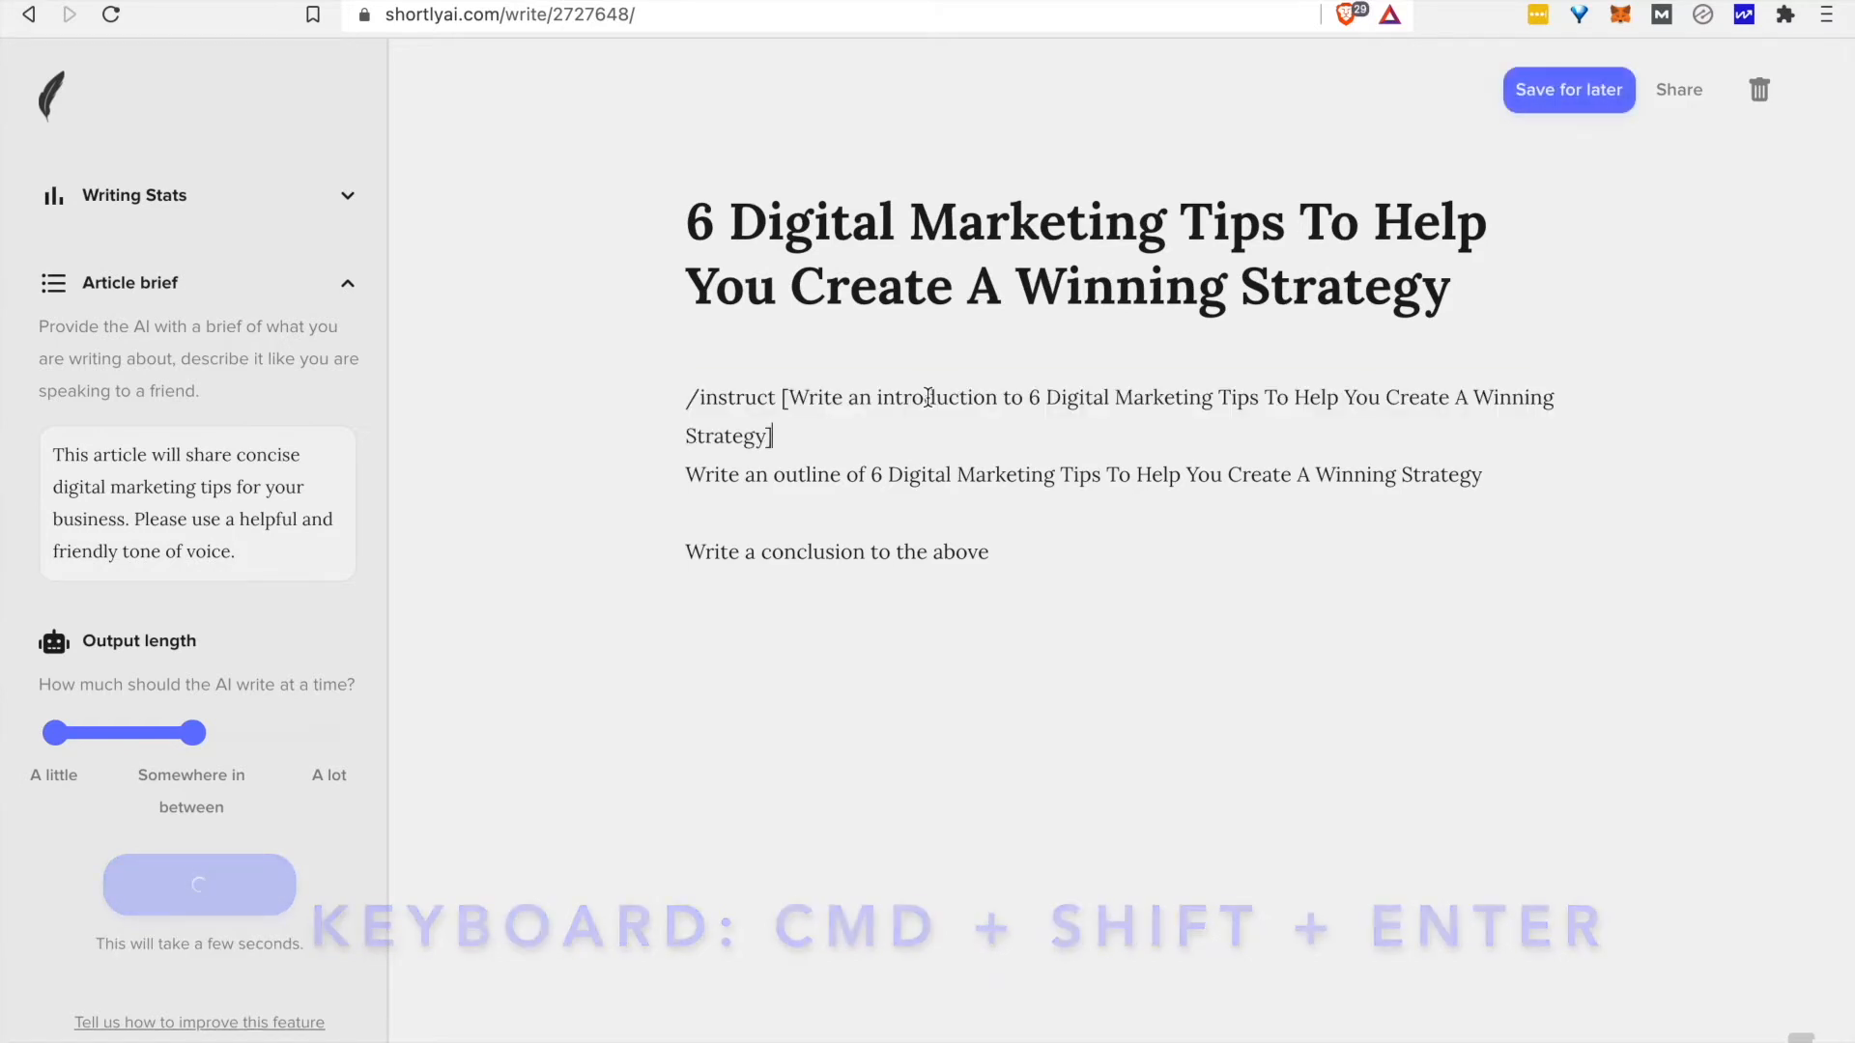
key(cmd+shift+enter)
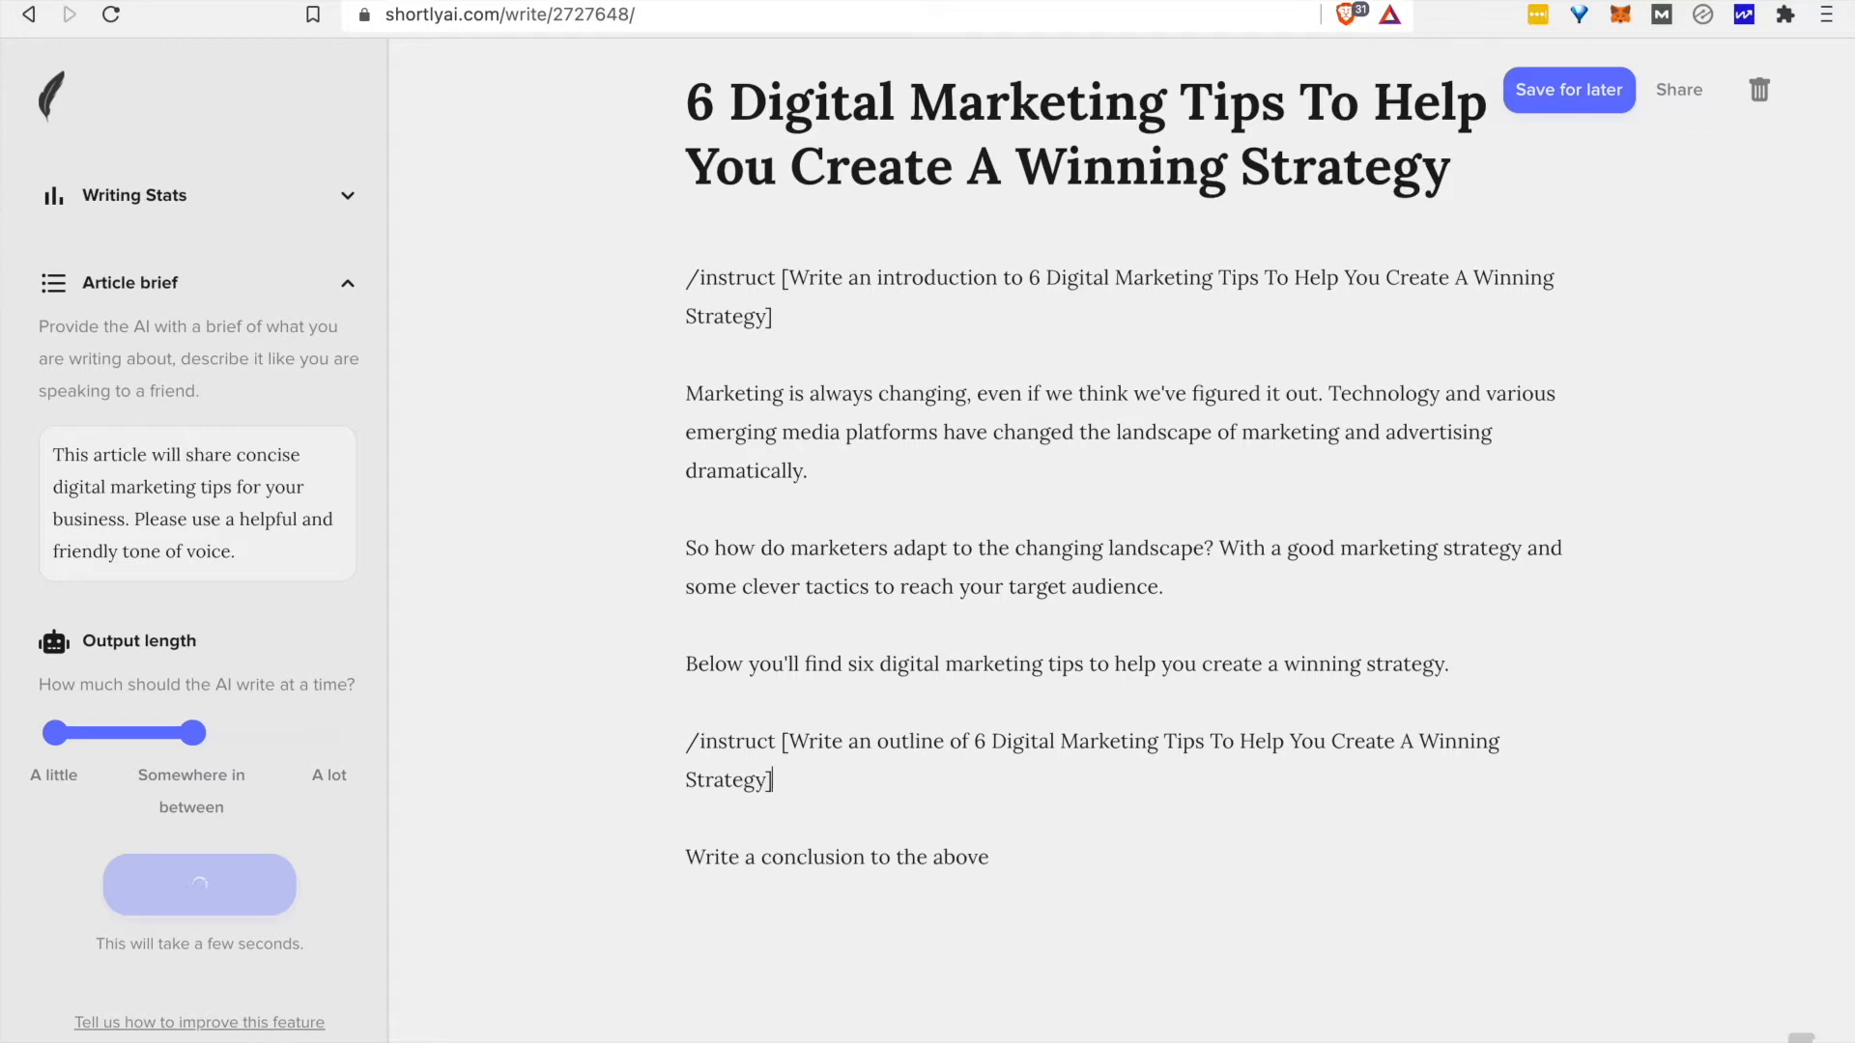
Tidy the six-point outline and open blank lines beneath the first points.
click(199, 883)
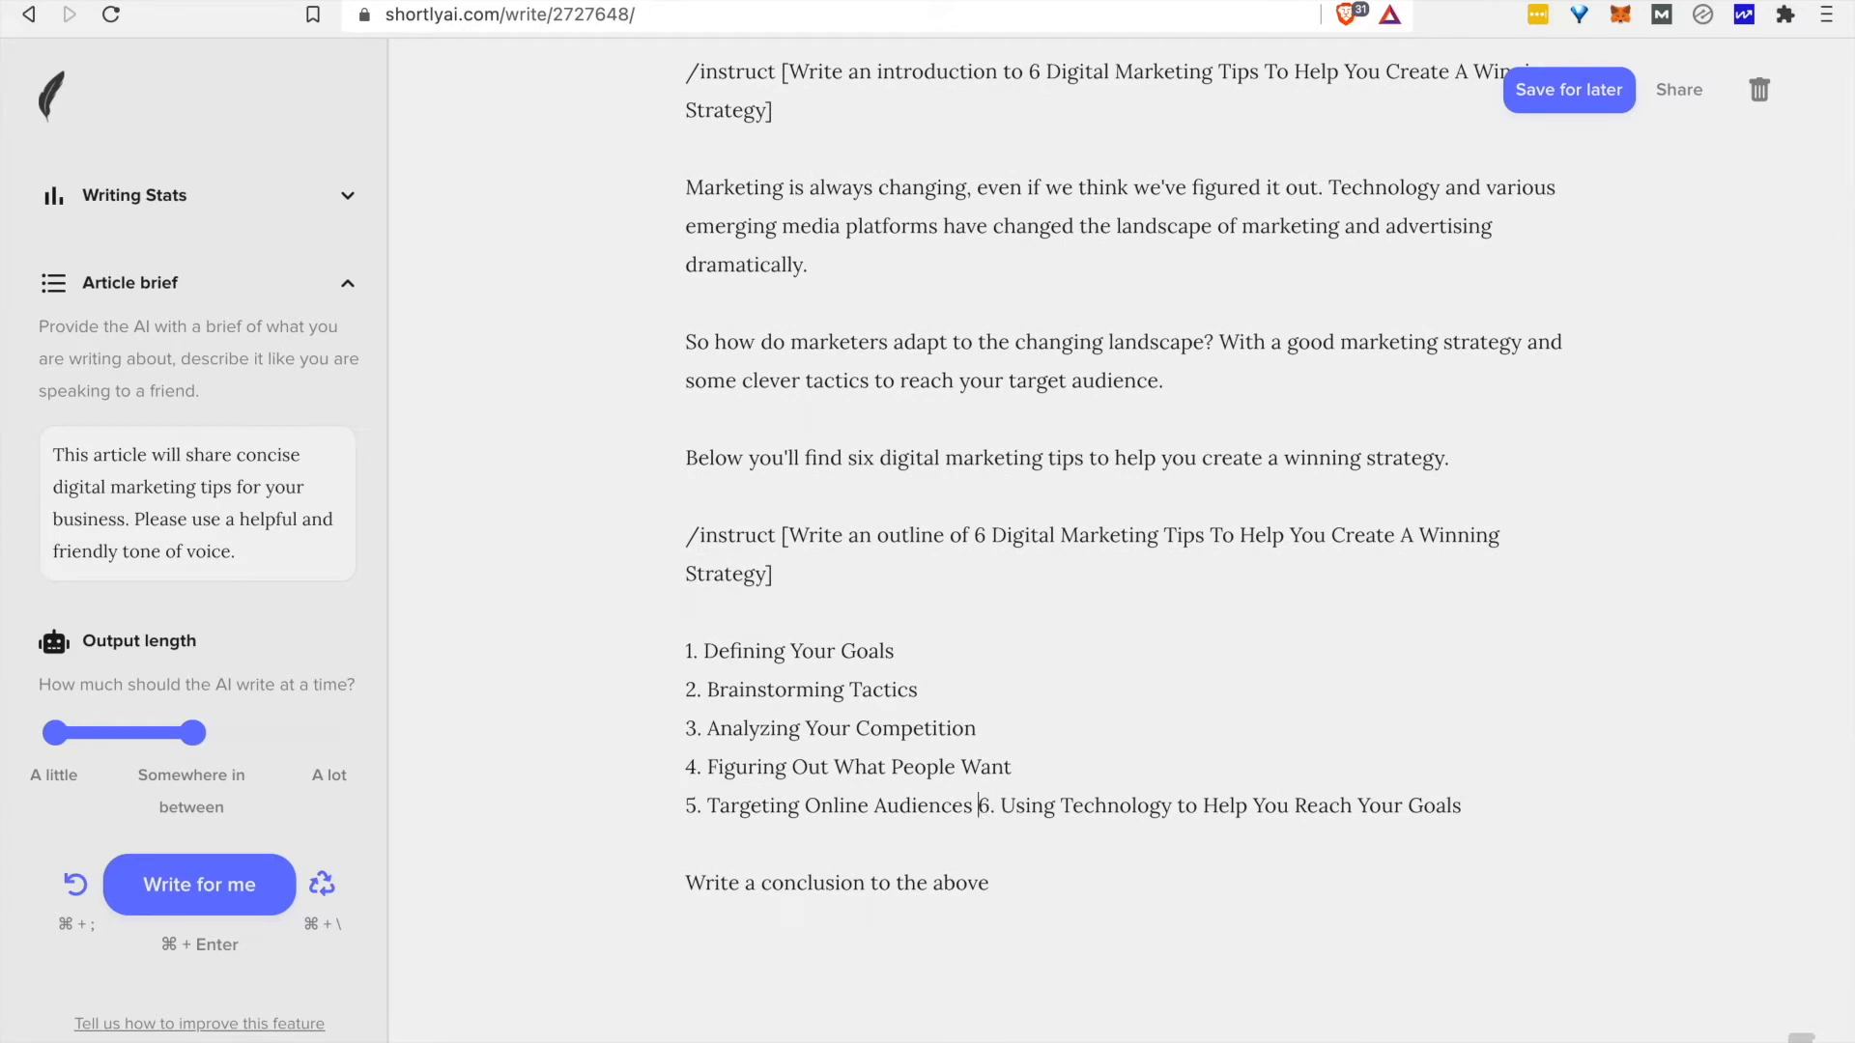
scroll(down, 3)
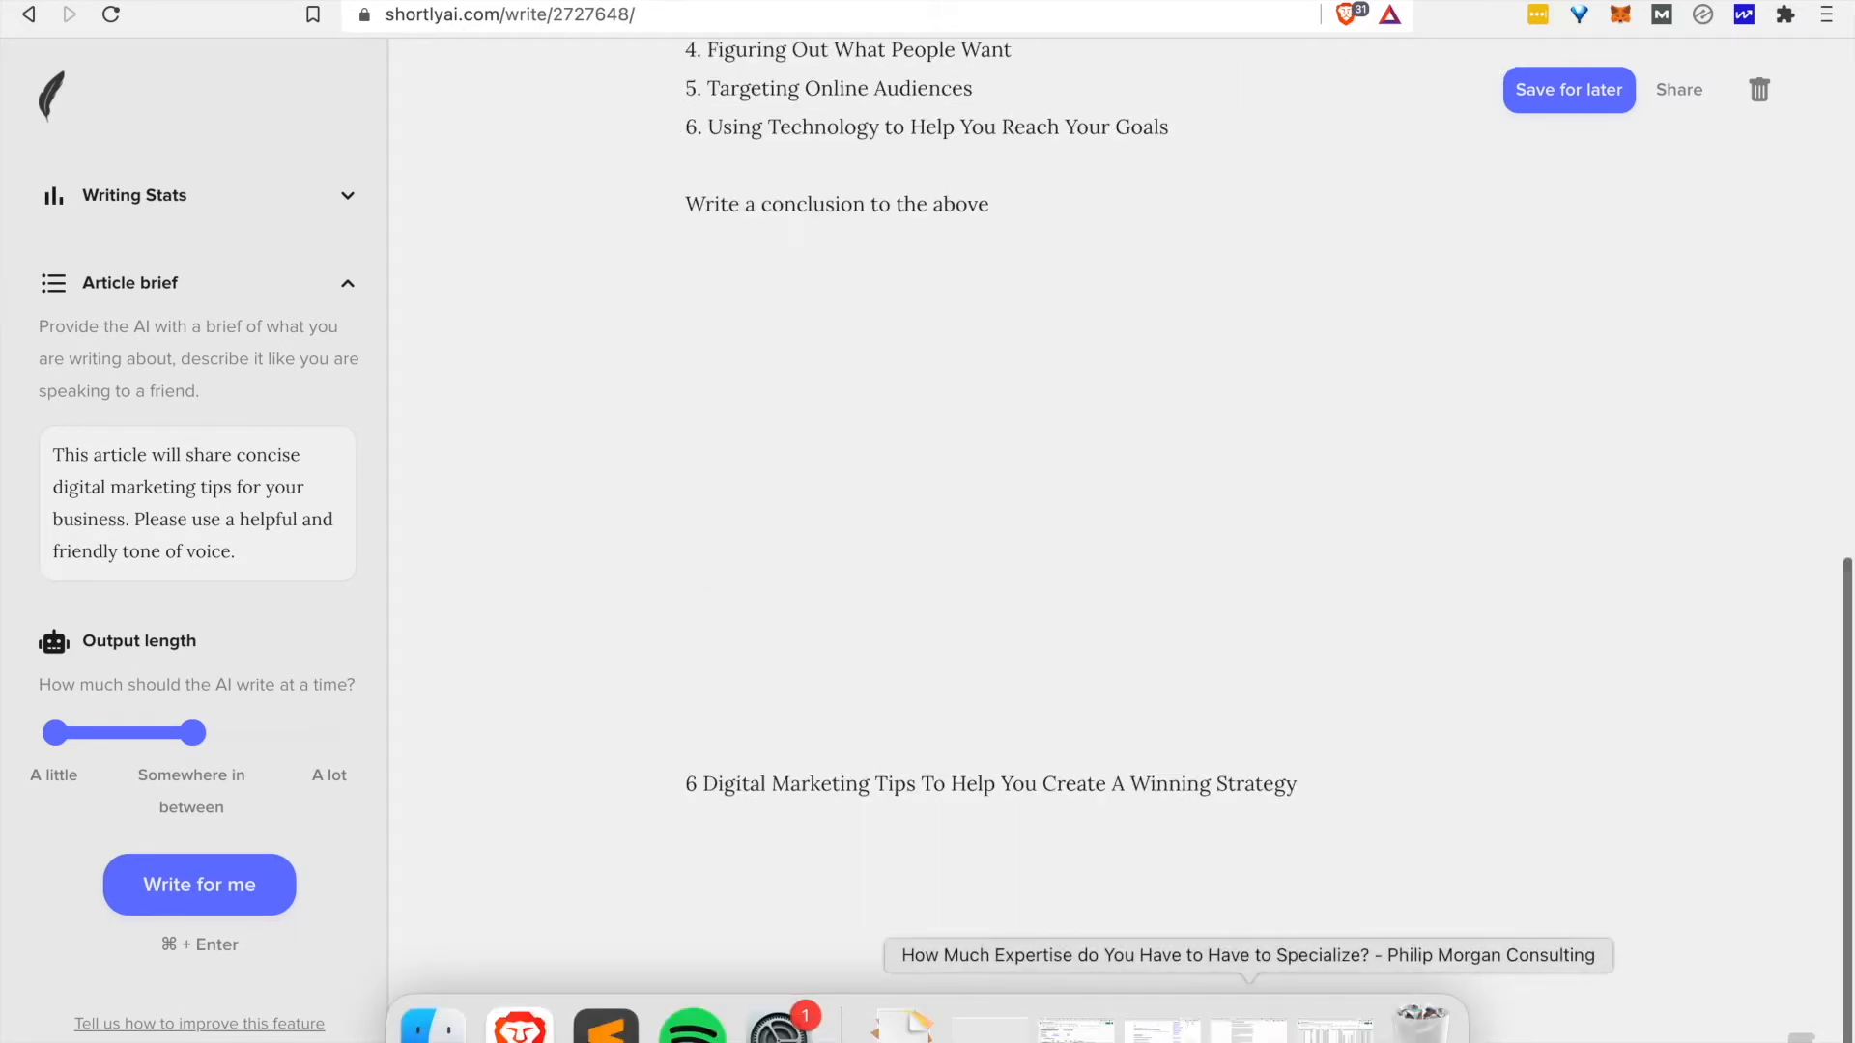
scroll(up, 3)
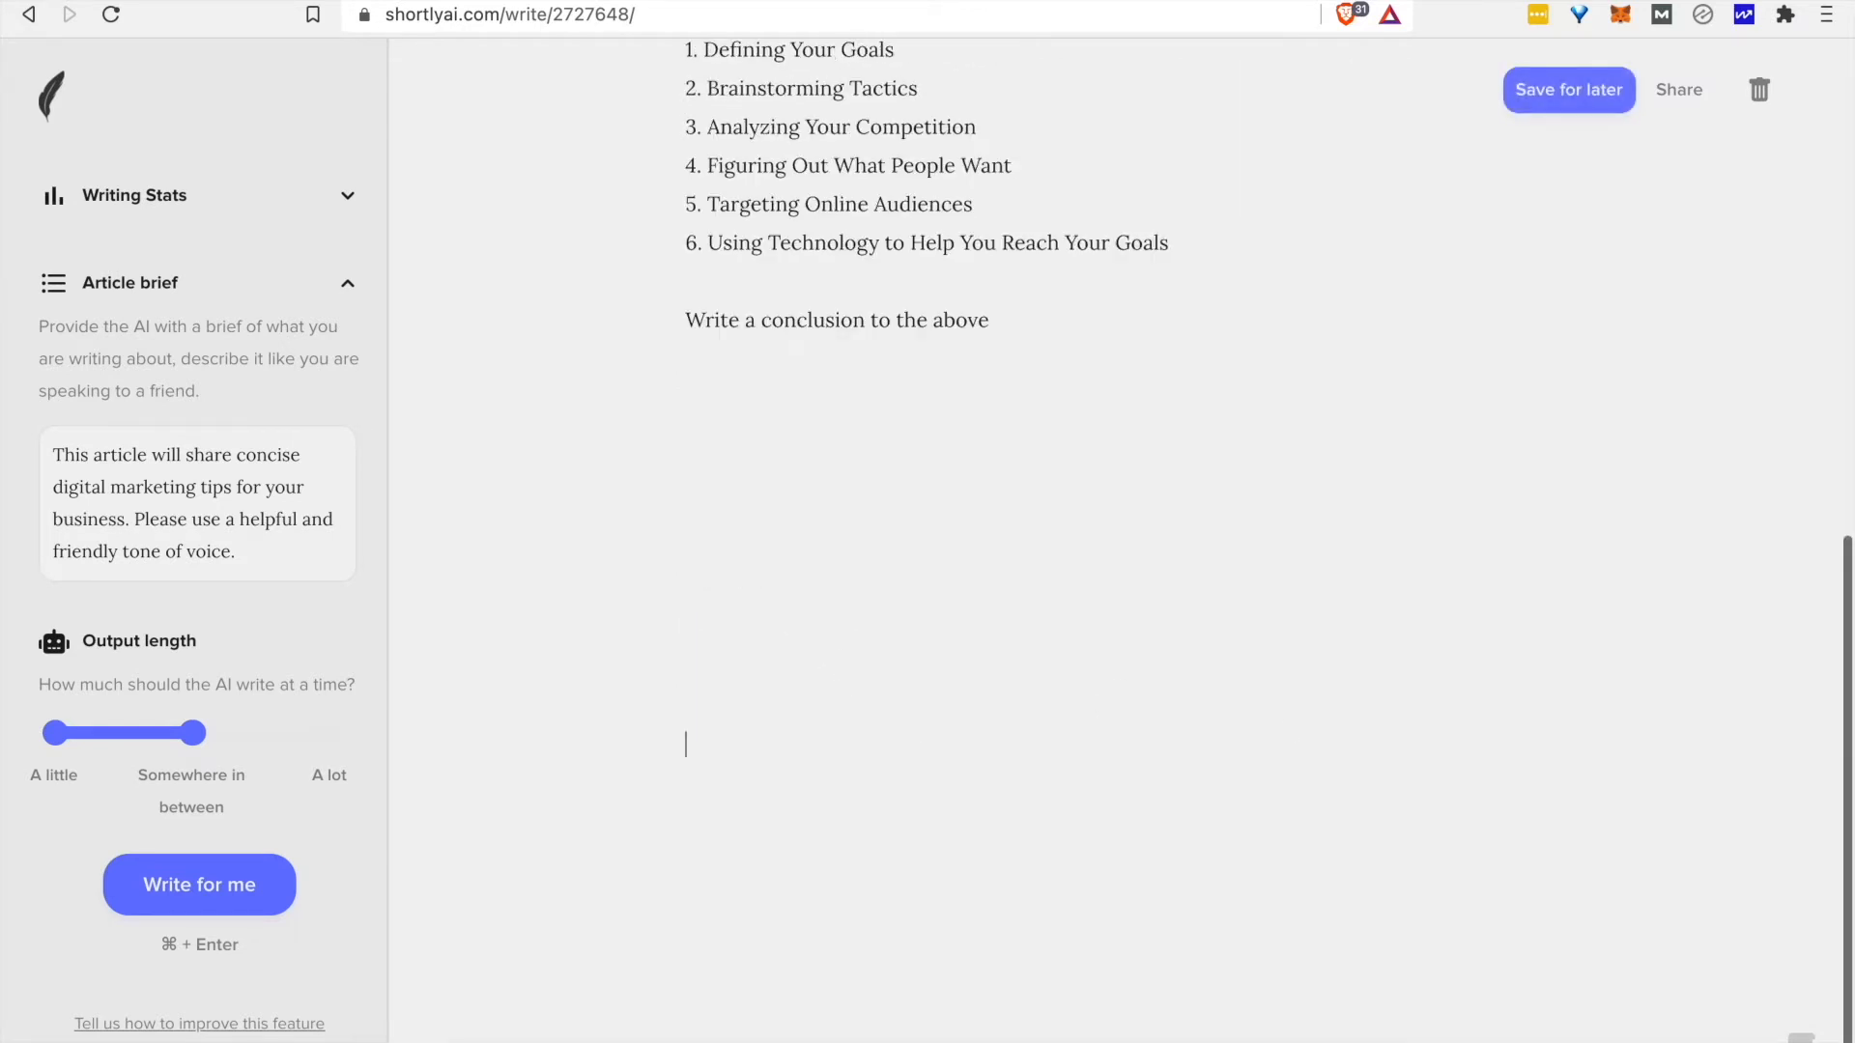
scroll(up, 3)
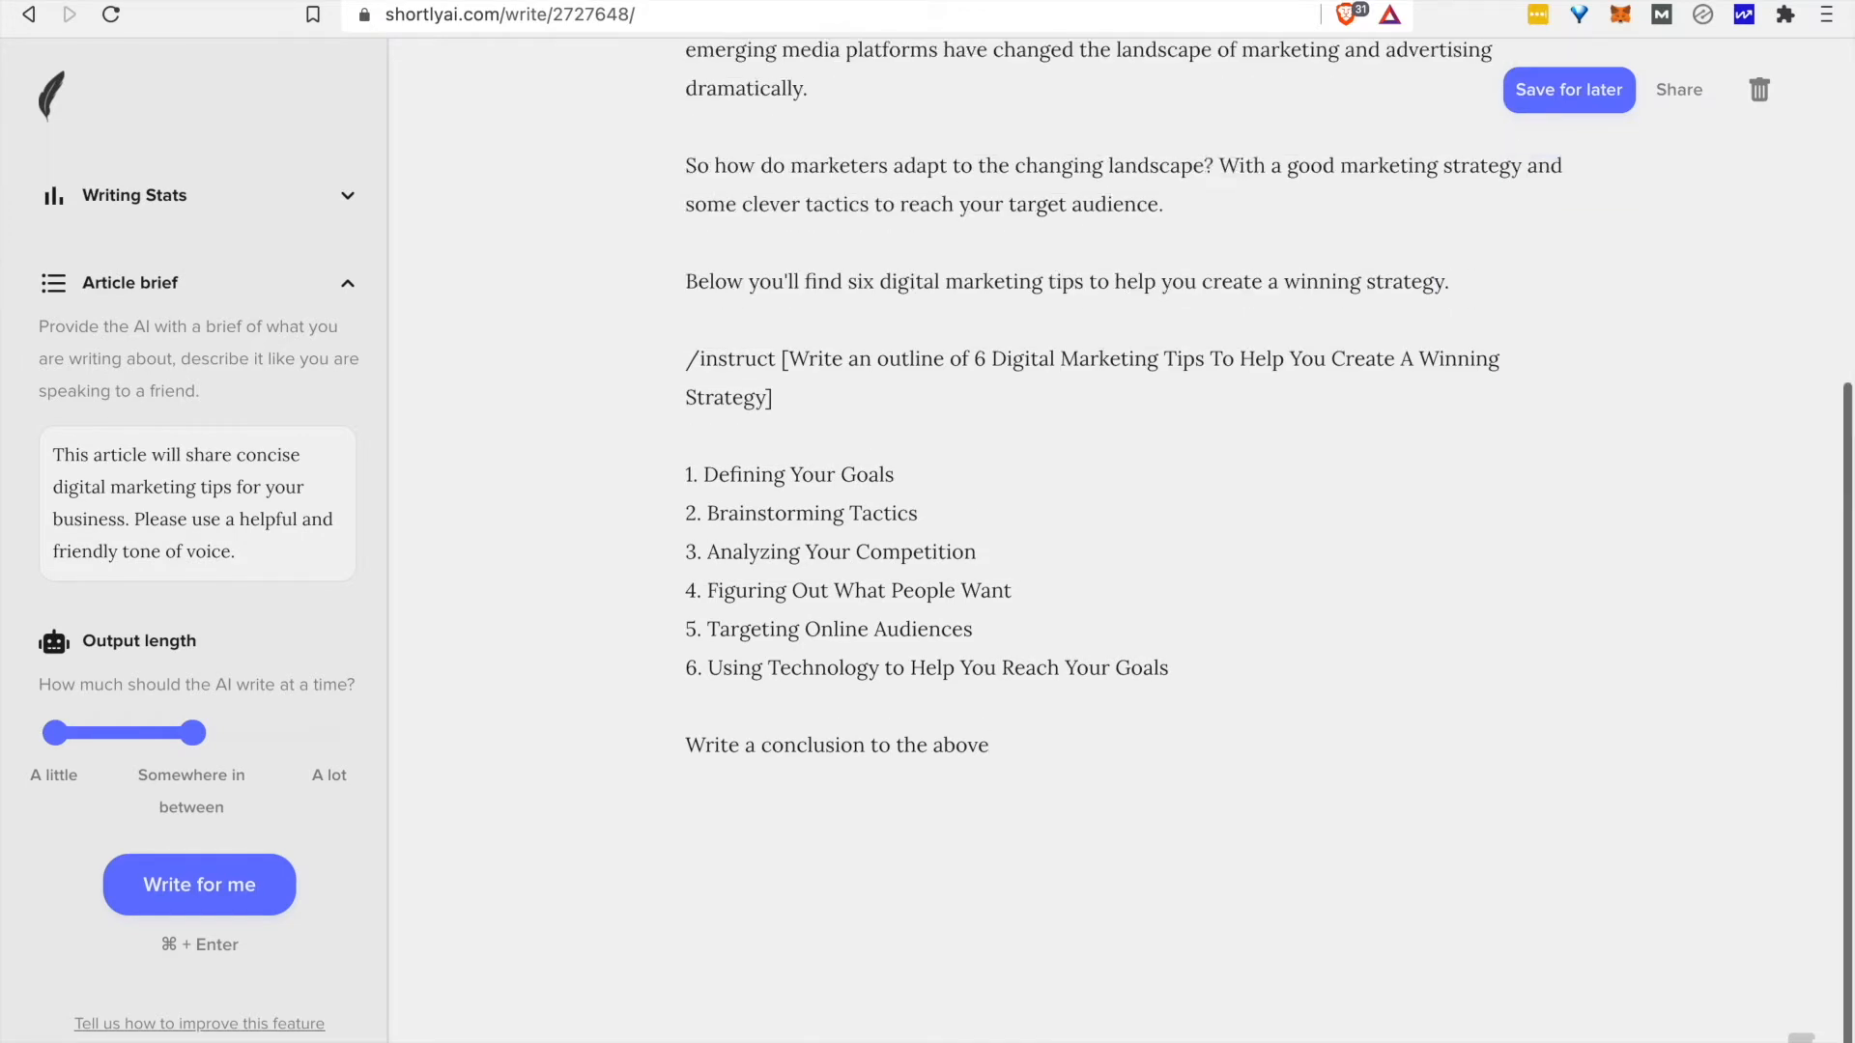
click(1569, 89)
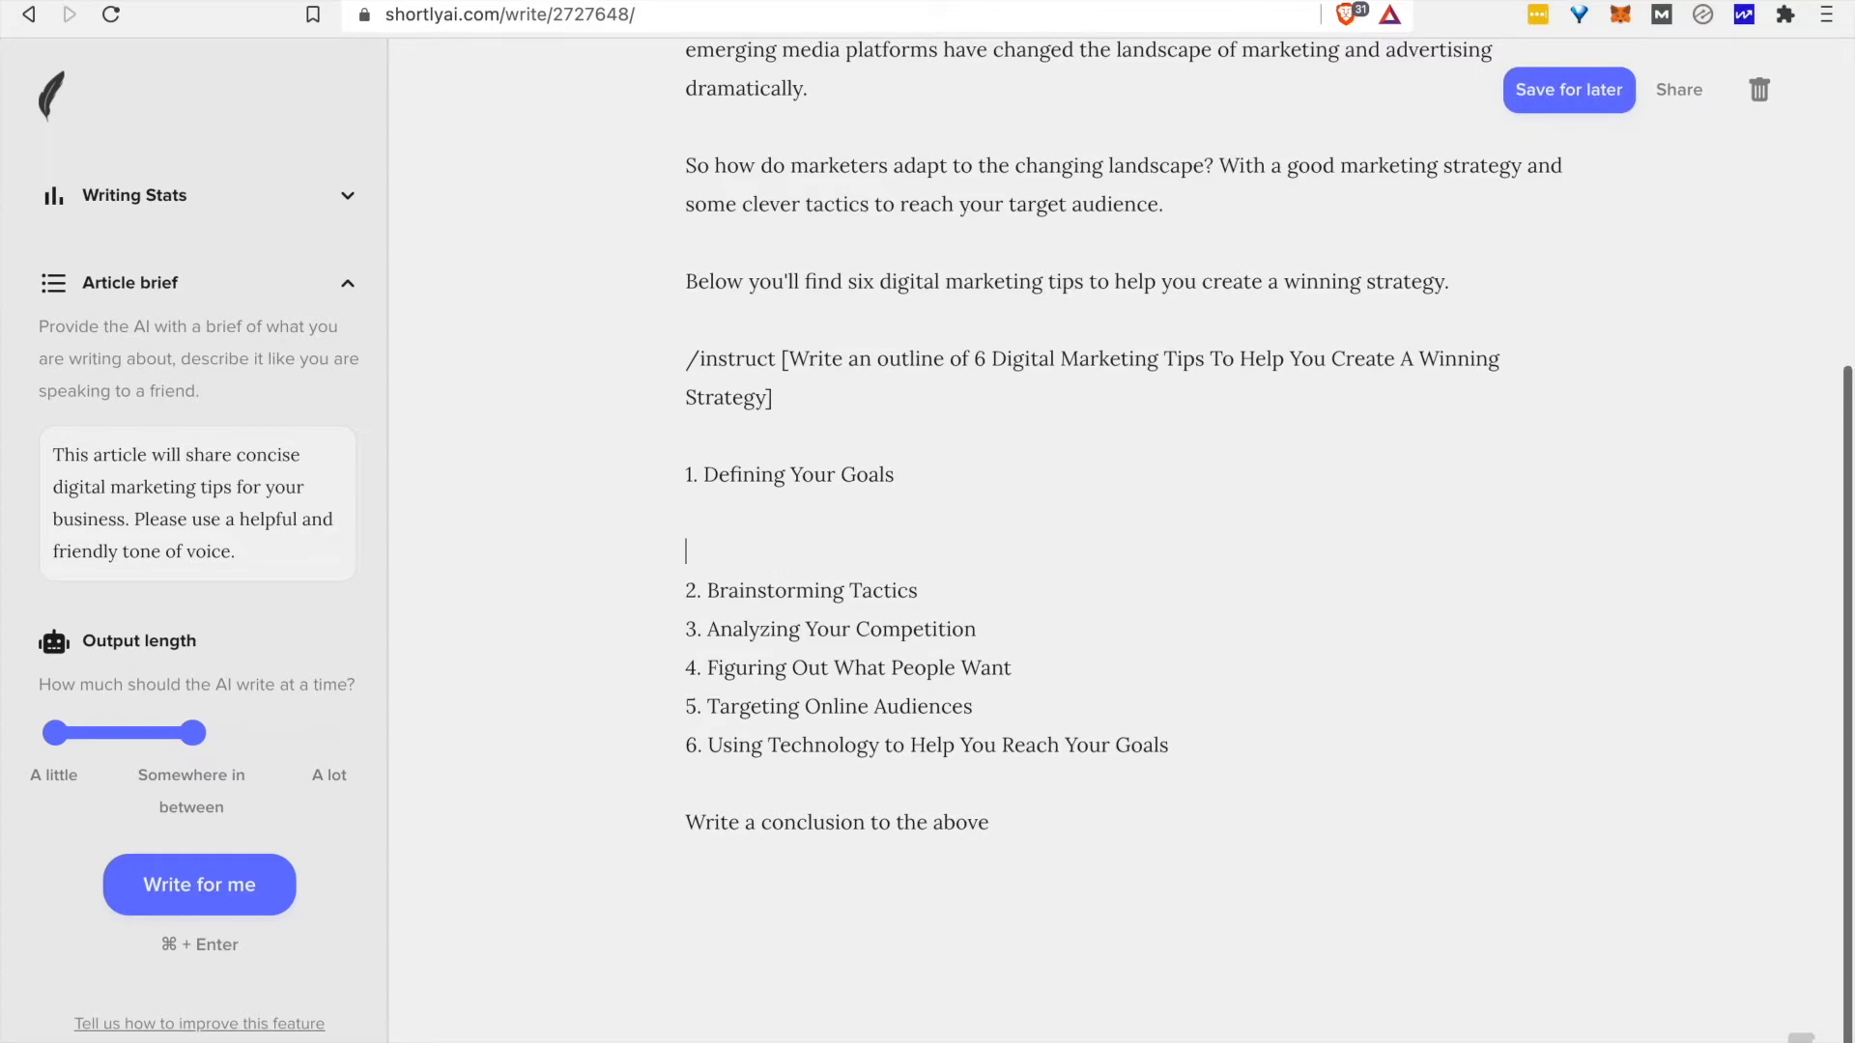
click(1569, 91)
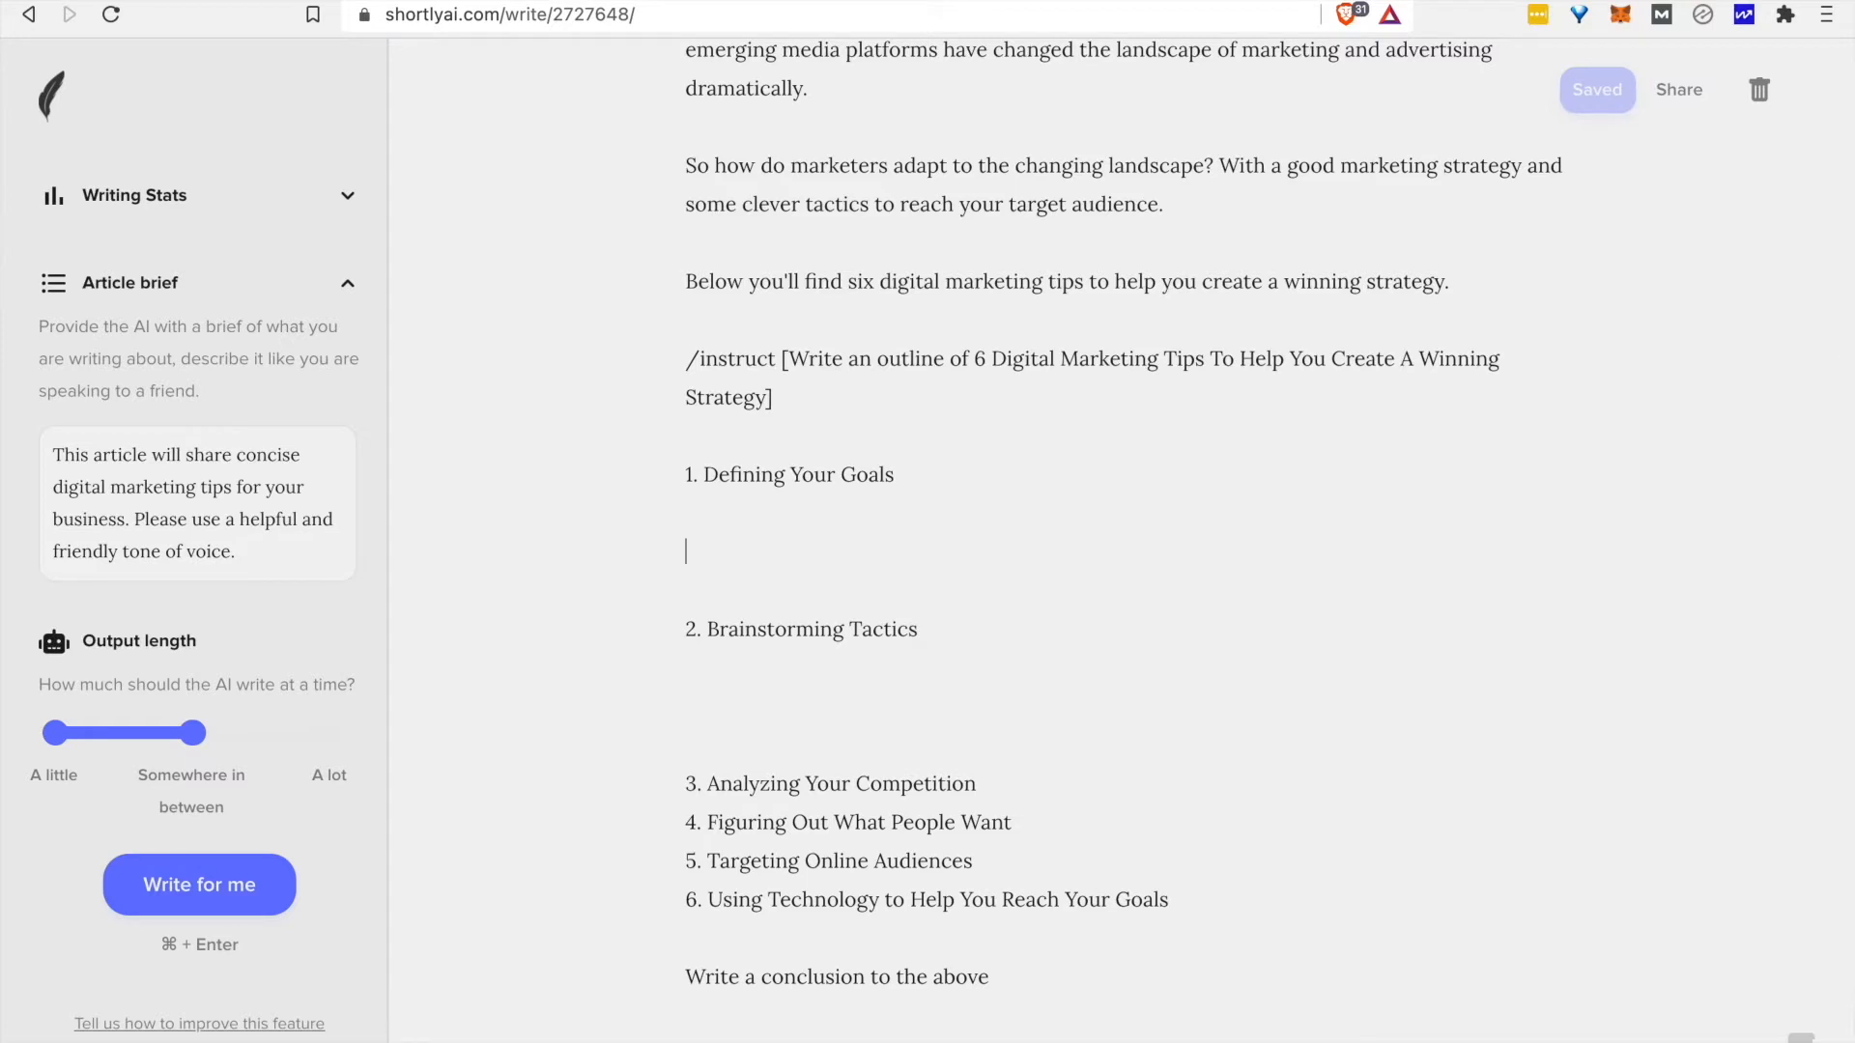
Generate Defining Your Goals text covering short-term and mid-term goals.
click(199, 885)
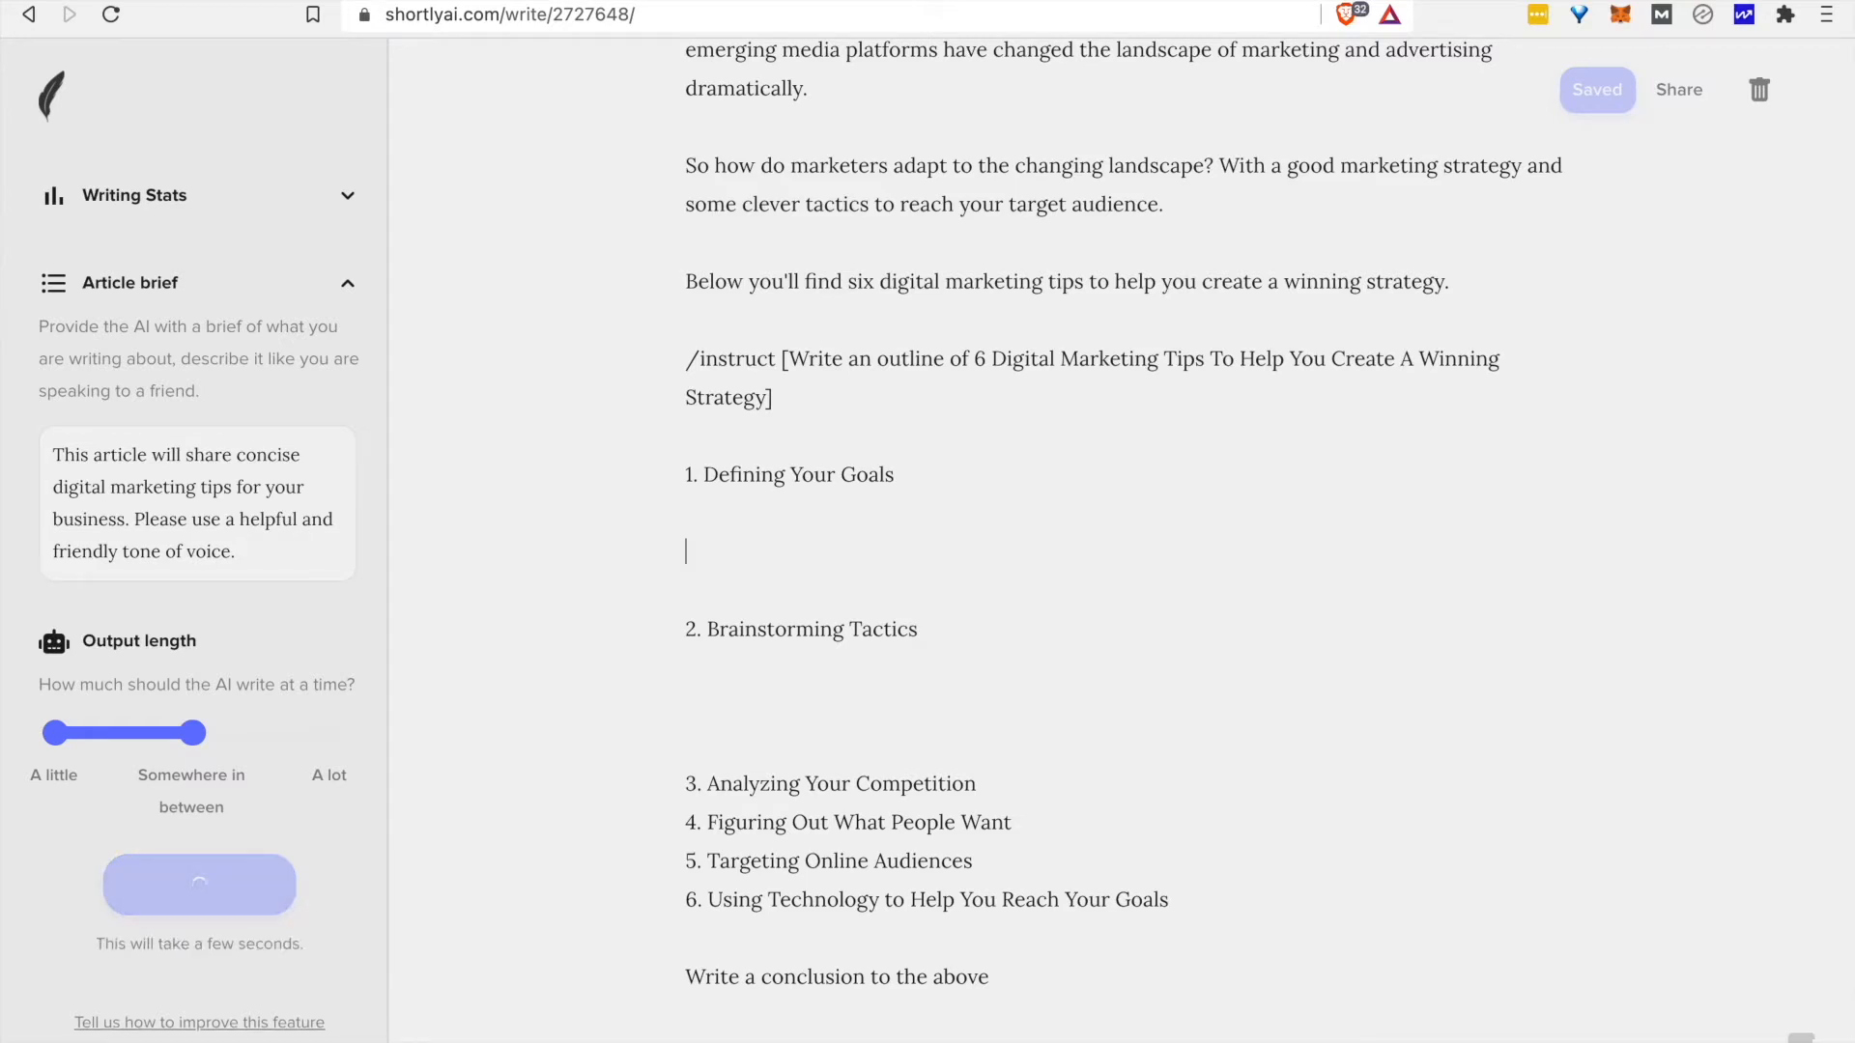
mouse_move(95, 756)
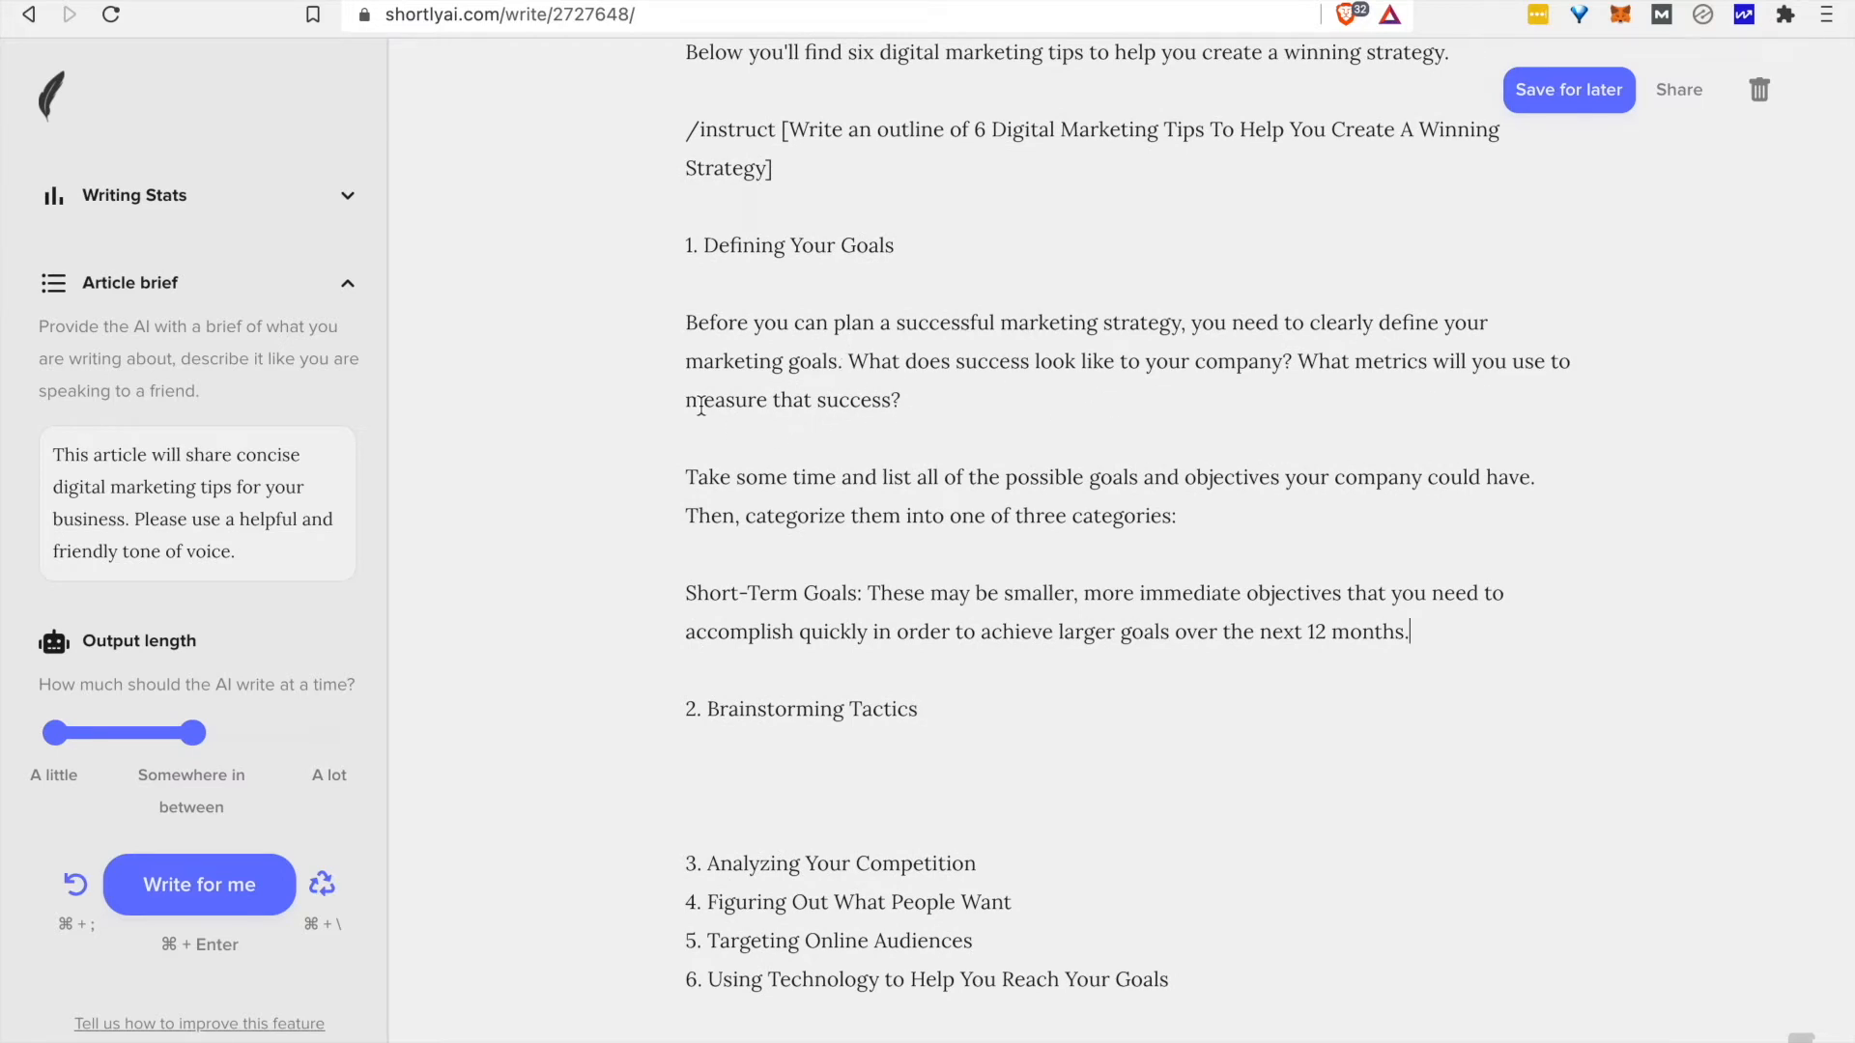
click(199, 883)
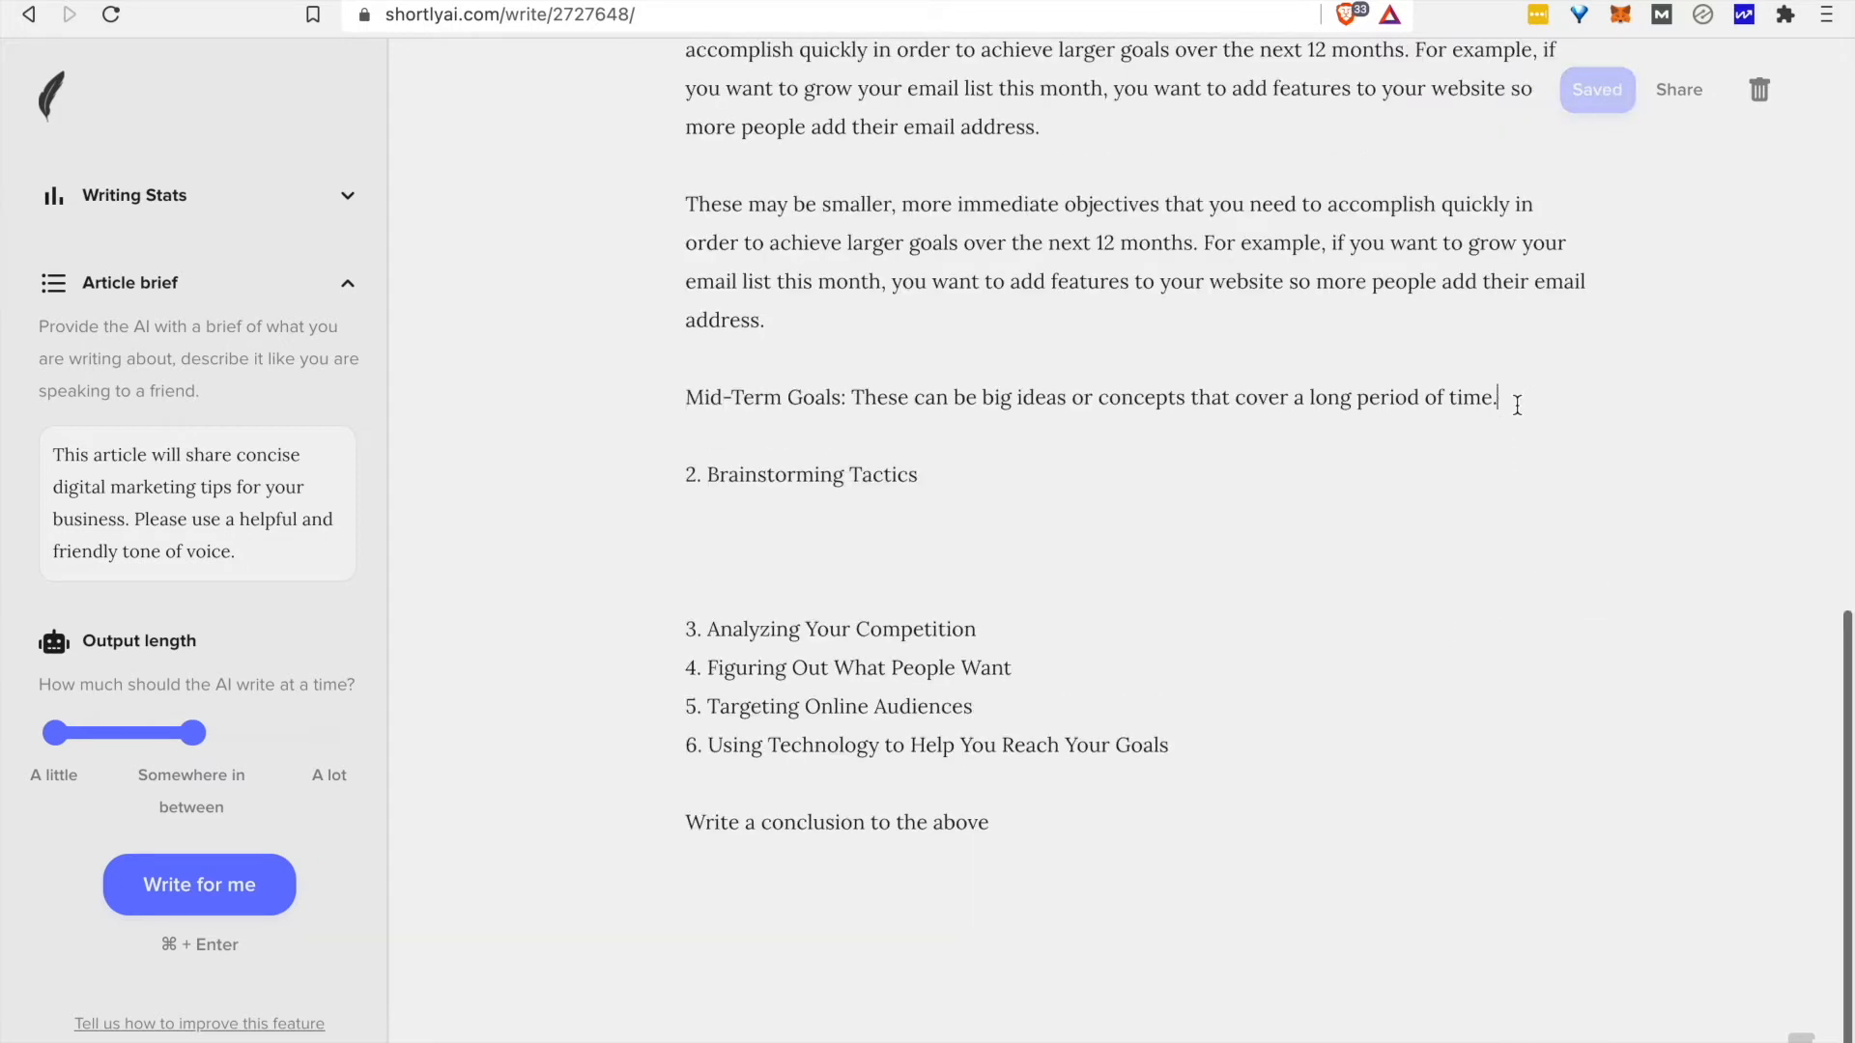
click(199, 884)
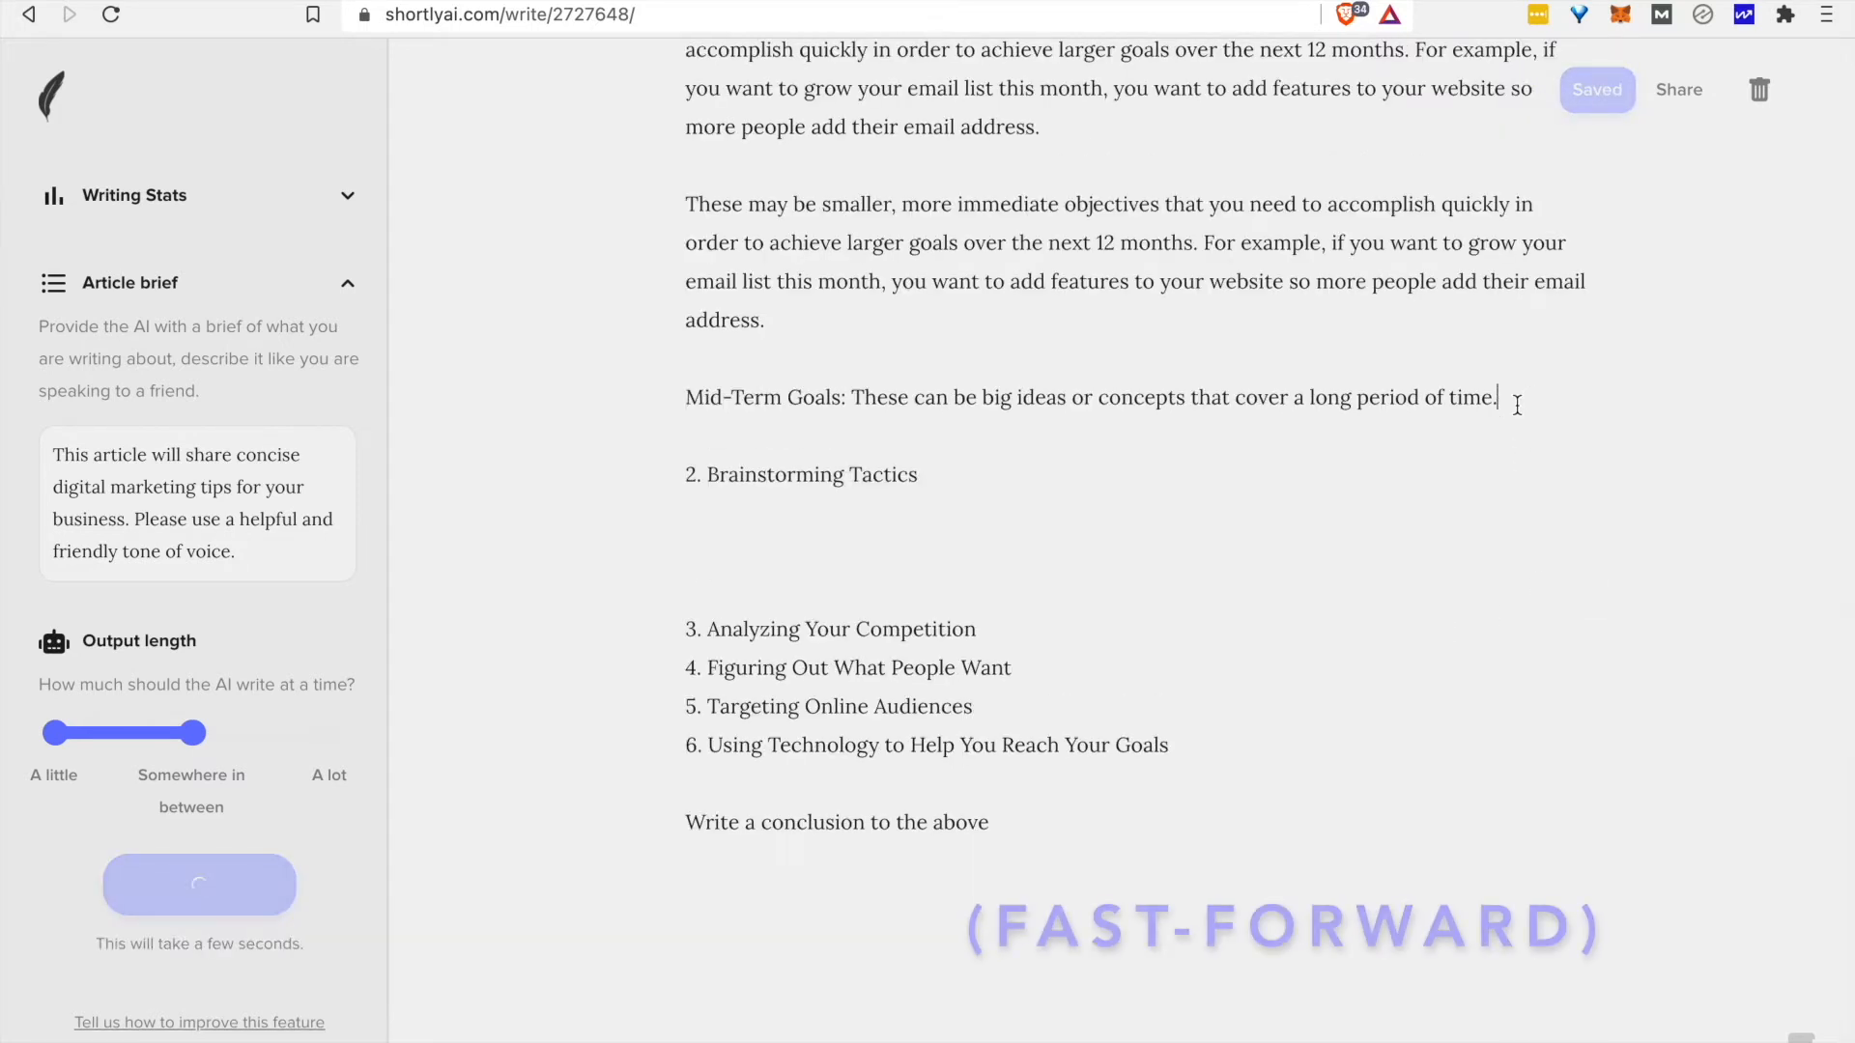
click(199, 883)
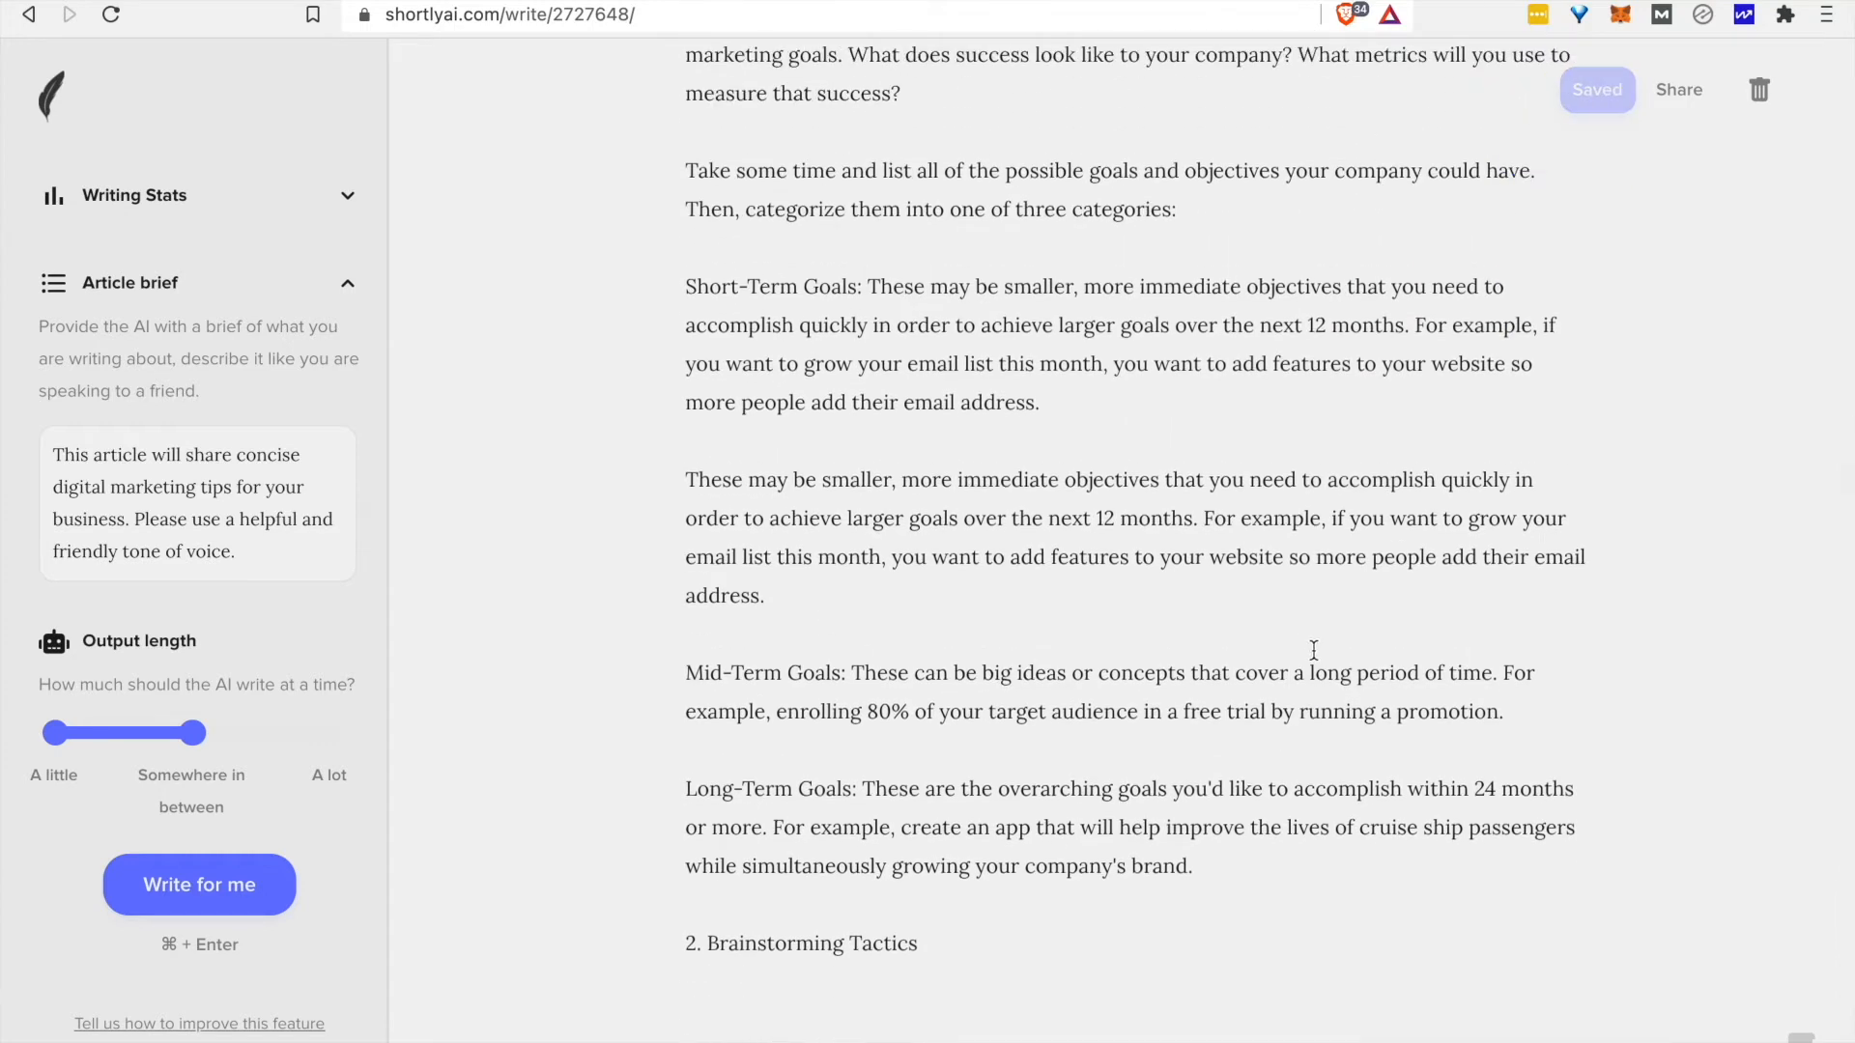
Extend the goals section through long-term goals and undo the unwanted rewrite.
click(199, 883)
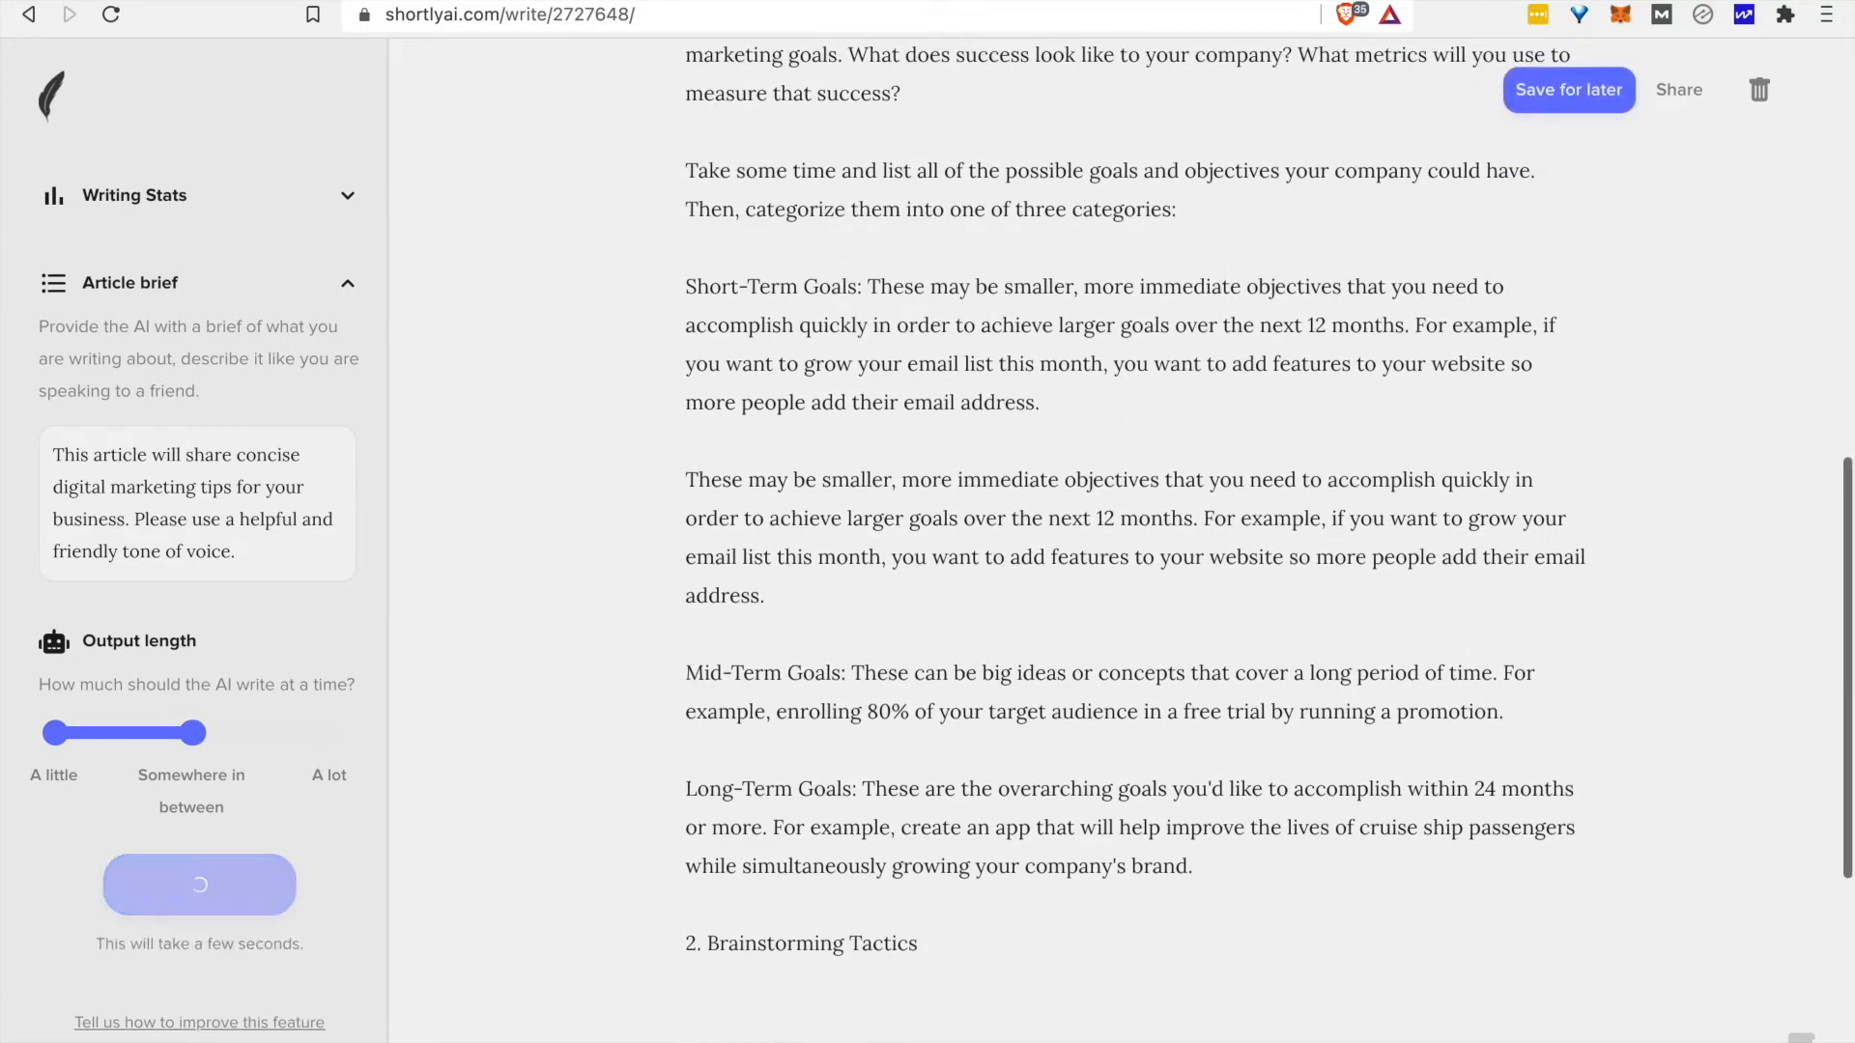
click(199, 885)
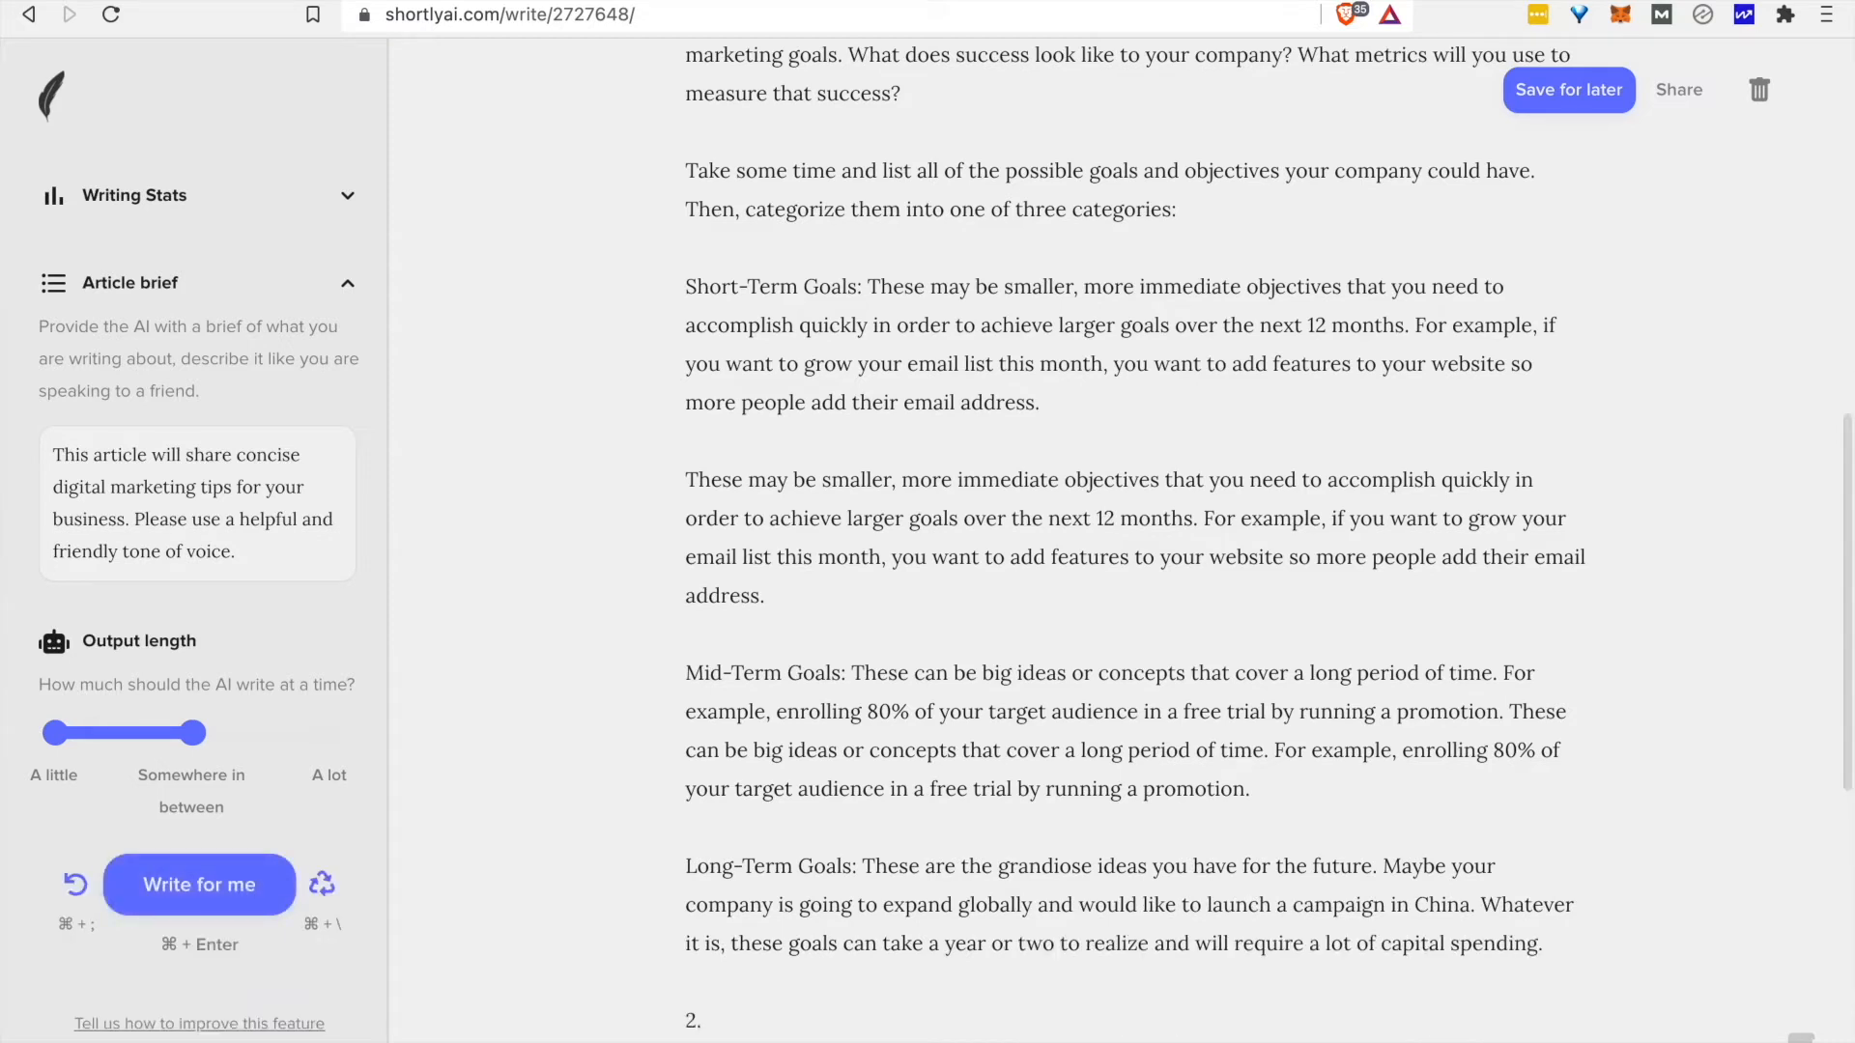
click(1569, 88)
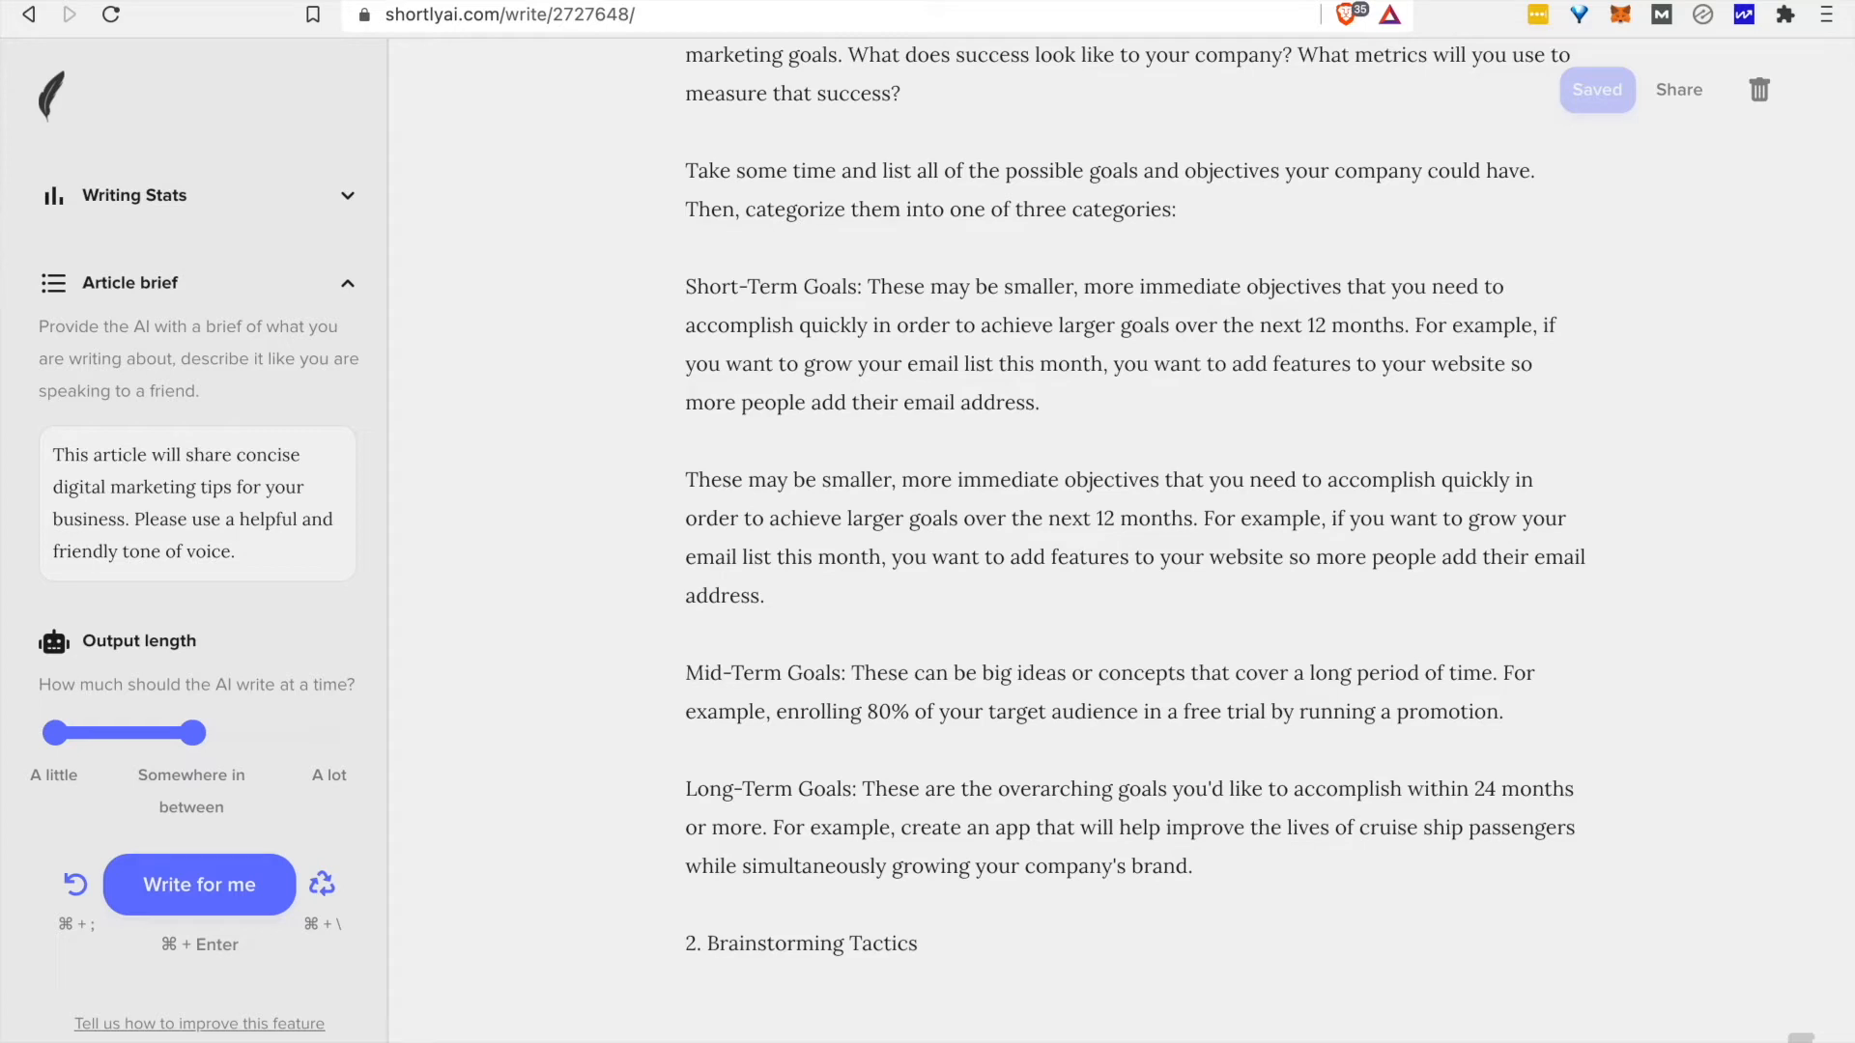
scroll(down, 3)
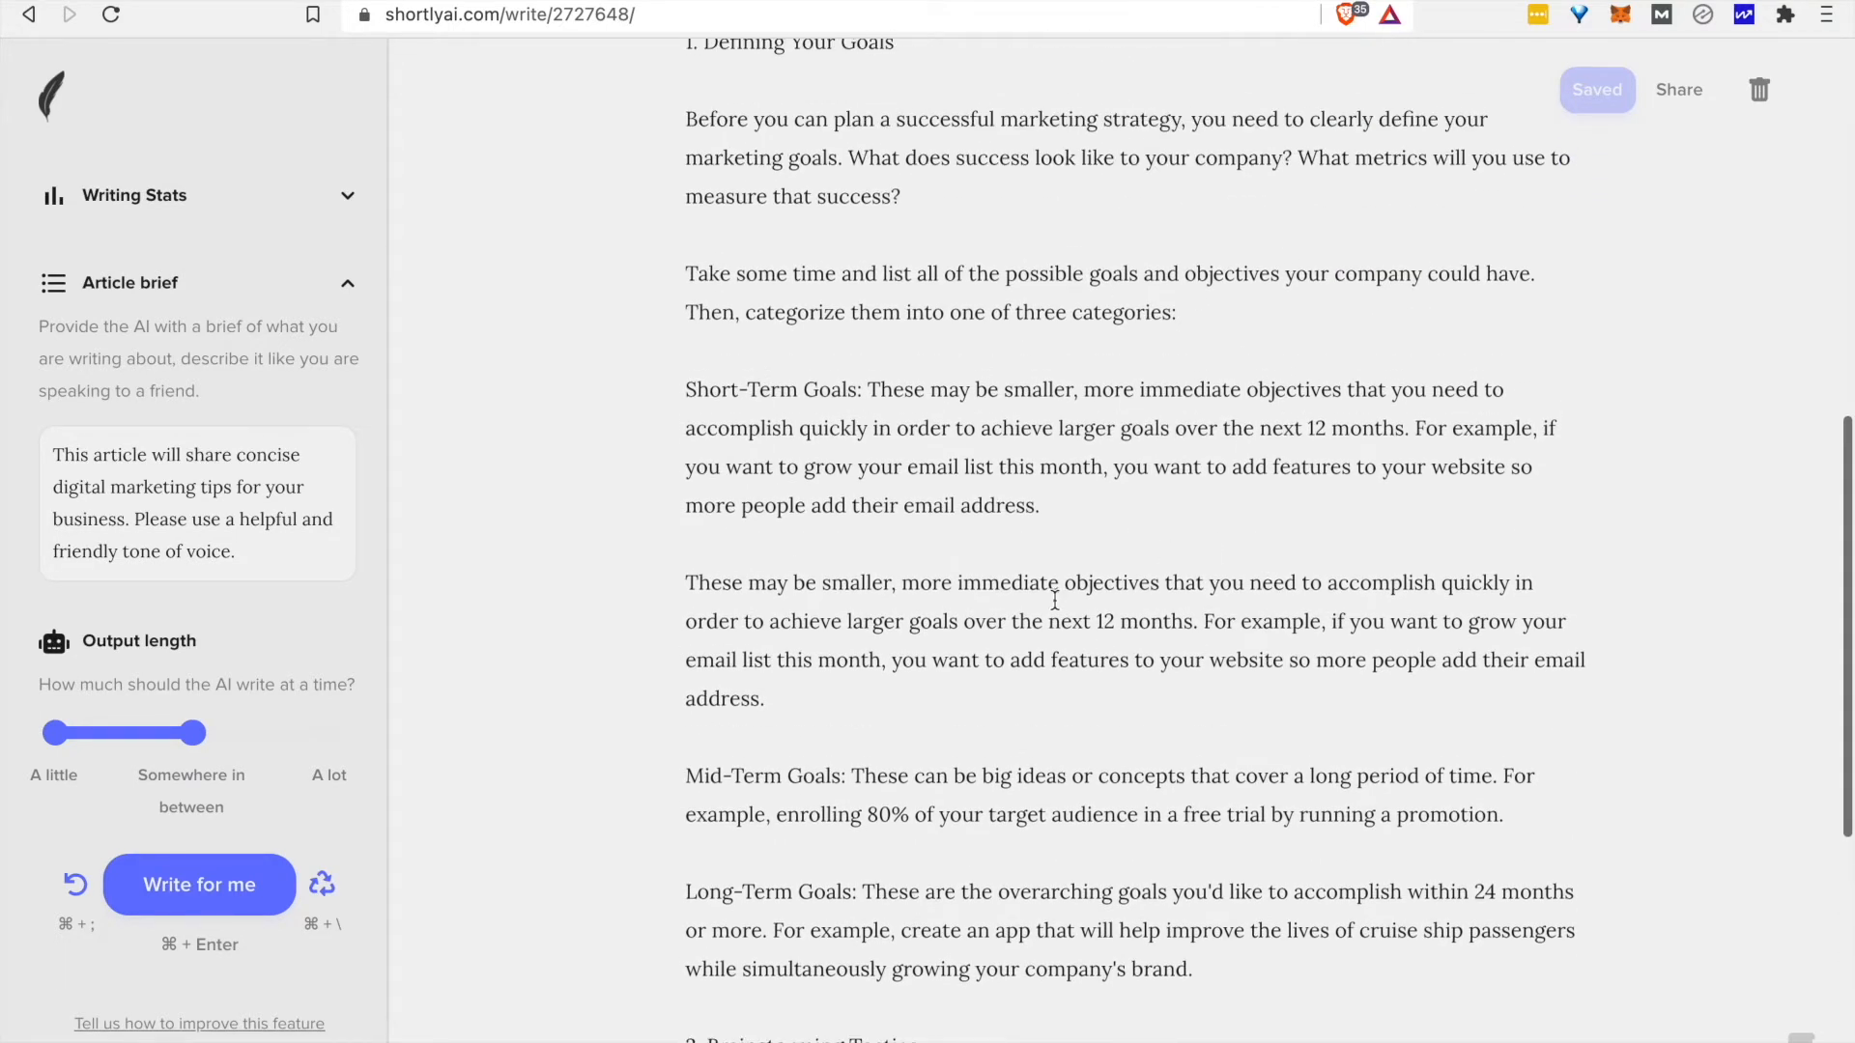
scroll(down, 3)
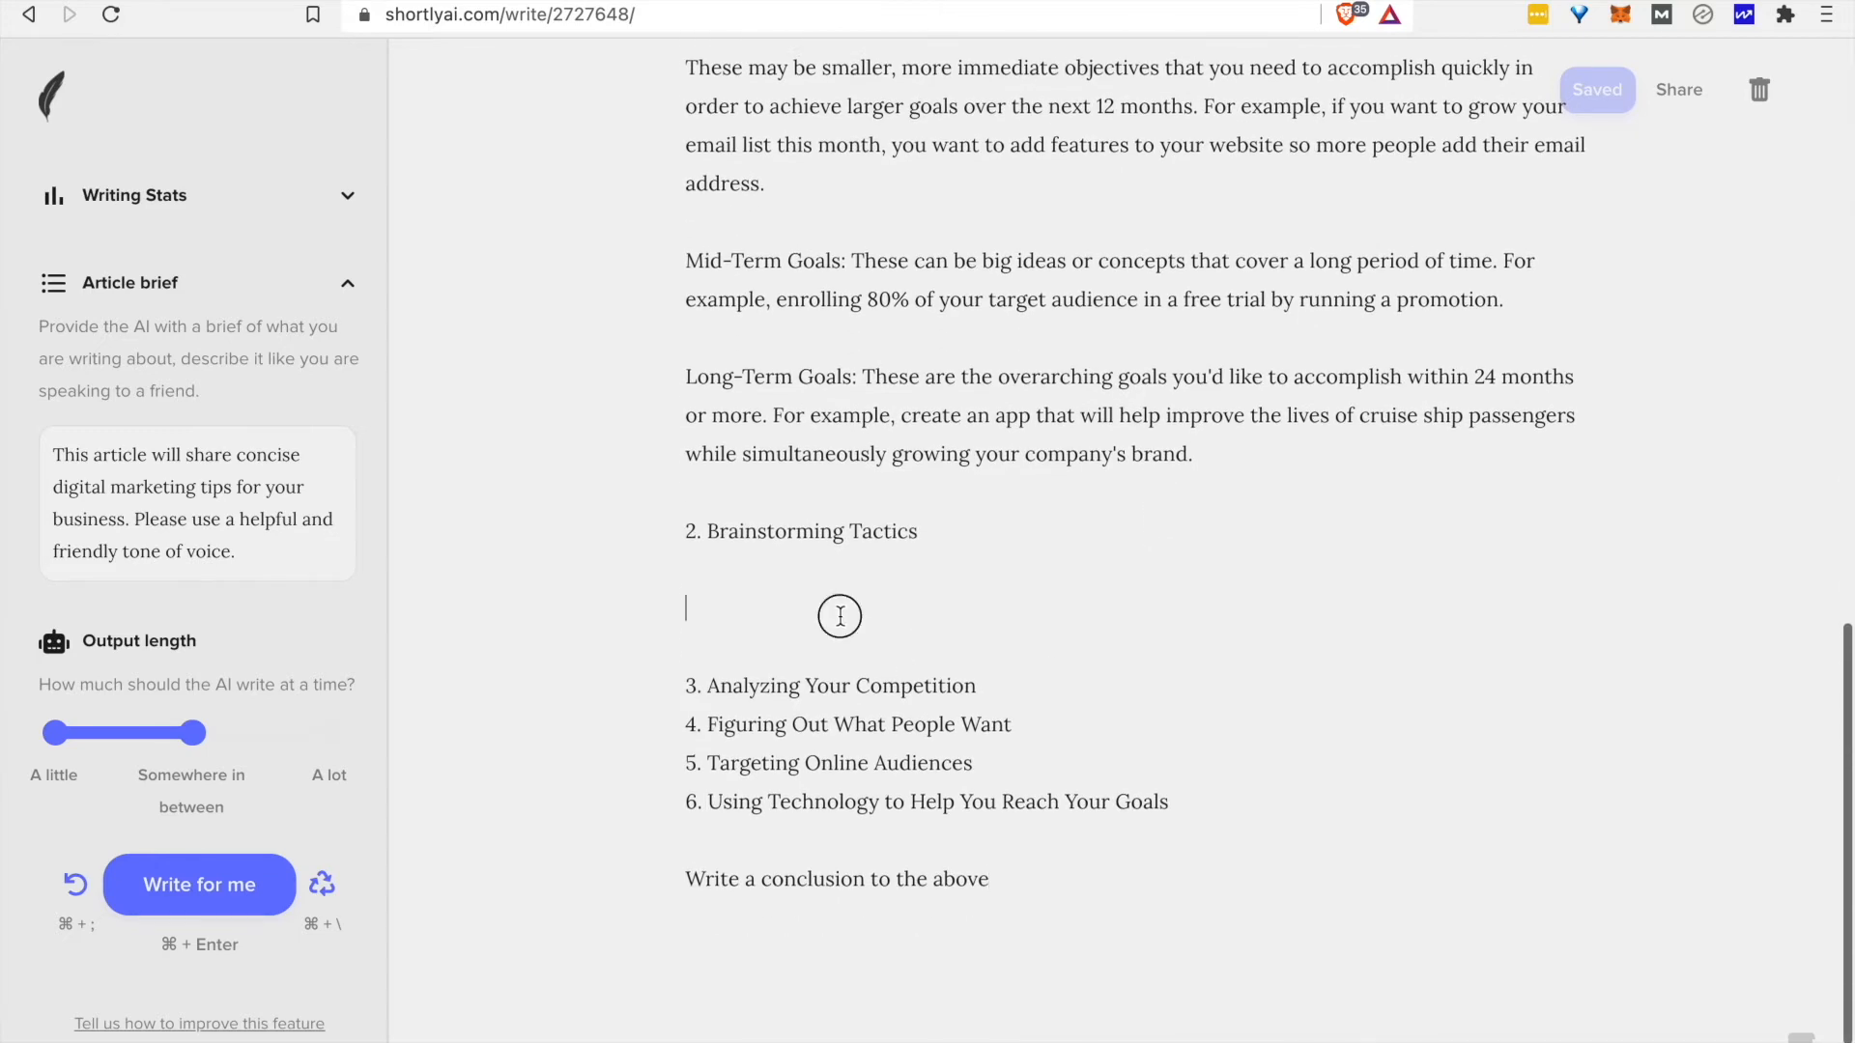
Generate AI paragraphs for Brainstorming Tactics, Analyzing Your Competition and the remaining tip sections.
click(199, 885)
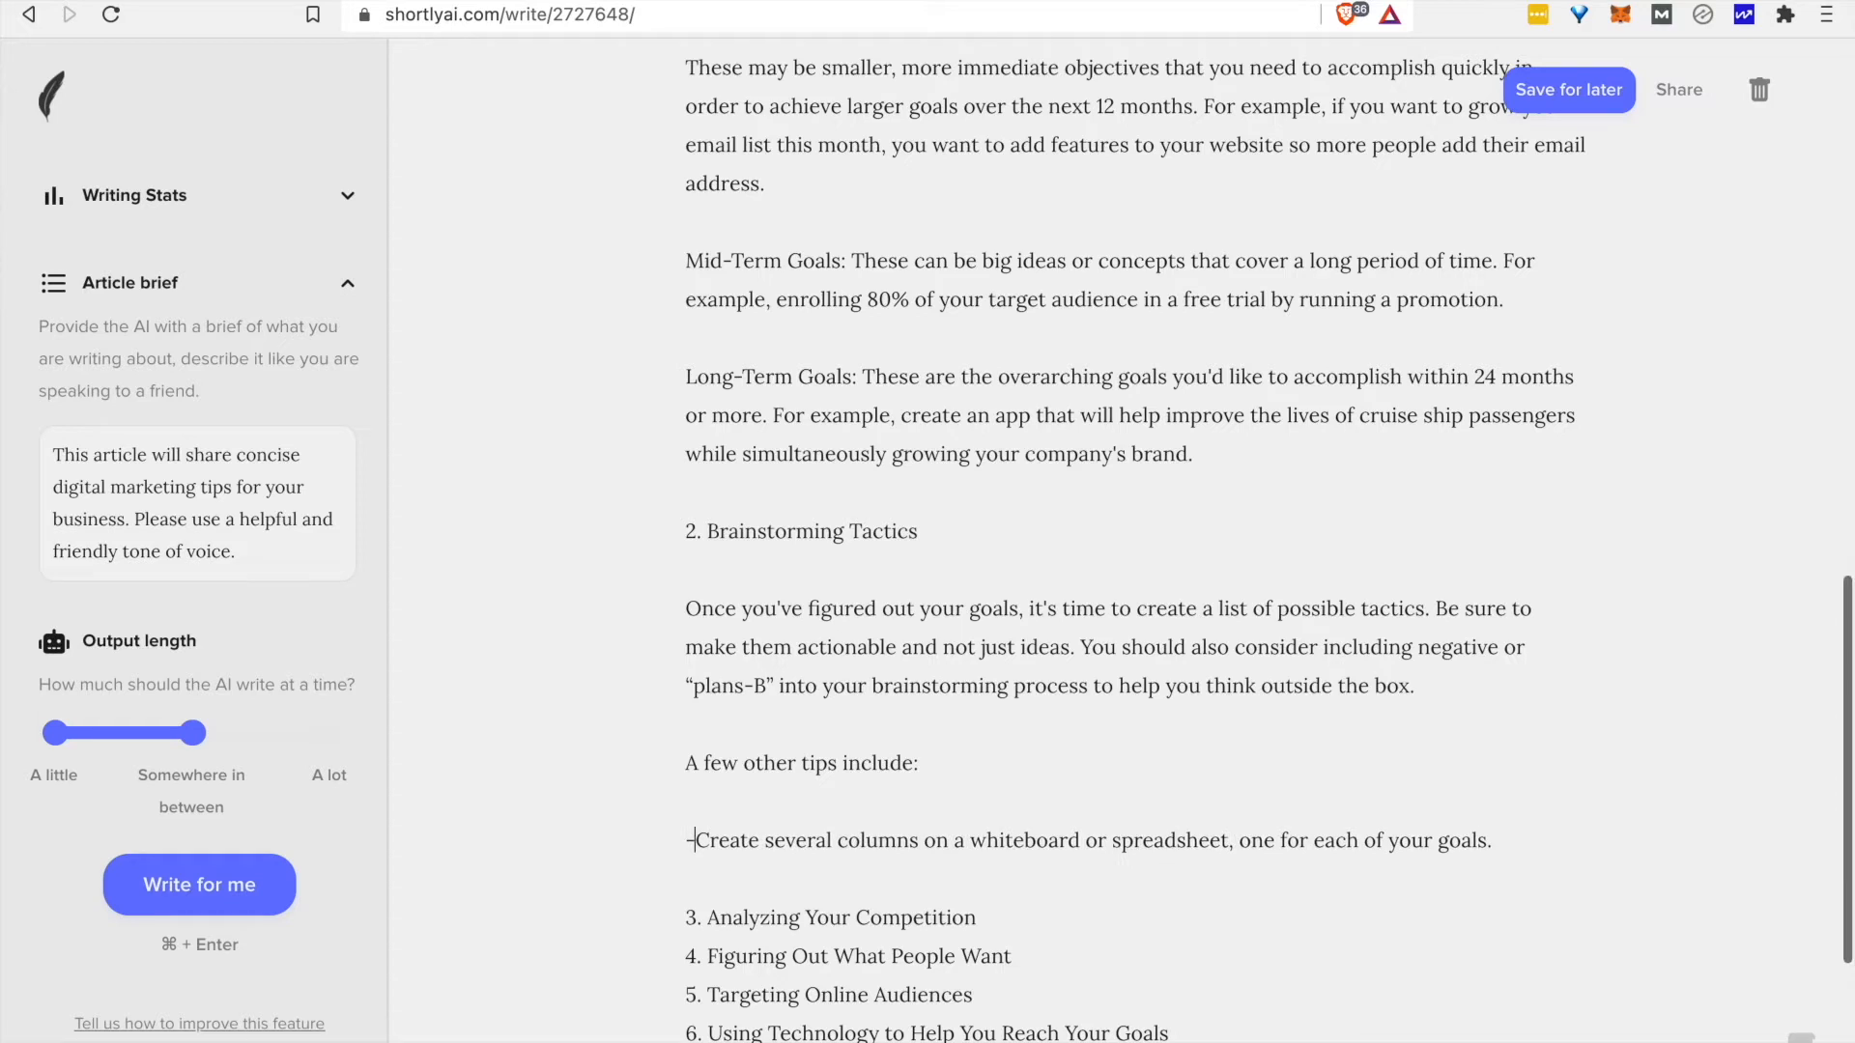
click(1569, 89)
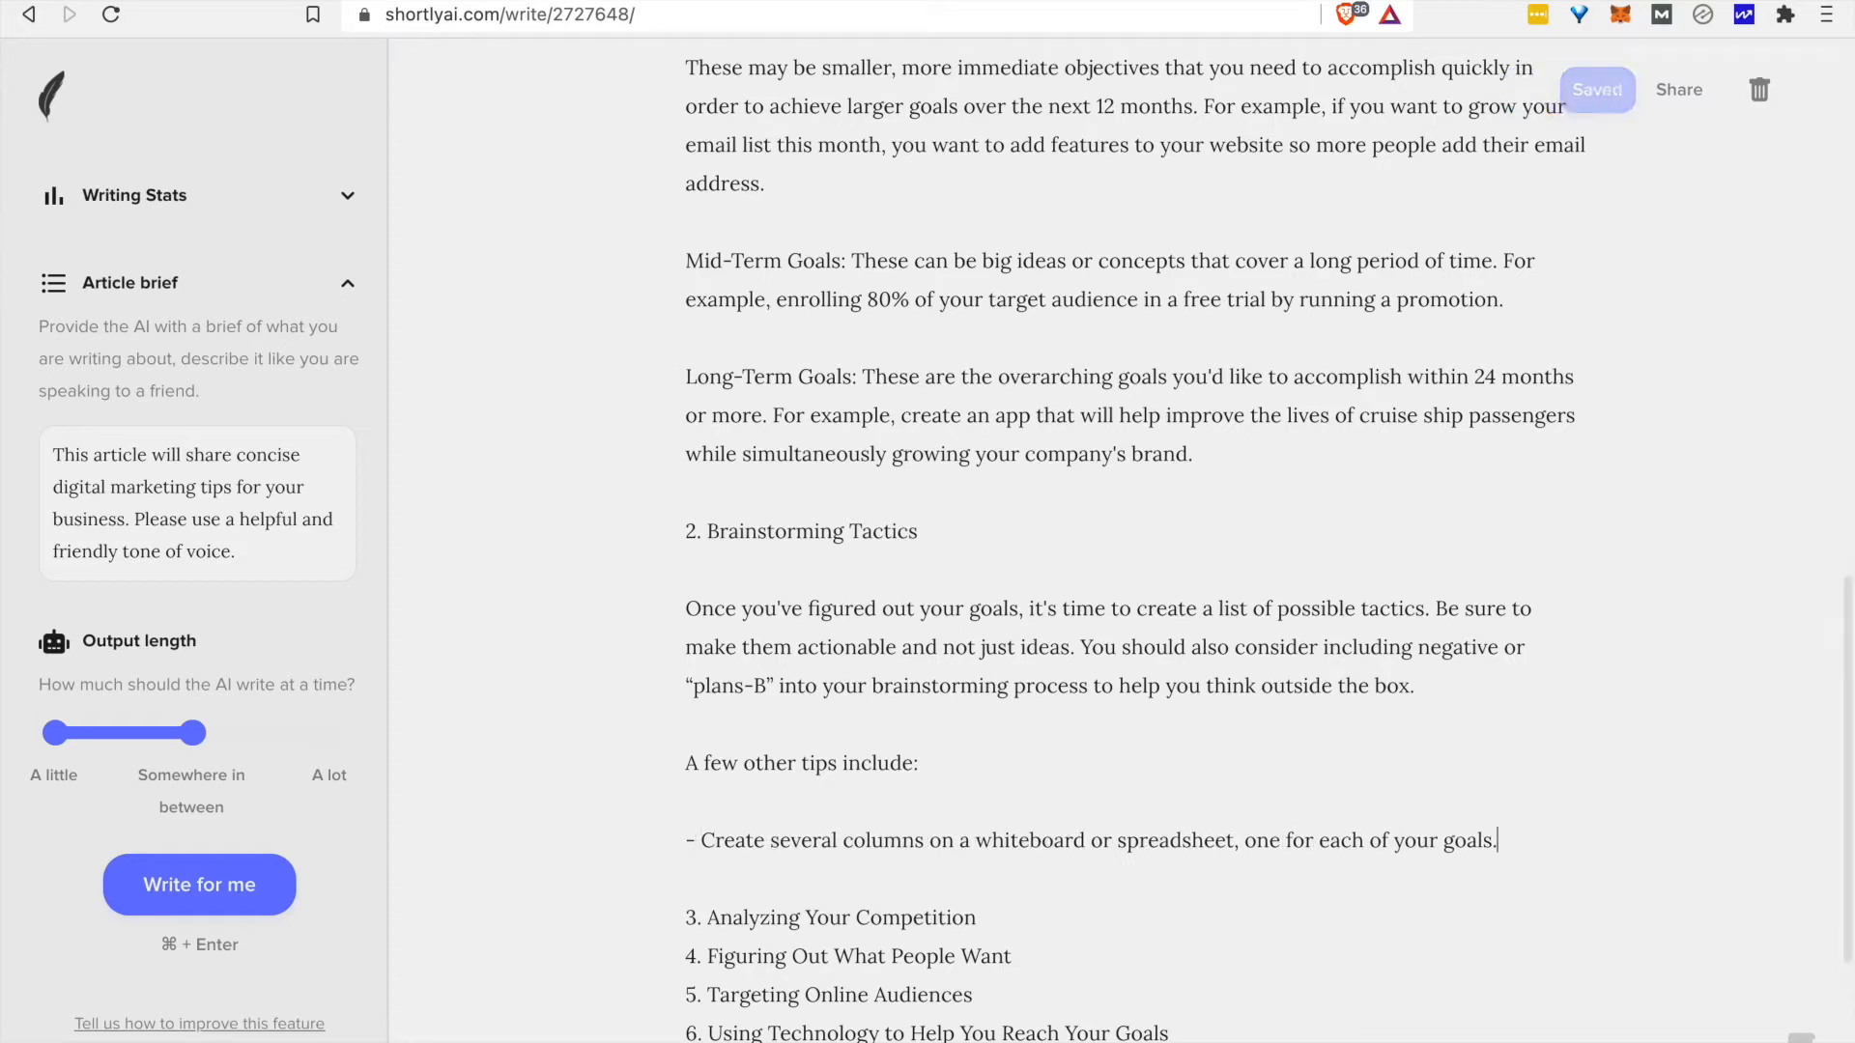
click(199, 885)
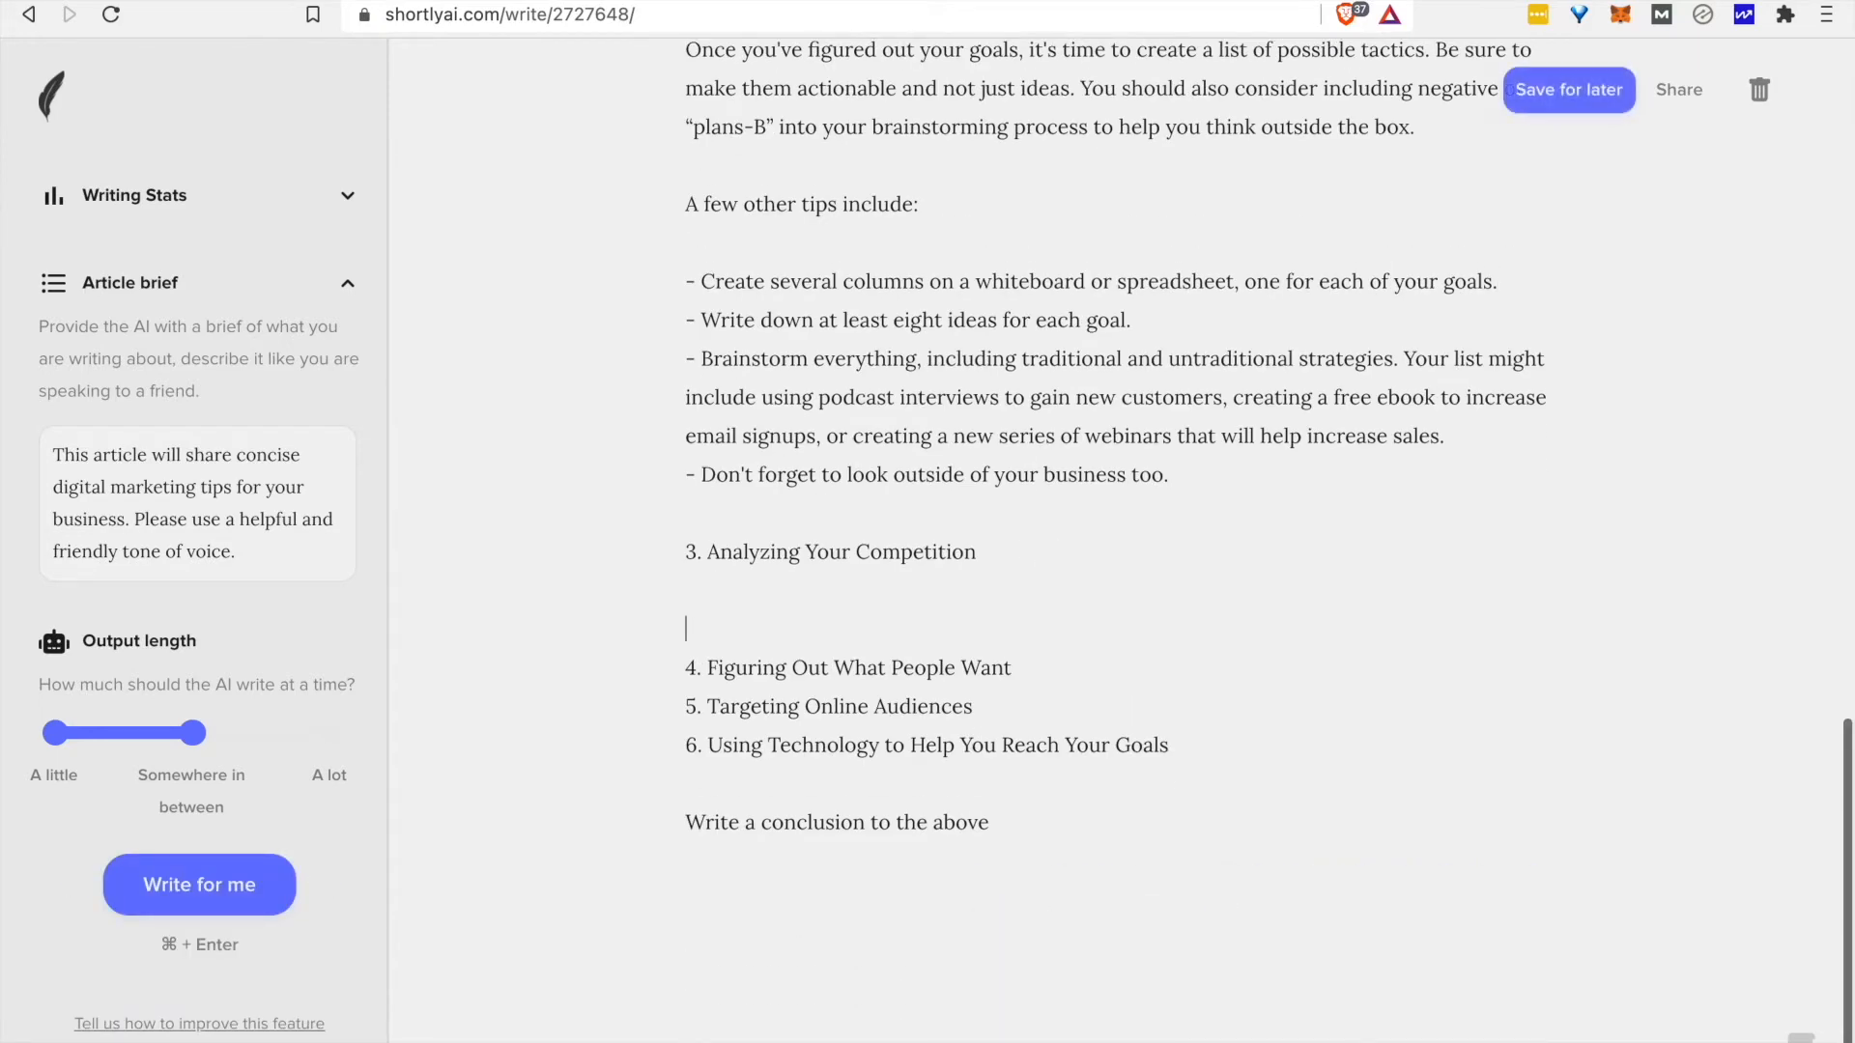
click(1567, 89)
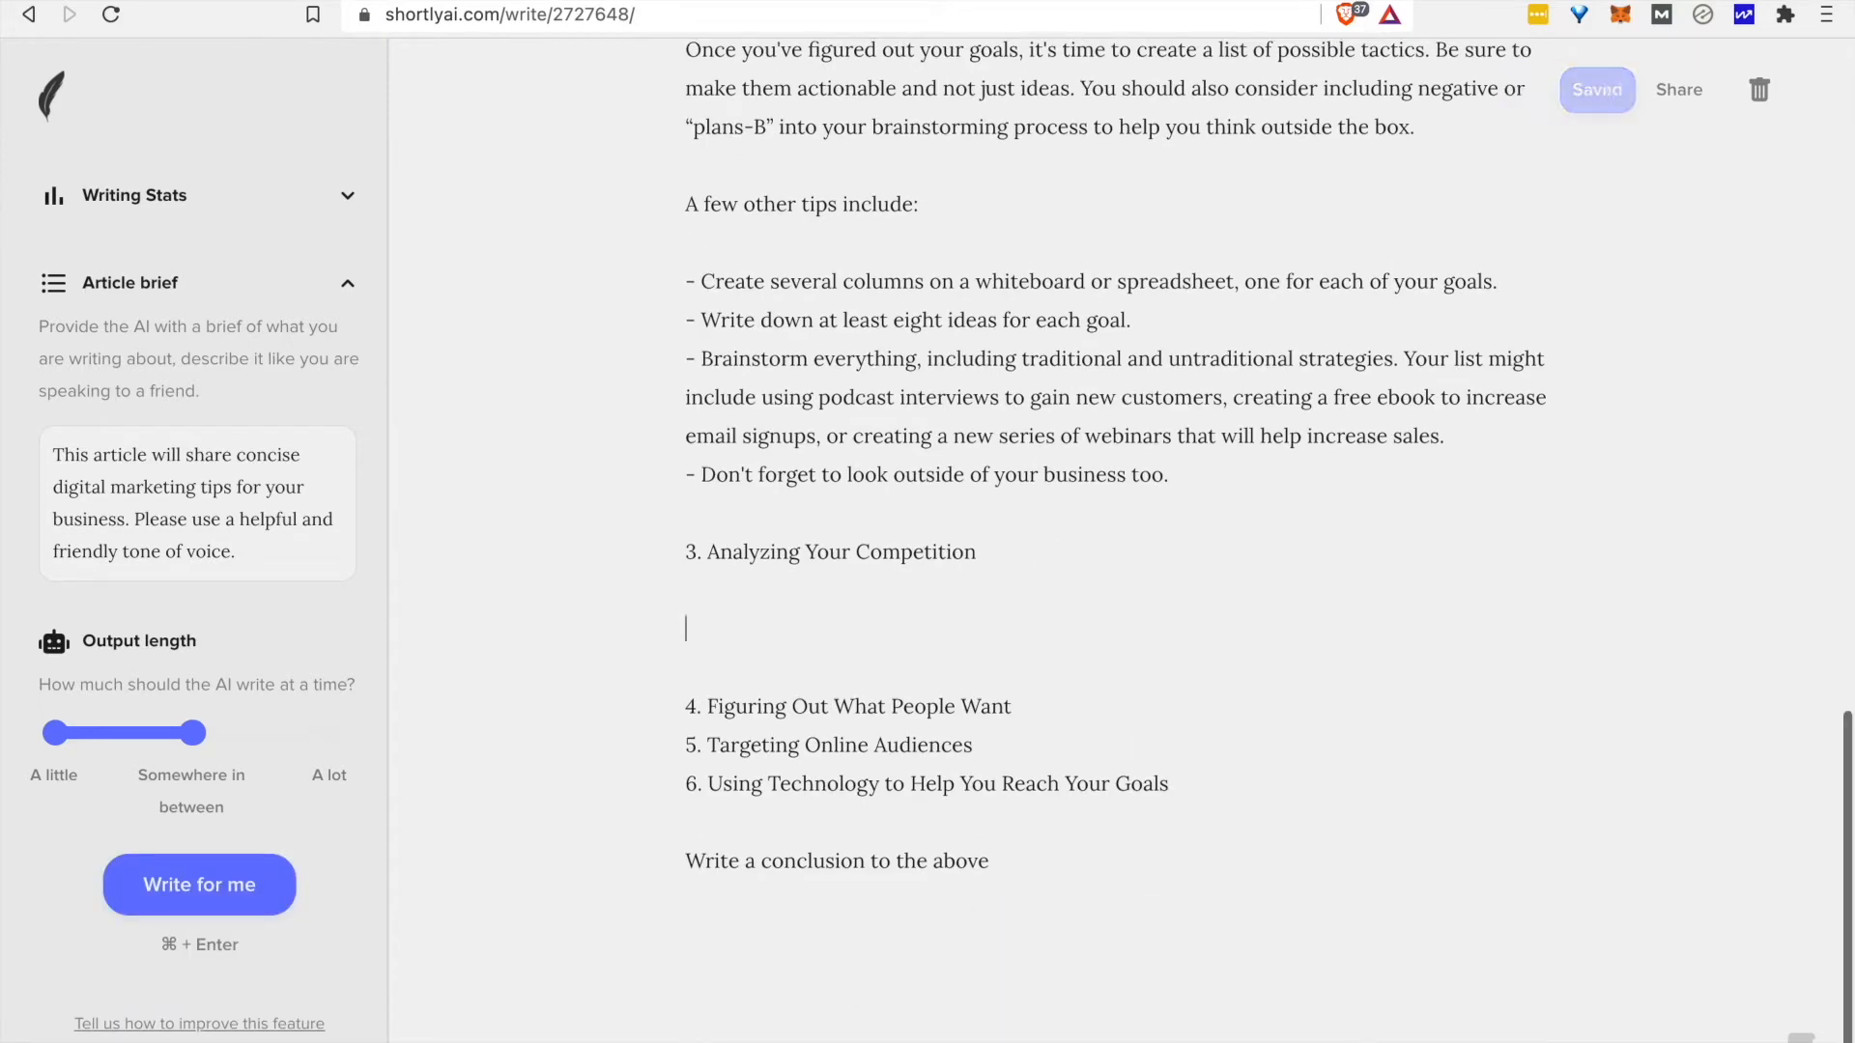
click(199, 883)
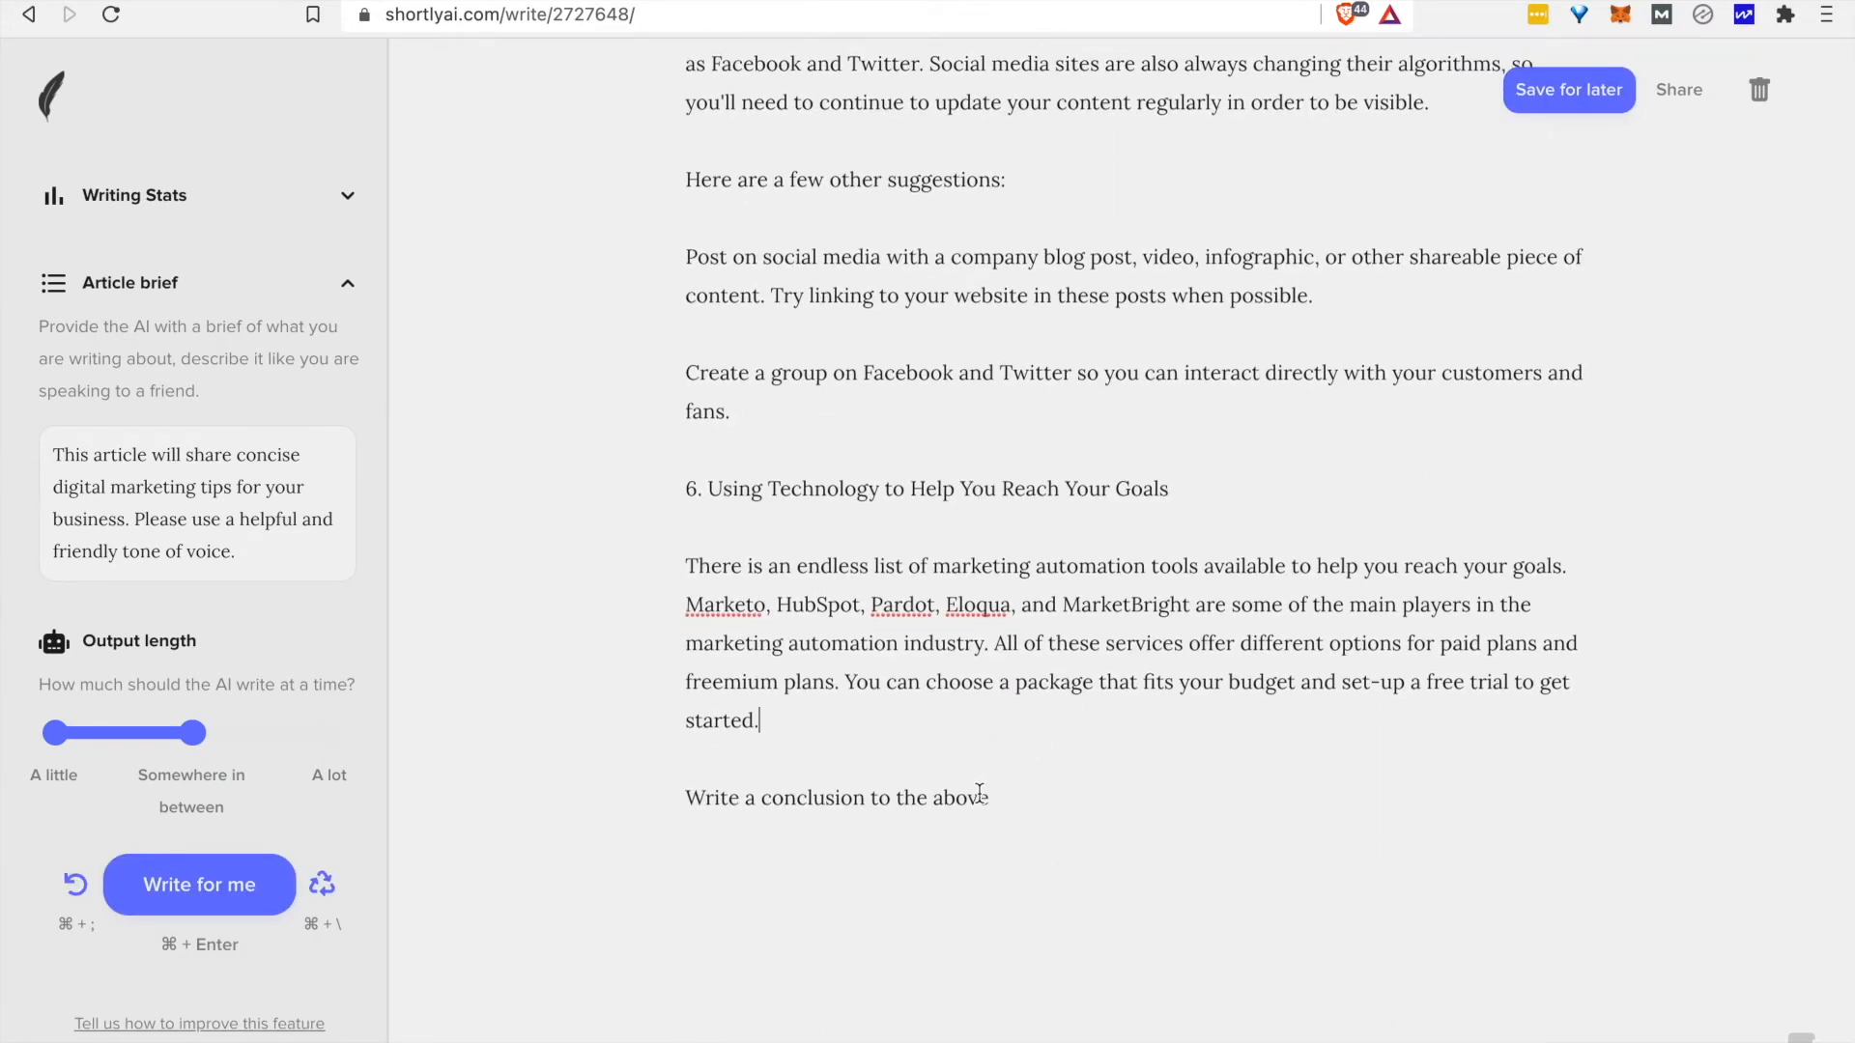
Select the conclusion prompt line and show Writing Stats: 2 pages, 1003 words, 6159 characters.
drag(684, 798, 990, 798)
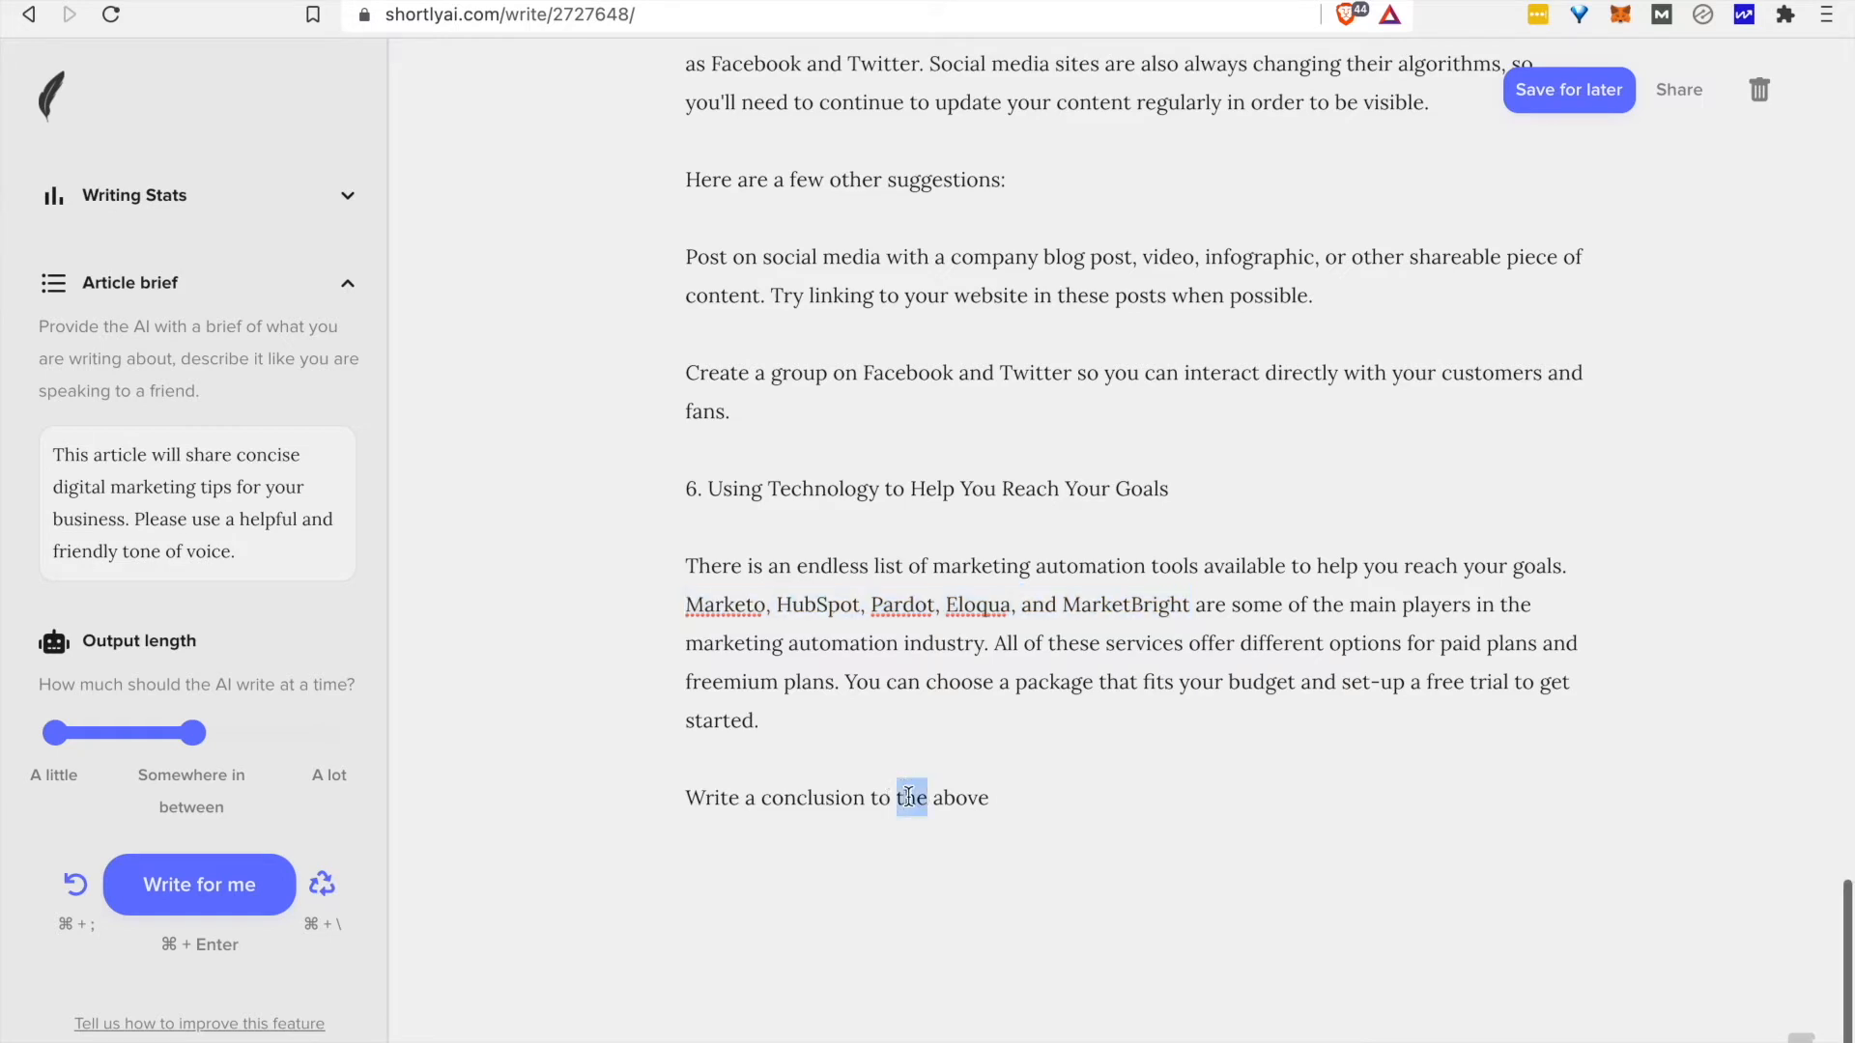
triple_click(836, 798)
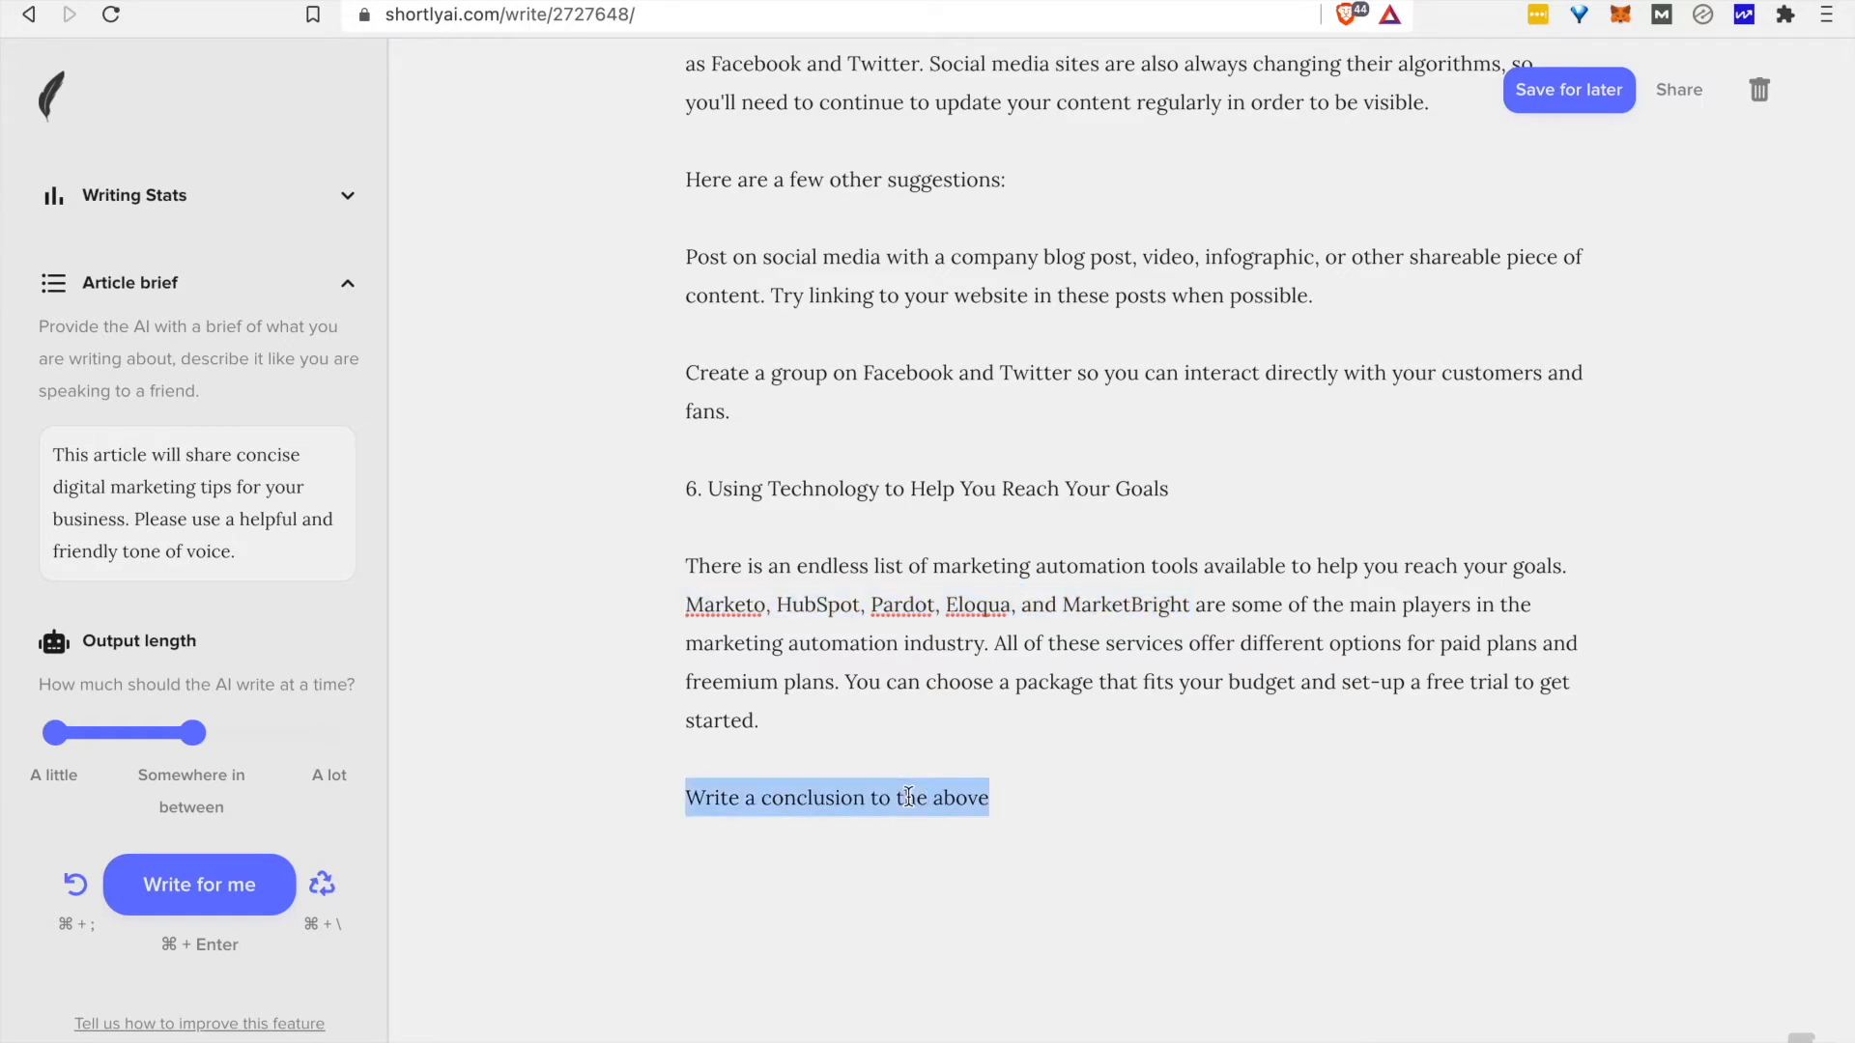
click(199, 885)
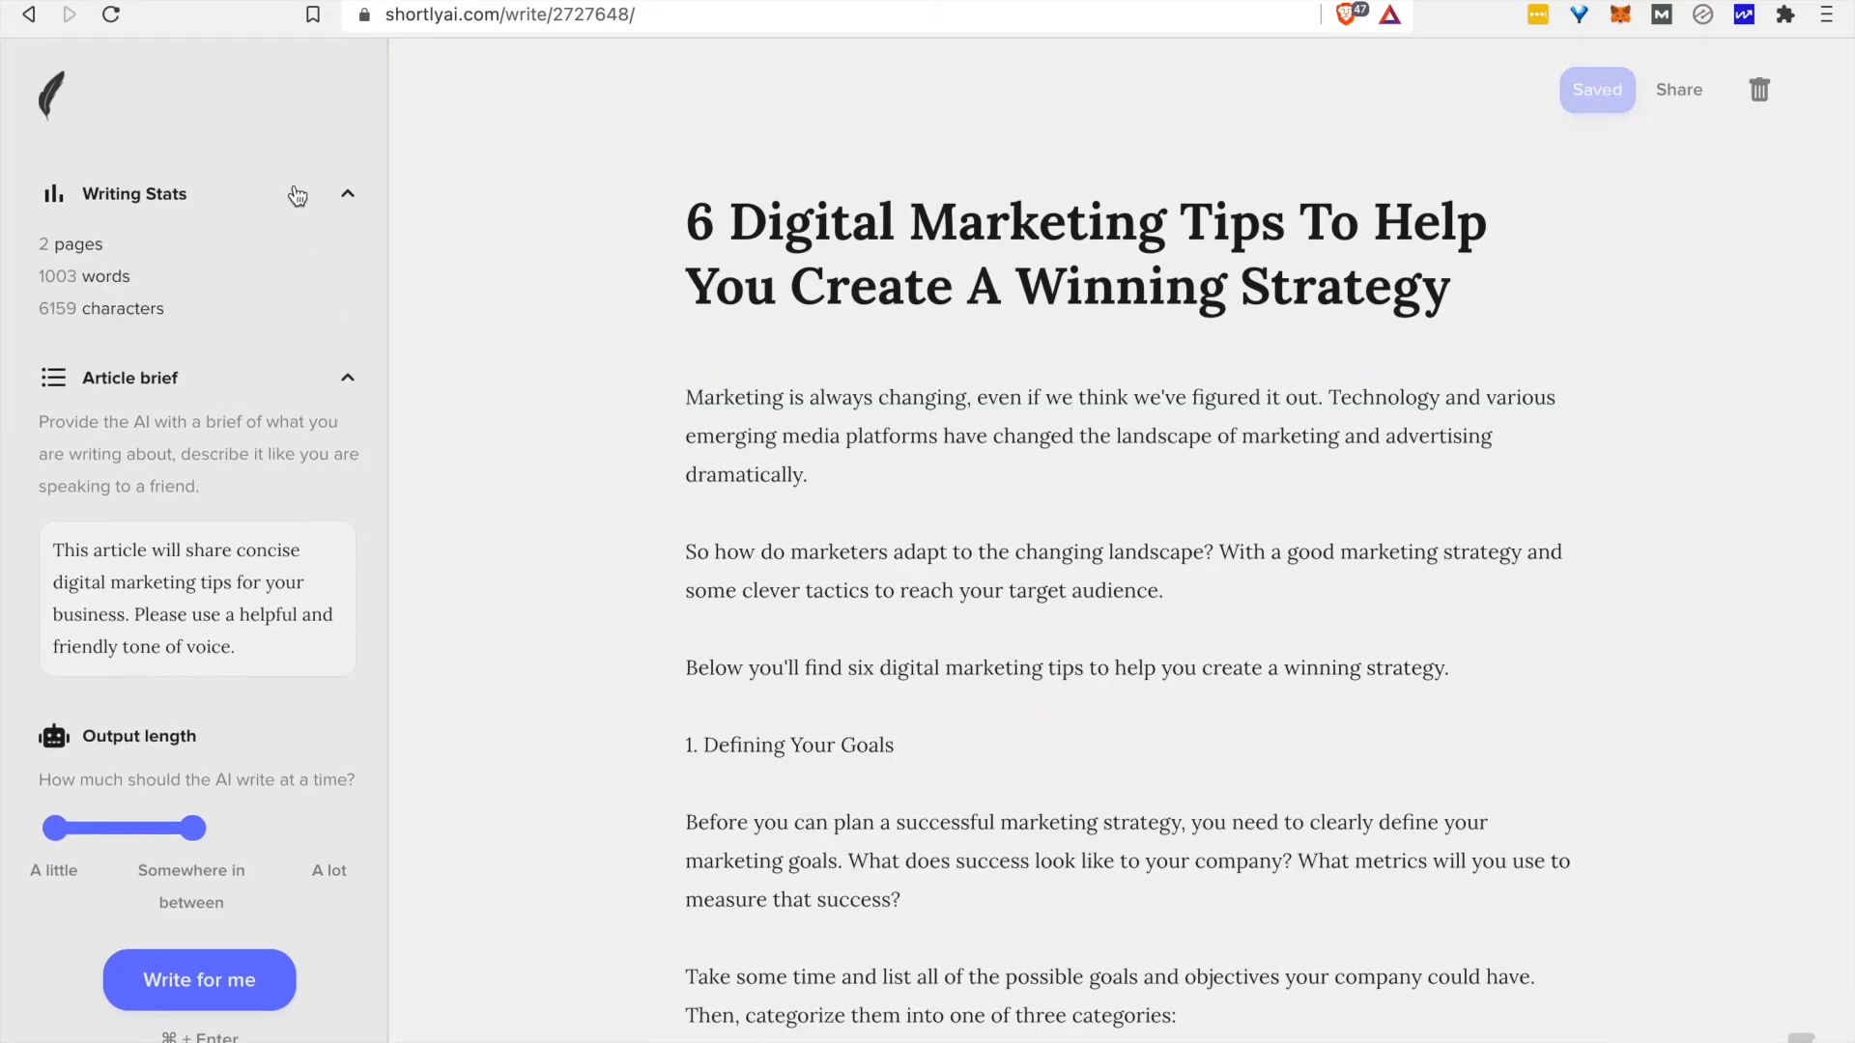
scroll(down, 3)
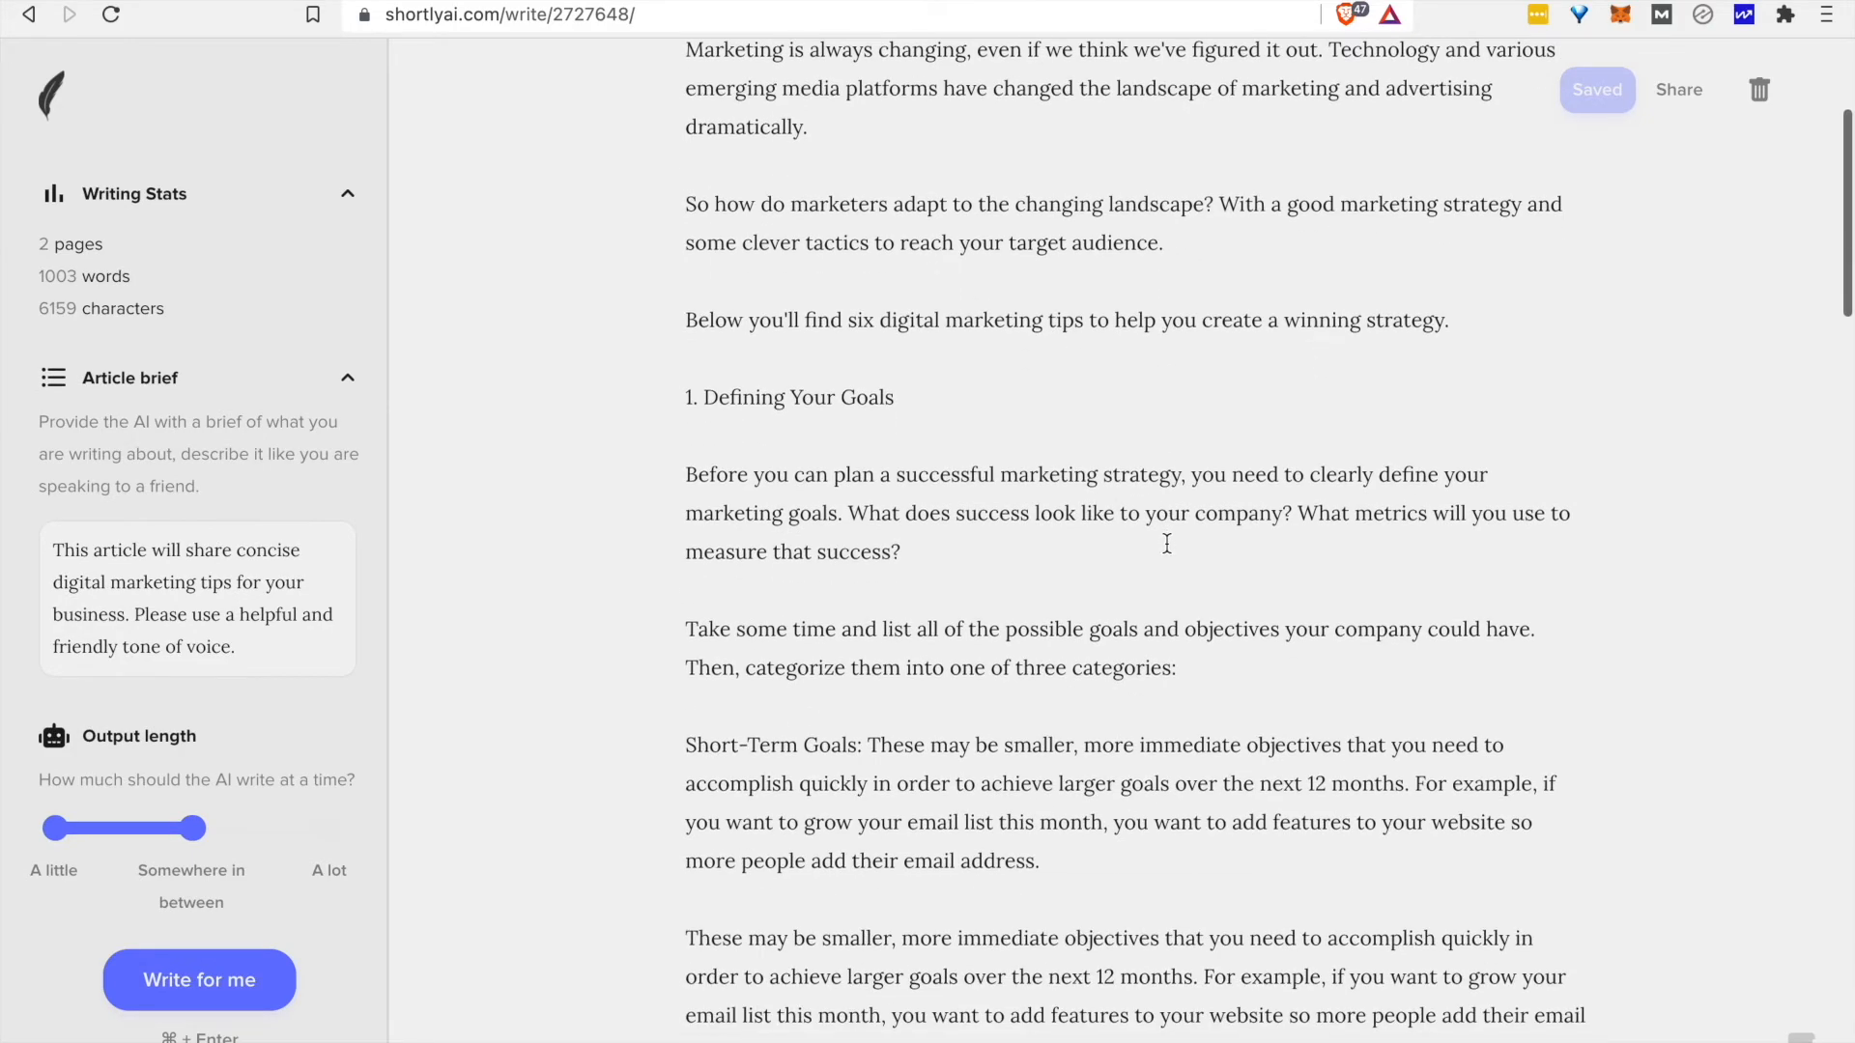
scroll(down, 3)
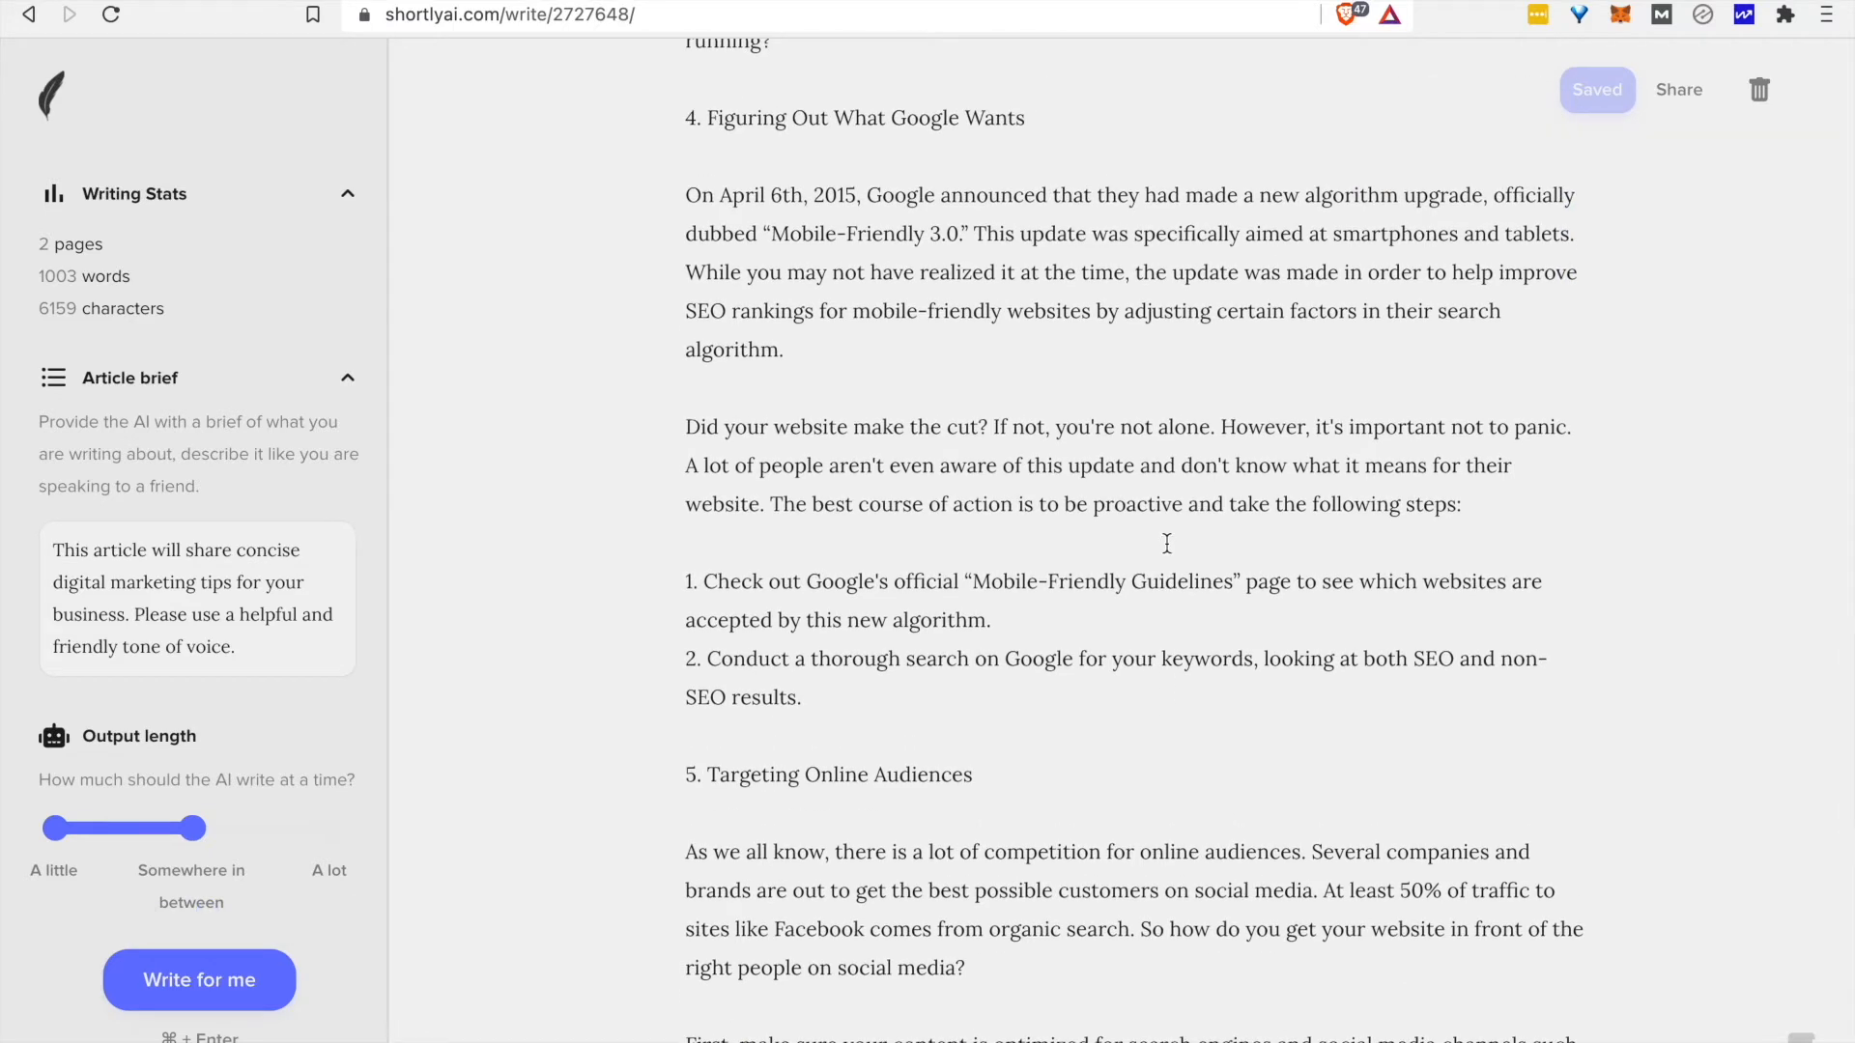
scroll(down, 3)
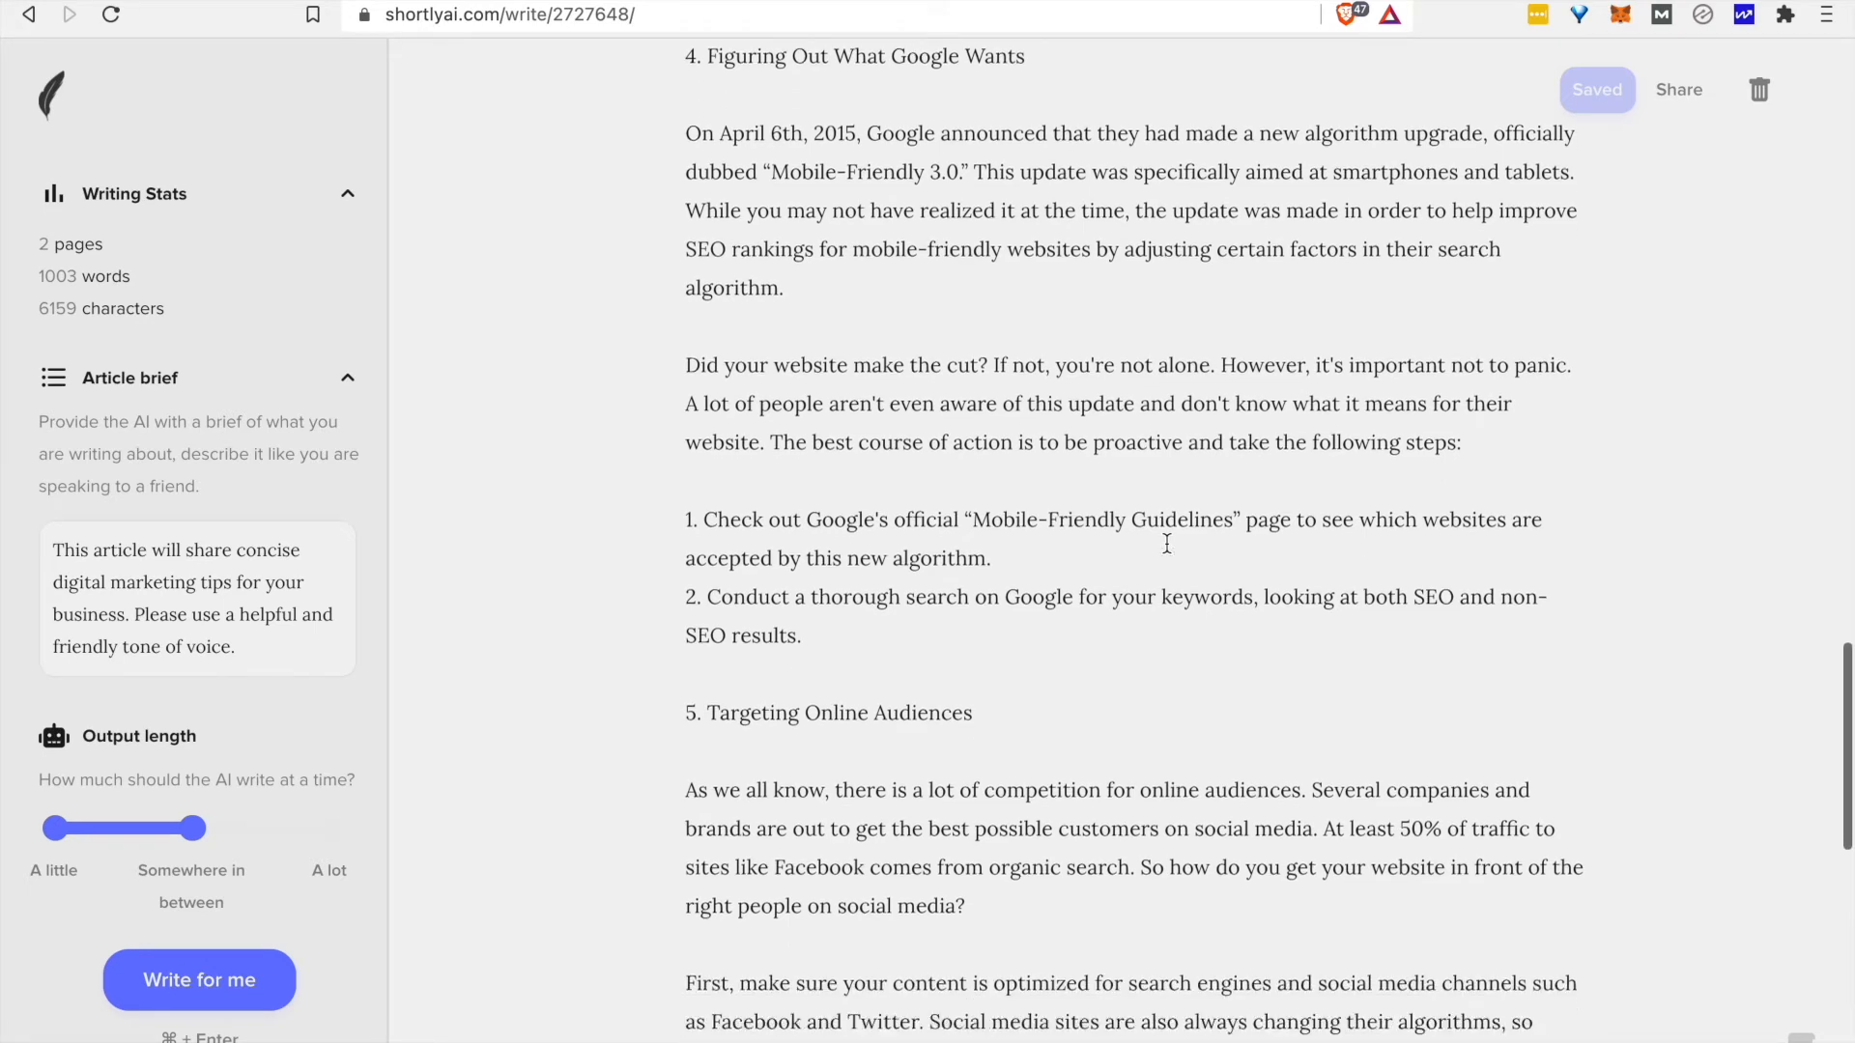
scroll(down, 3)
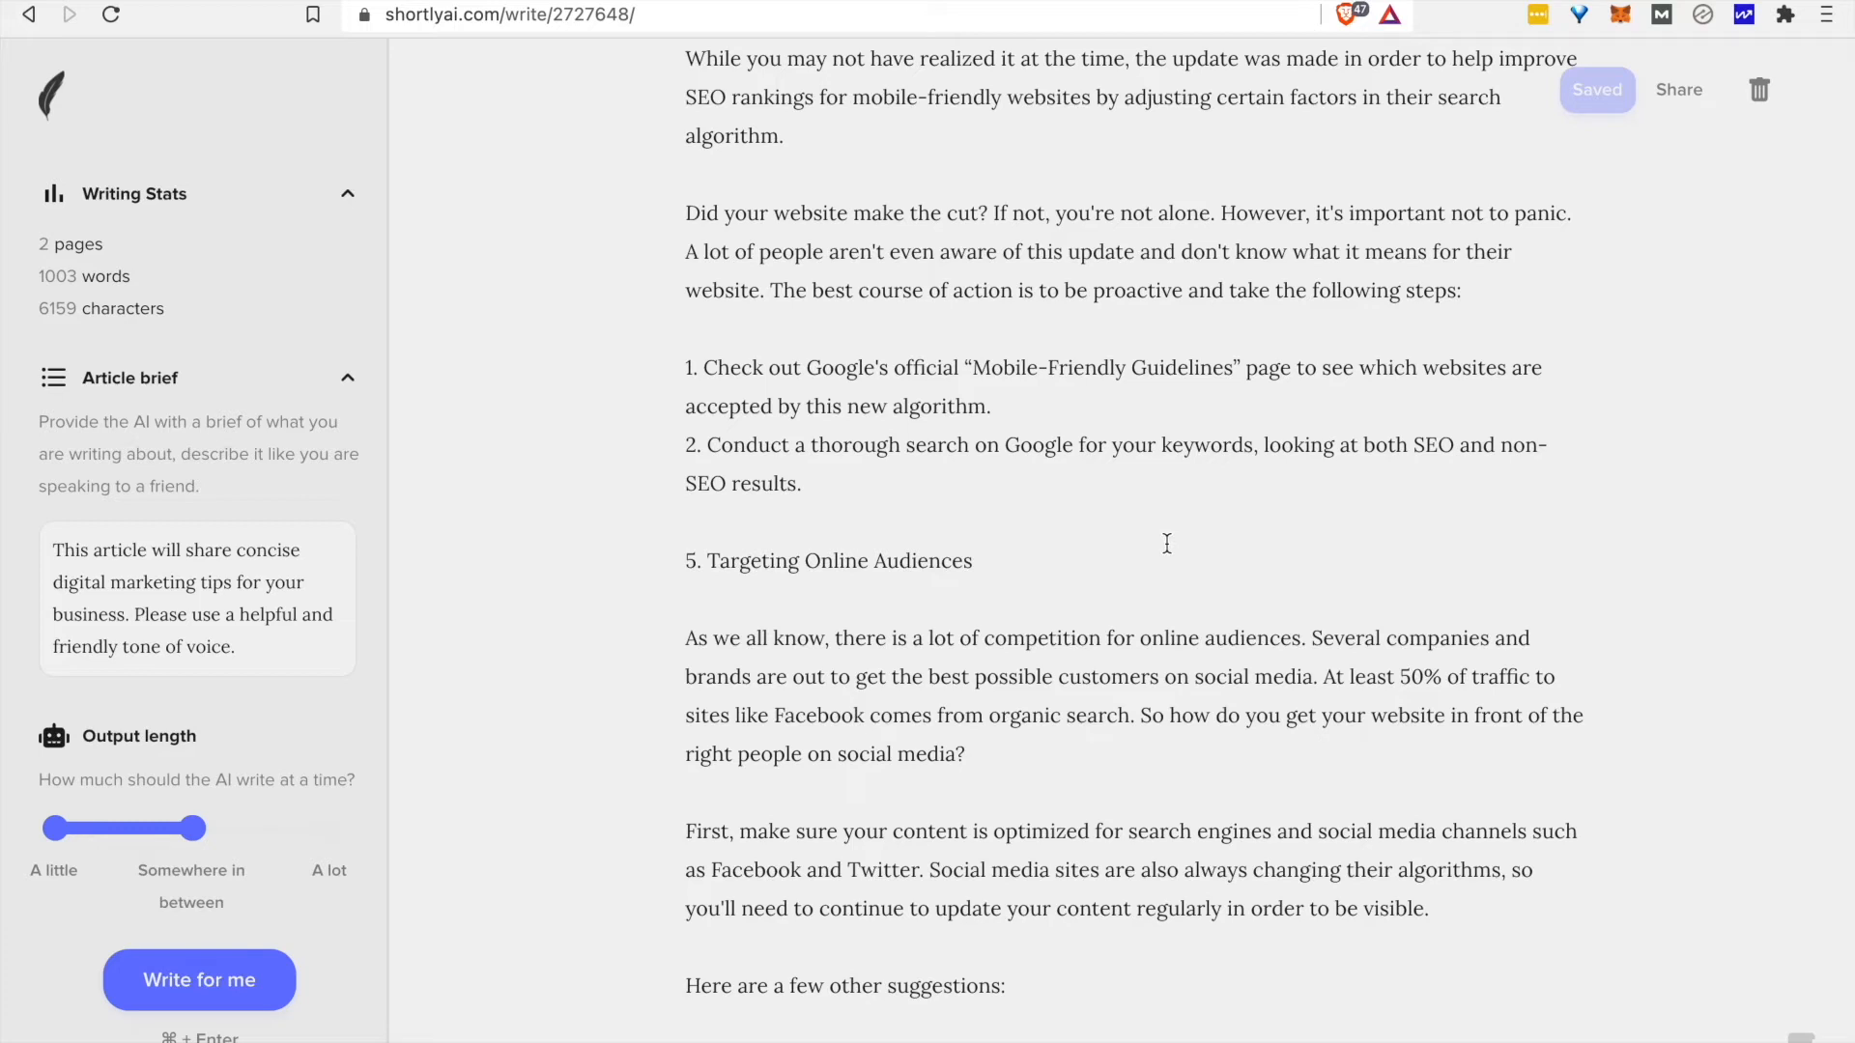
scroll(down, 3)
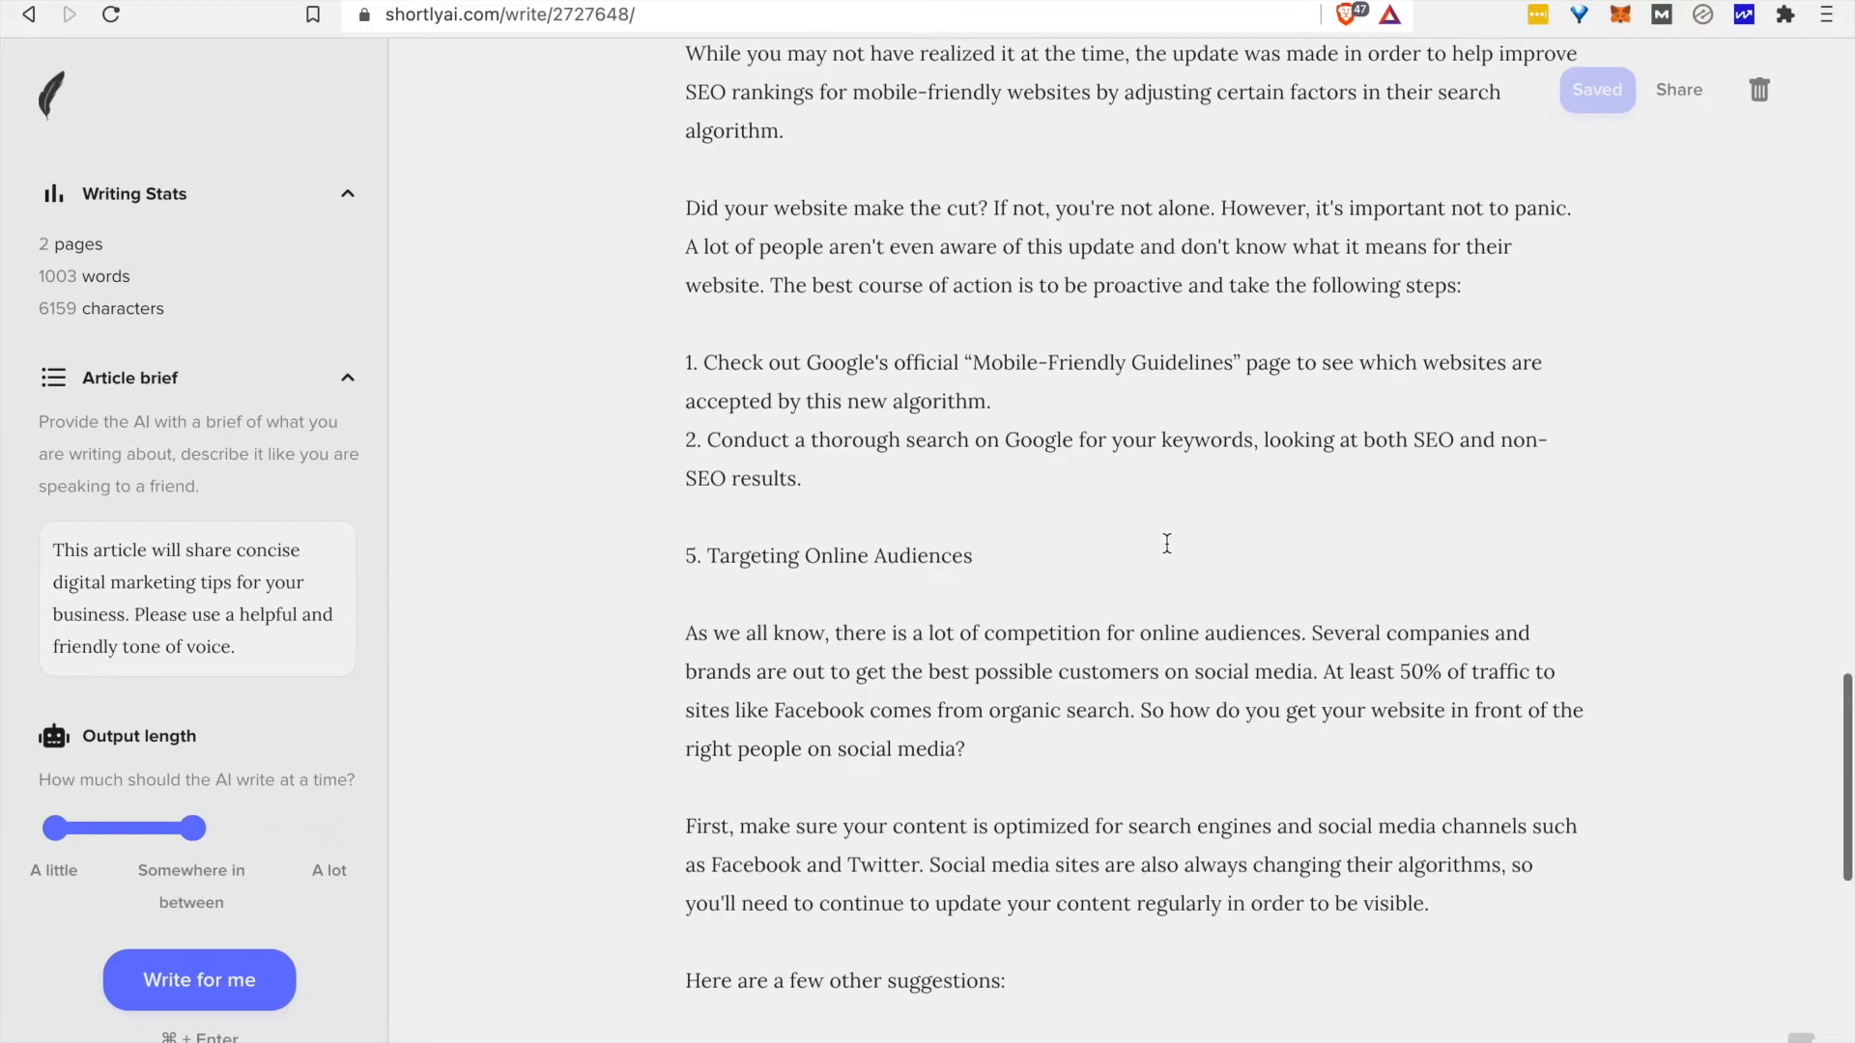
scroll(down, 3)
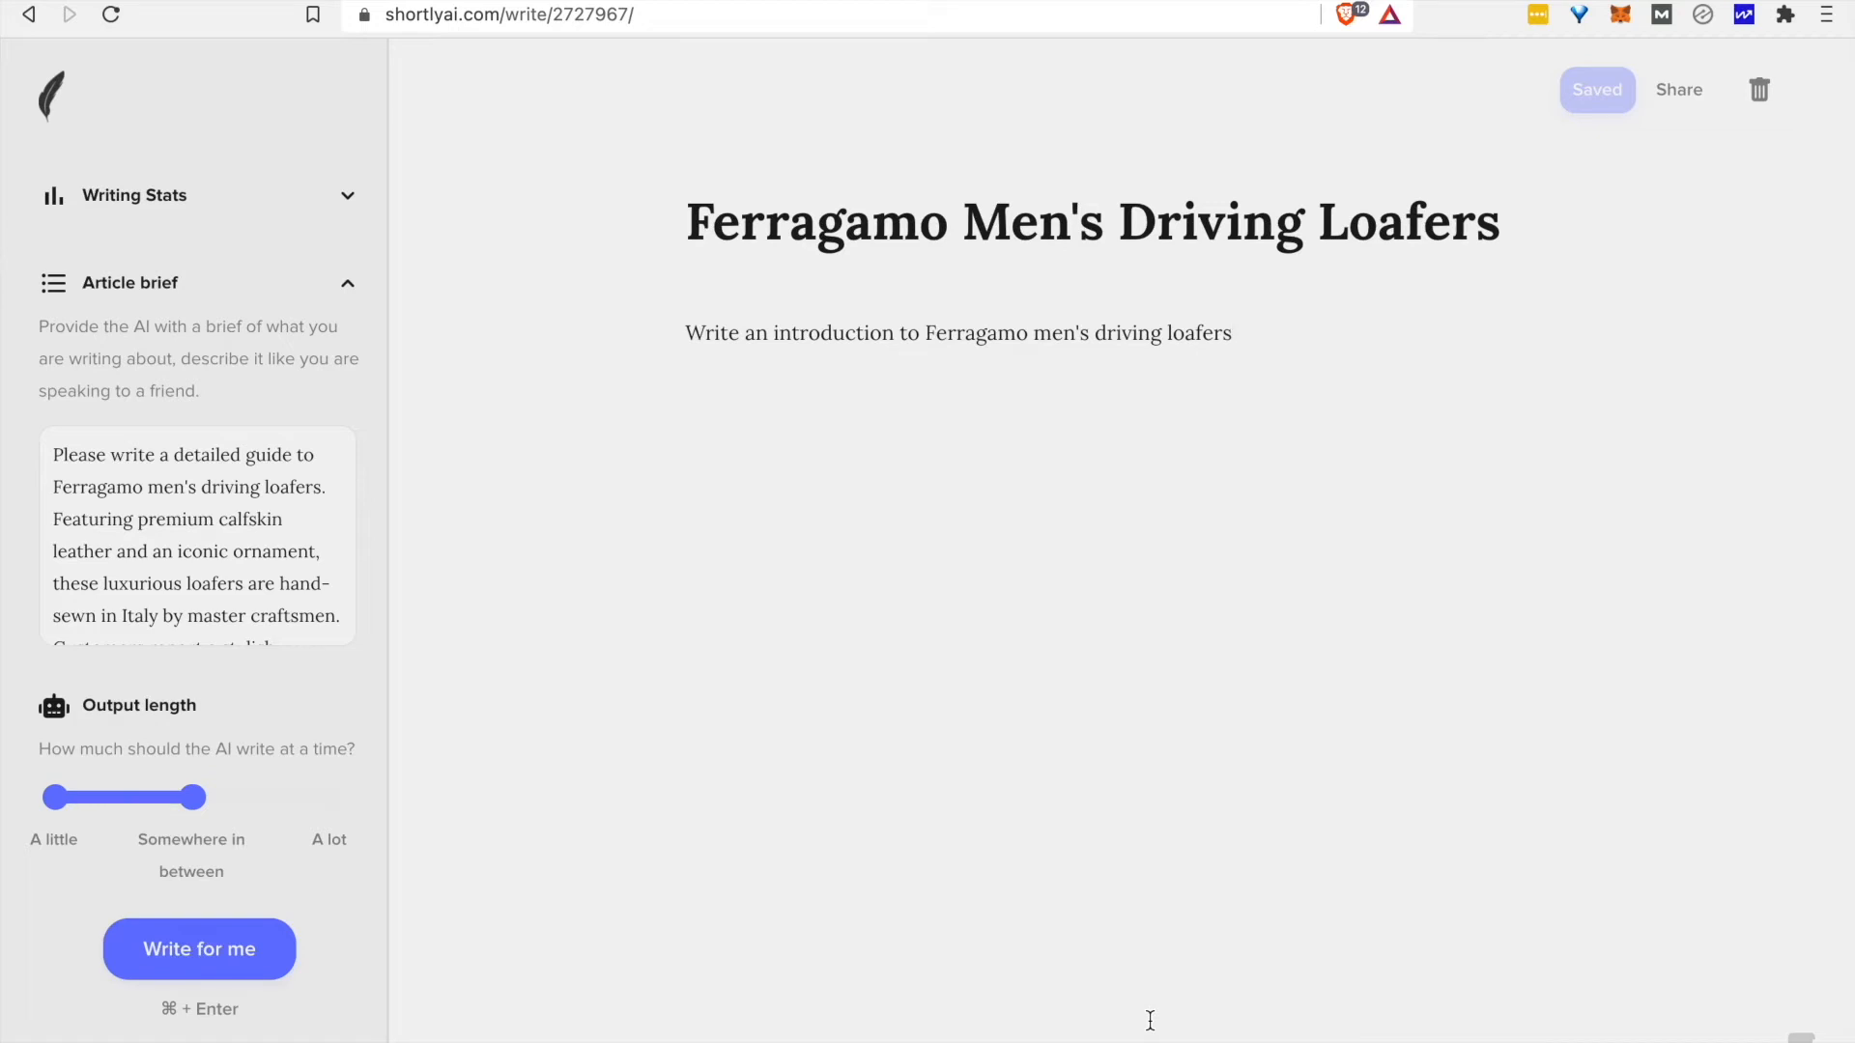
mouse_move(1283, 236)
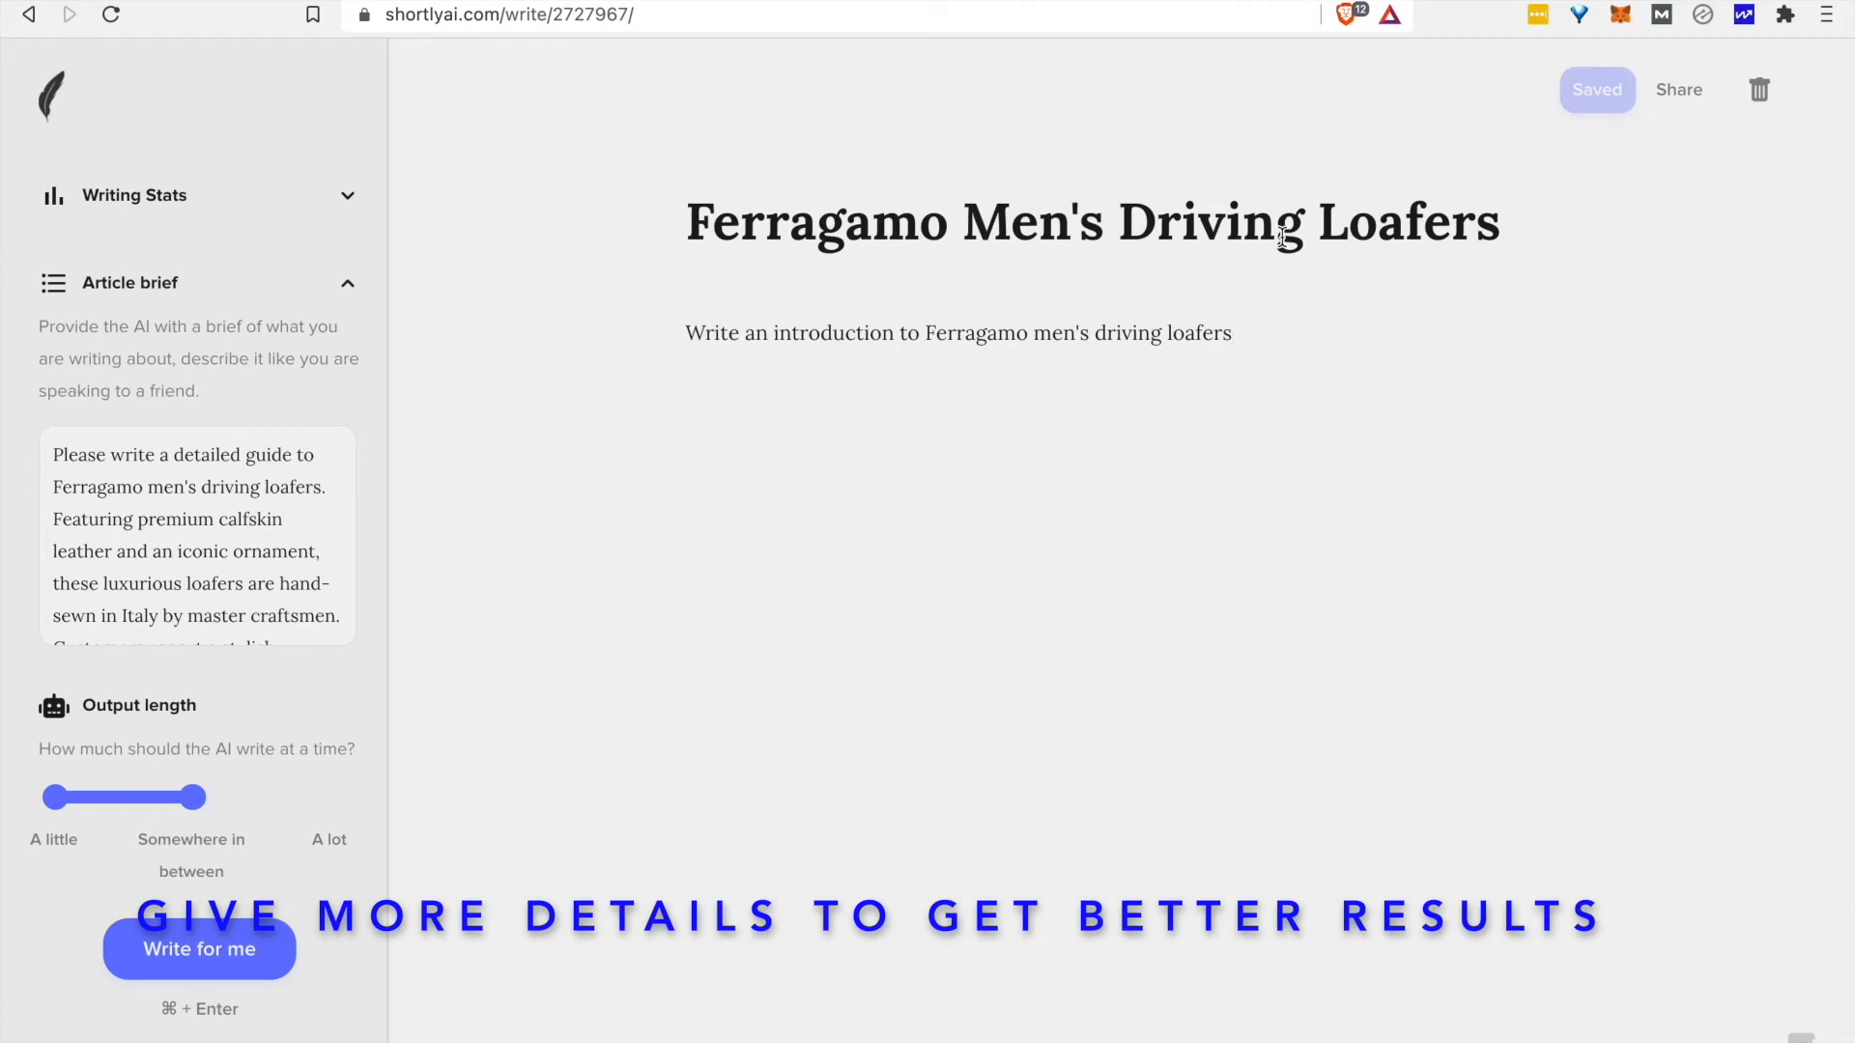
Place the caret in the Ferragamo loafers introduction instruction line.
click(245, 526)
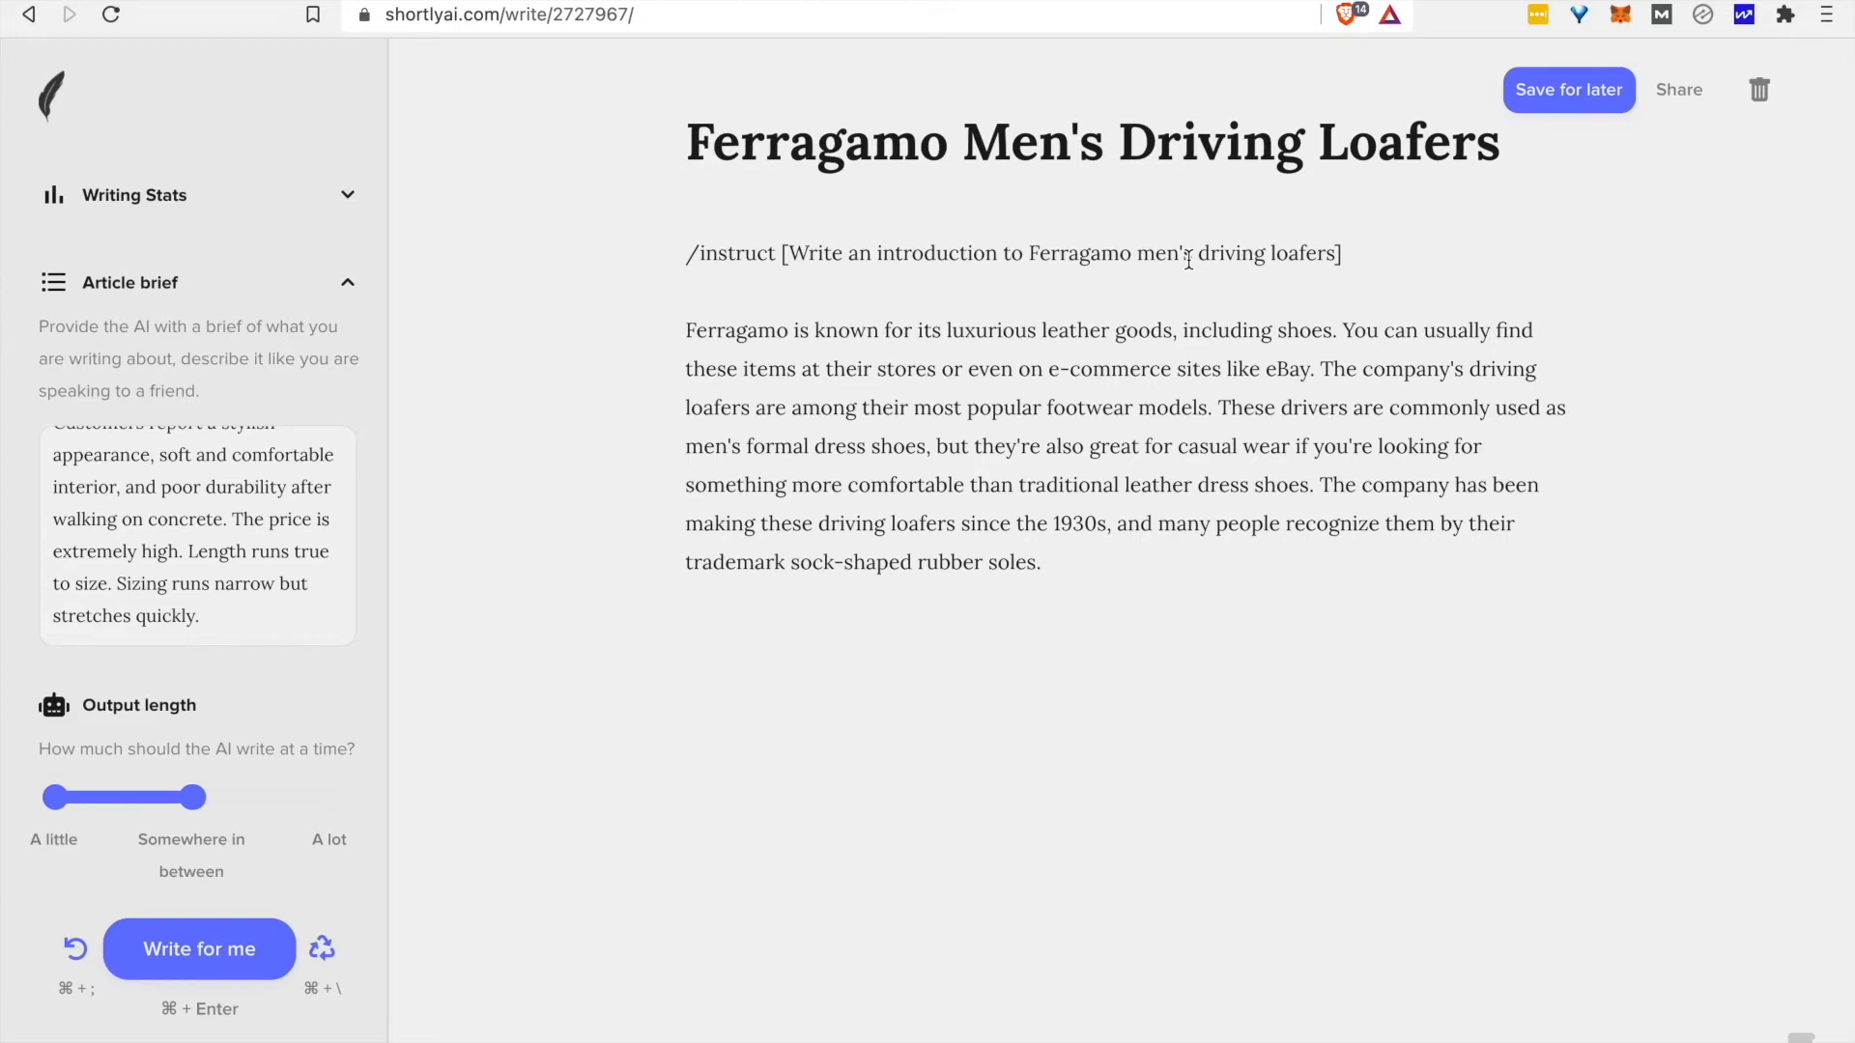
mouse_move(1157, 502)
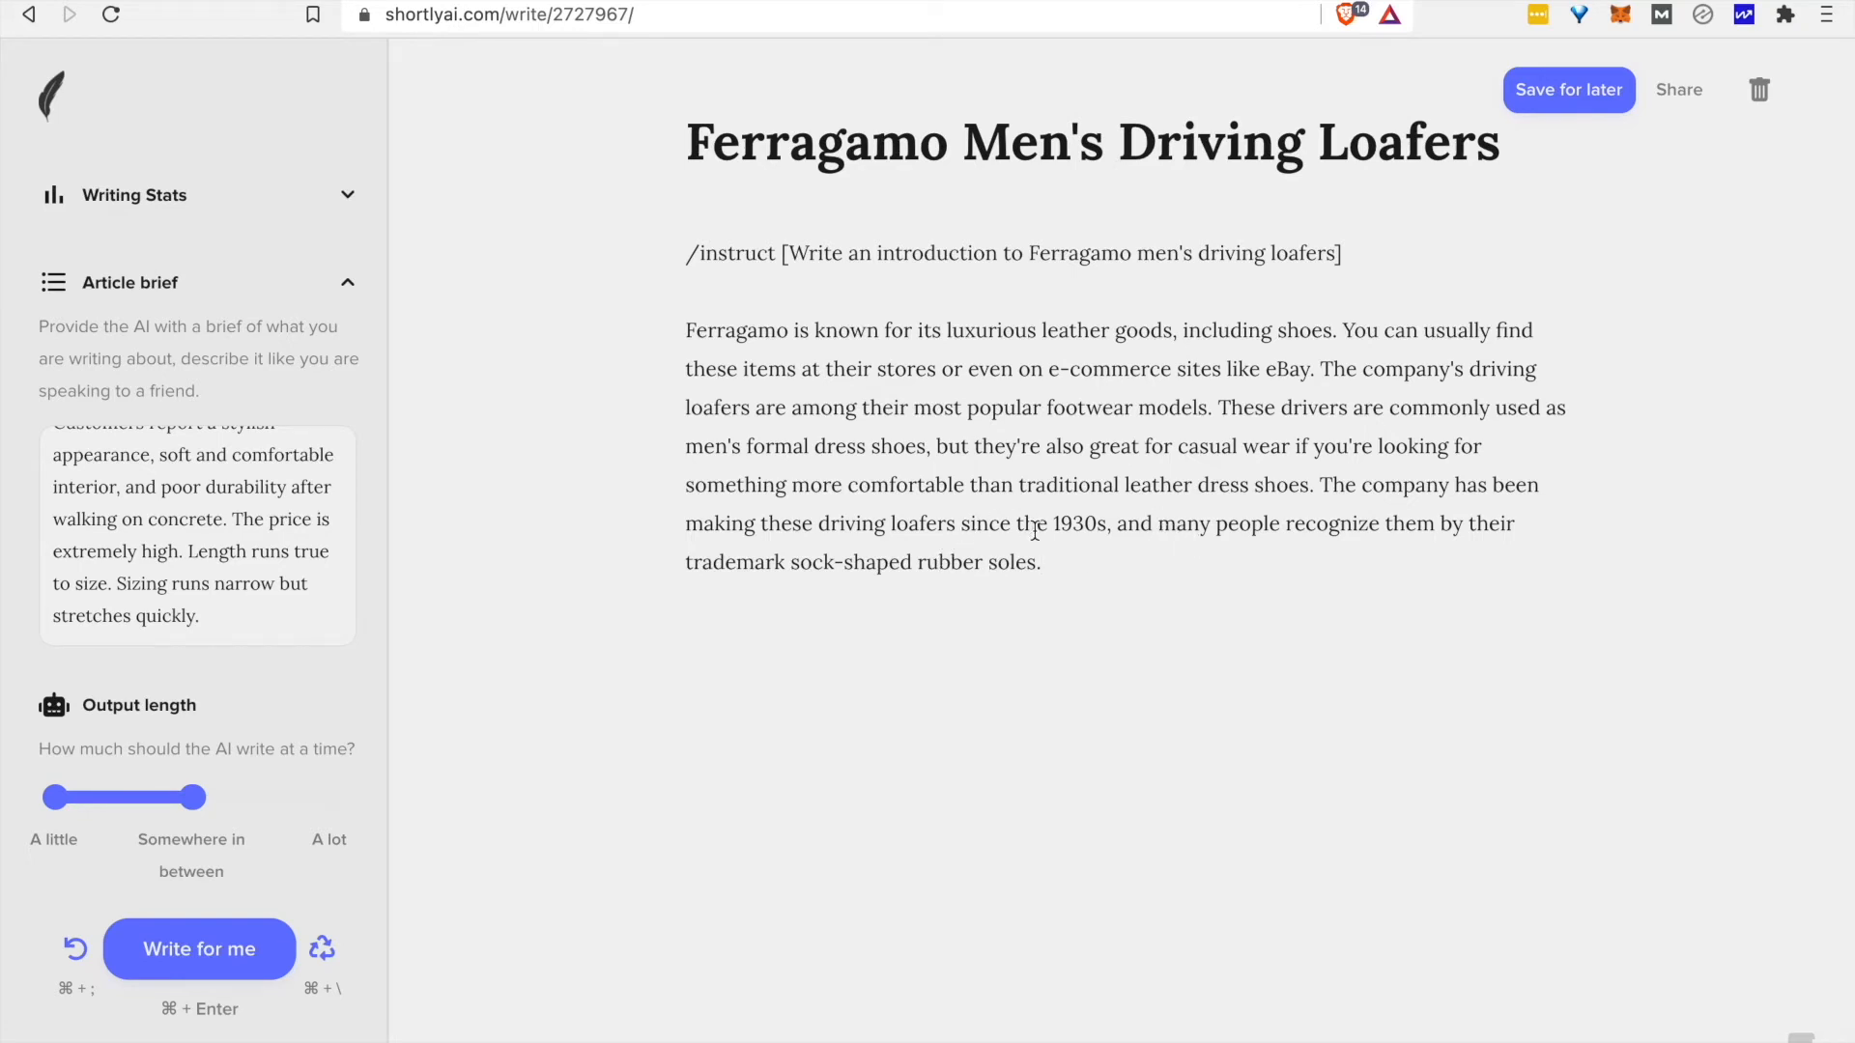
Replace the generated introduction with sentence starters under Key Features and What Customers Love.
double_click(1074, 524)
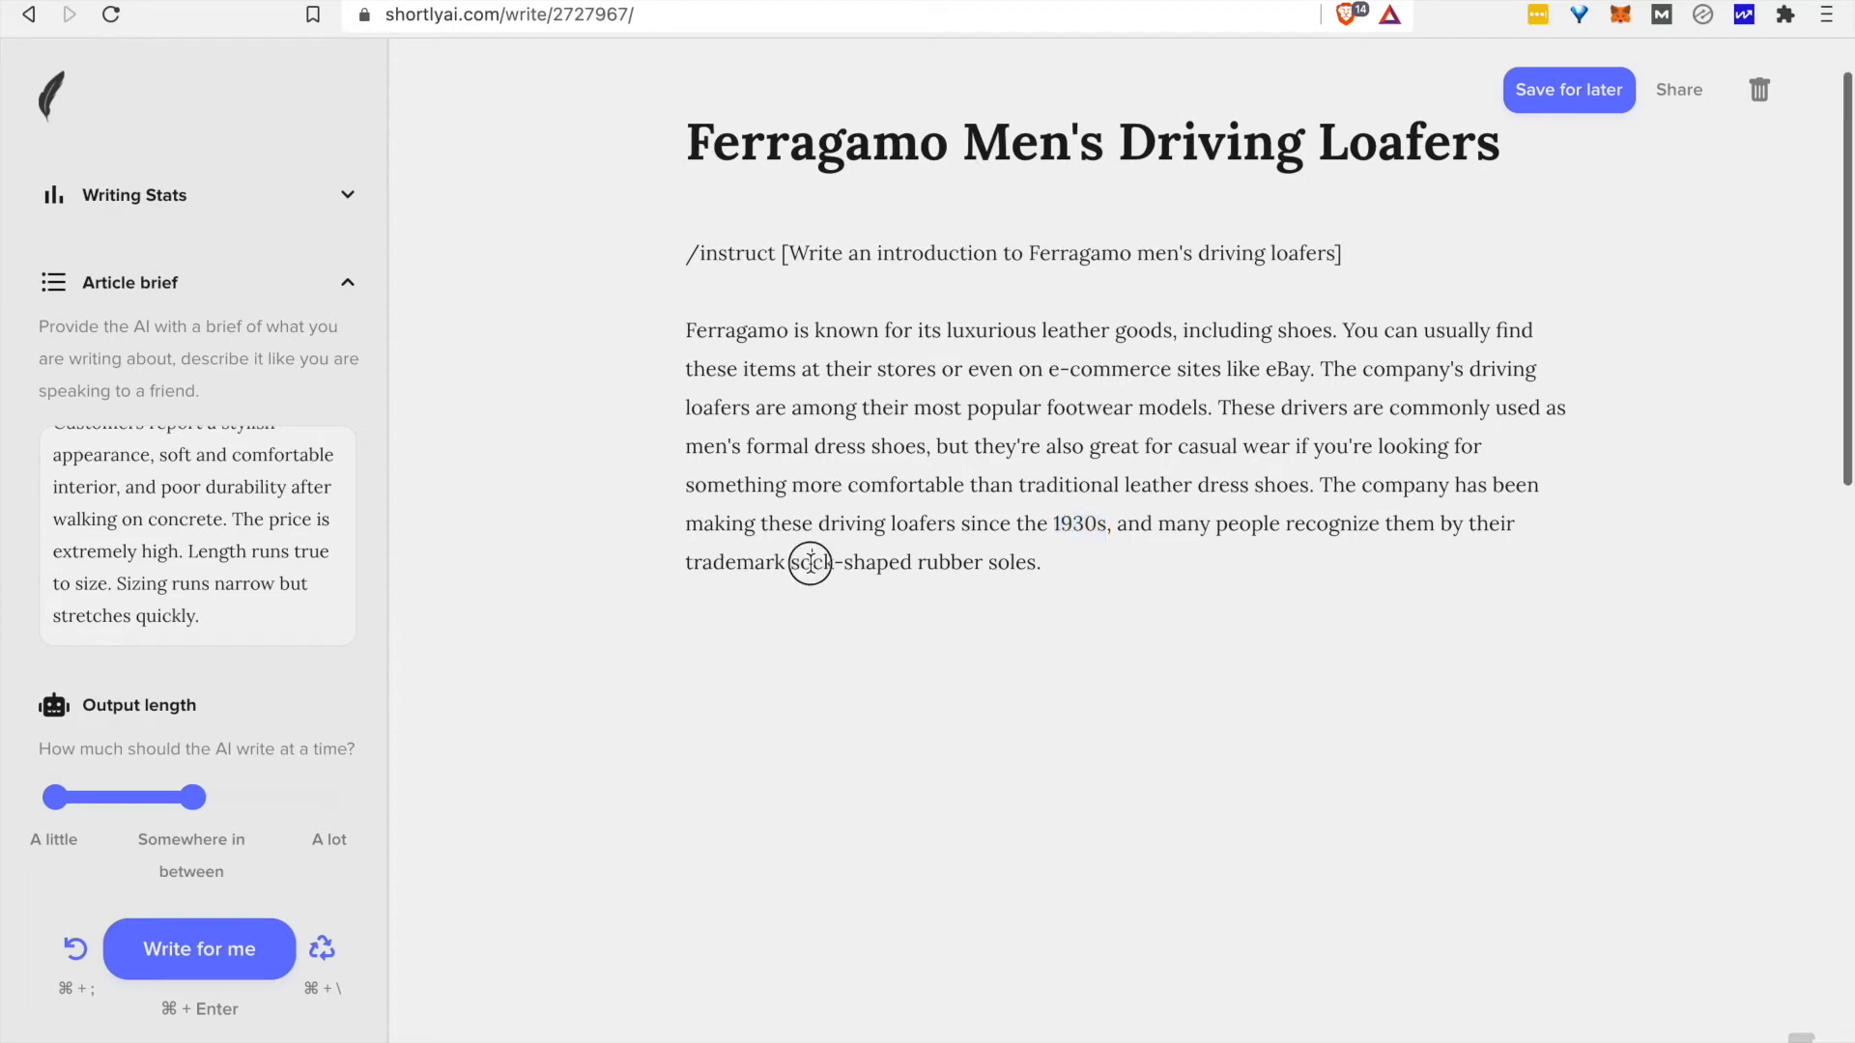
drag(793, 562, 1040, 563)
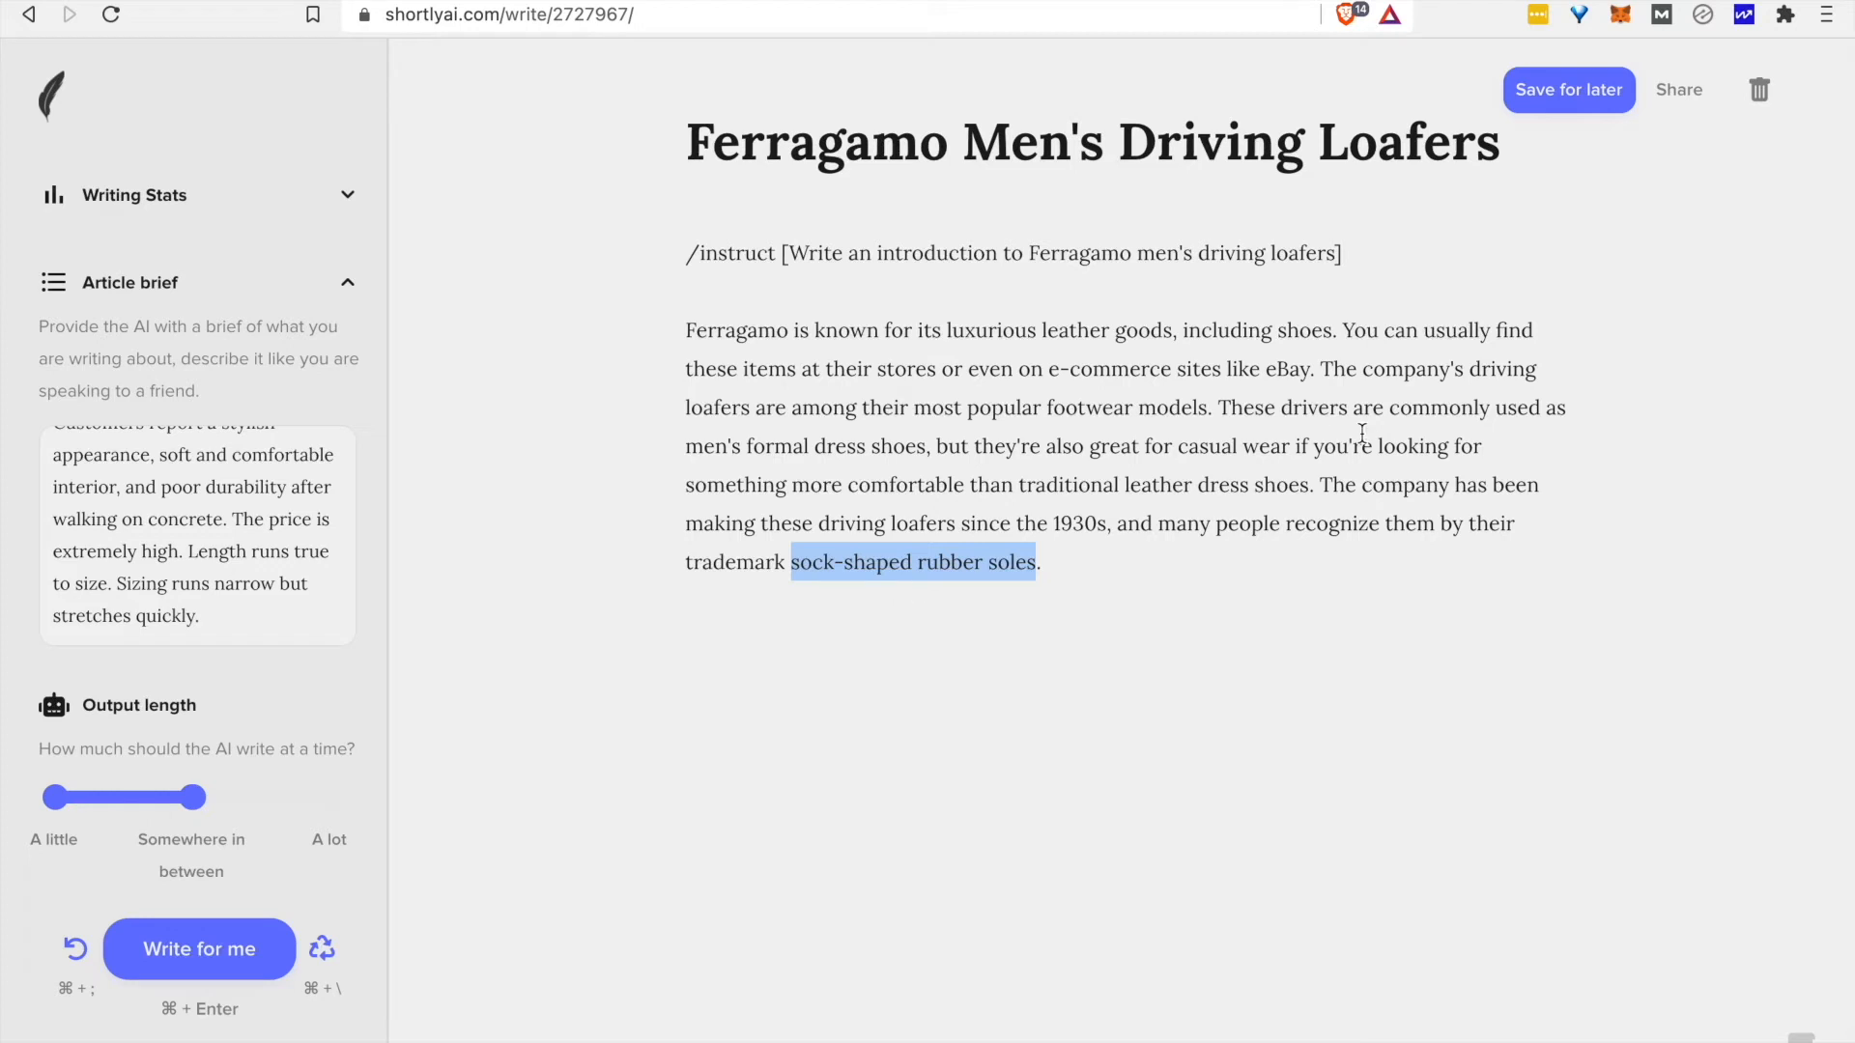
click(1144, 552)
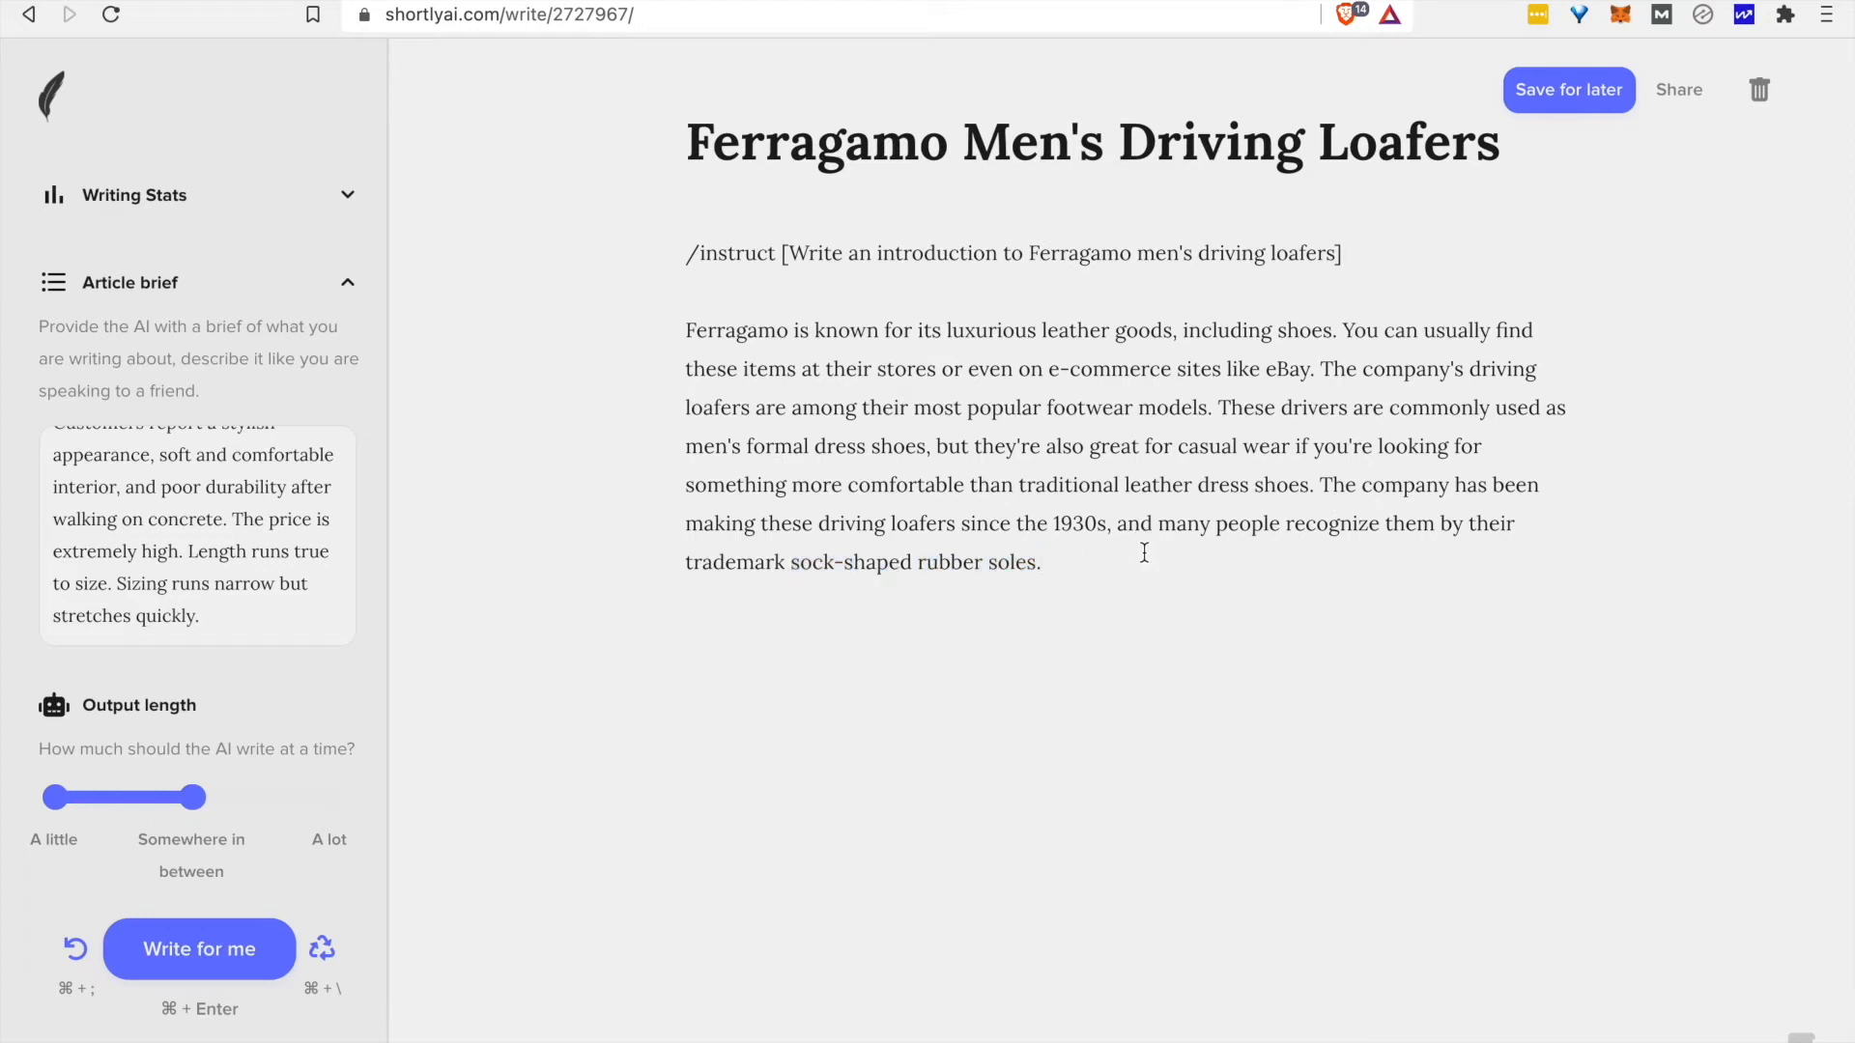
scroll(down, 3)
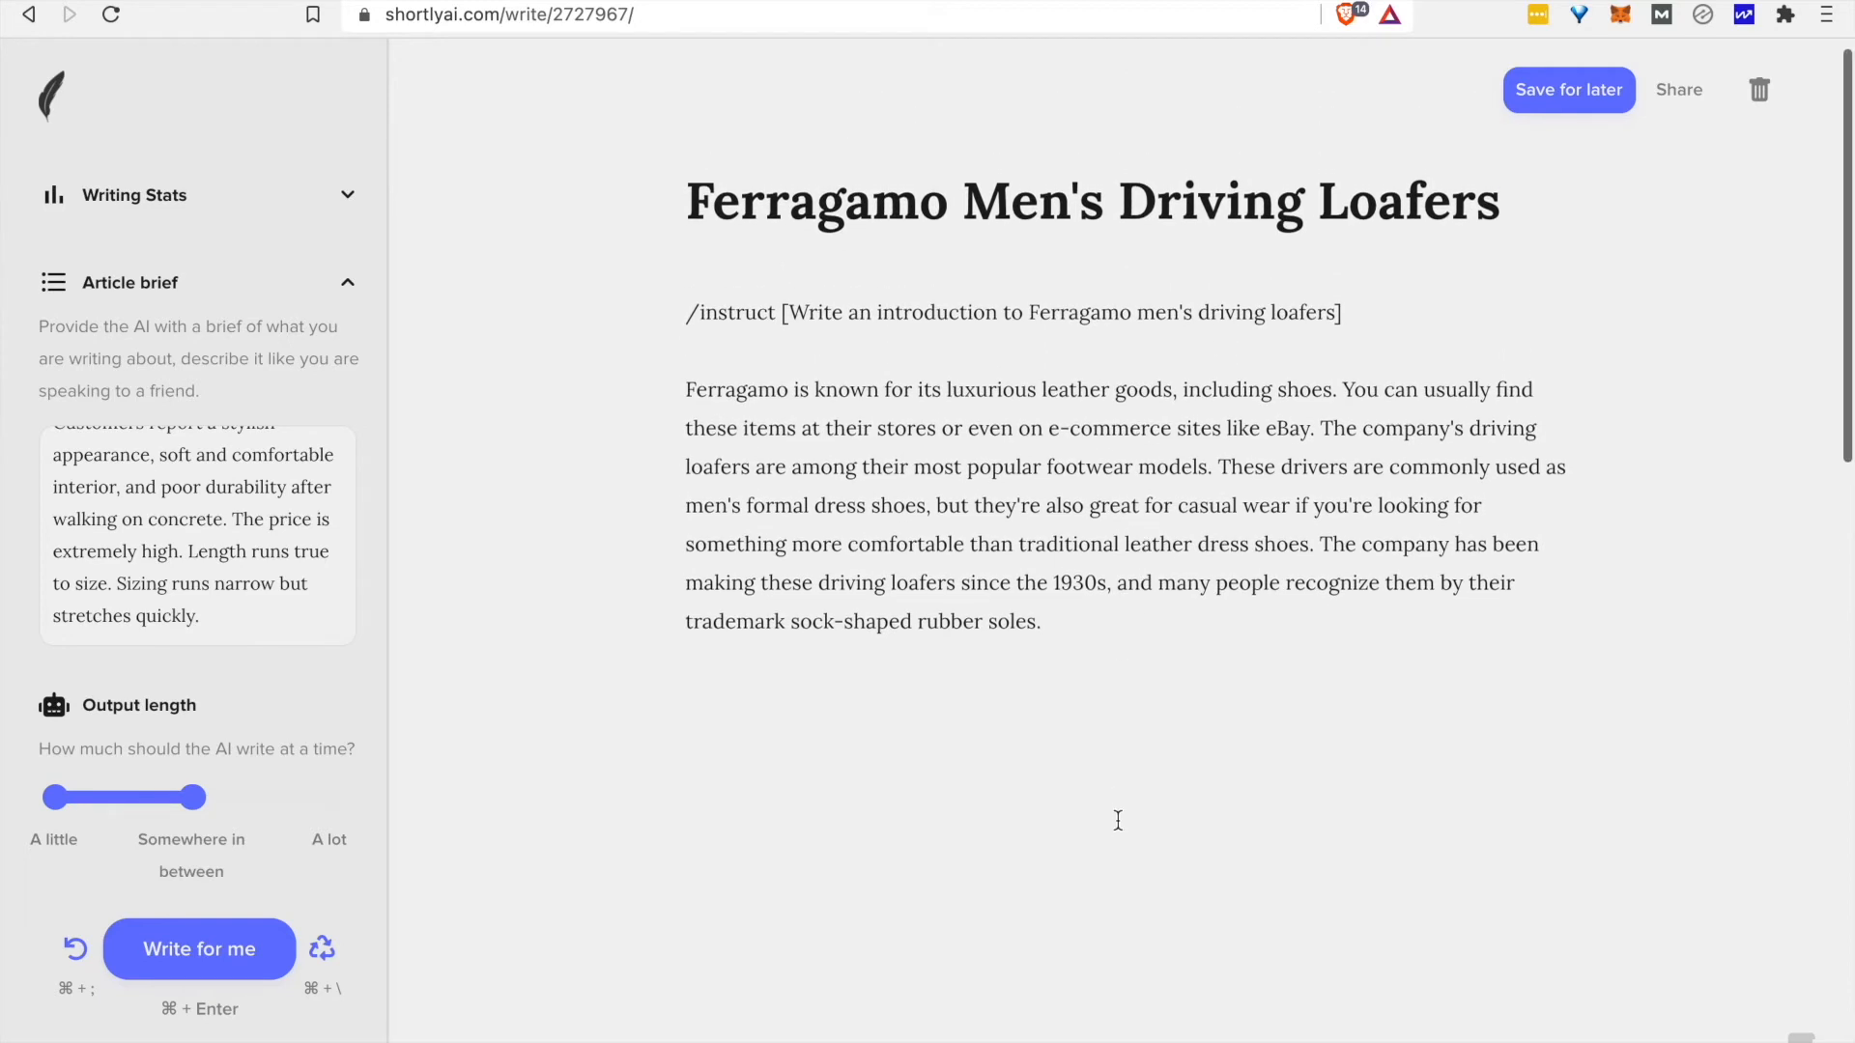
scroll(down, 3)
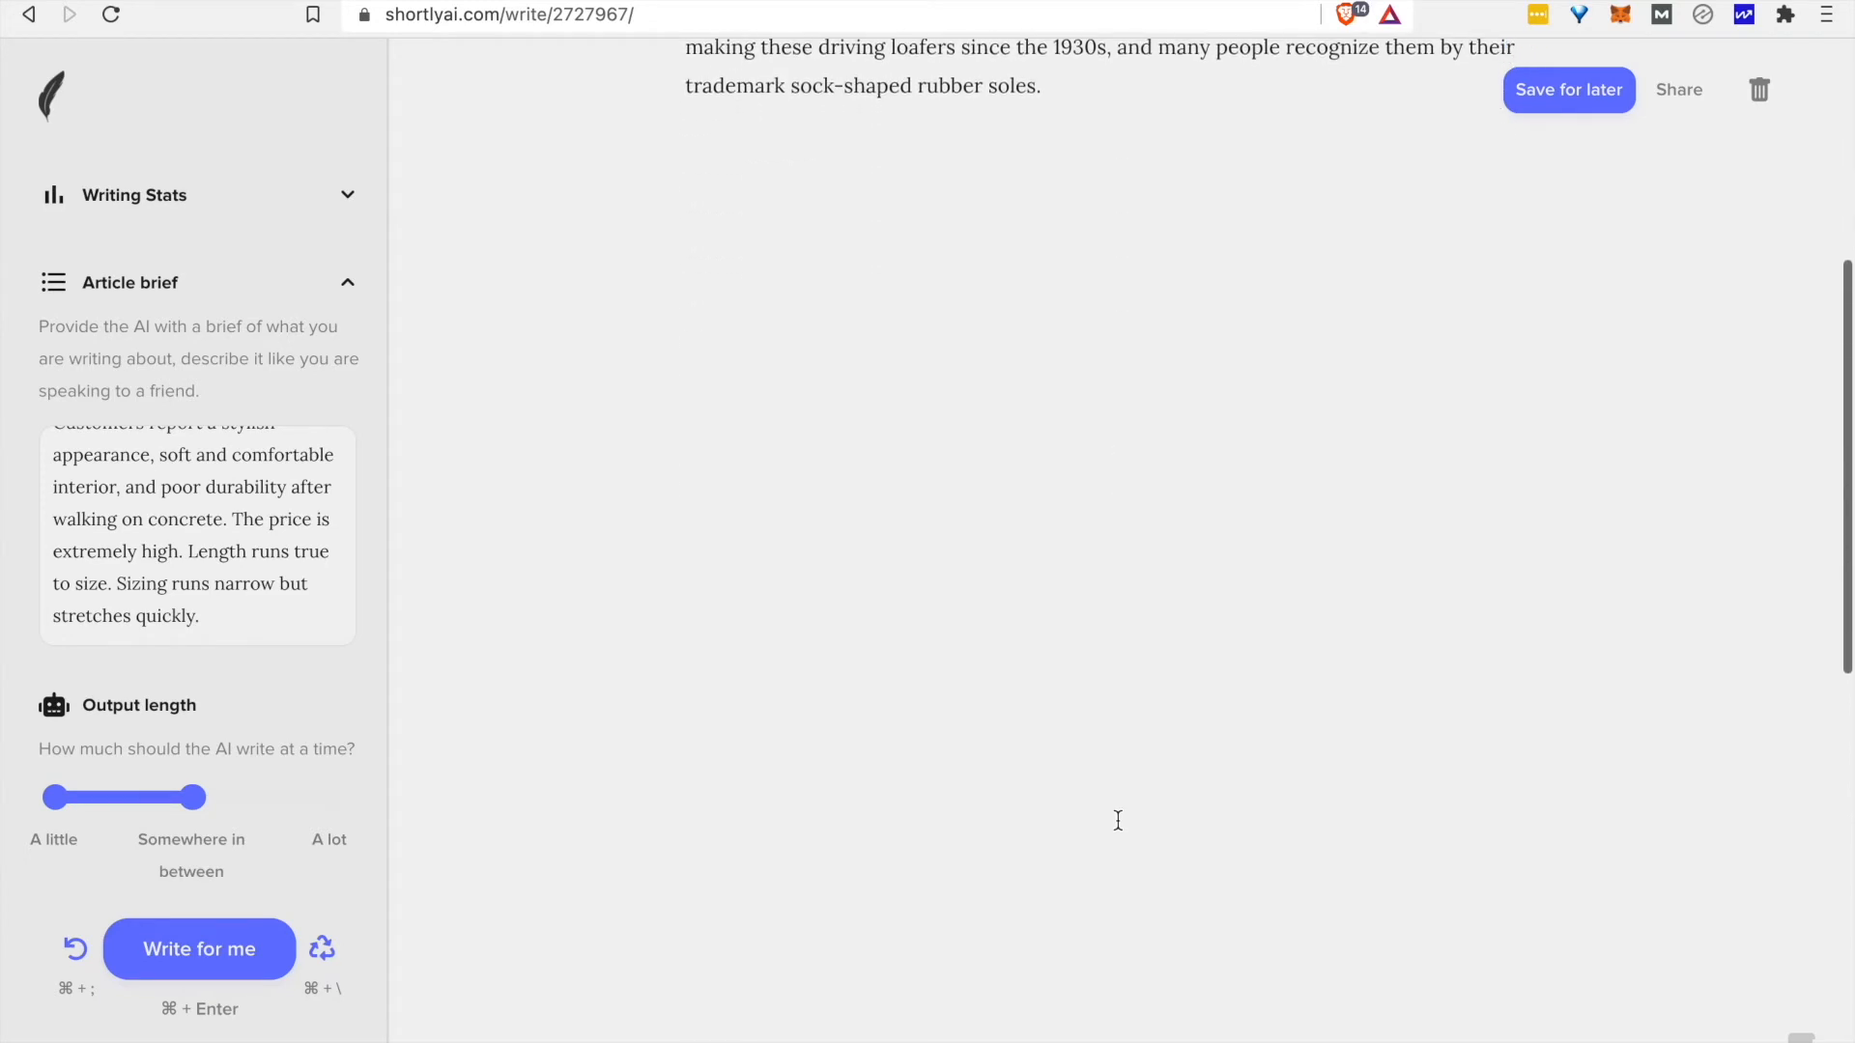
click(199, 949)
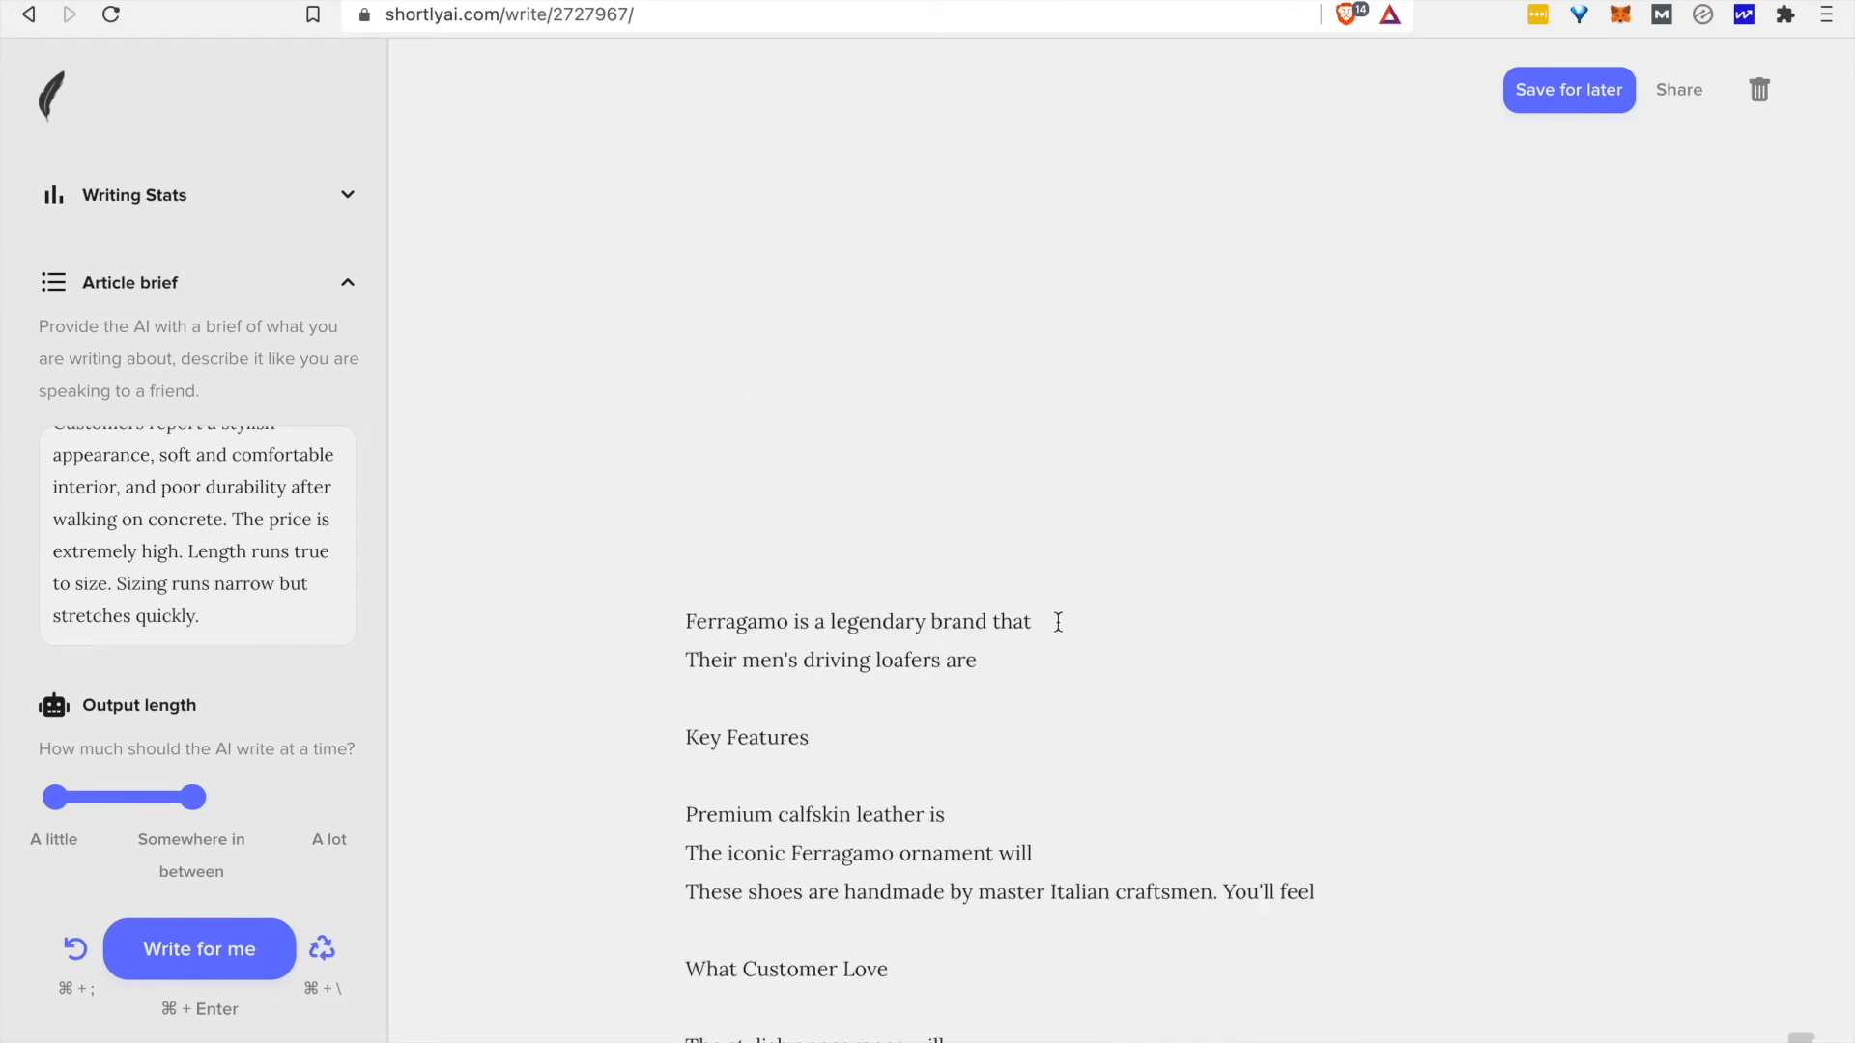
click(1036, 620)
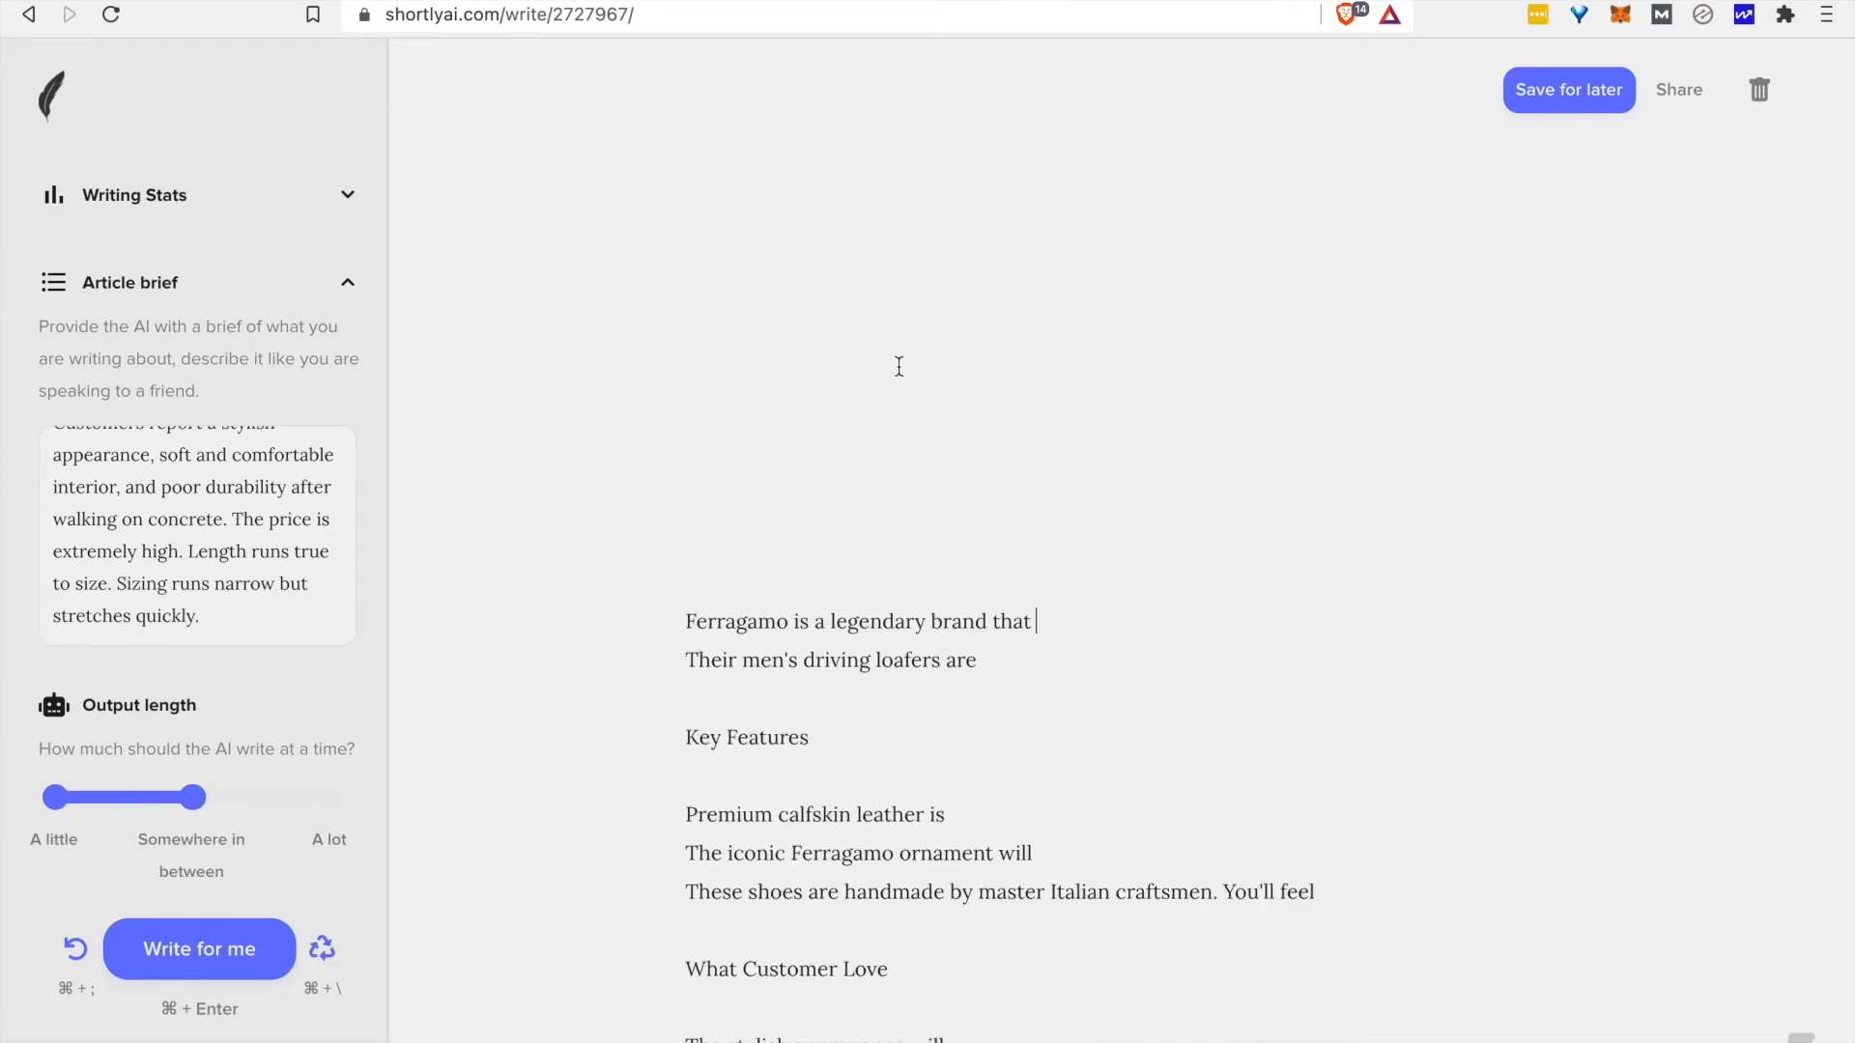
click(199, 949)
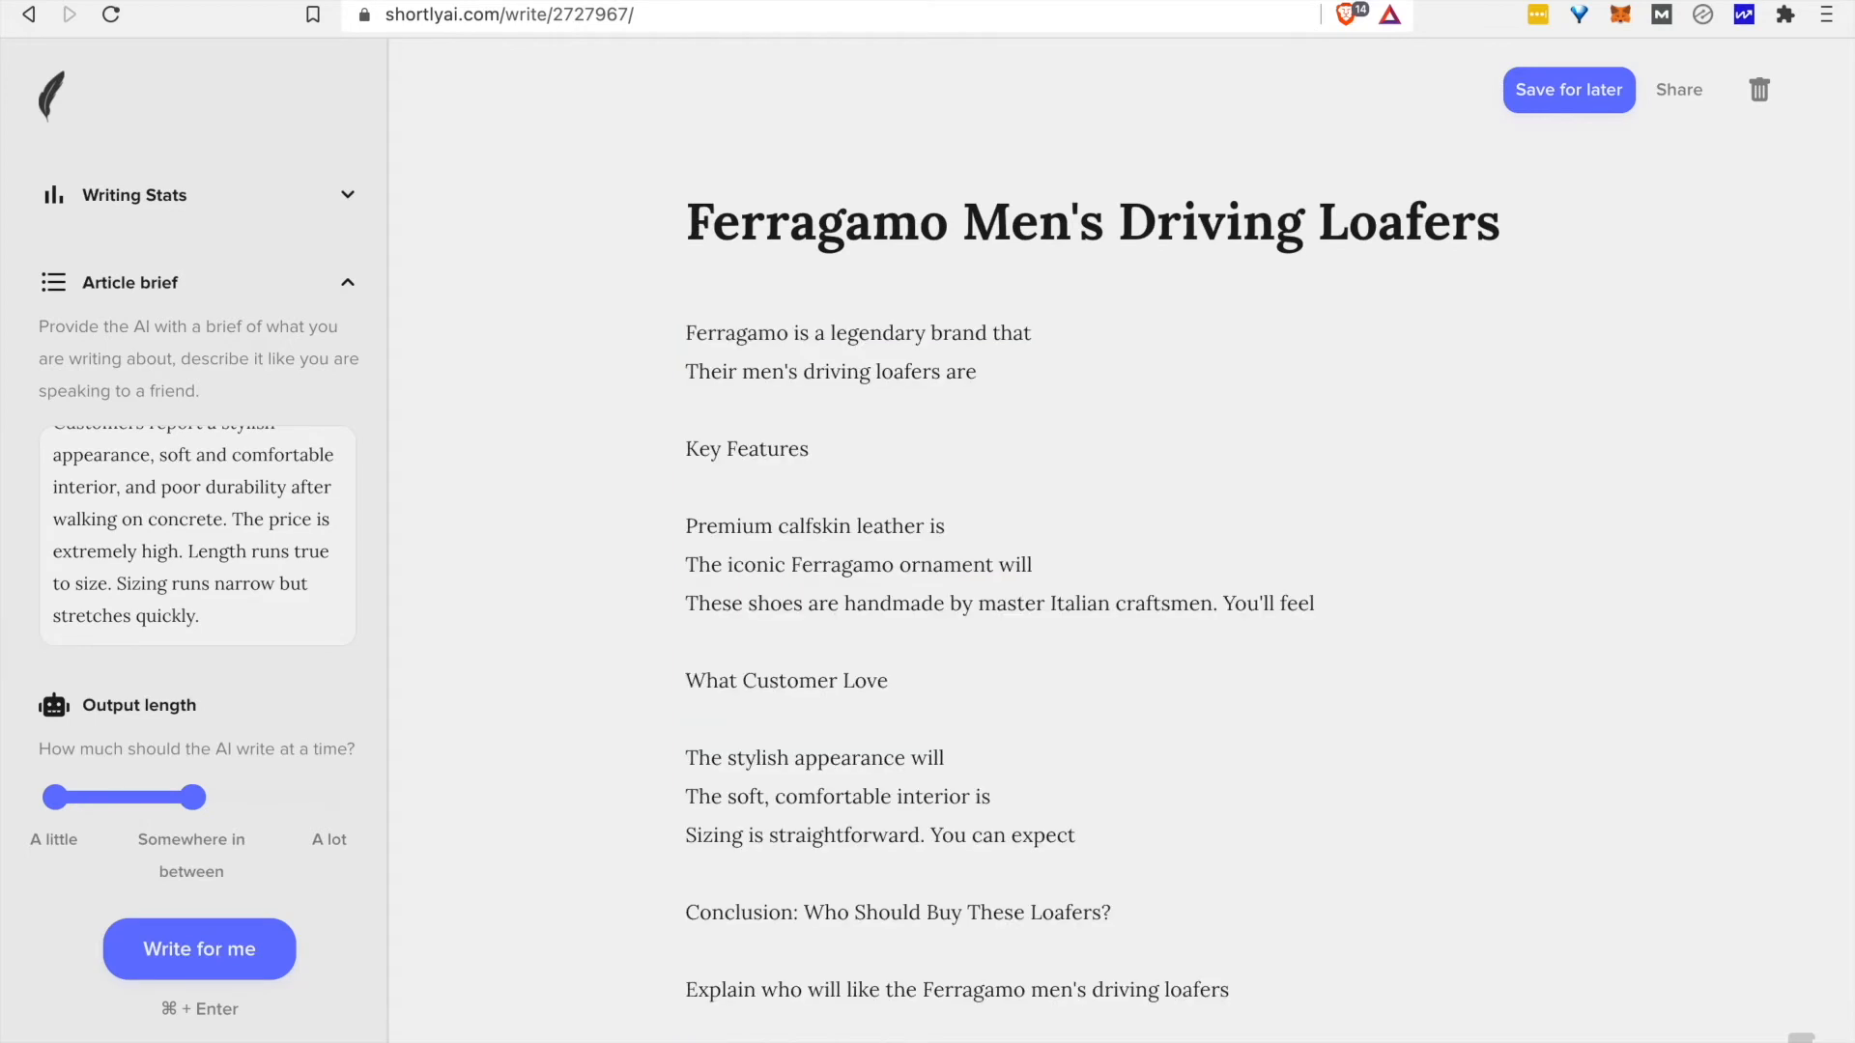
click(1569, 89)
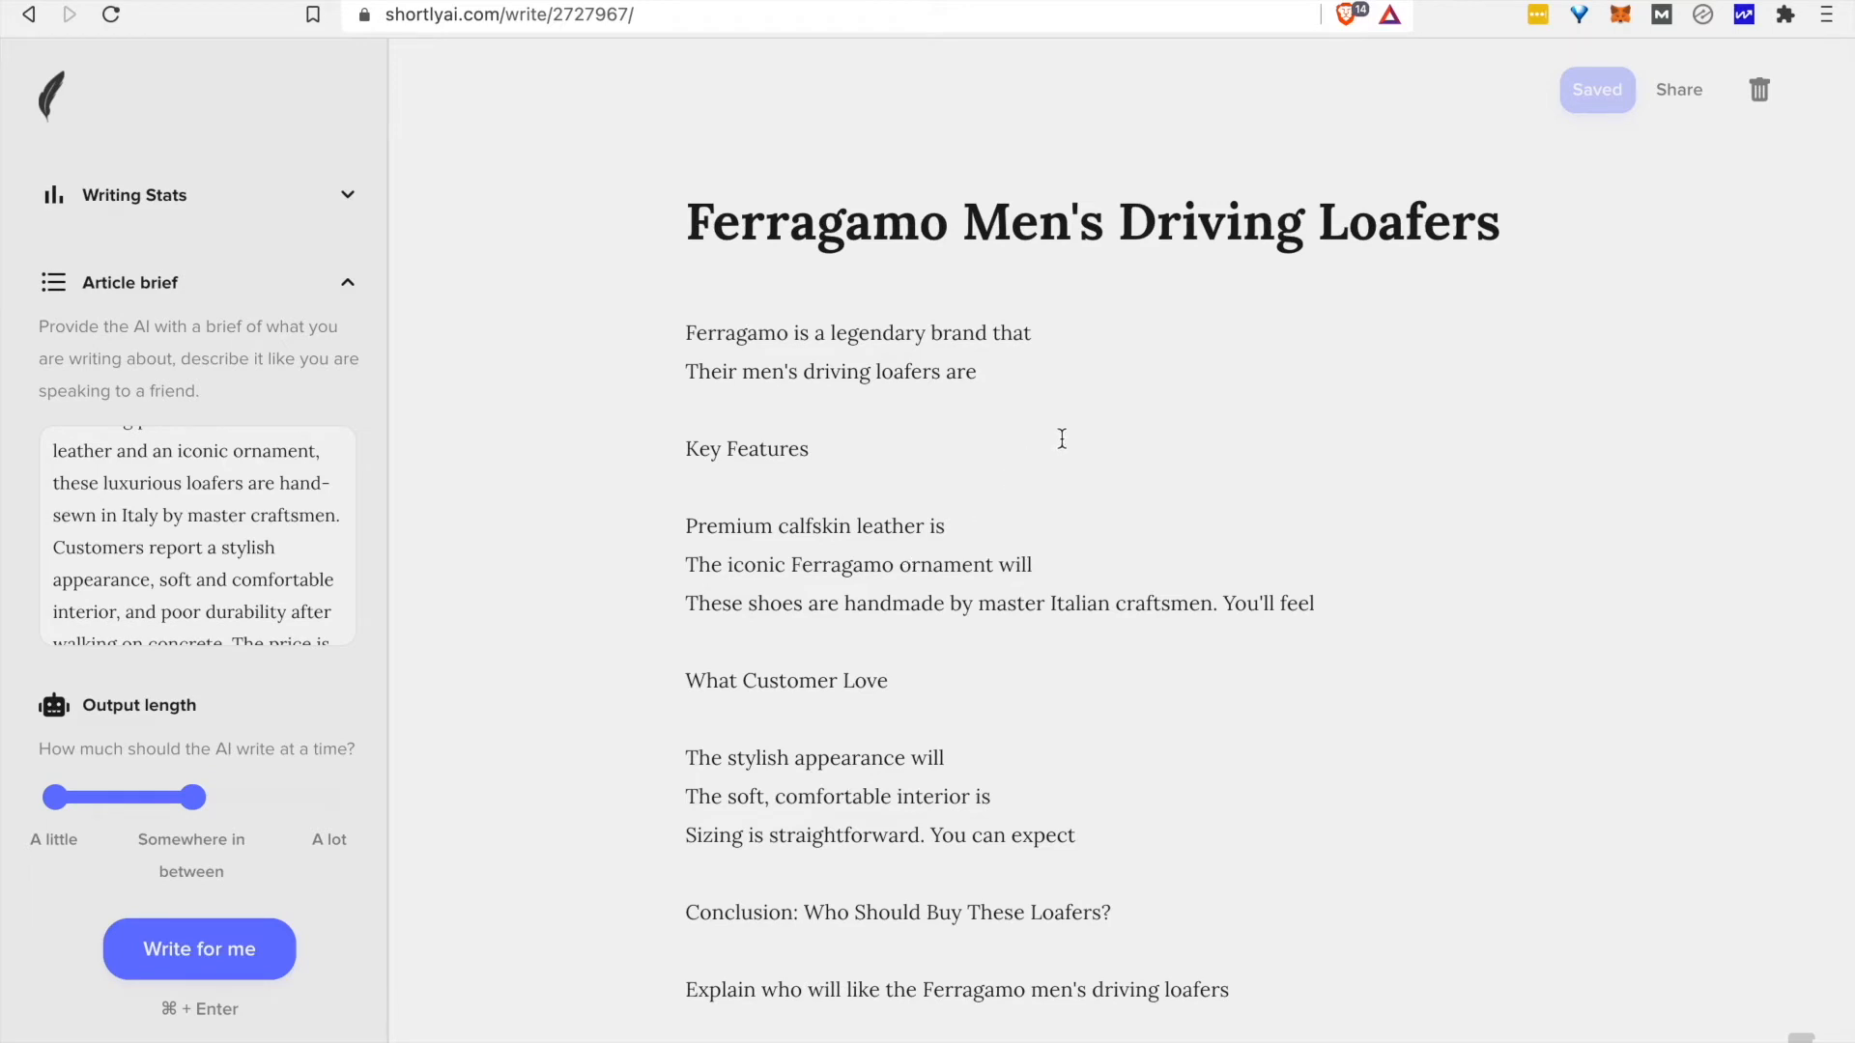
mouse_move(1088, 371)
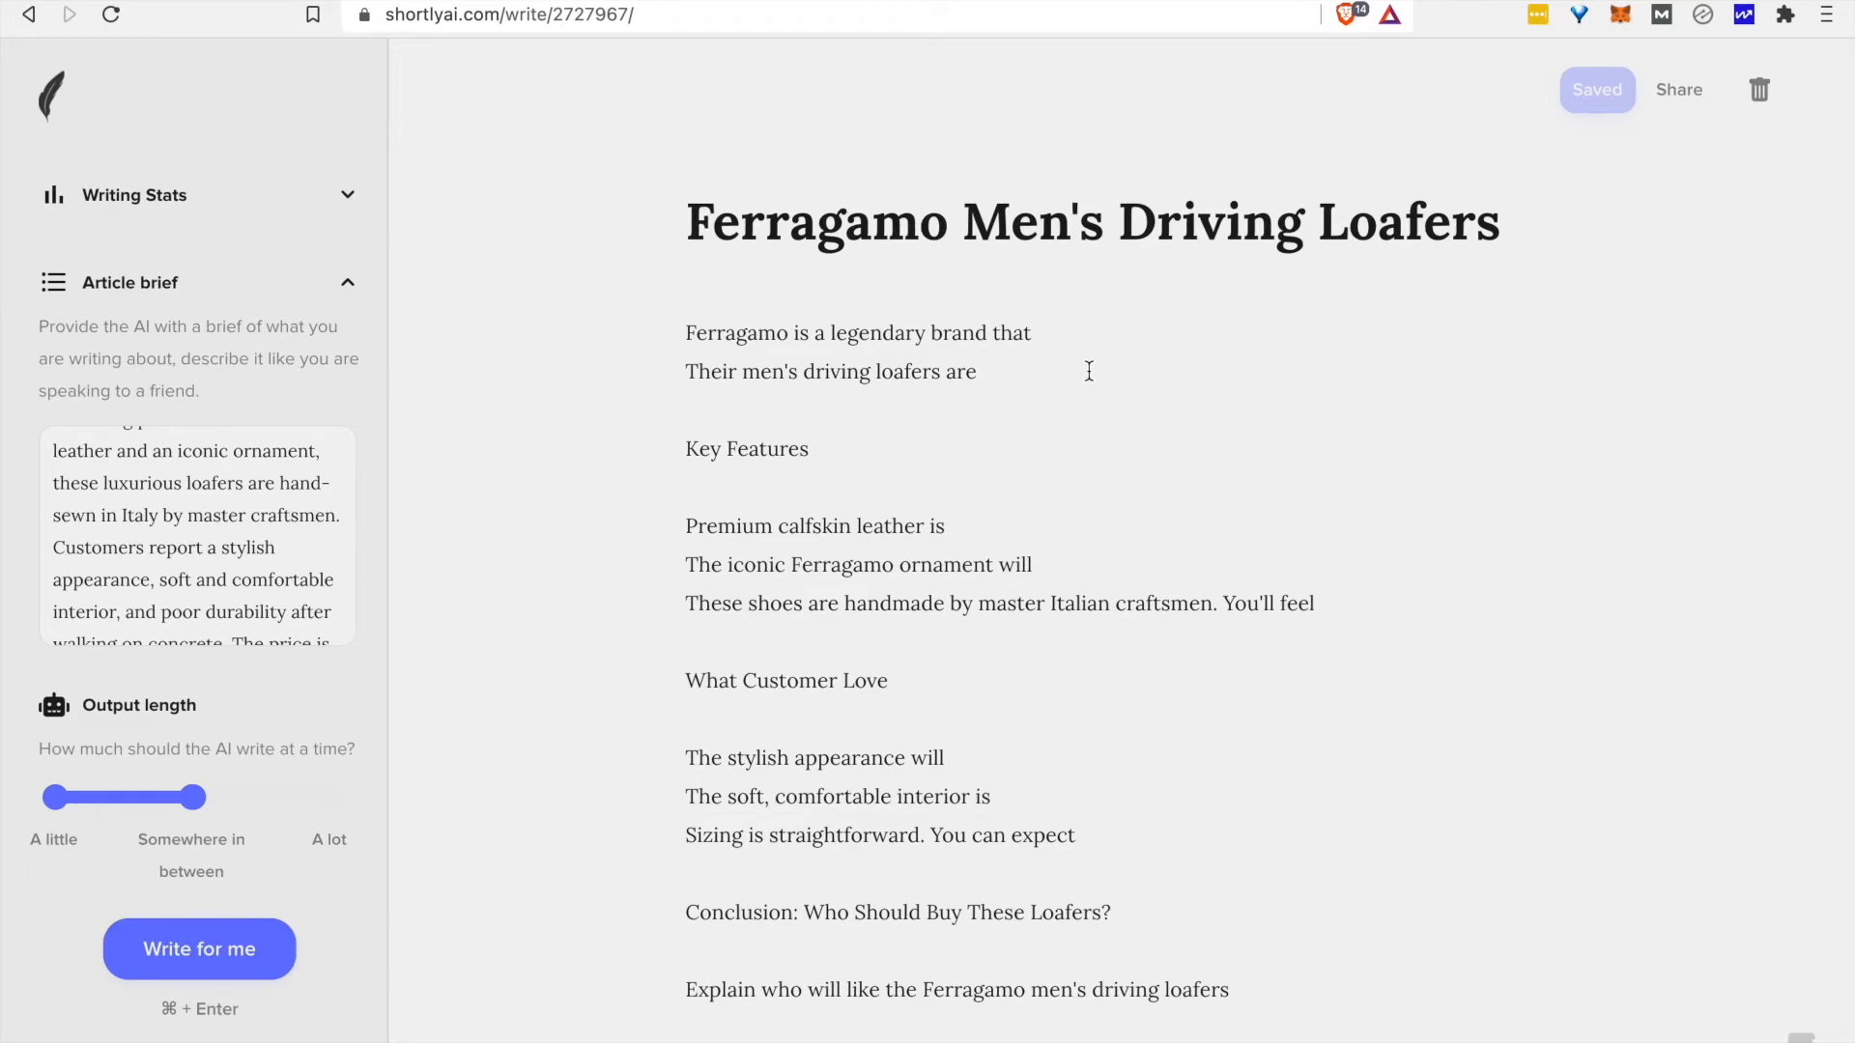
drag(810, 525, 939, 603)
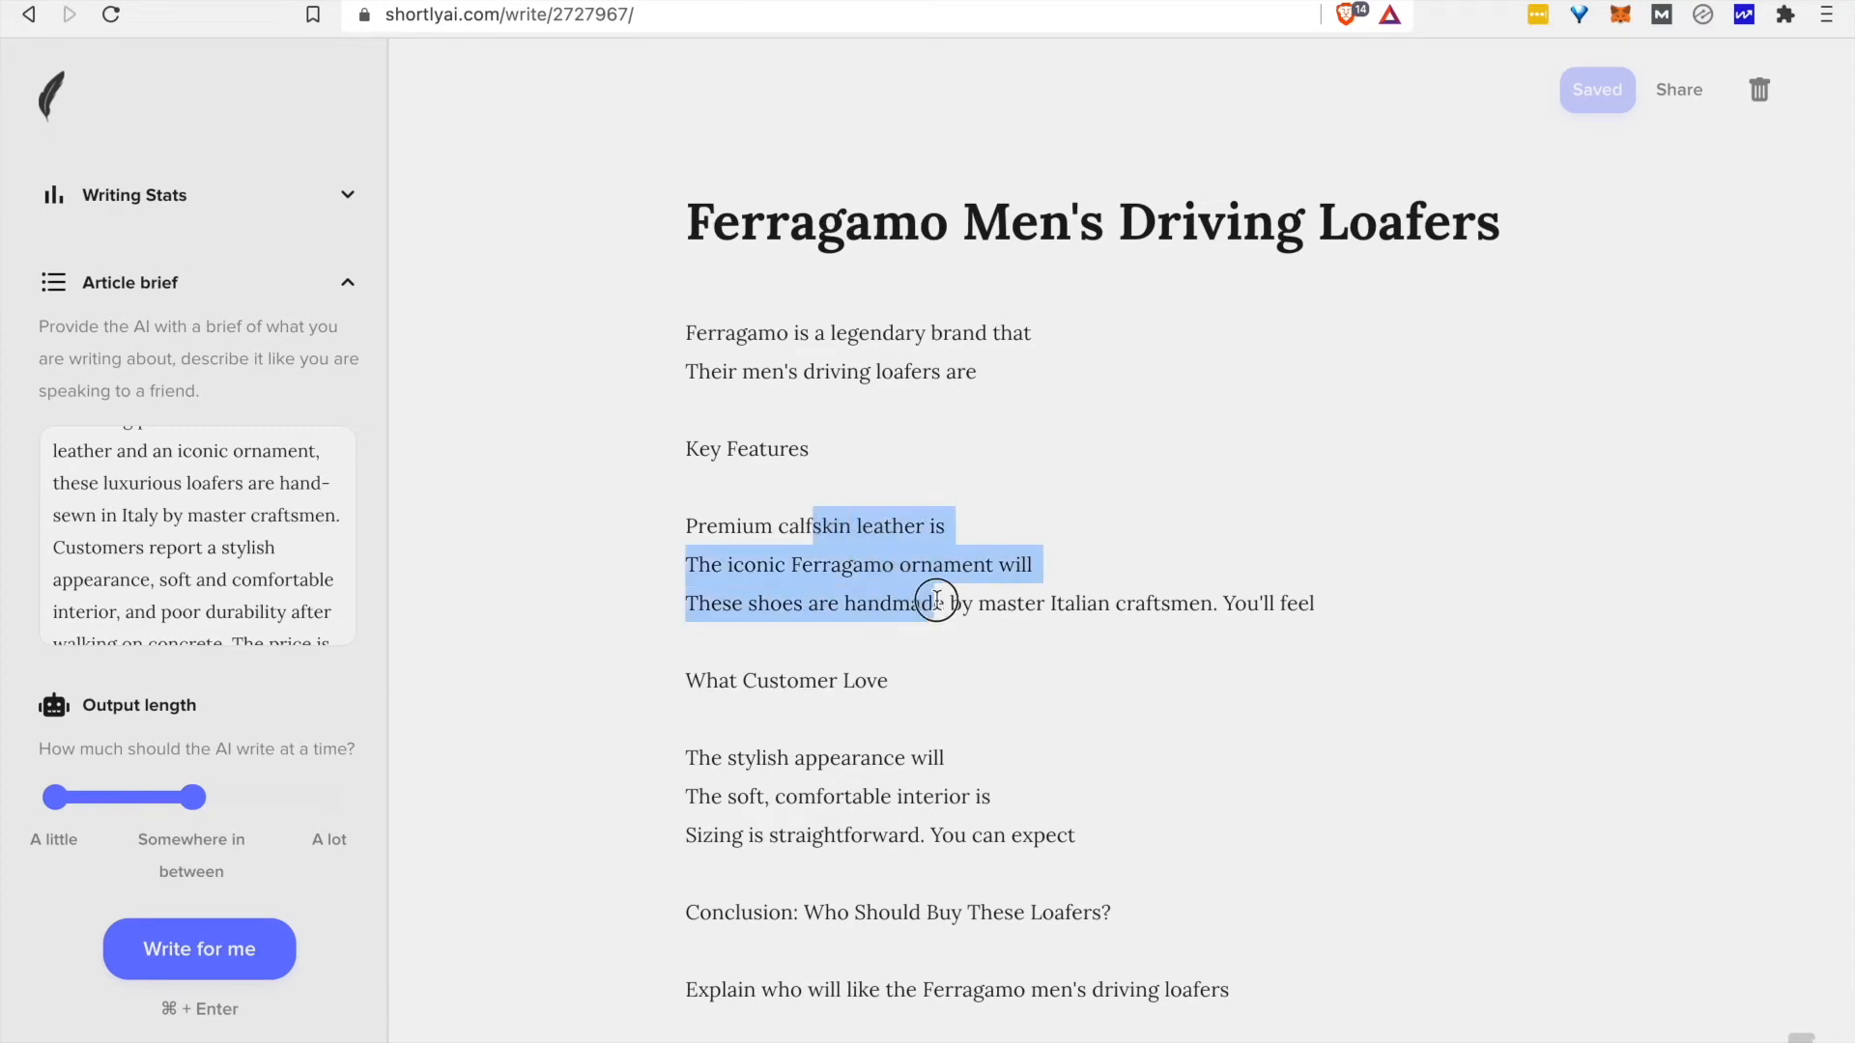
click(943, 603)
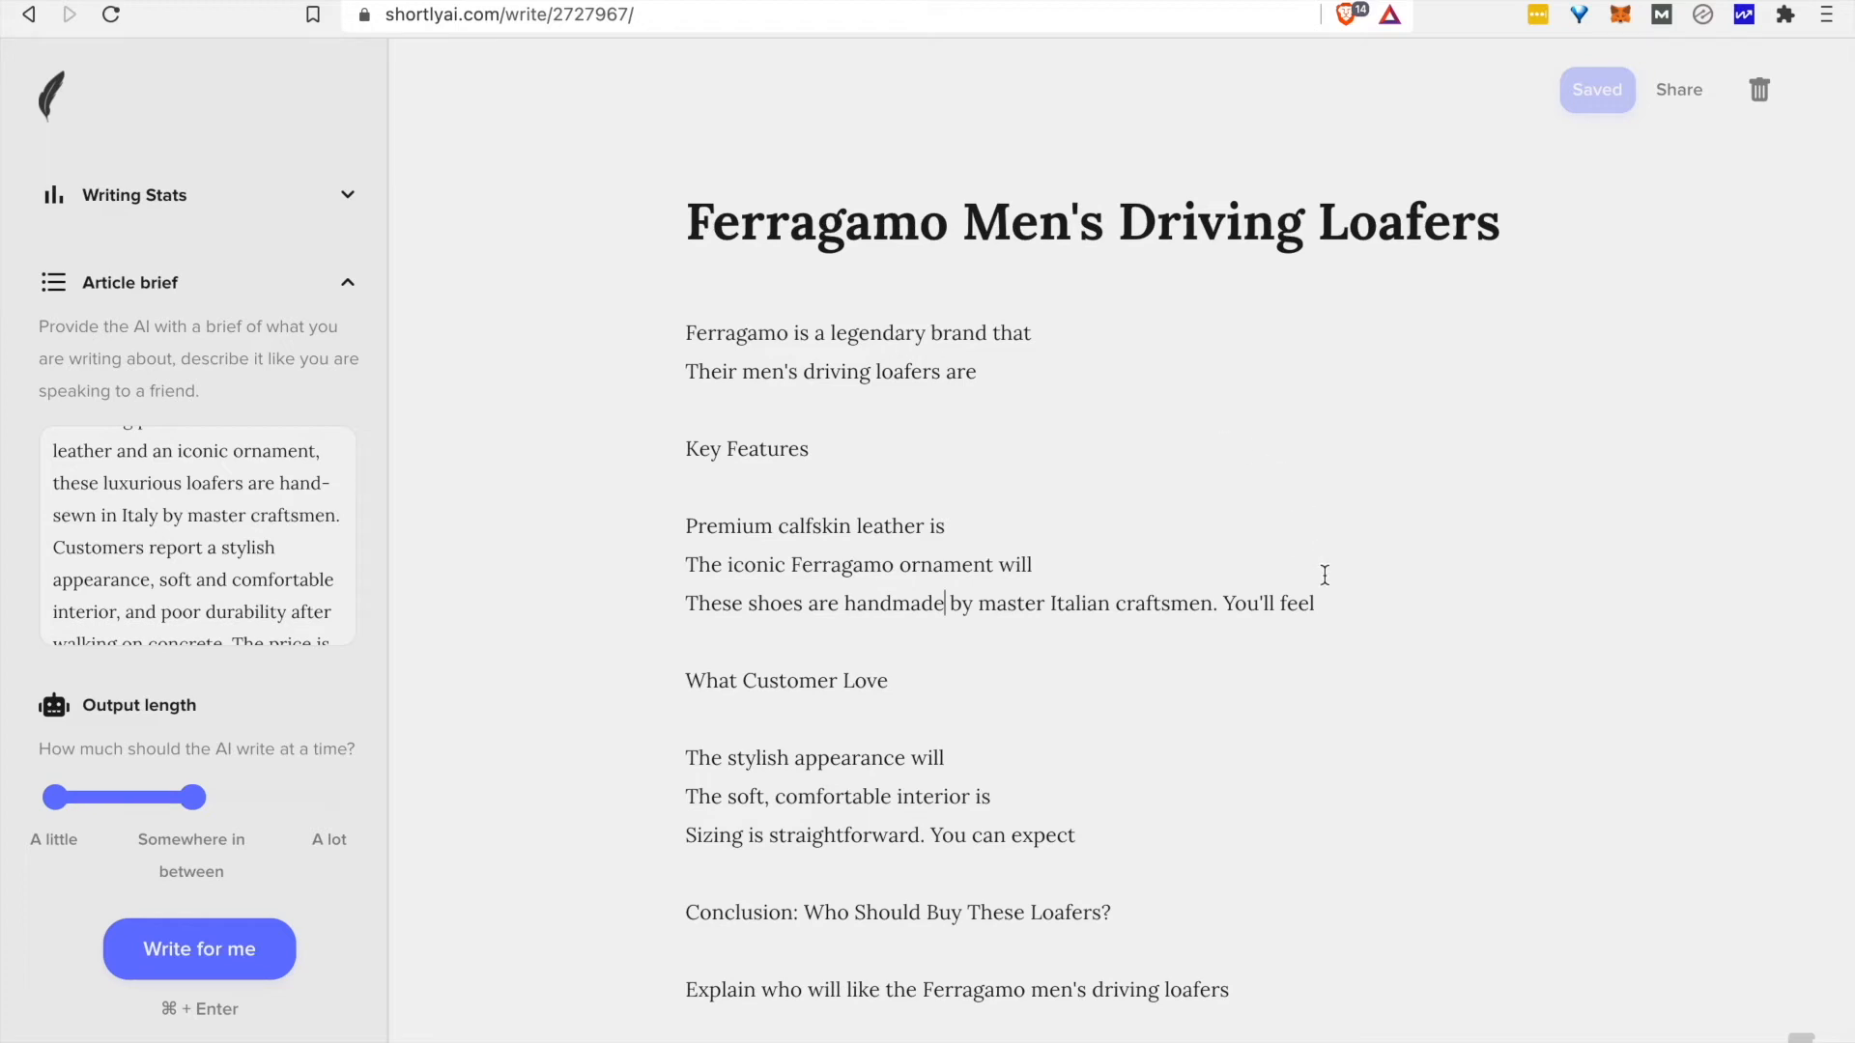
click(1040, 333)
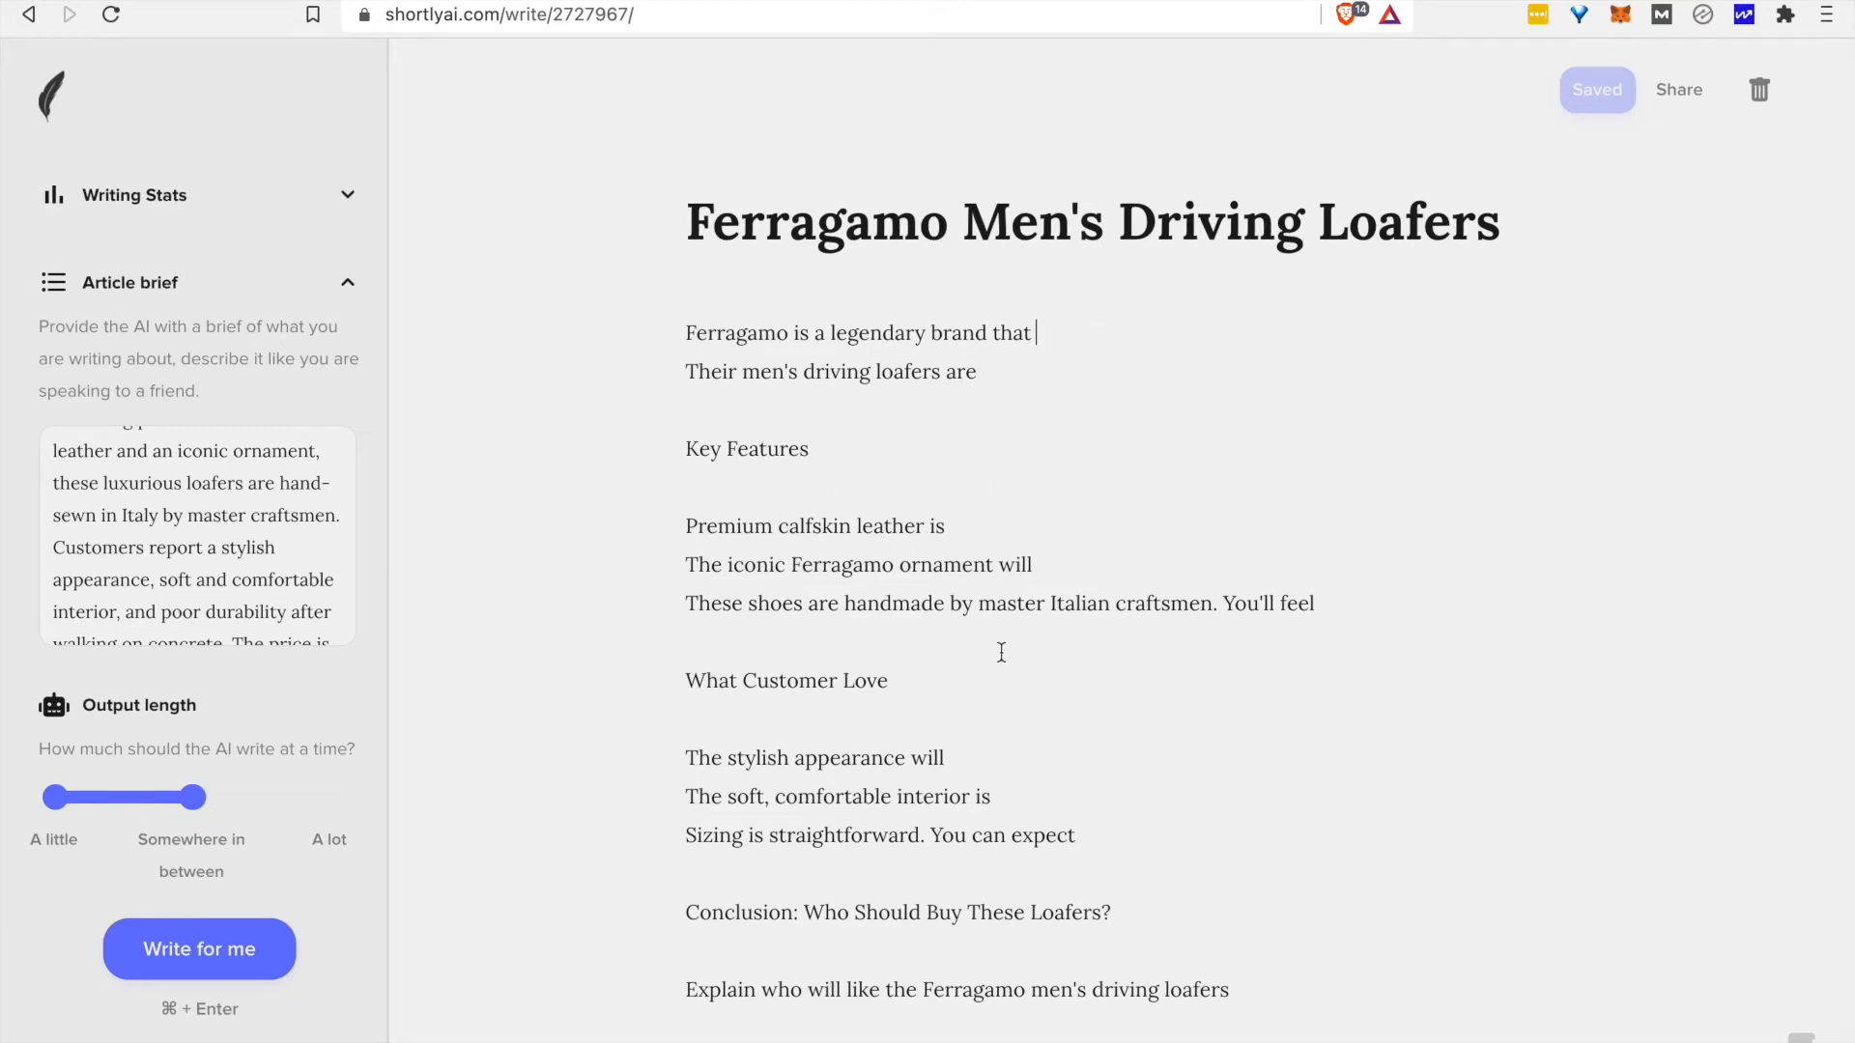
mouse_move(1146, 719)
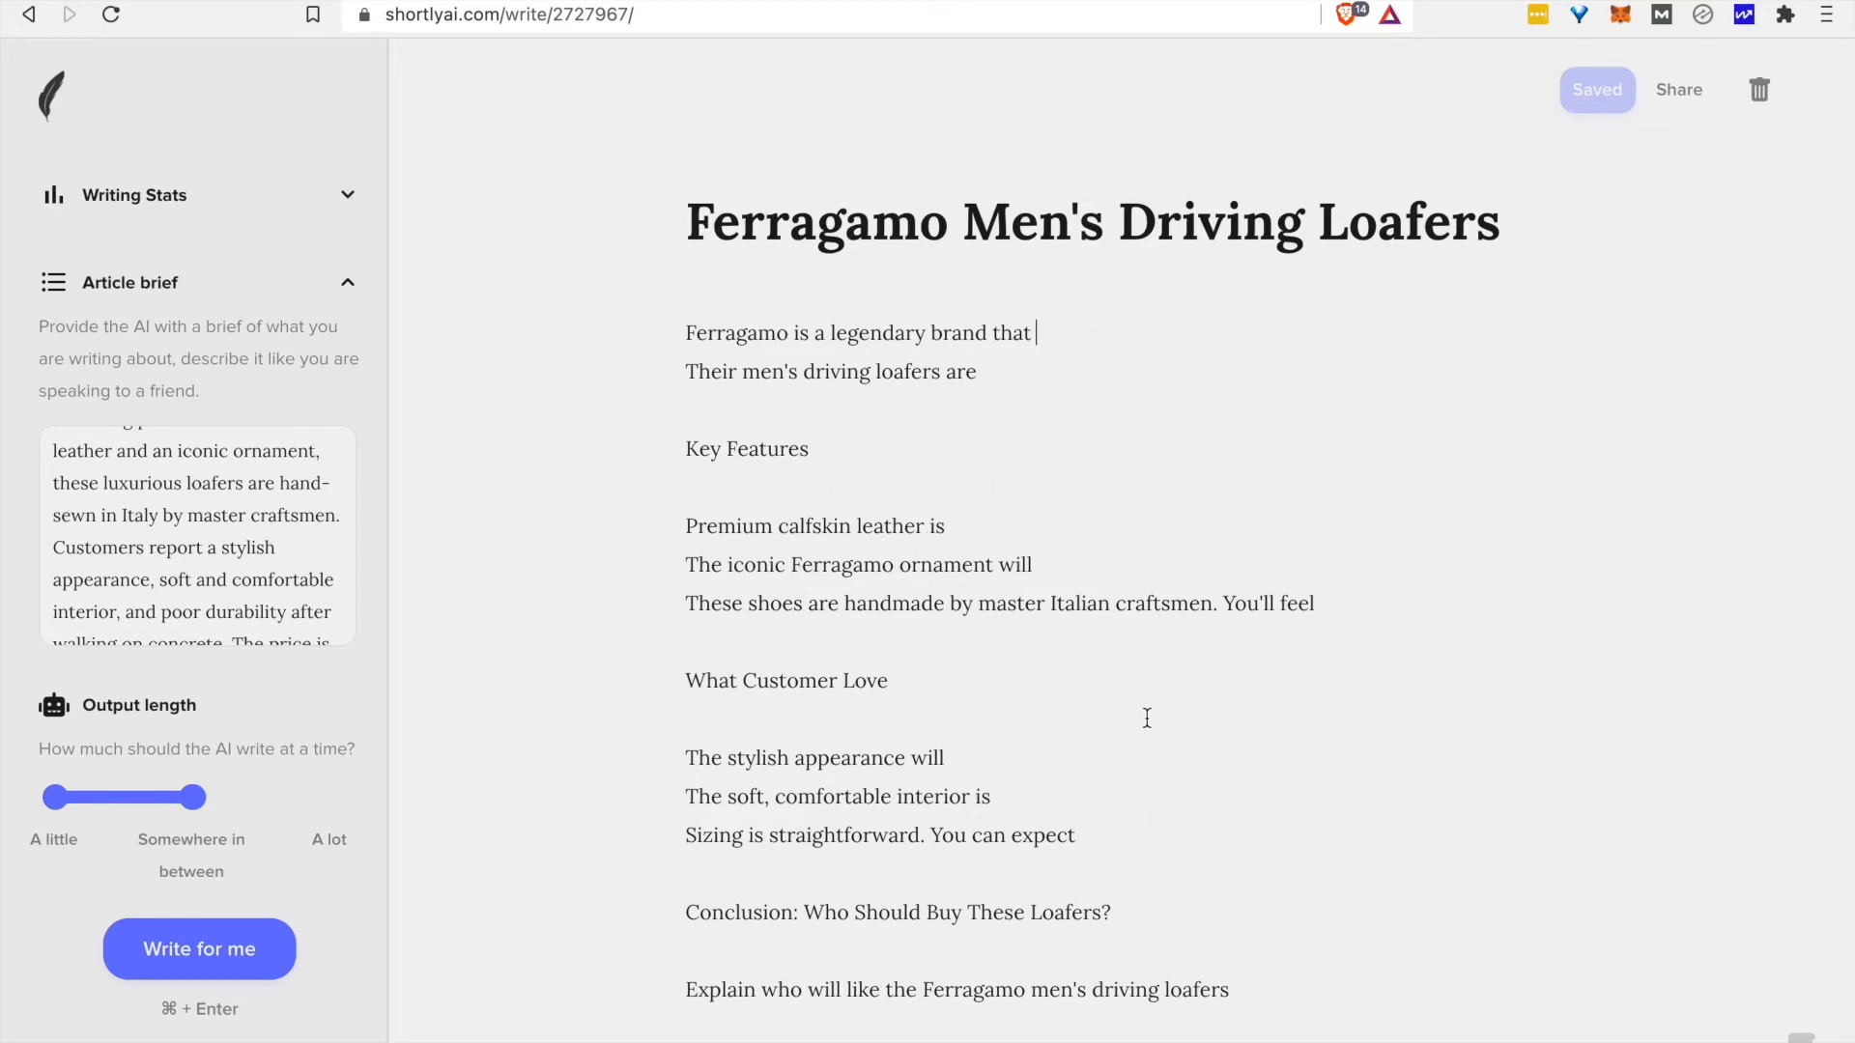
mouse_move(1124, 718)
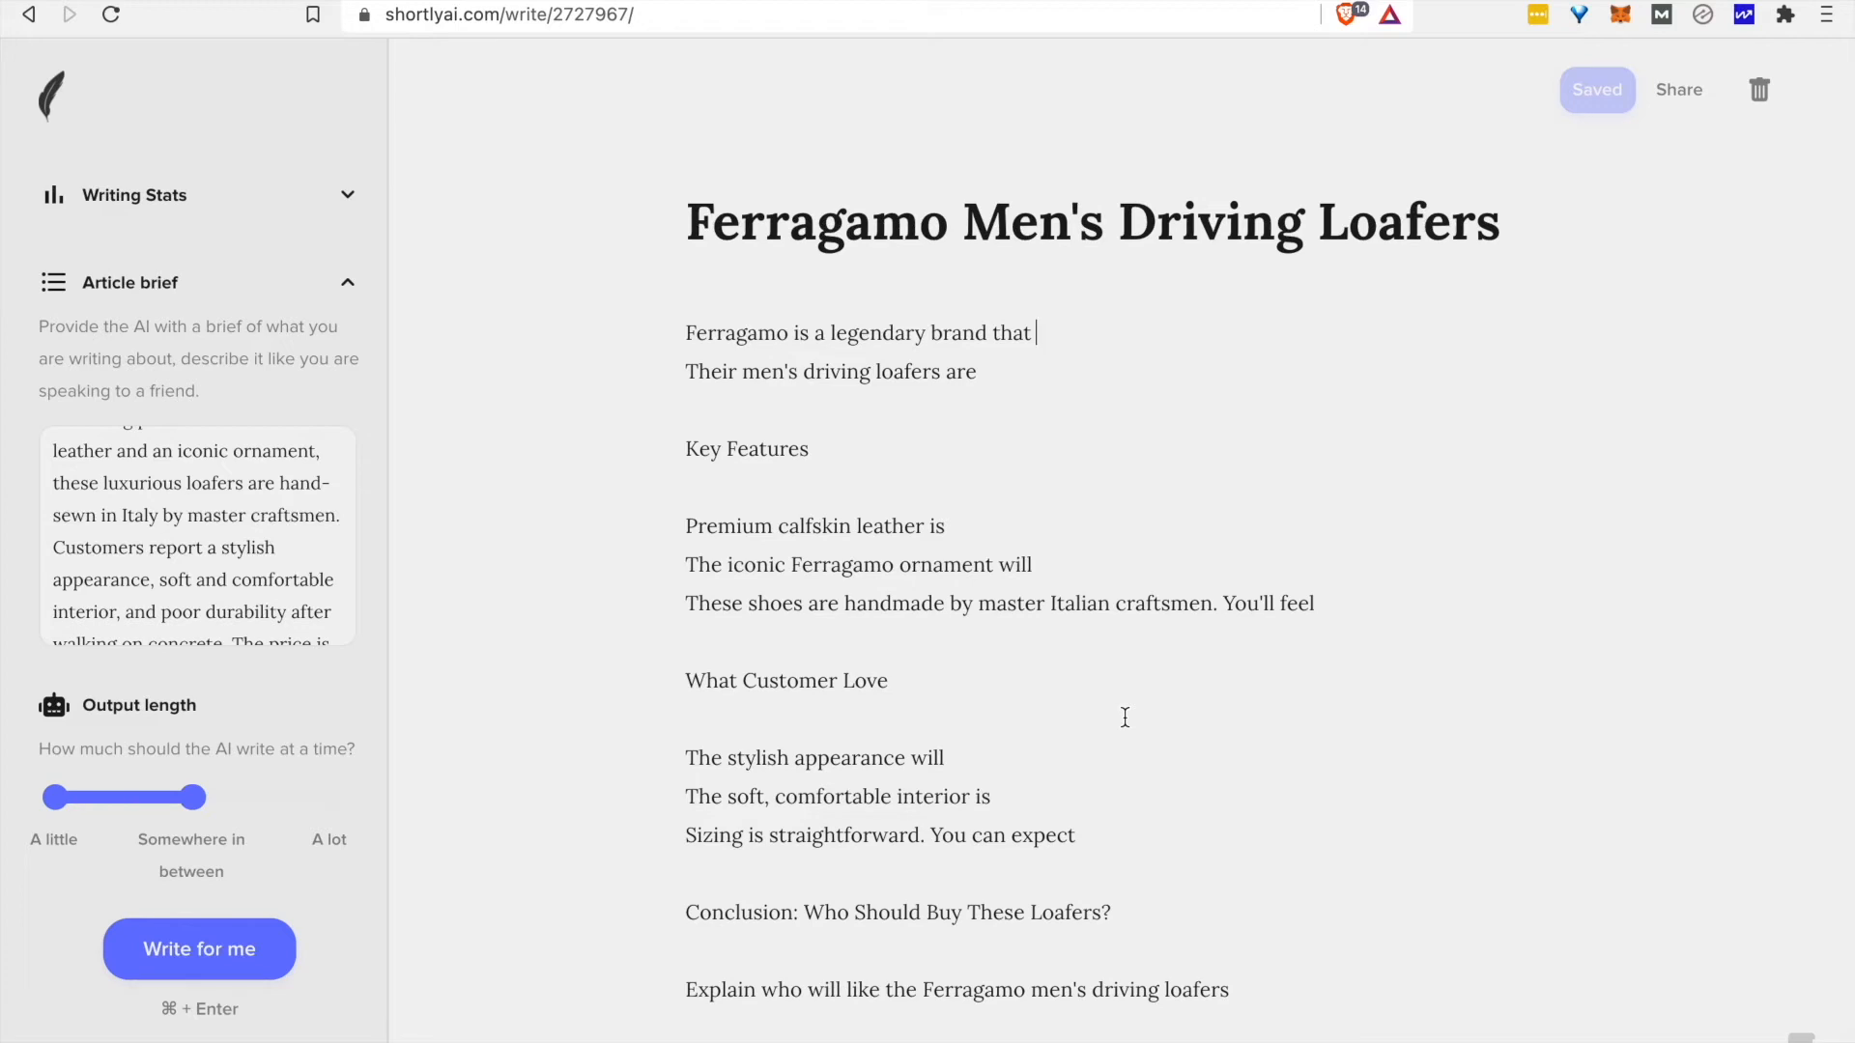
Write out Key Features as paragraphs on calfskin, ornament, handmade craft and rubber soles, rewriting the handmade ending.
click(199, 947)
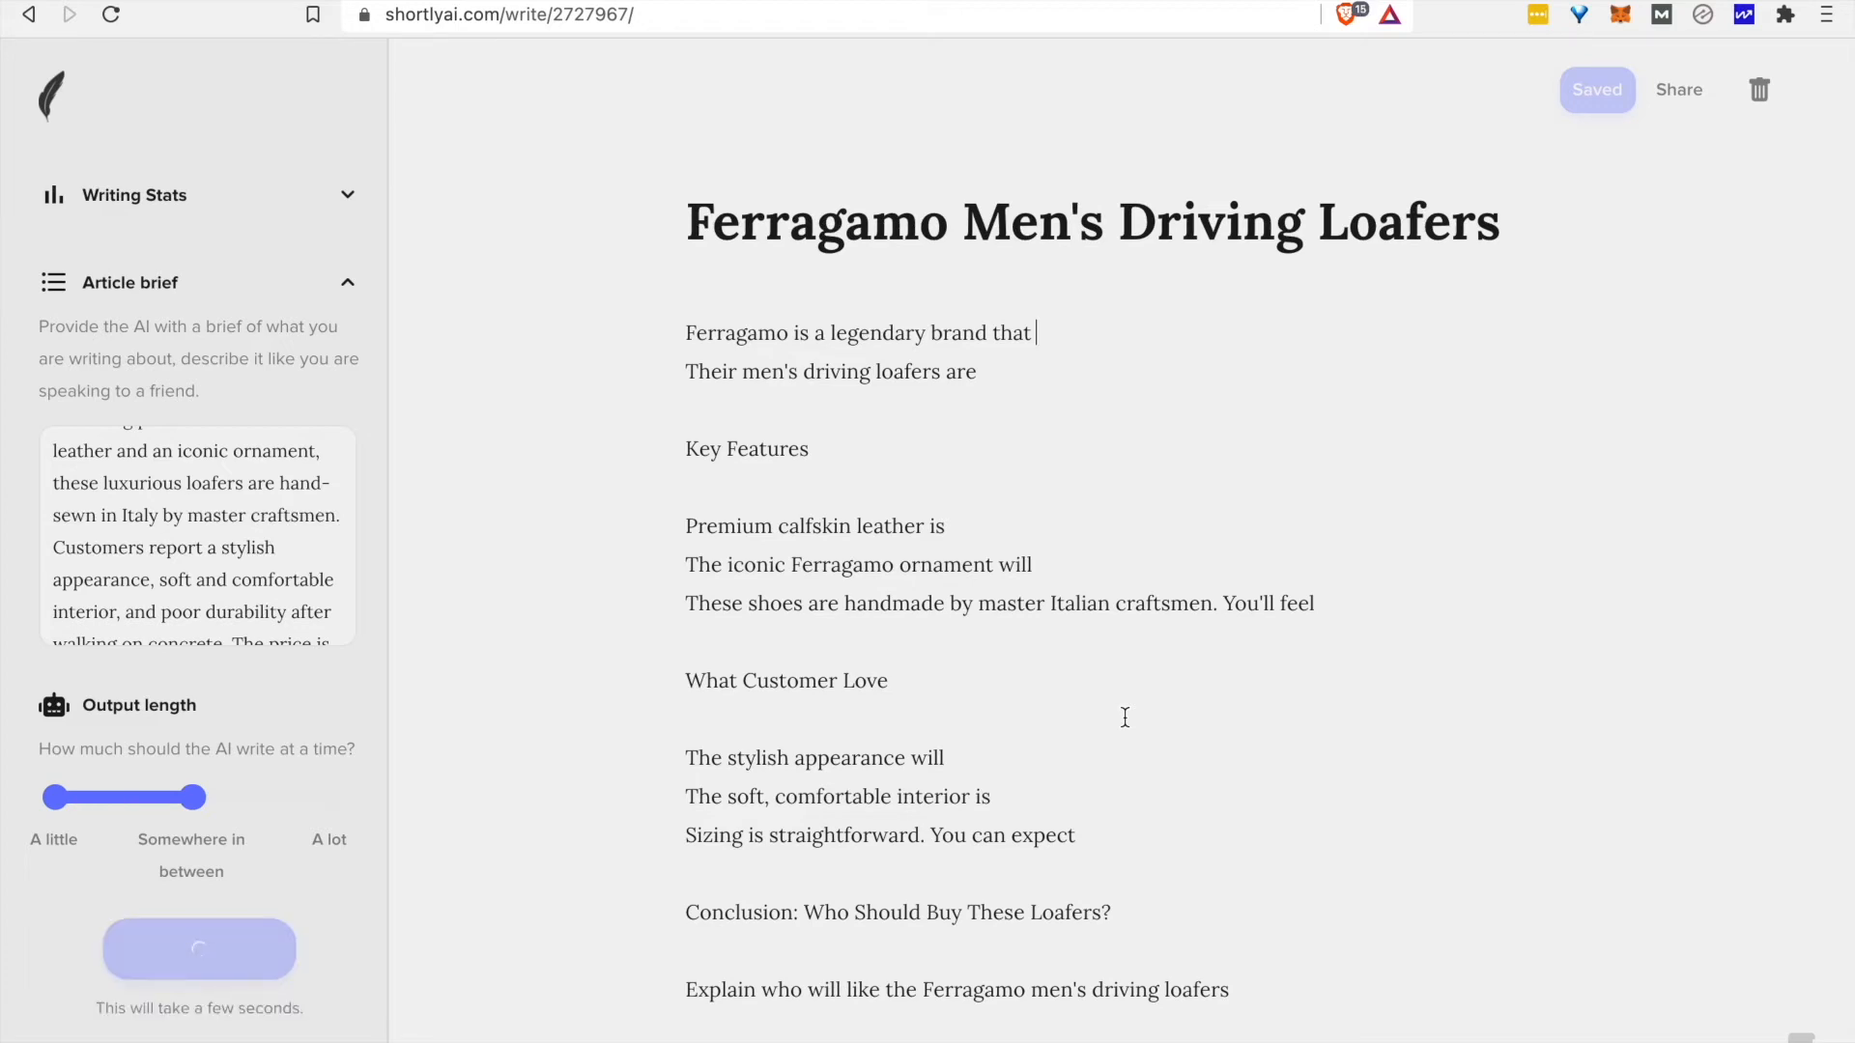
click(199, 949)
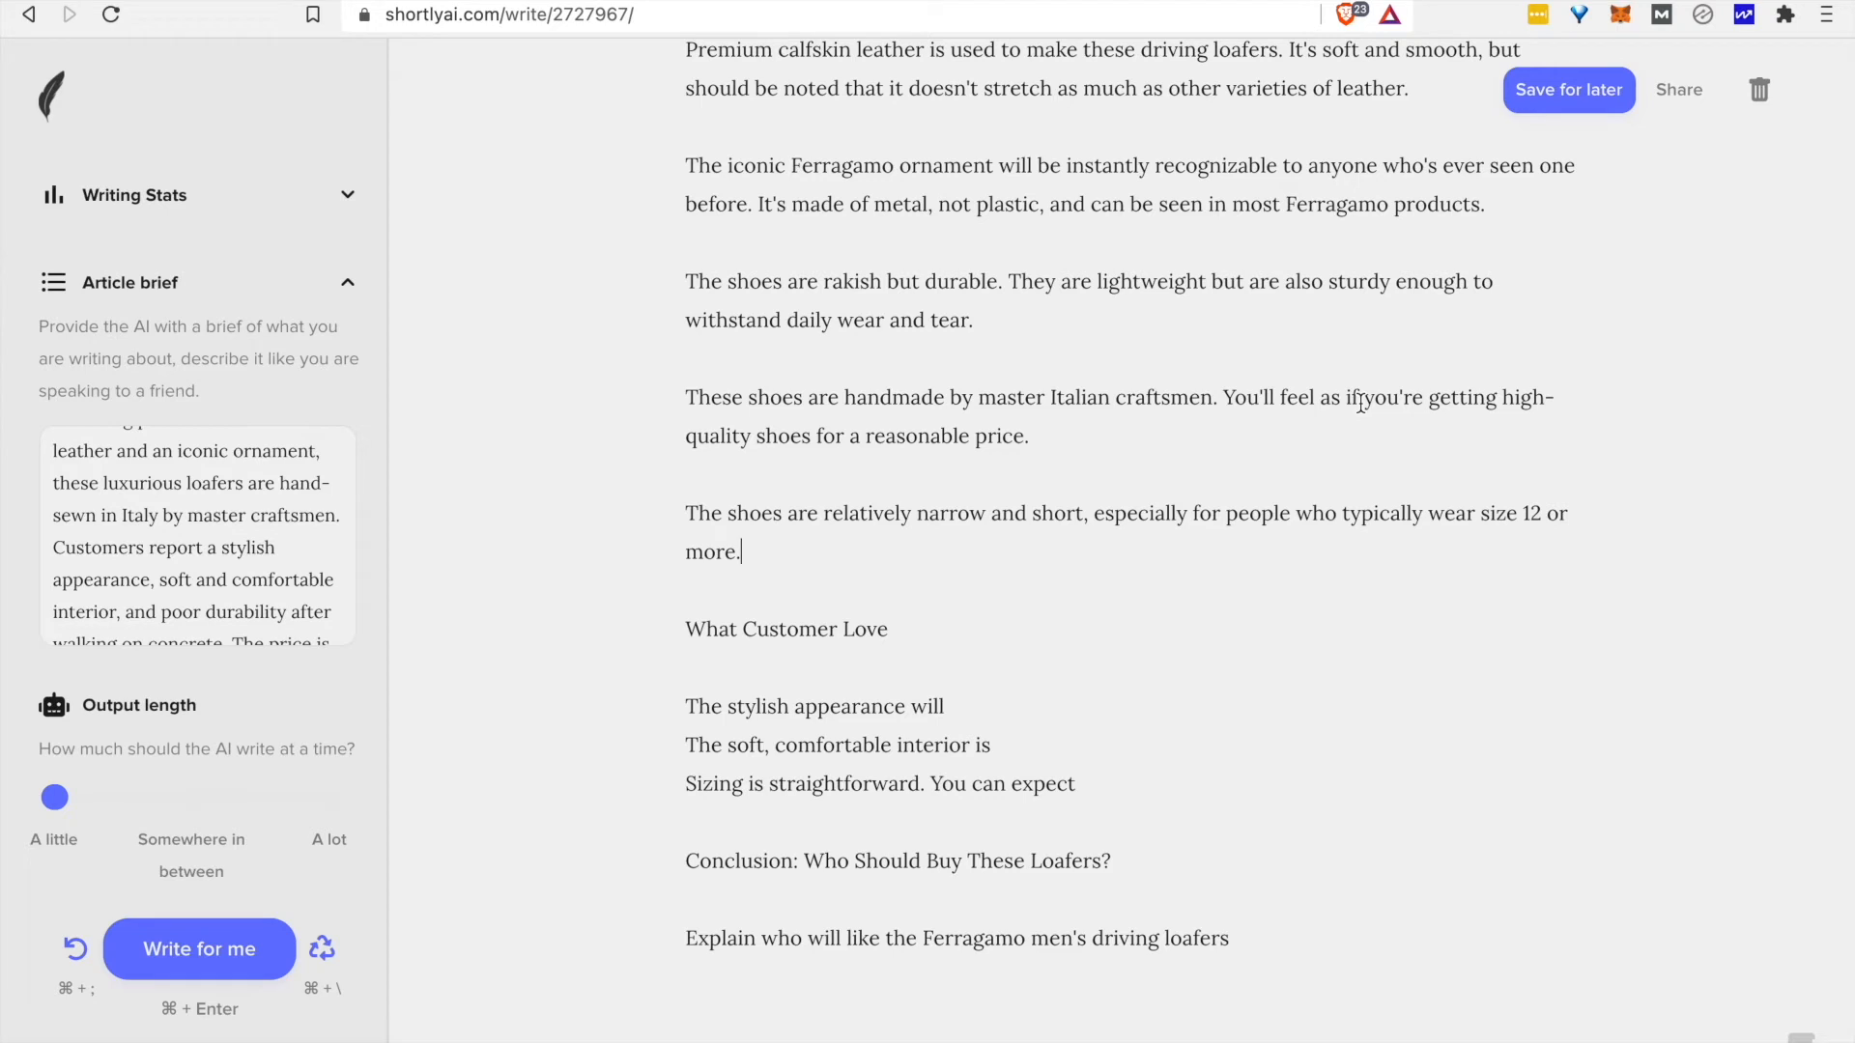
drag(1504, 399, 1024, 435)
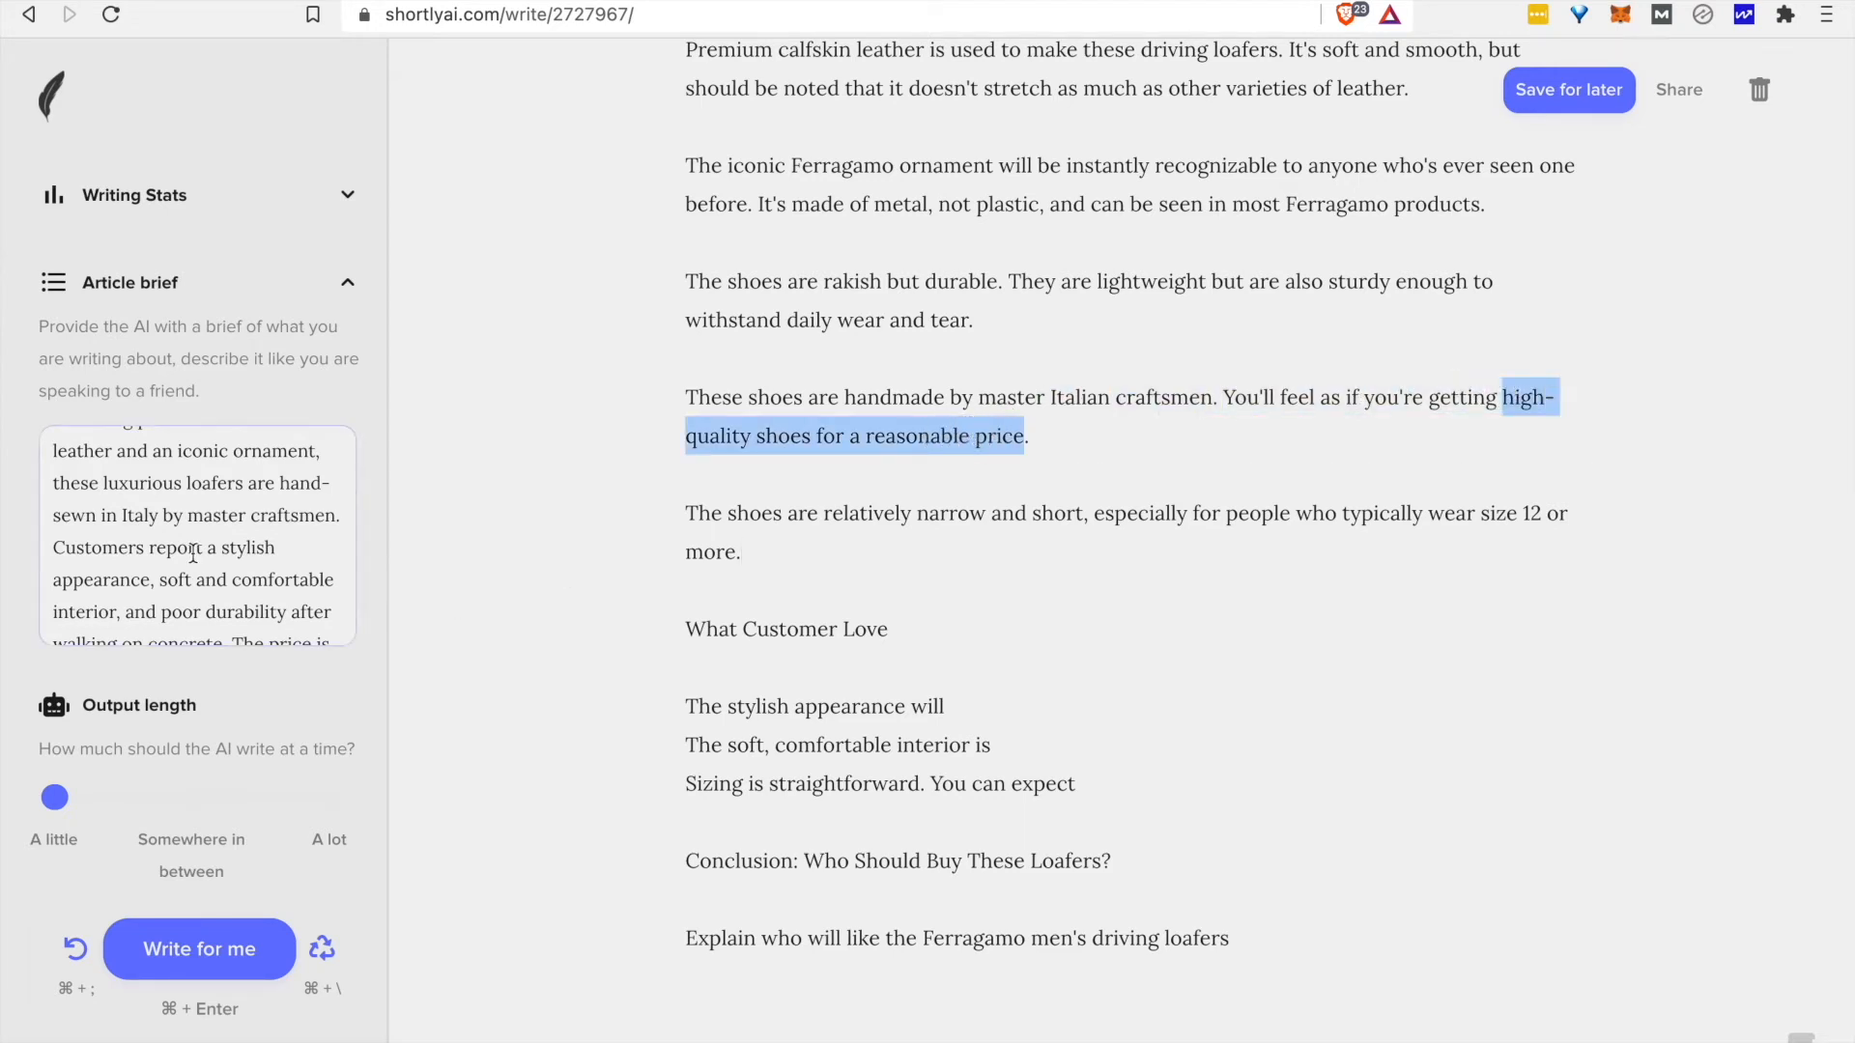
scroll(down, 3)
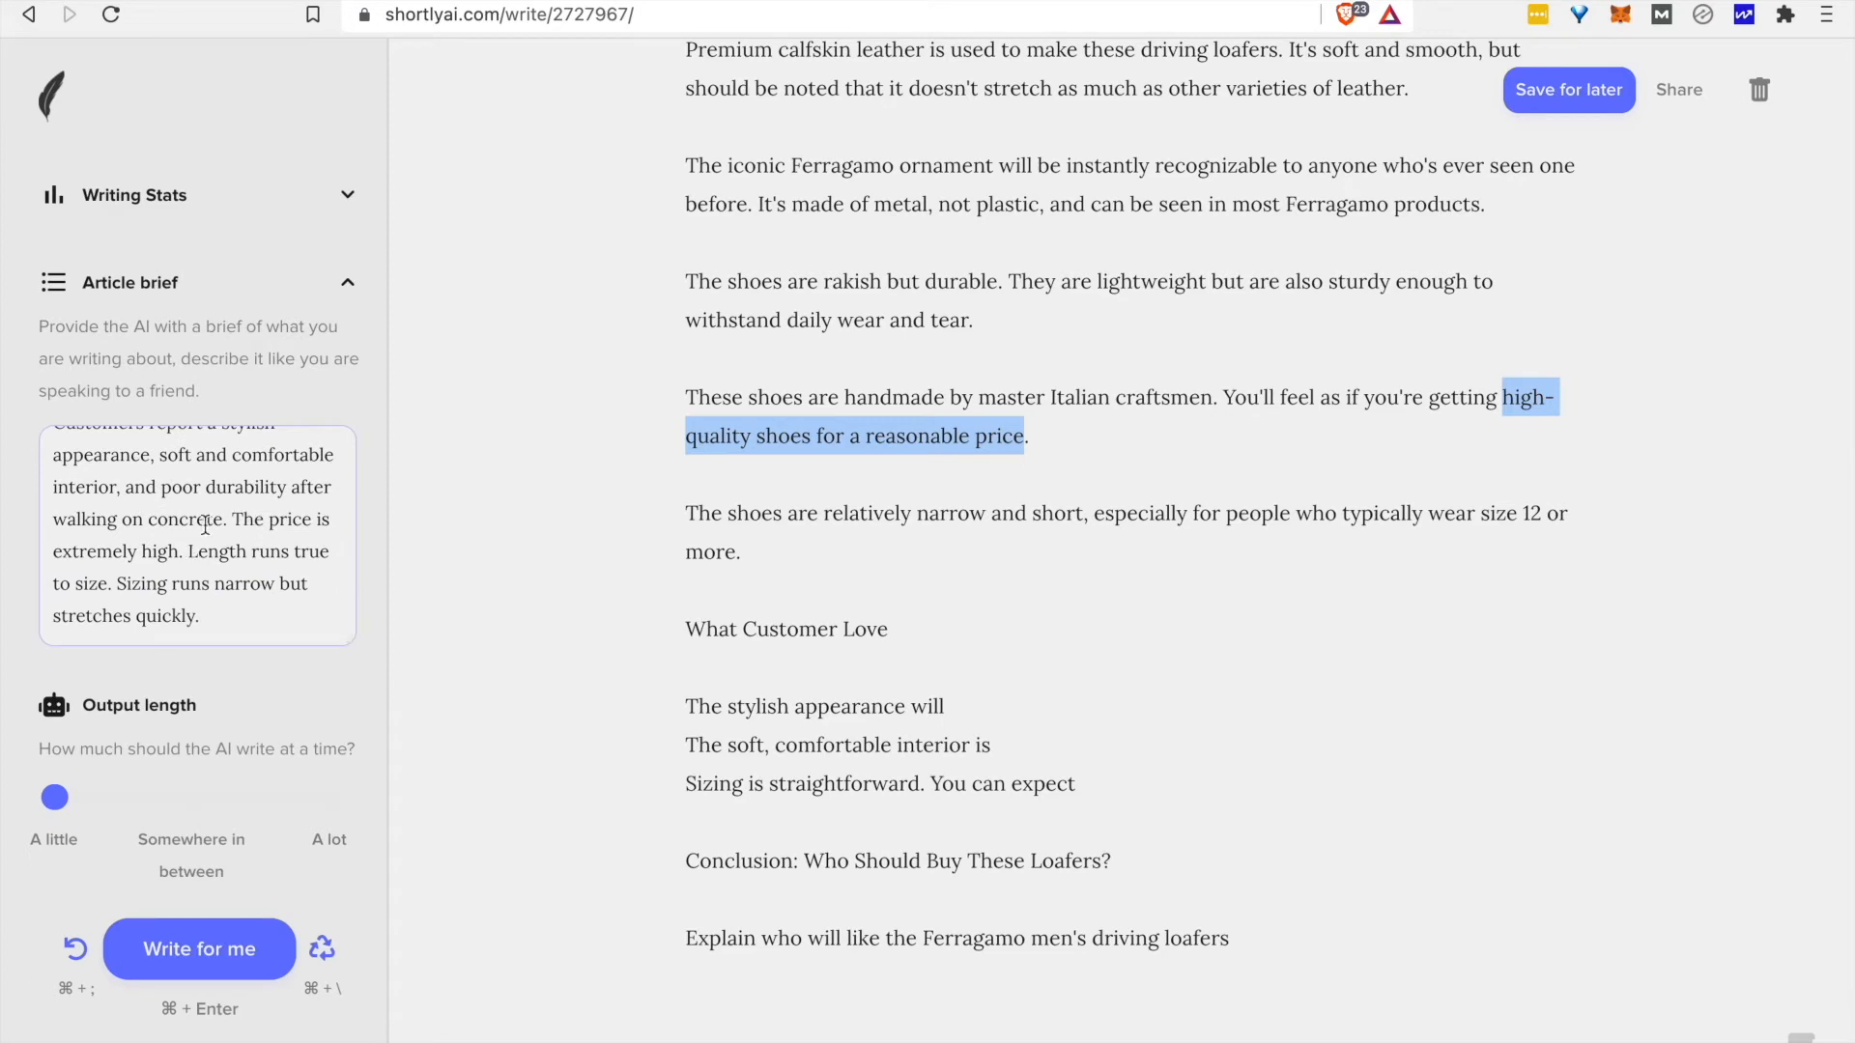
click(975, 435)
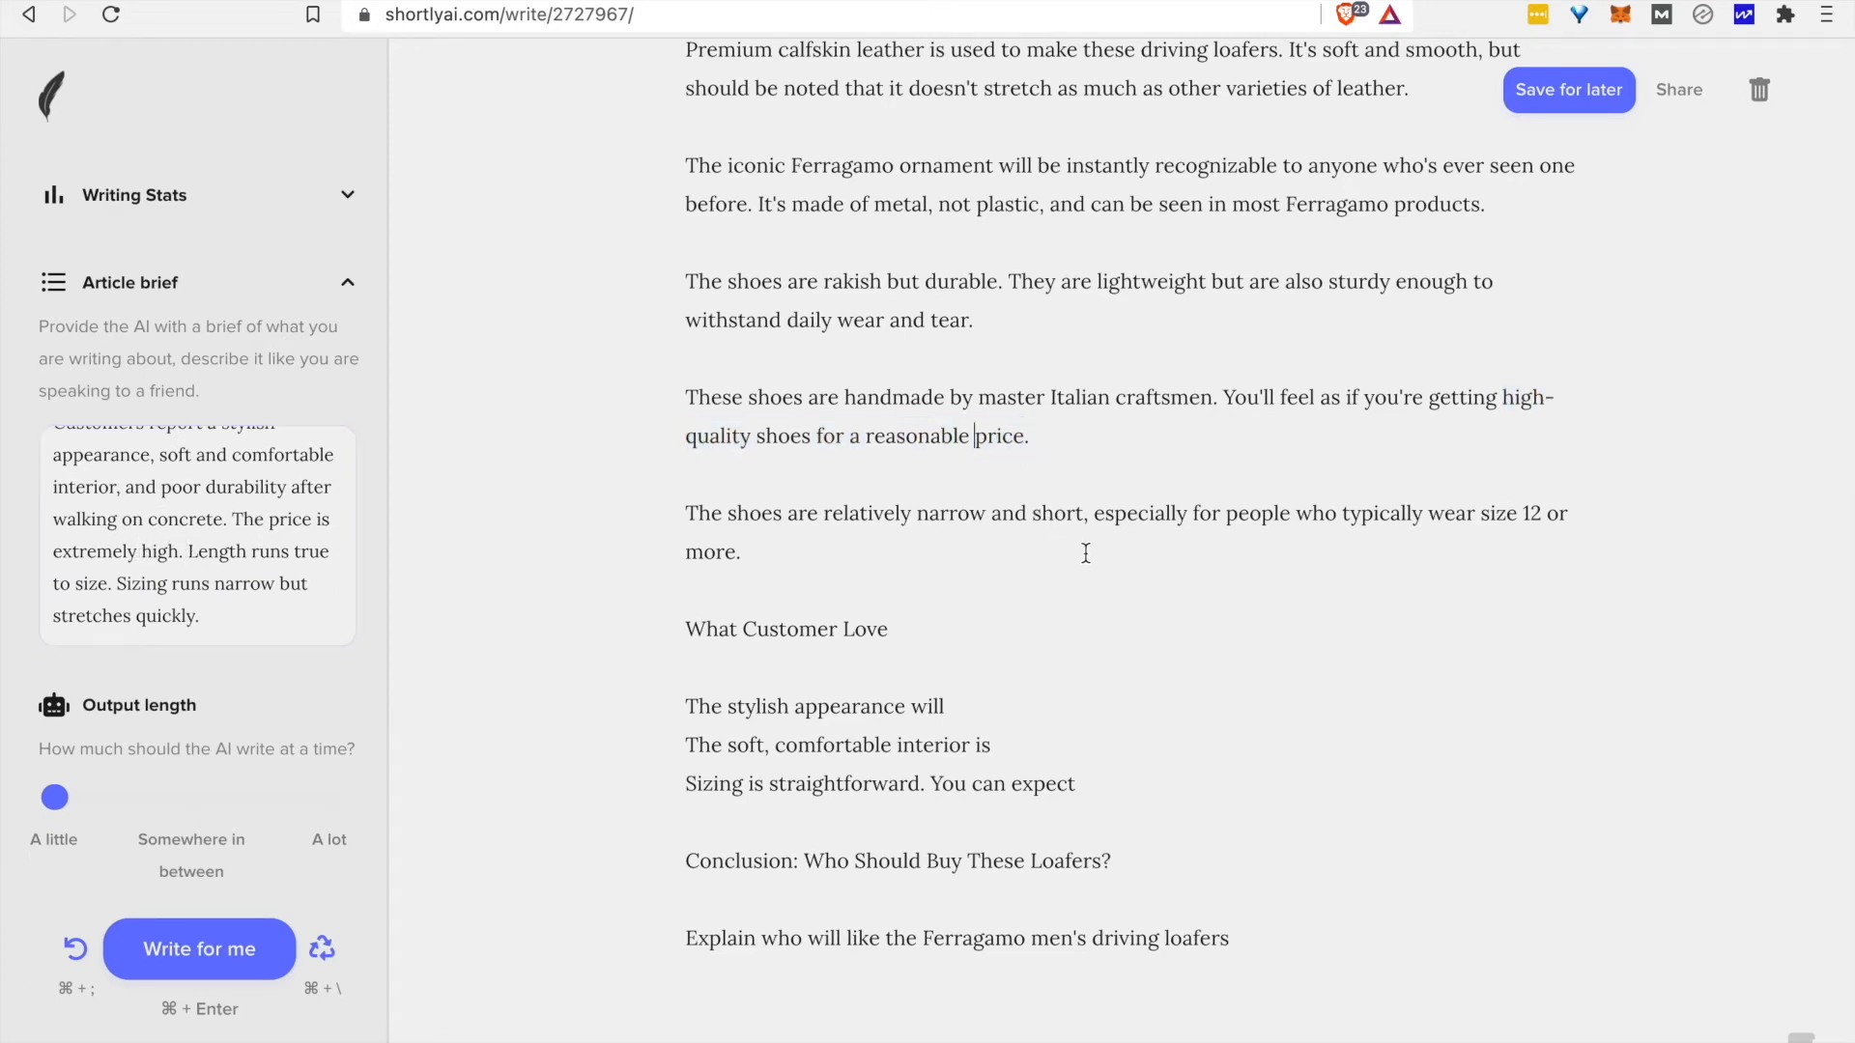
click(199, 949)
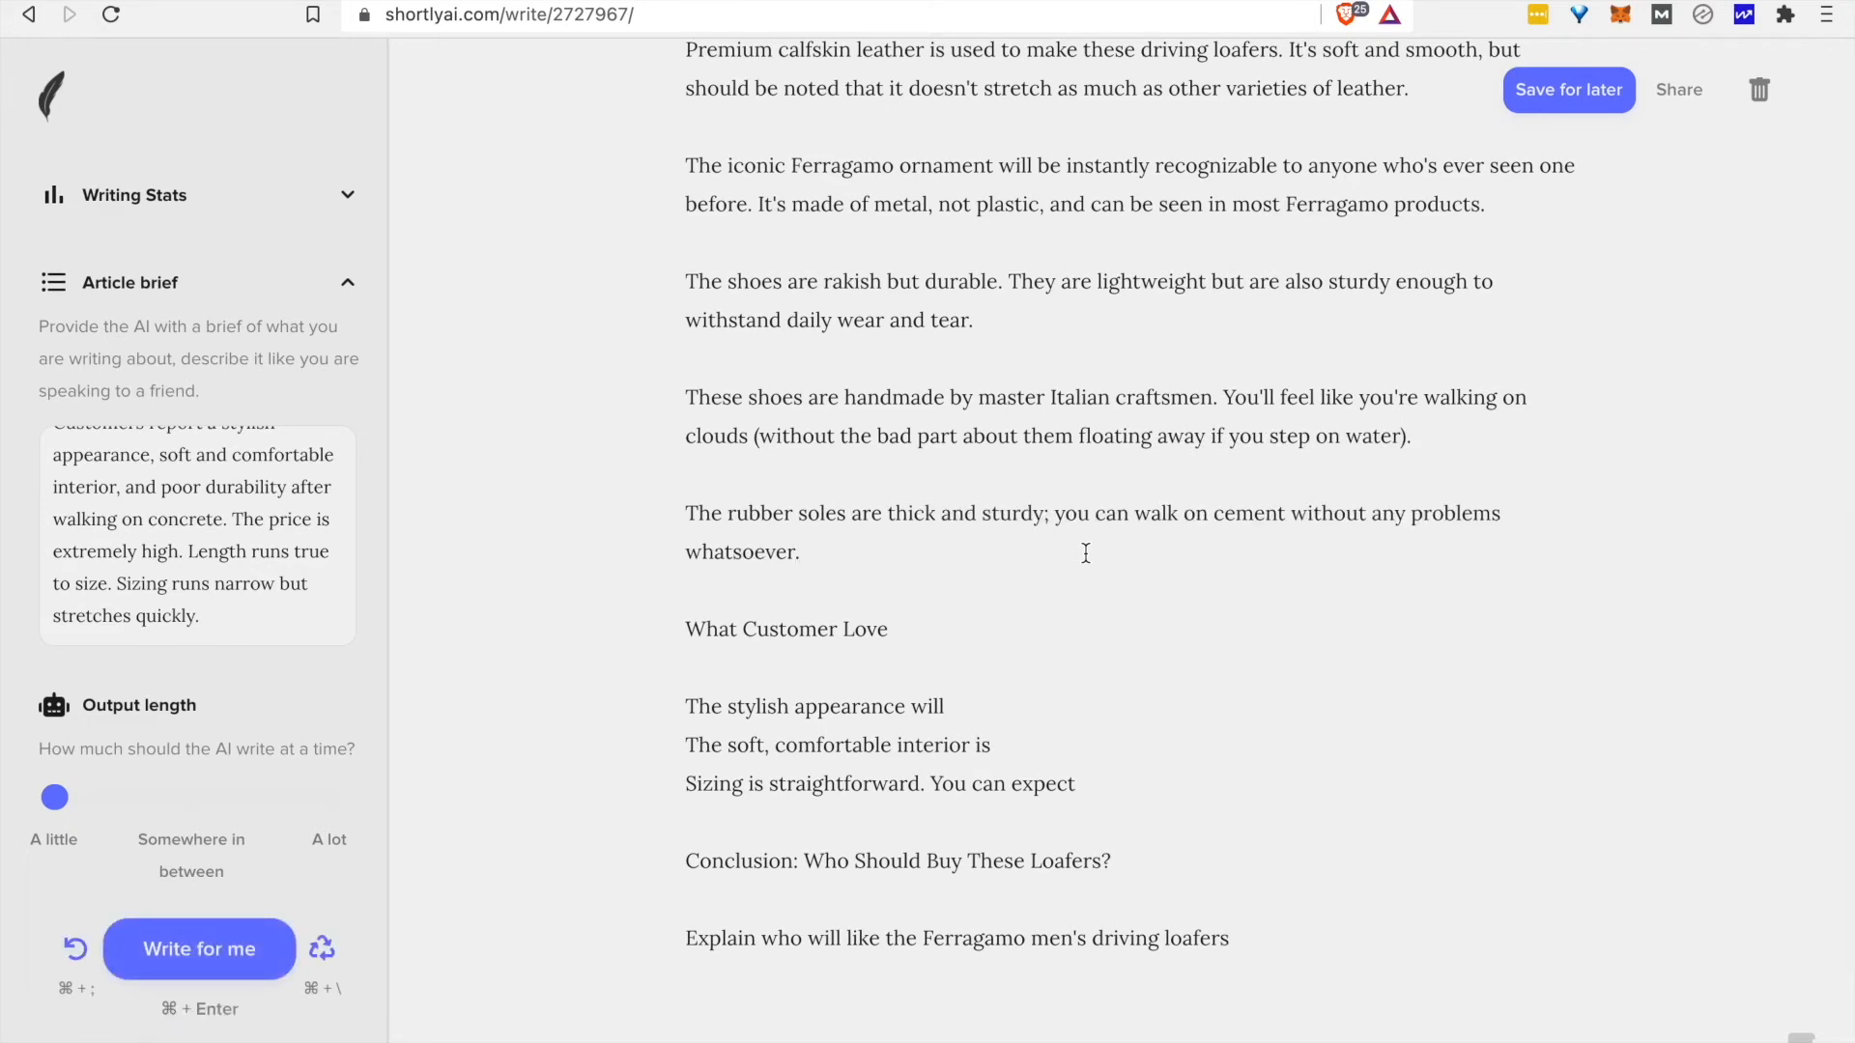
Generate the What Customer Love paragraphs and trim the length-fit sentence from the brief.
click(199, 949)
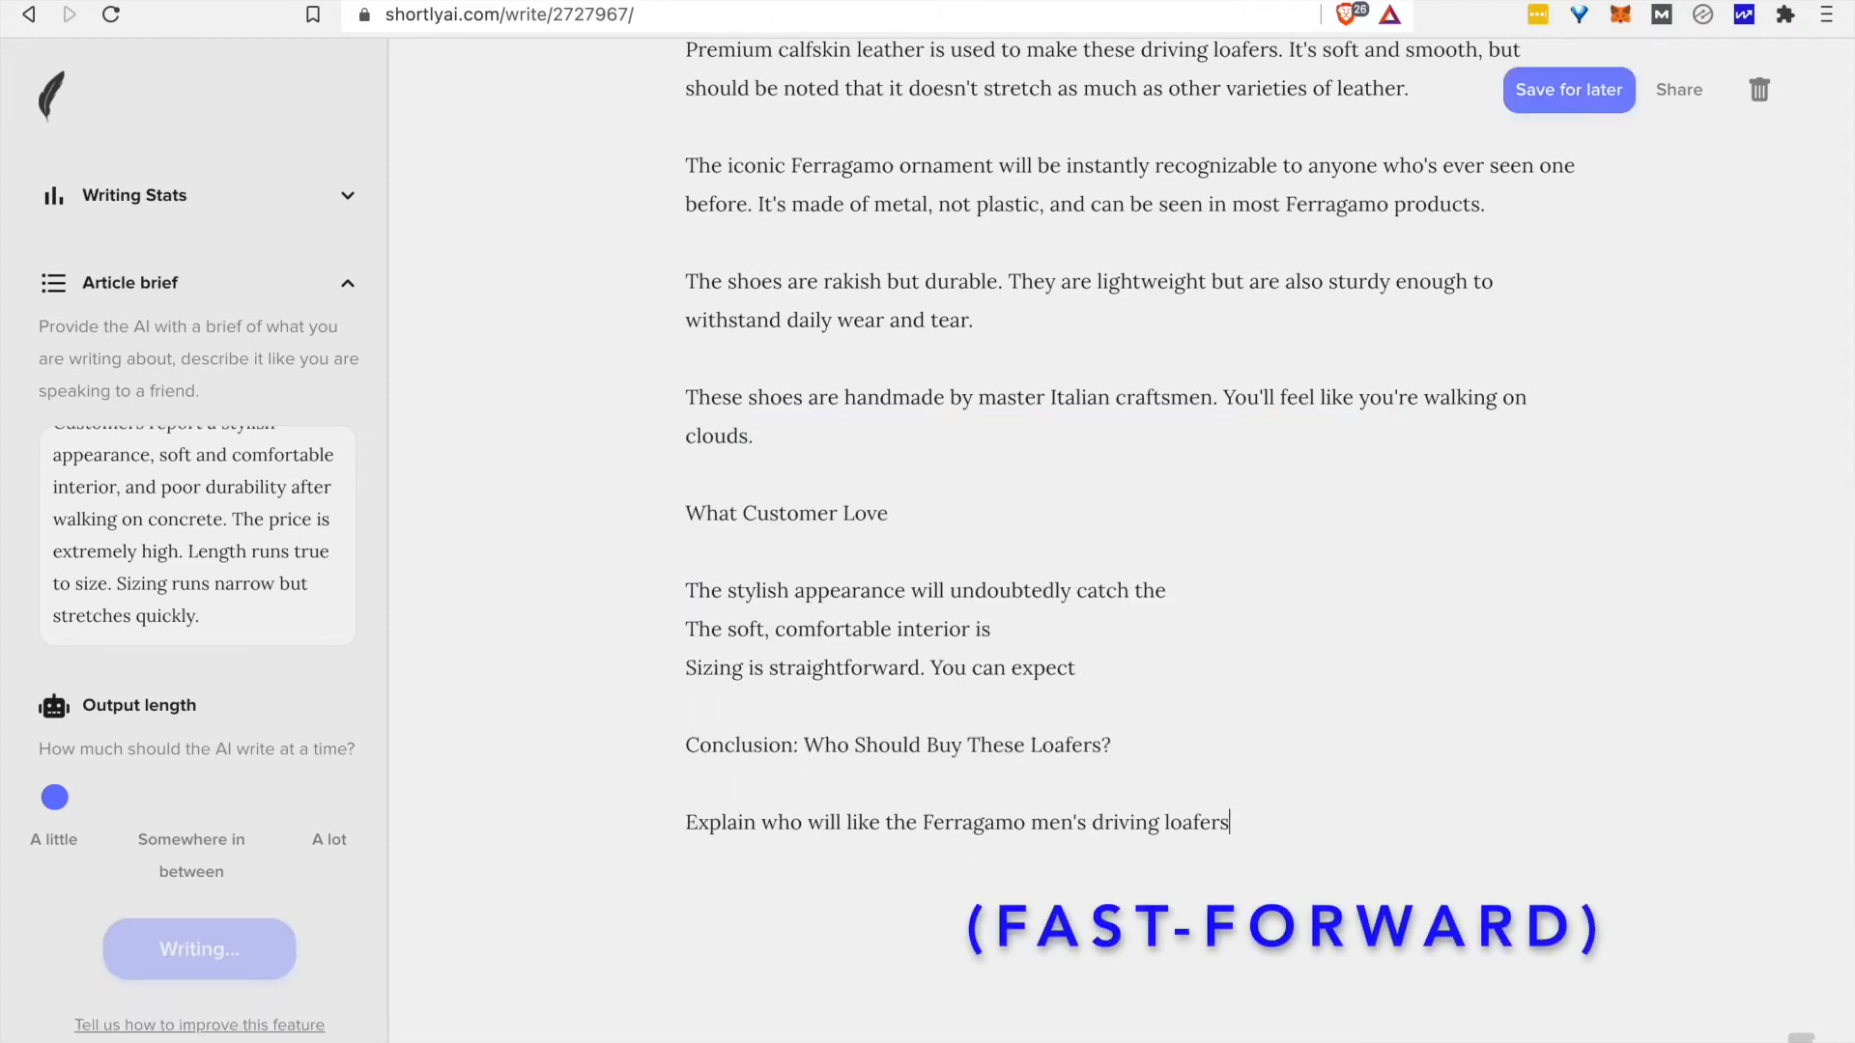
click(199, 949)
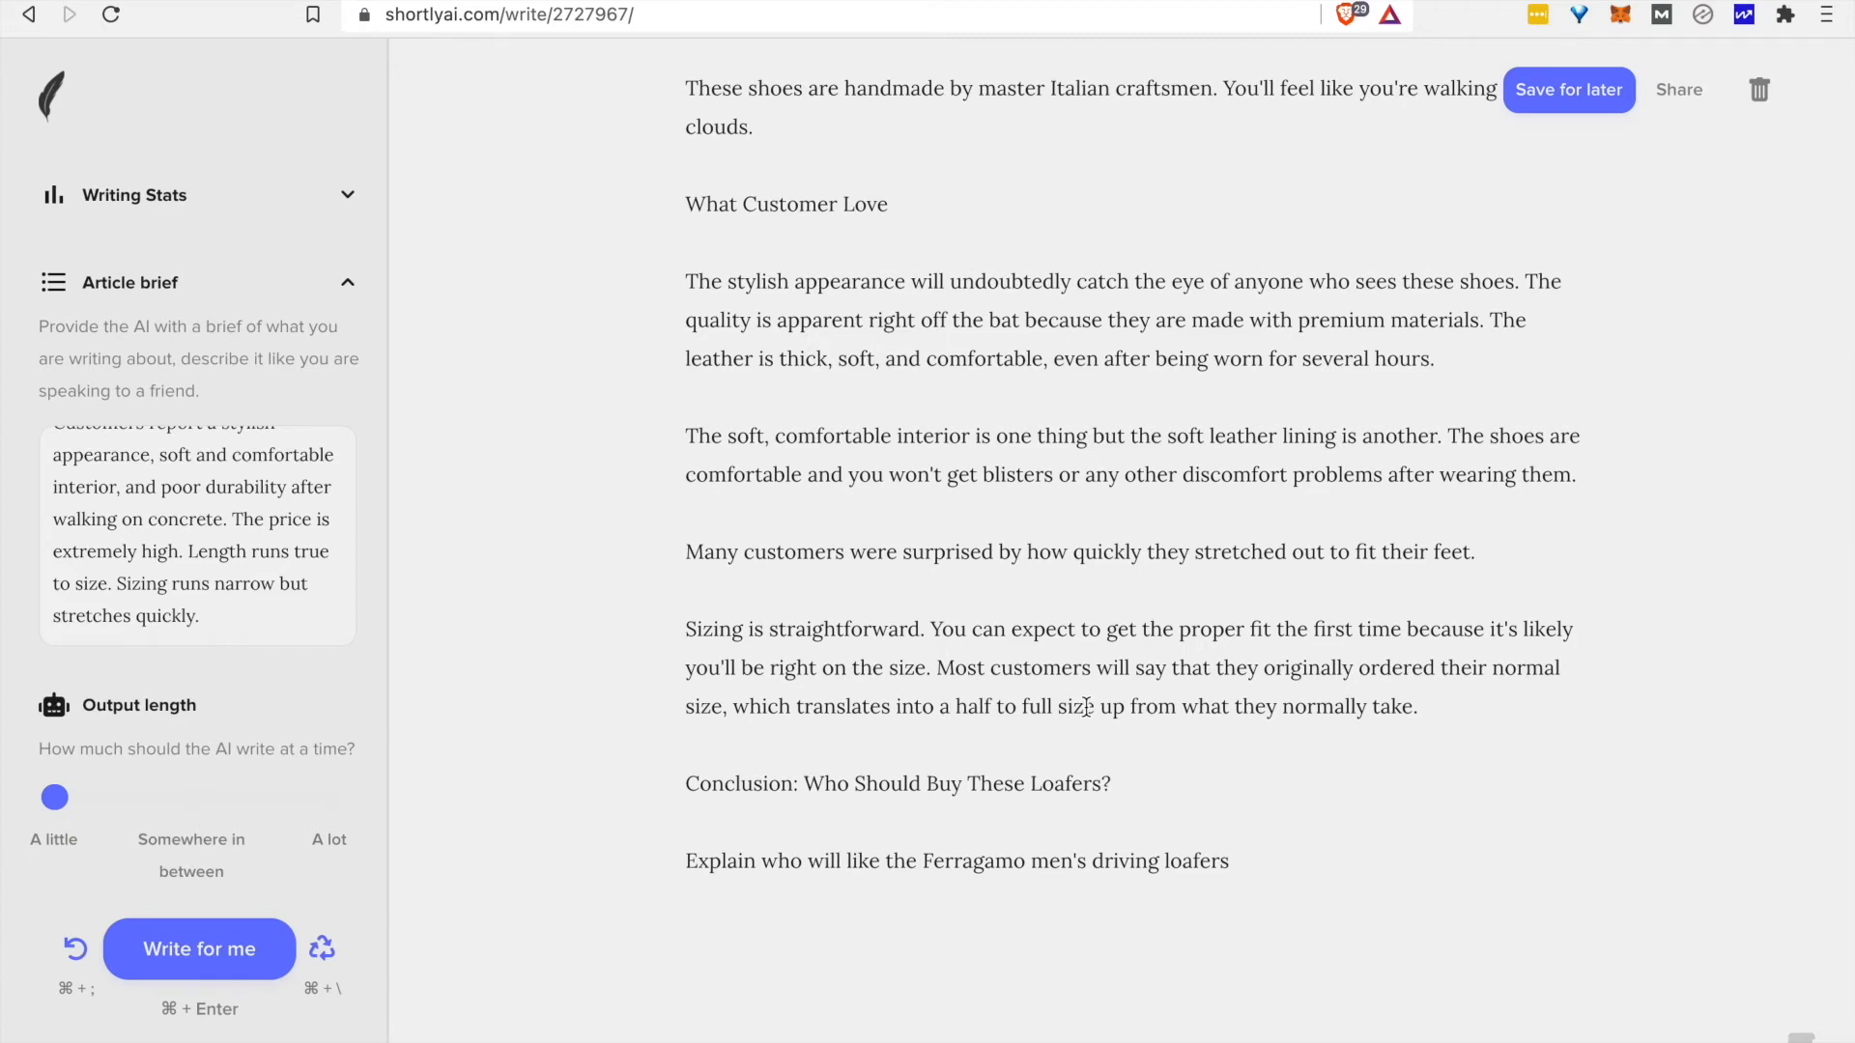
mouse_move(384, 592)
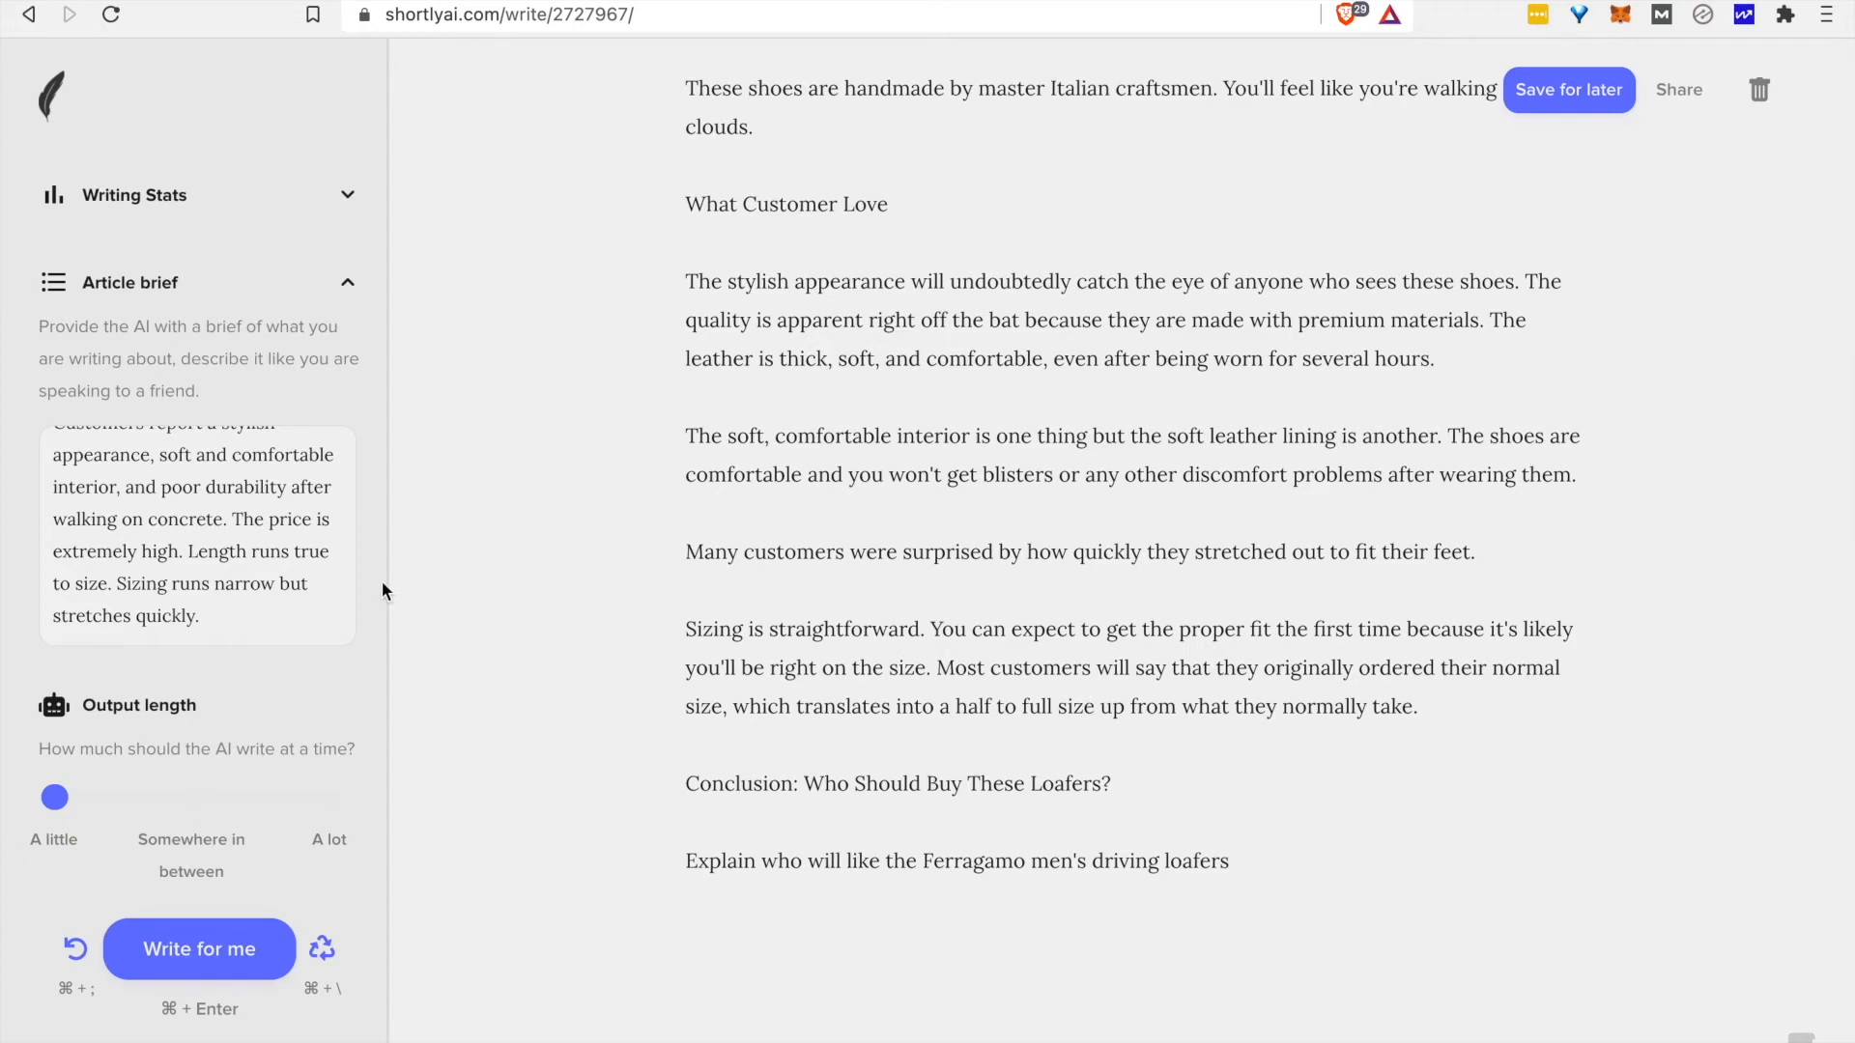
click(195, 583)
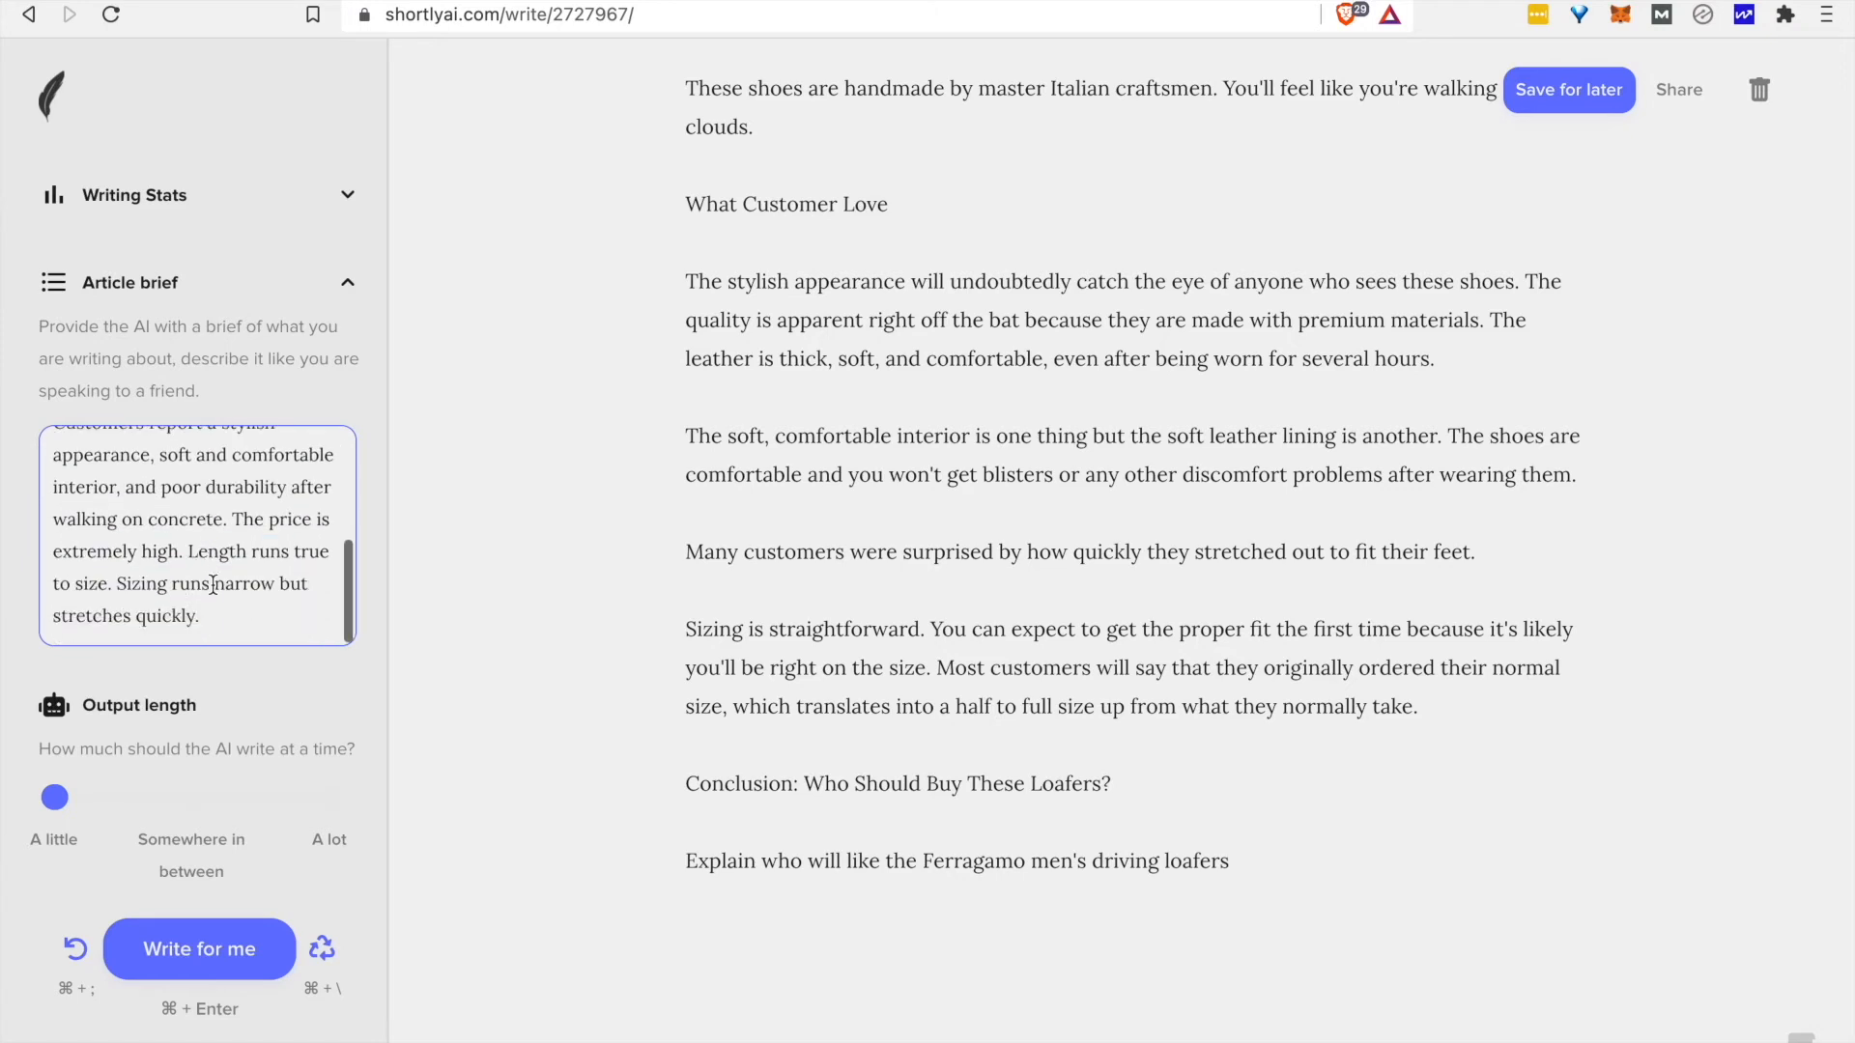
drag(189, 550, 124, 583)
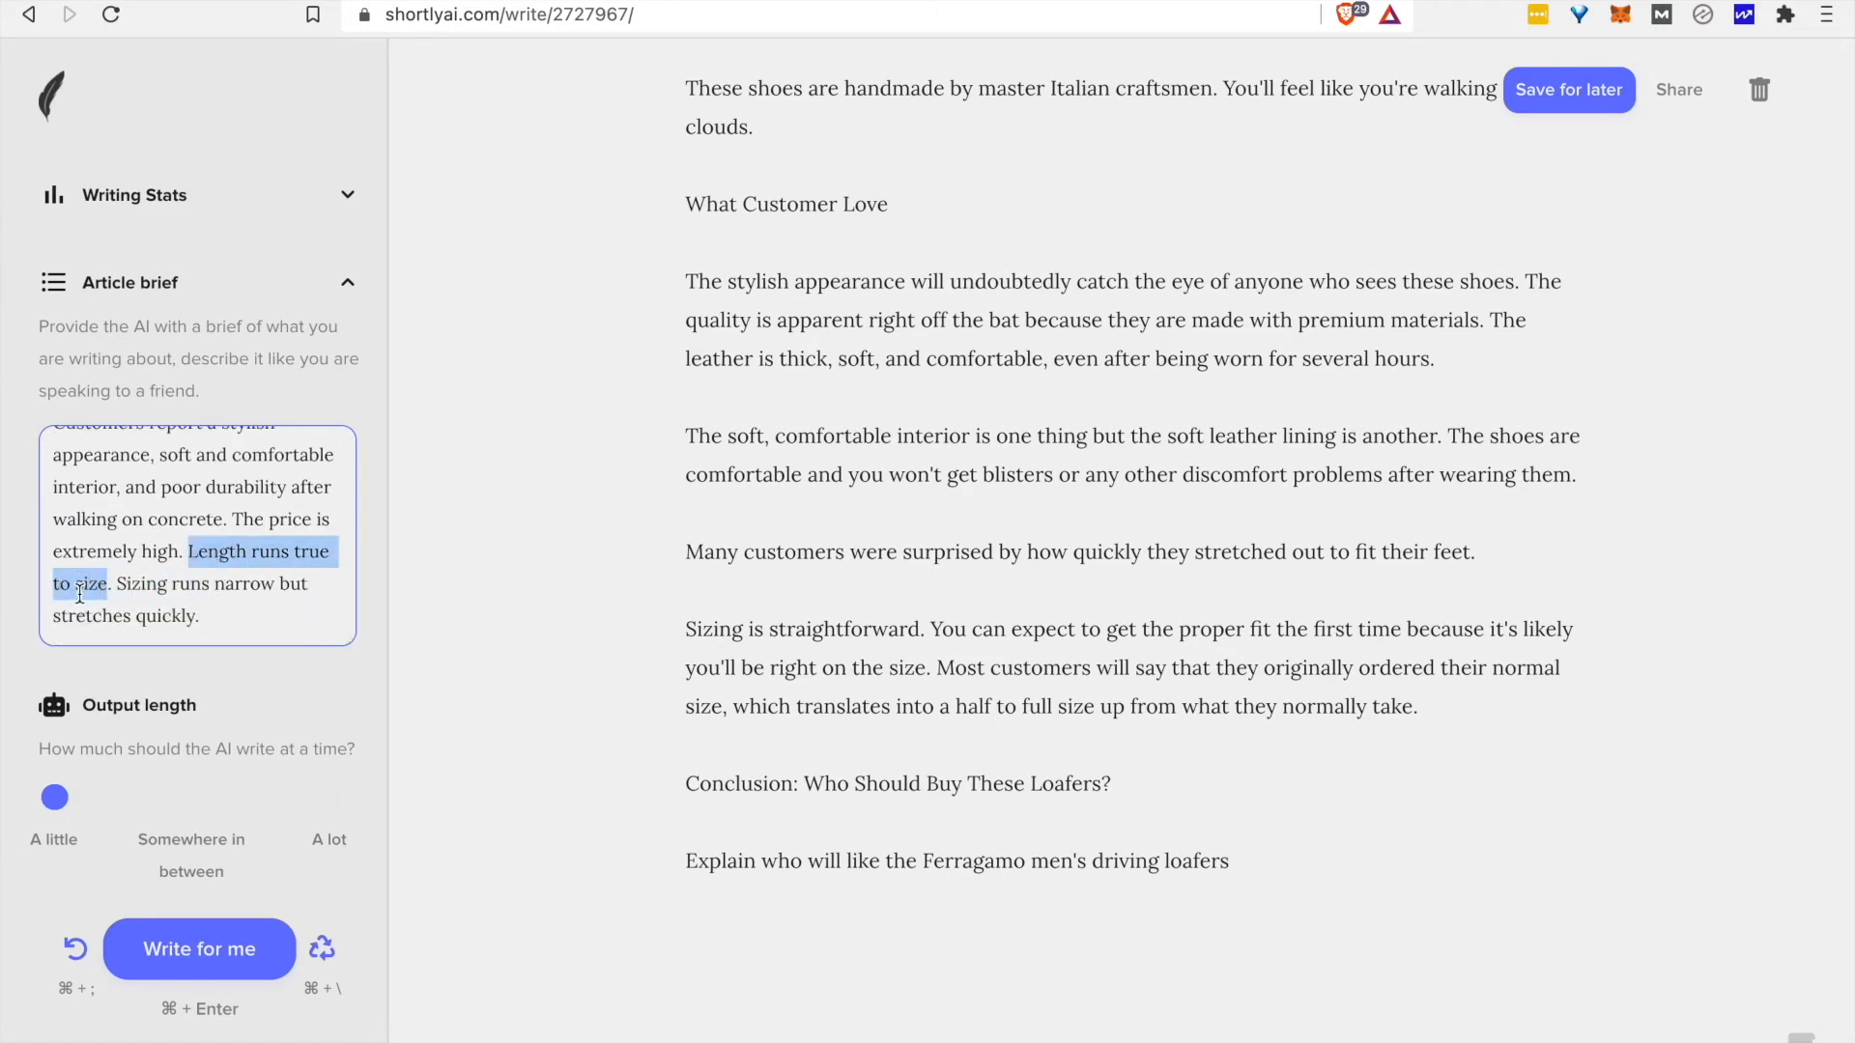
click(87, 584)
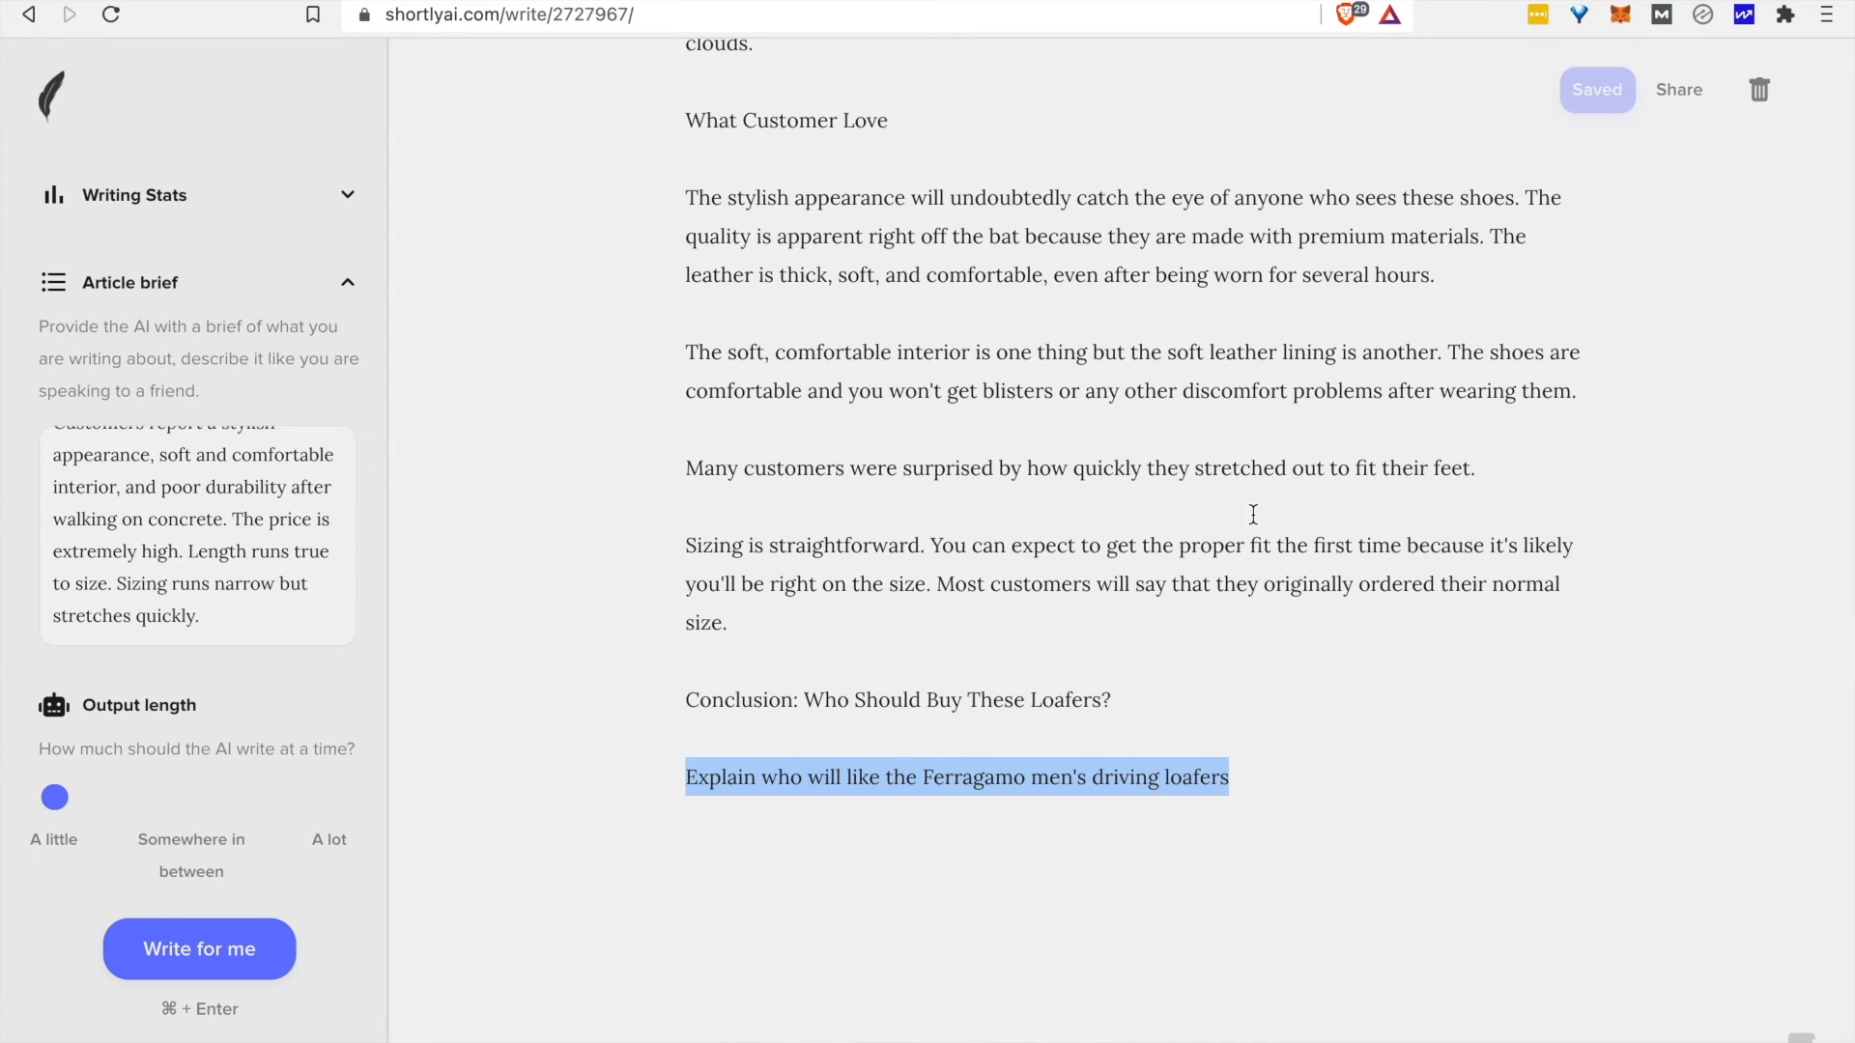
Start the How To Brew Coffee In A Coffee Maker document with its brief and four outline prompts.
click(199, 948)
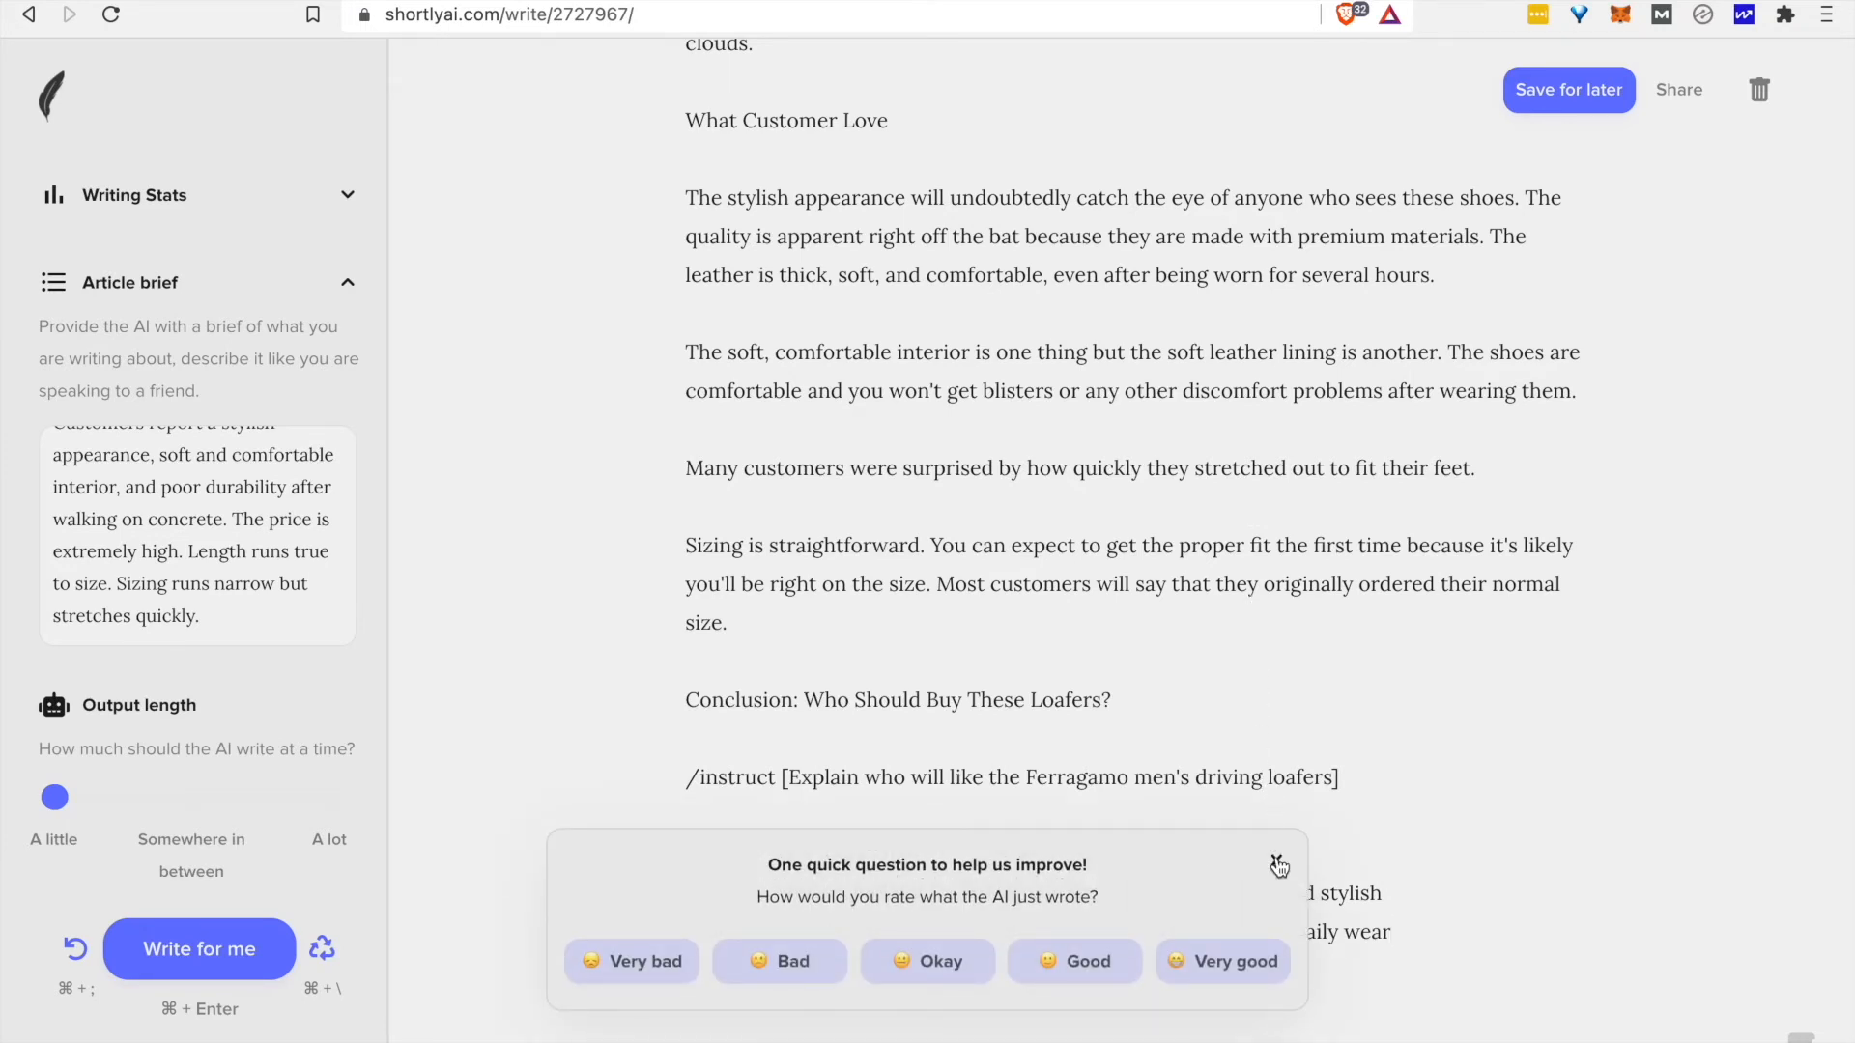
click(1280, 866)
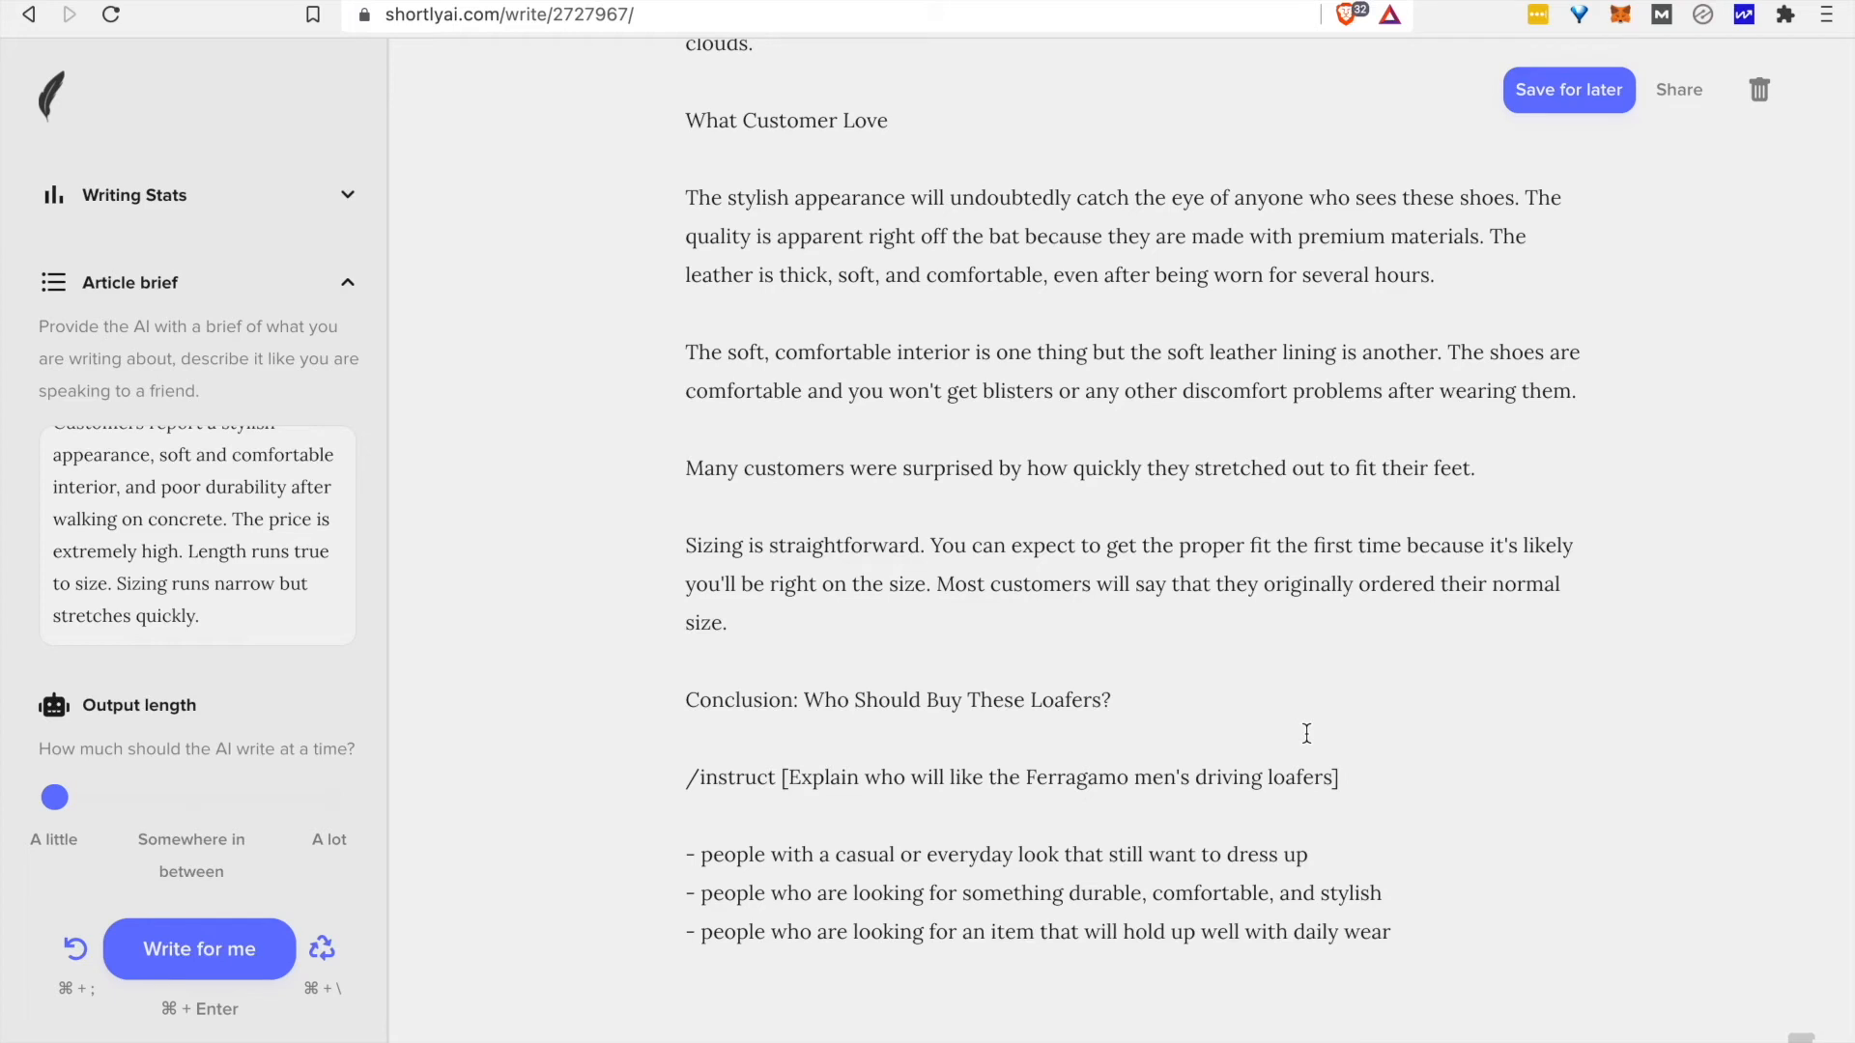
mouse_move(1248, 815)
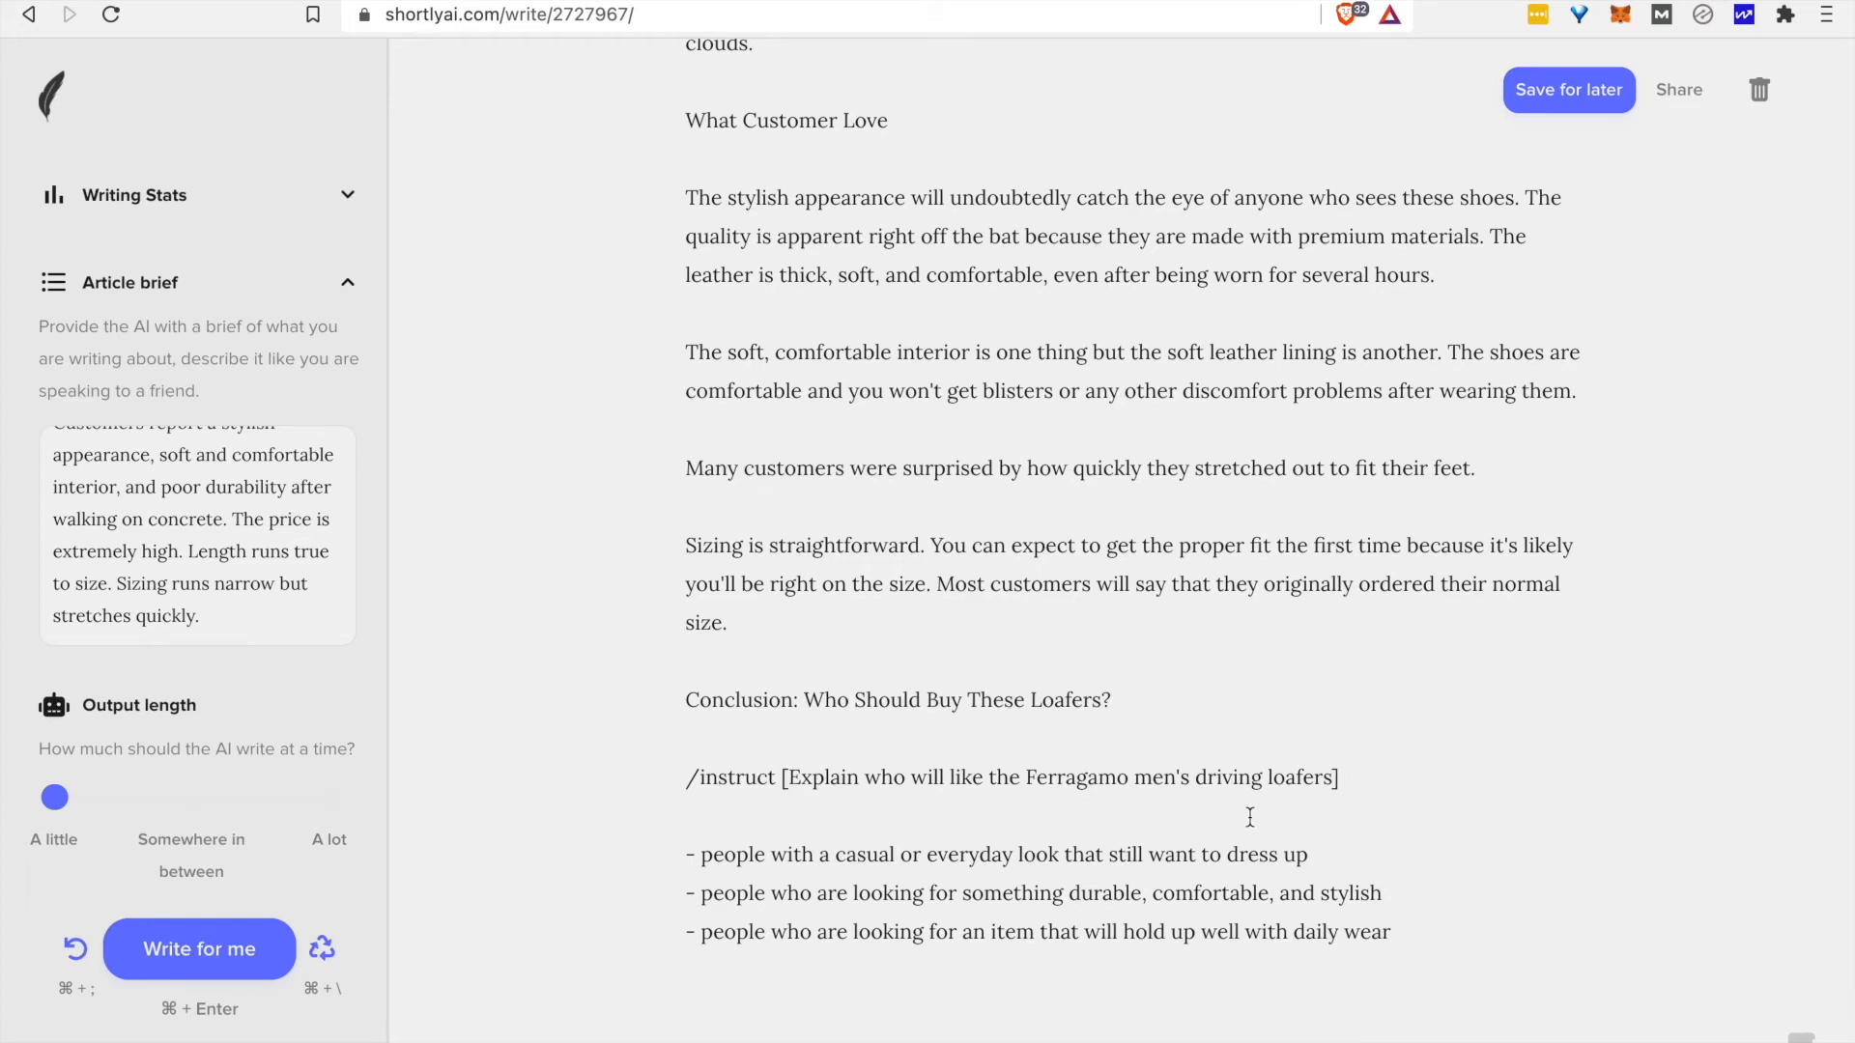
mouse_move(1375, 794)
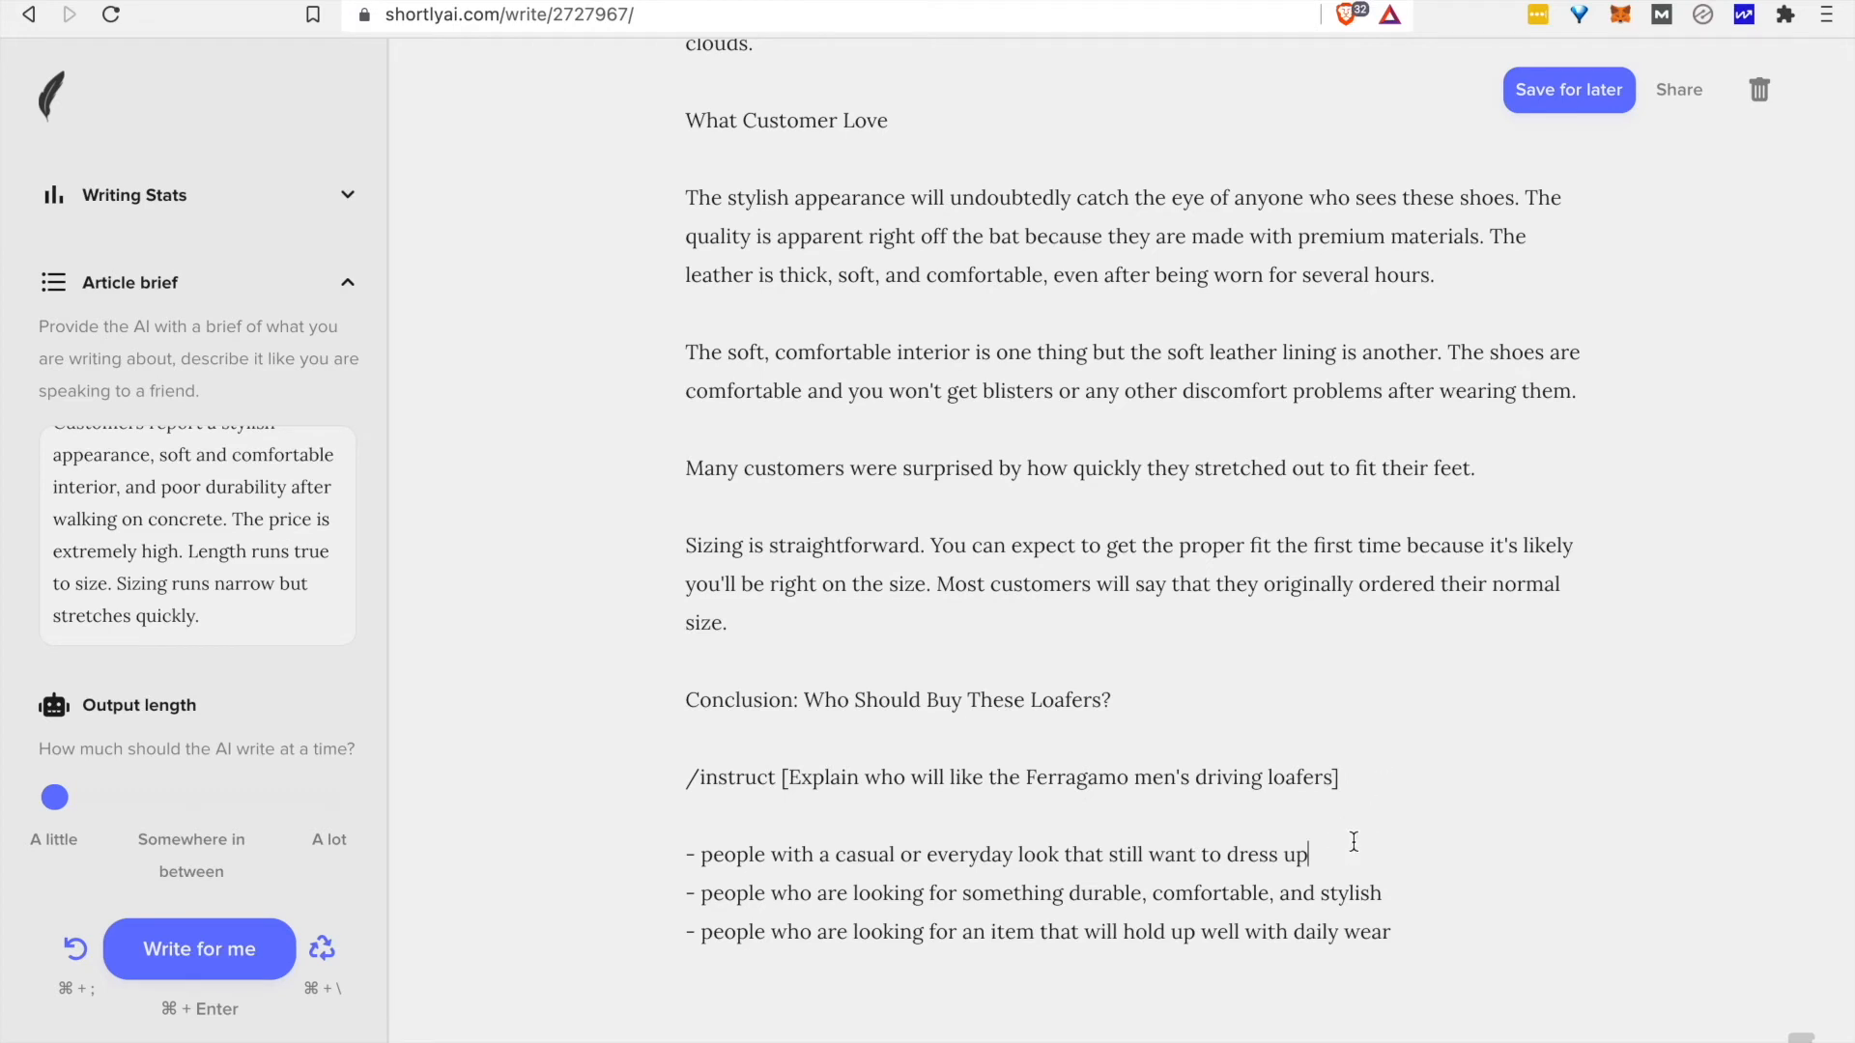
click(199, 949)
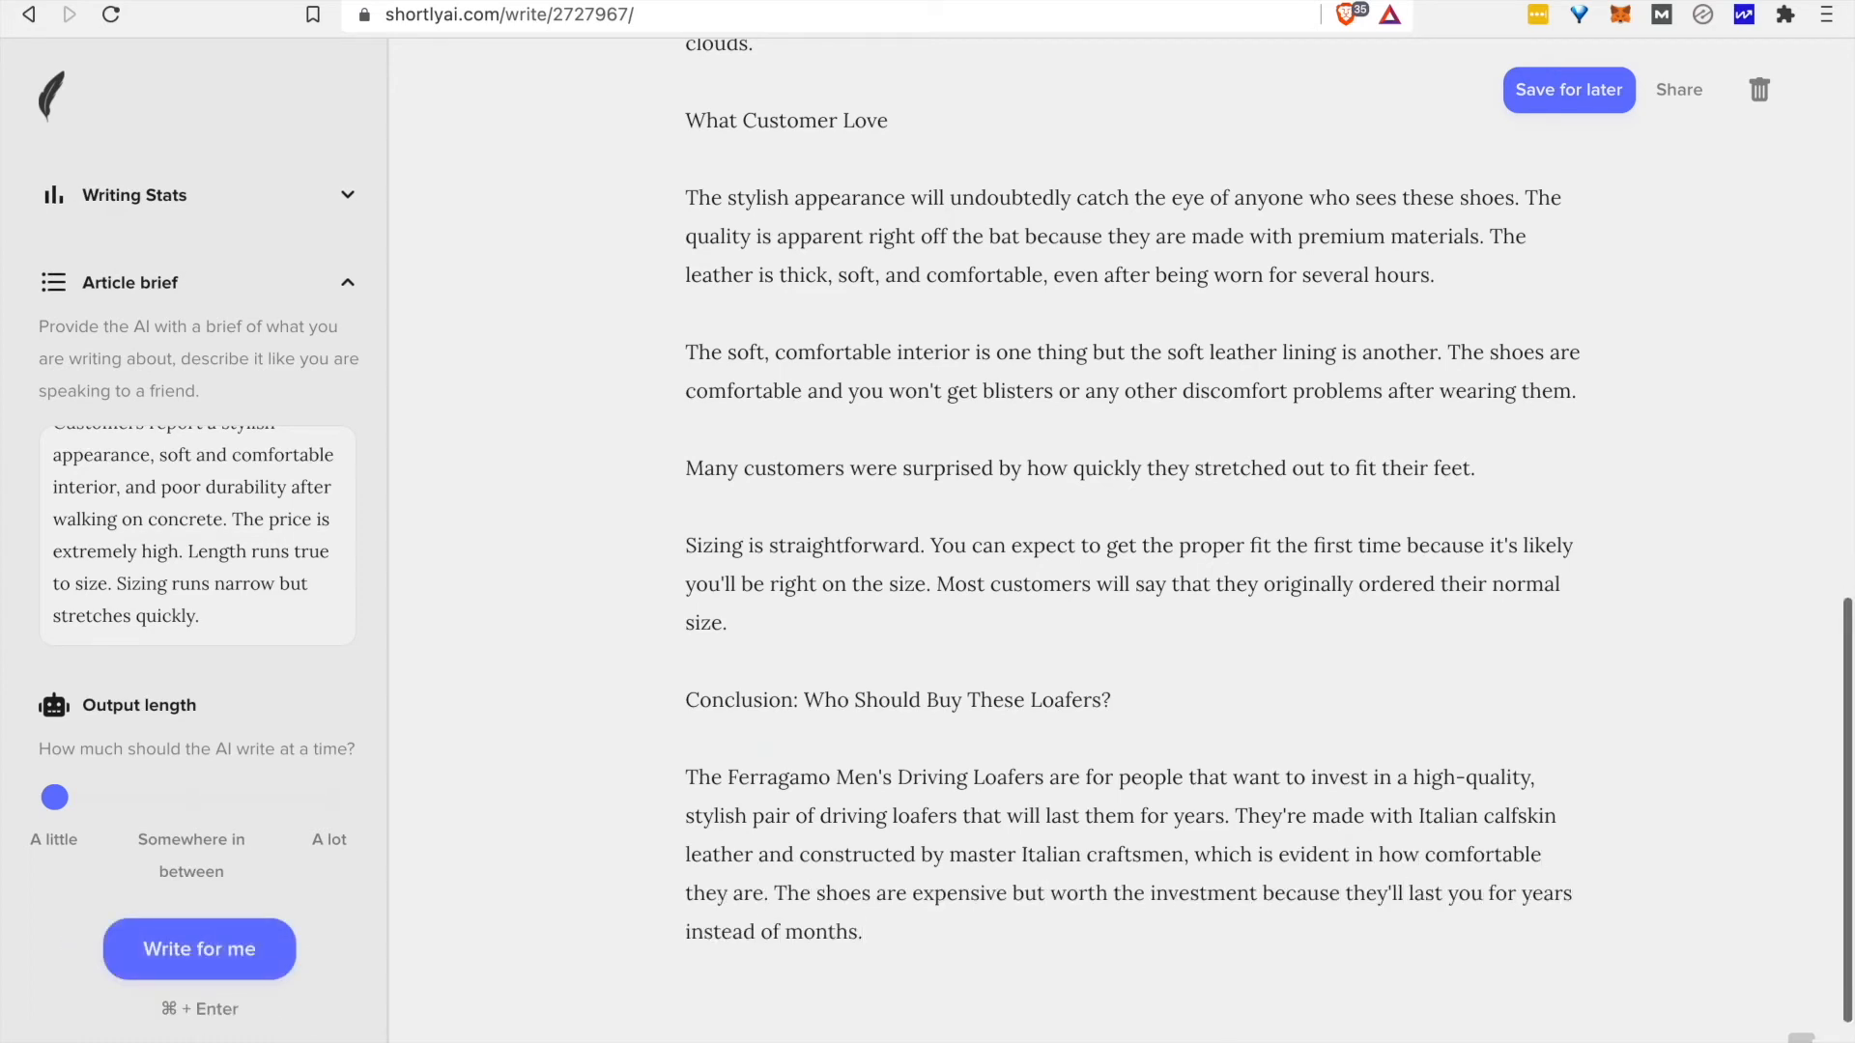
click(1569, 88)
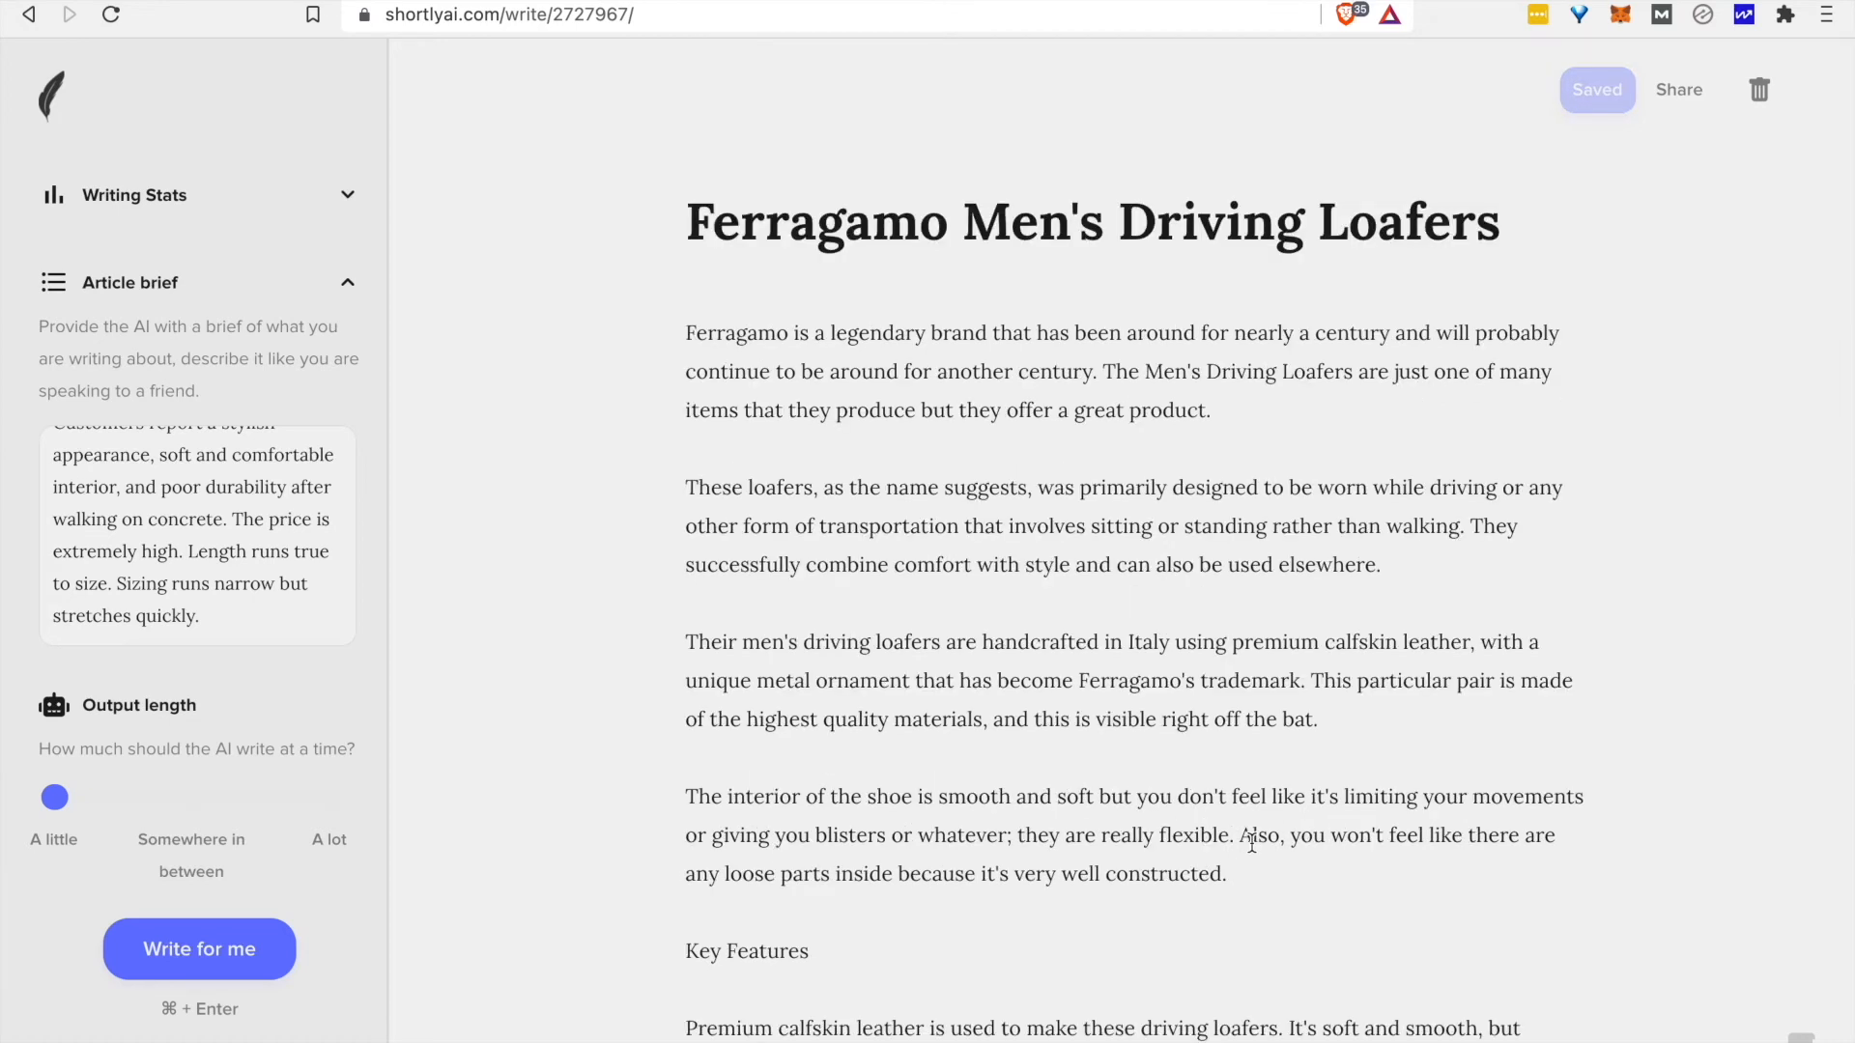
scroll(down, 3)
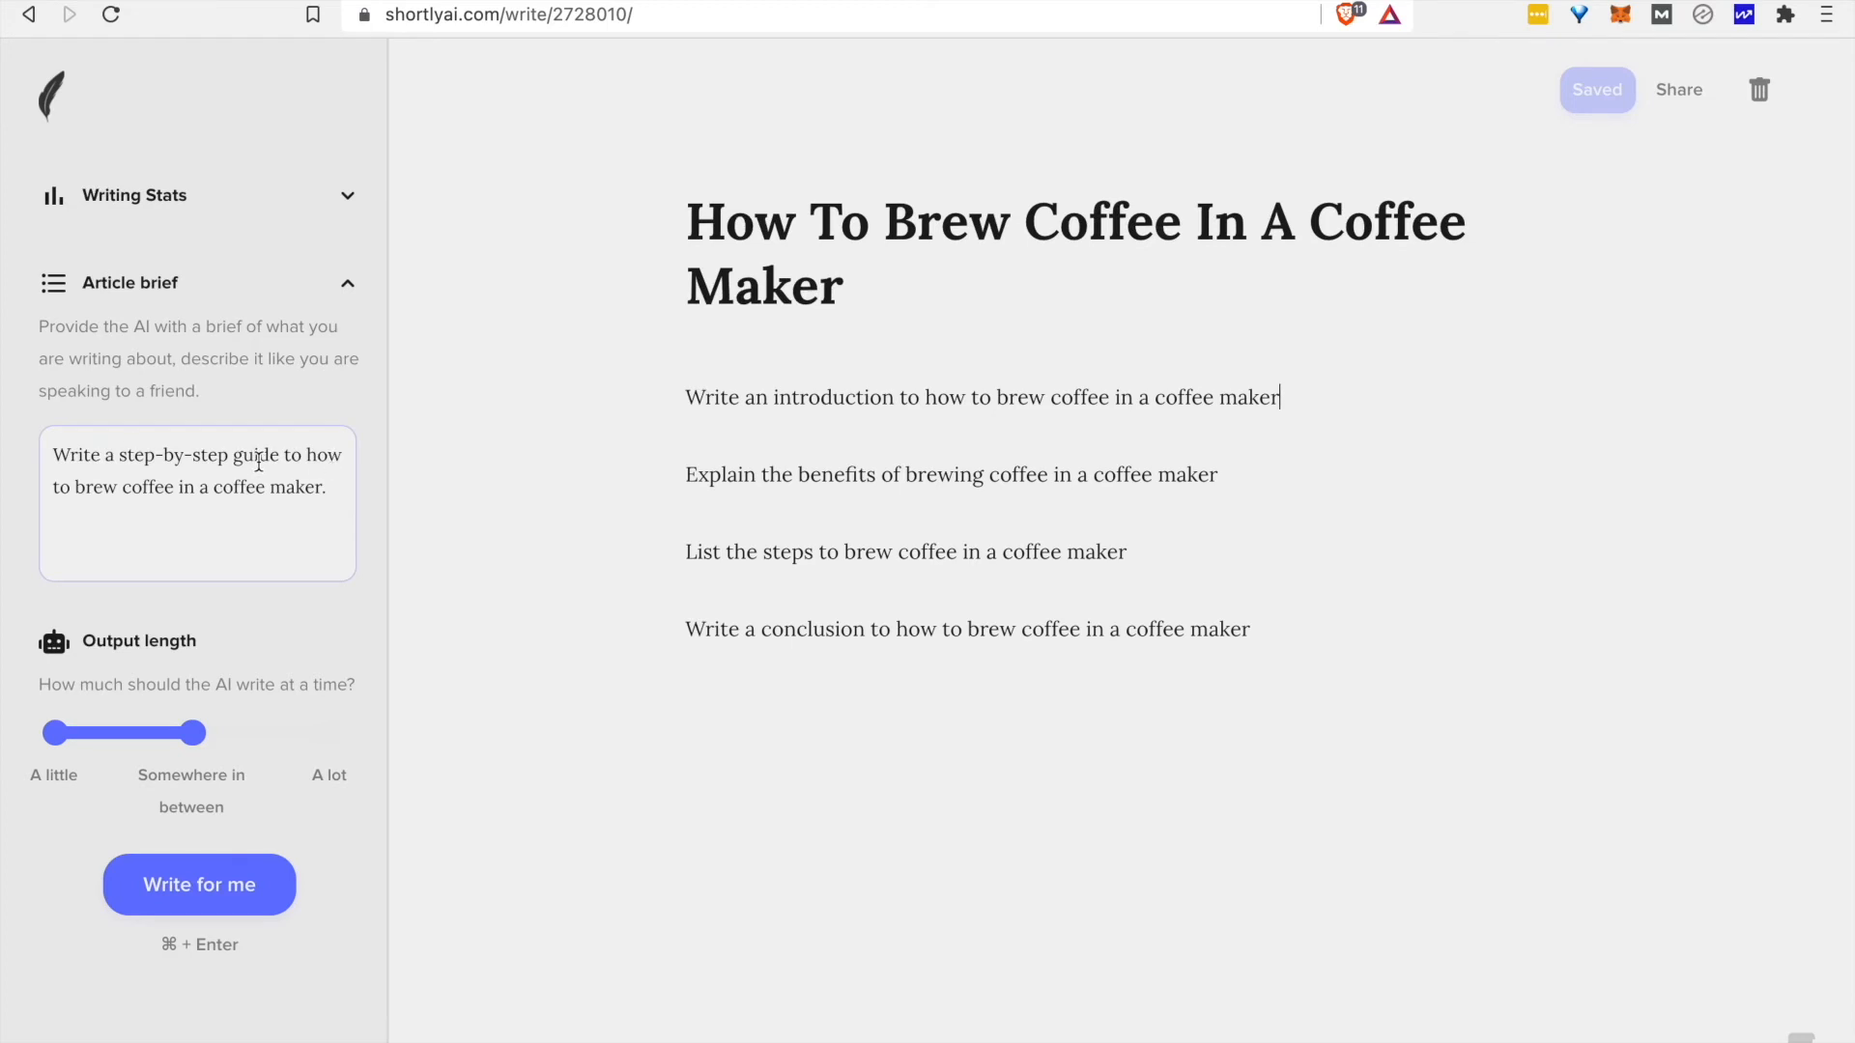
mouse_move(1105, 315)
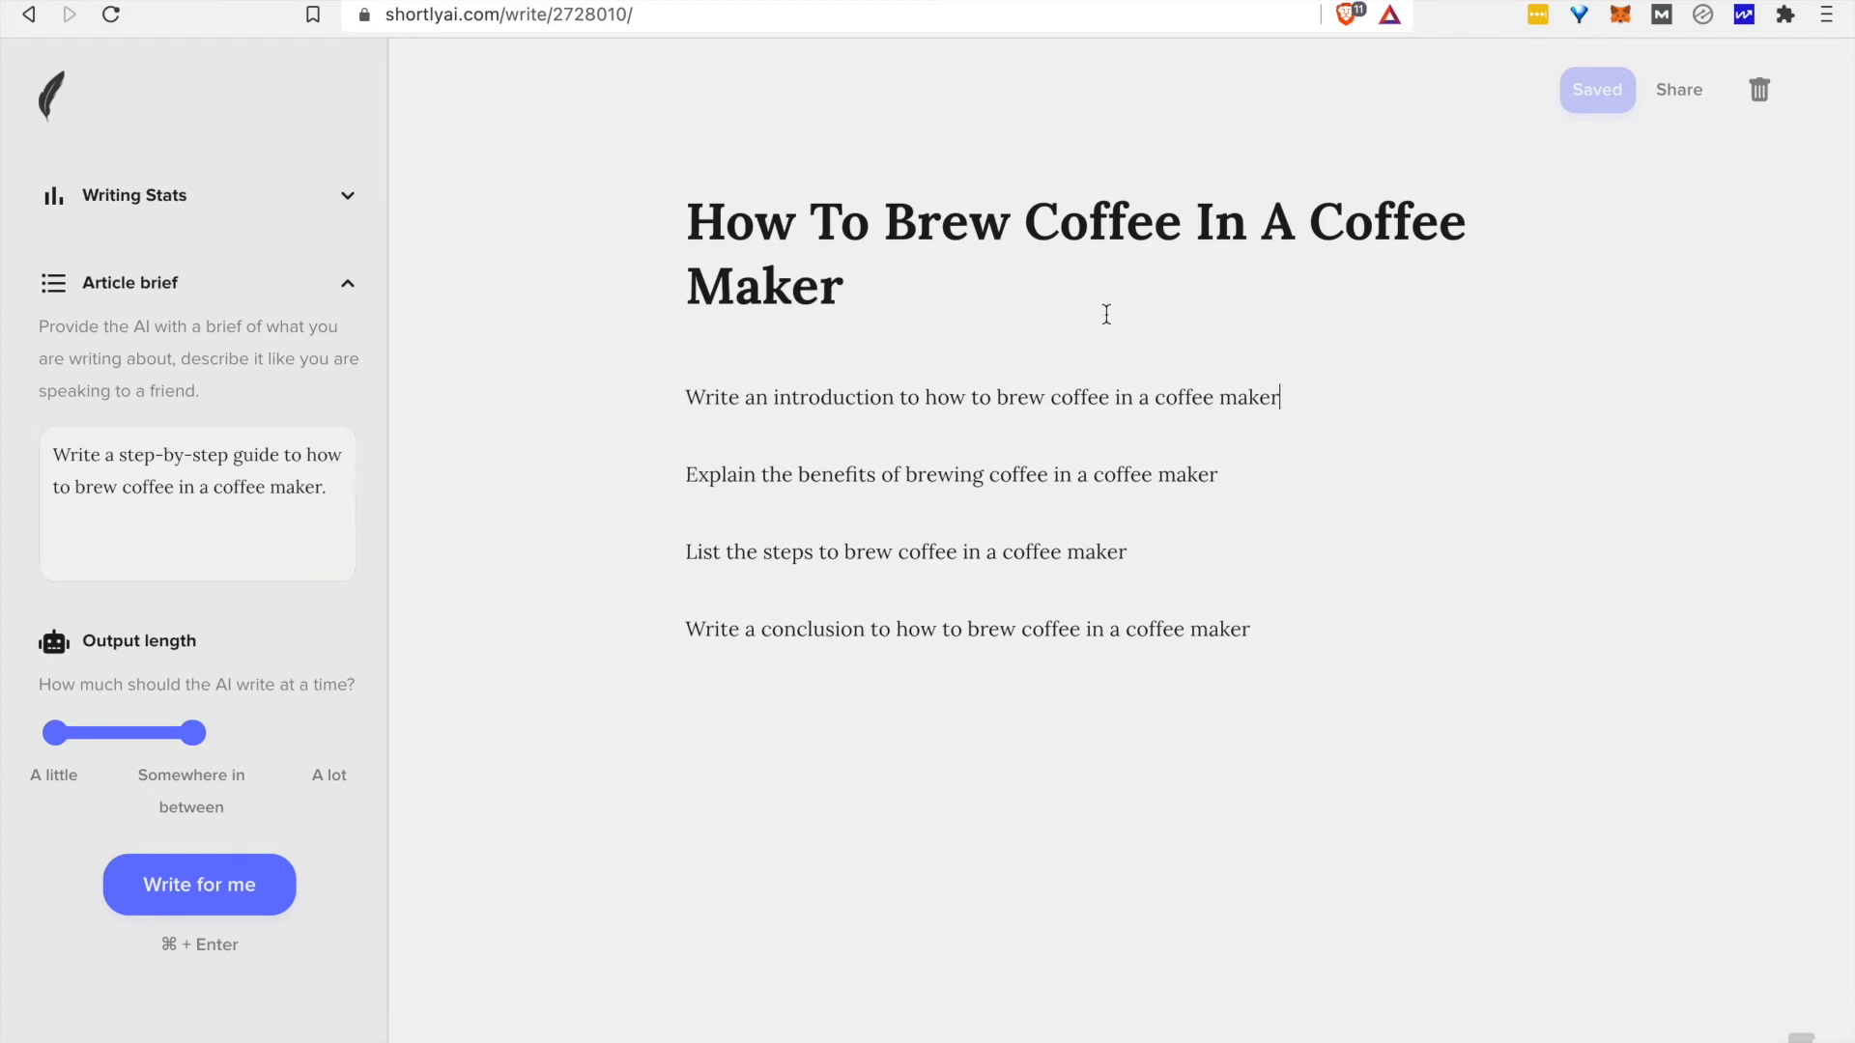
Generate the coffee article's introduction from the title line.
drag(686, 220, 844, 288)
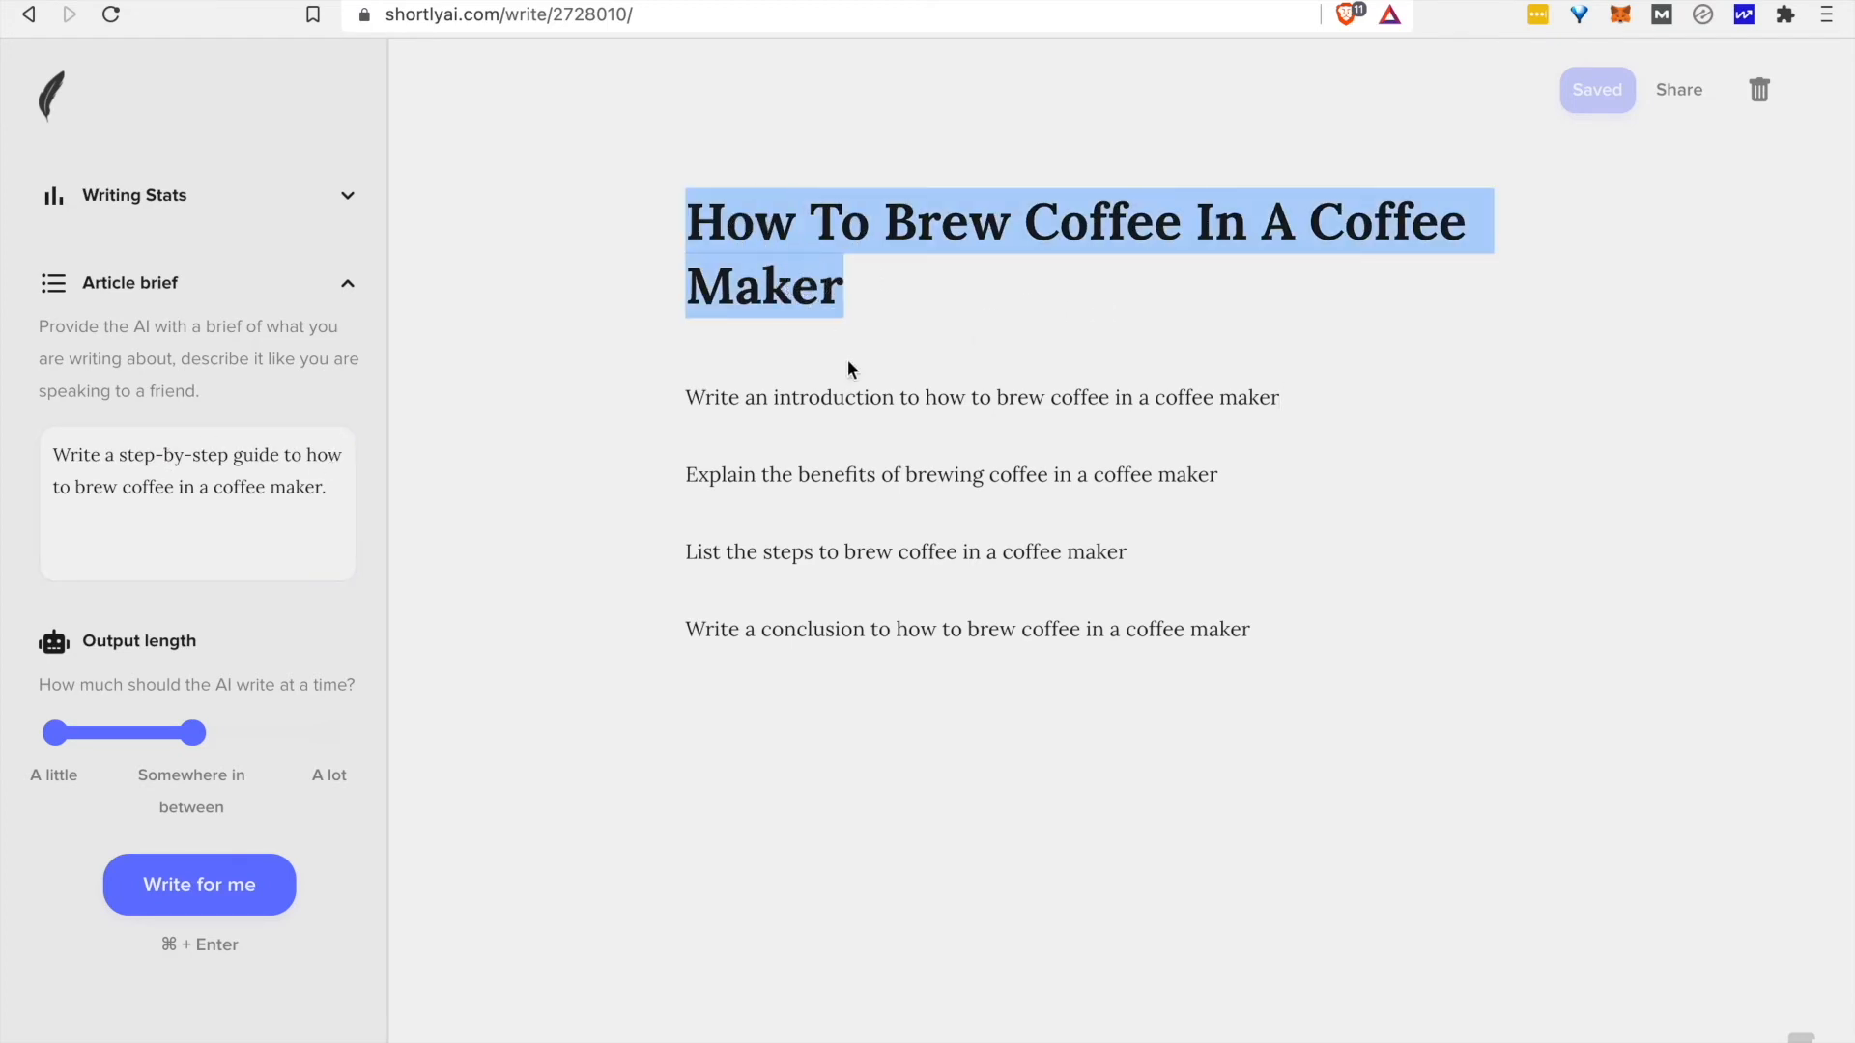
click(199, 884)
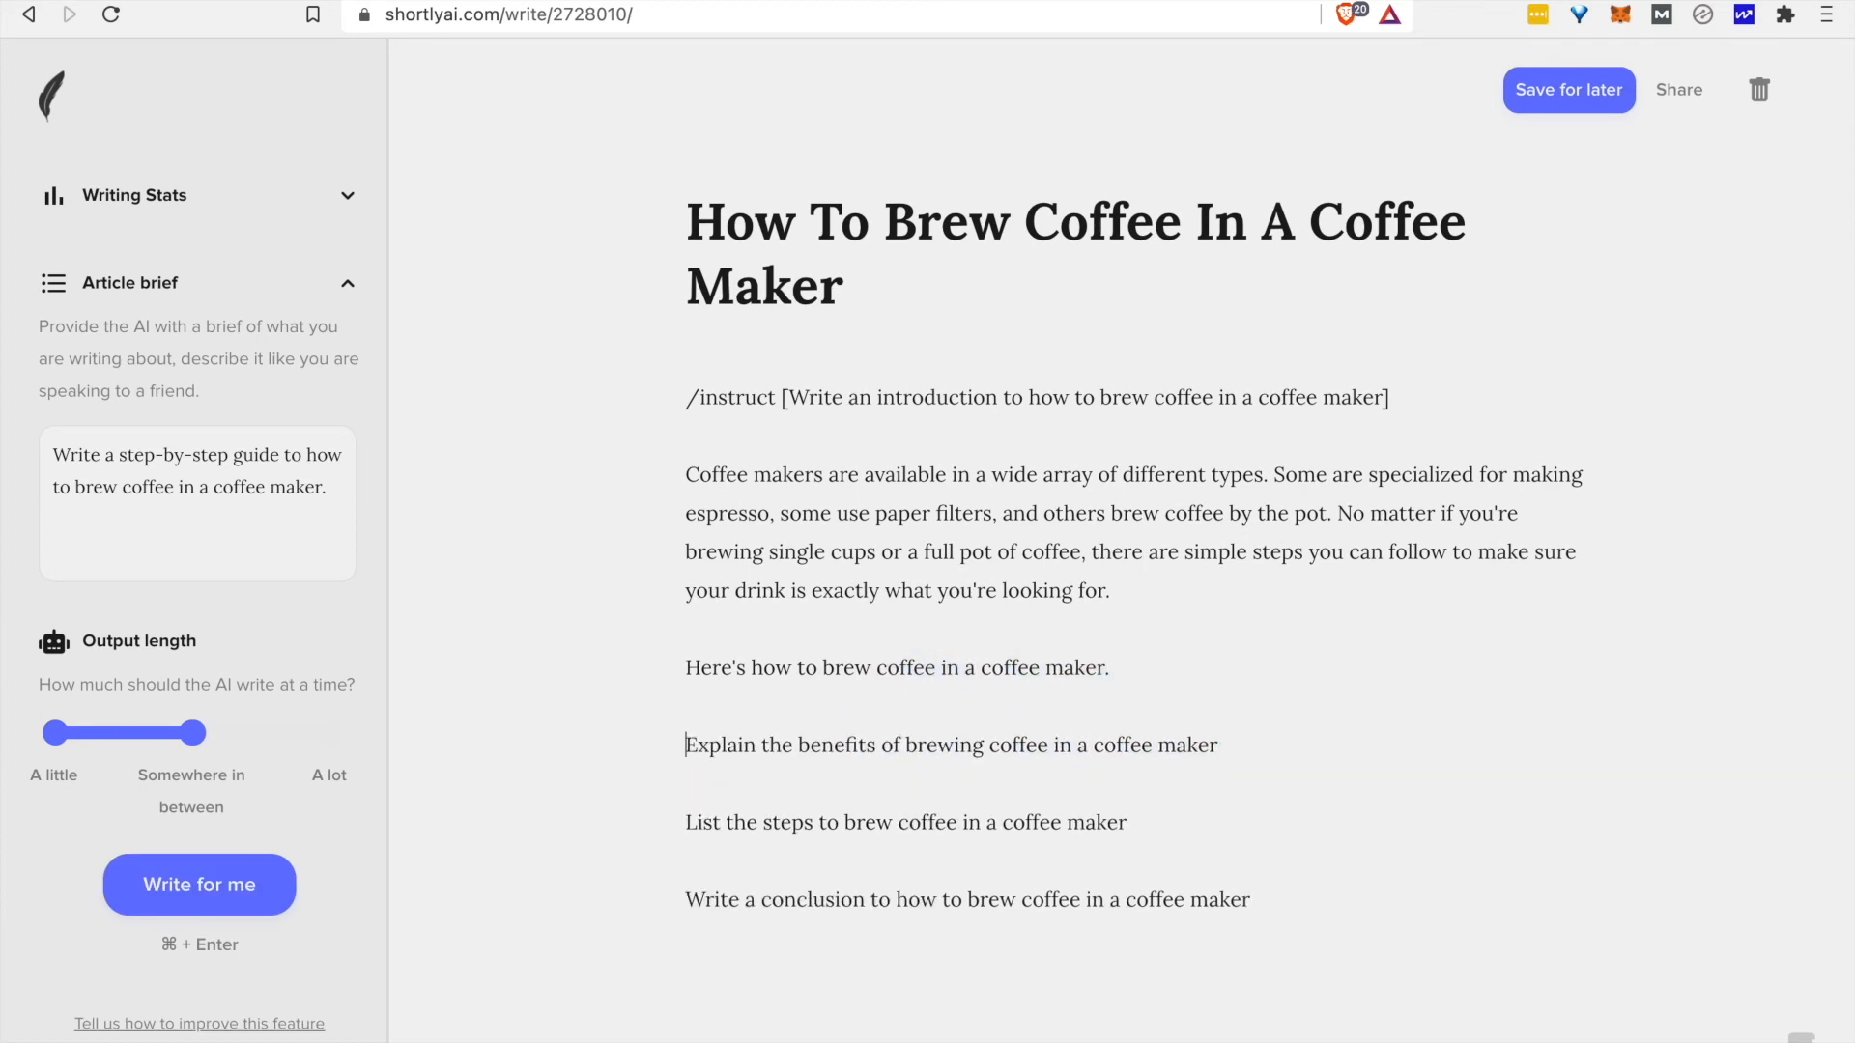
click(1569, 91)
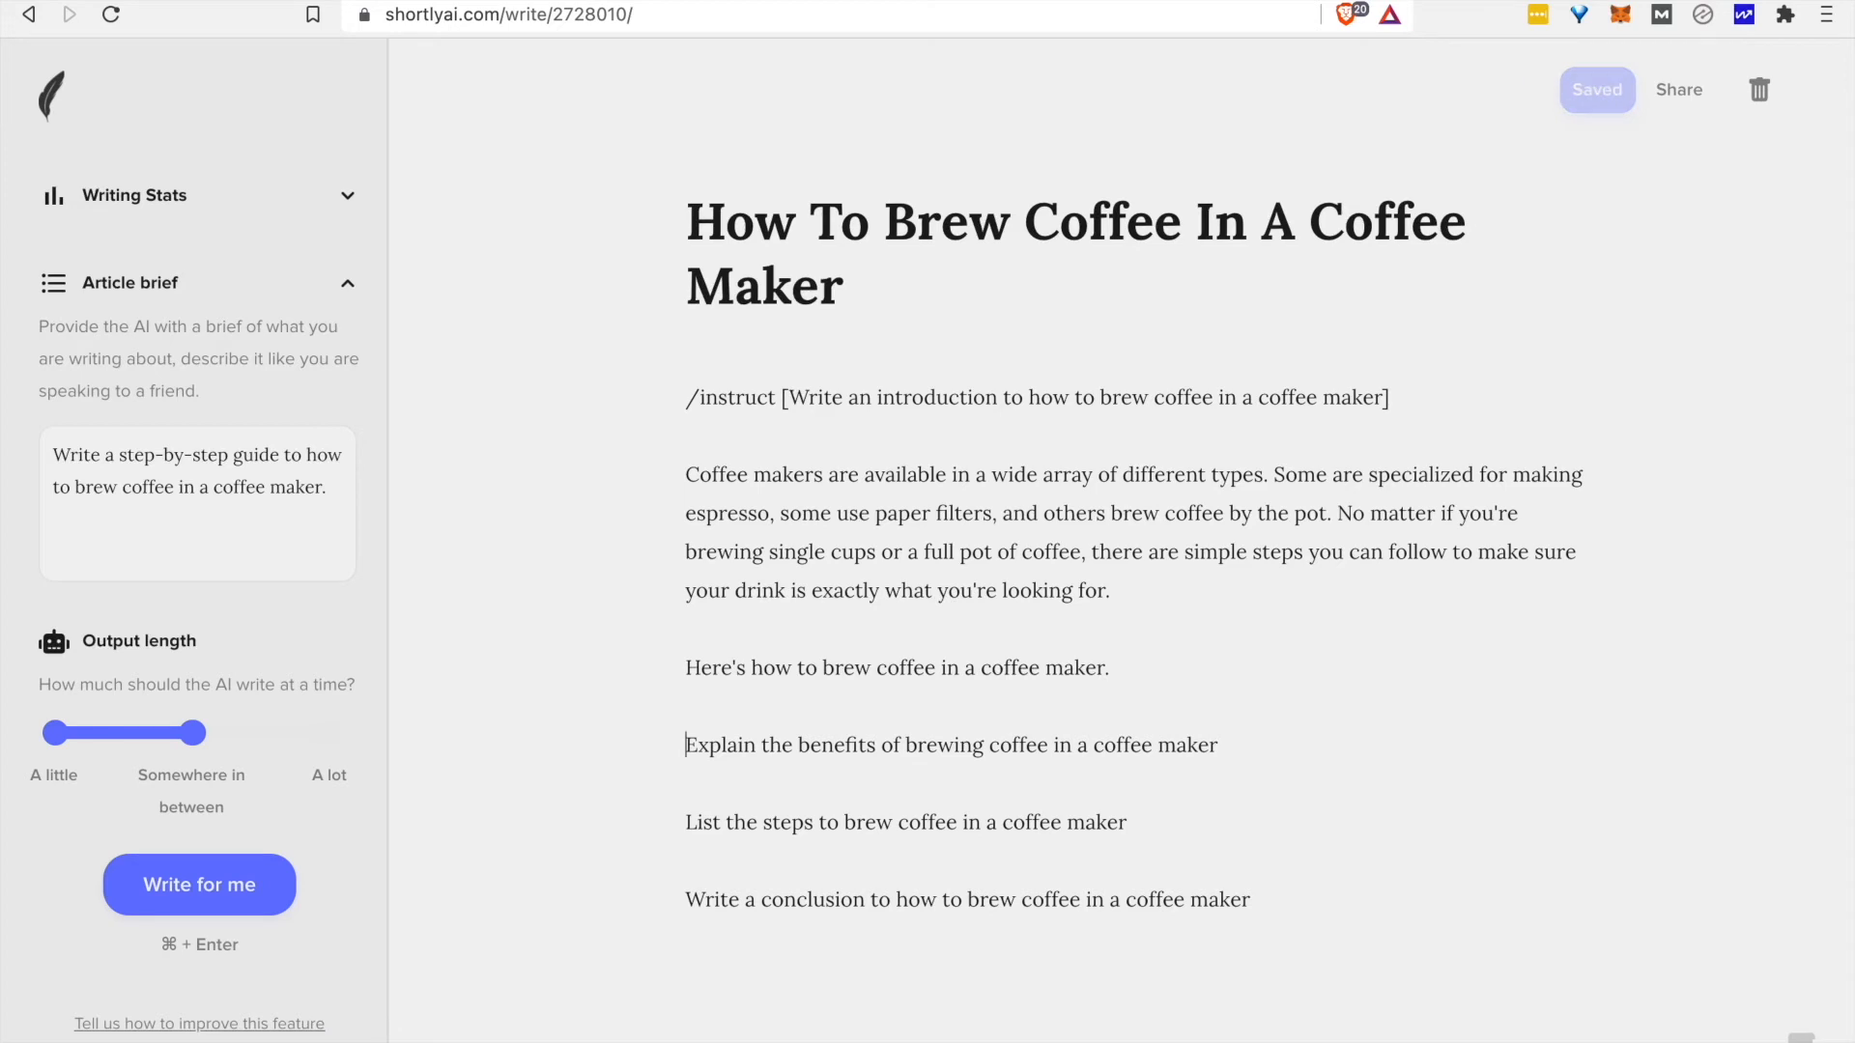
Make the intro close with 'Here's how and why…' and generate the brewing benefits paragraph.
triple_click(950, 746)
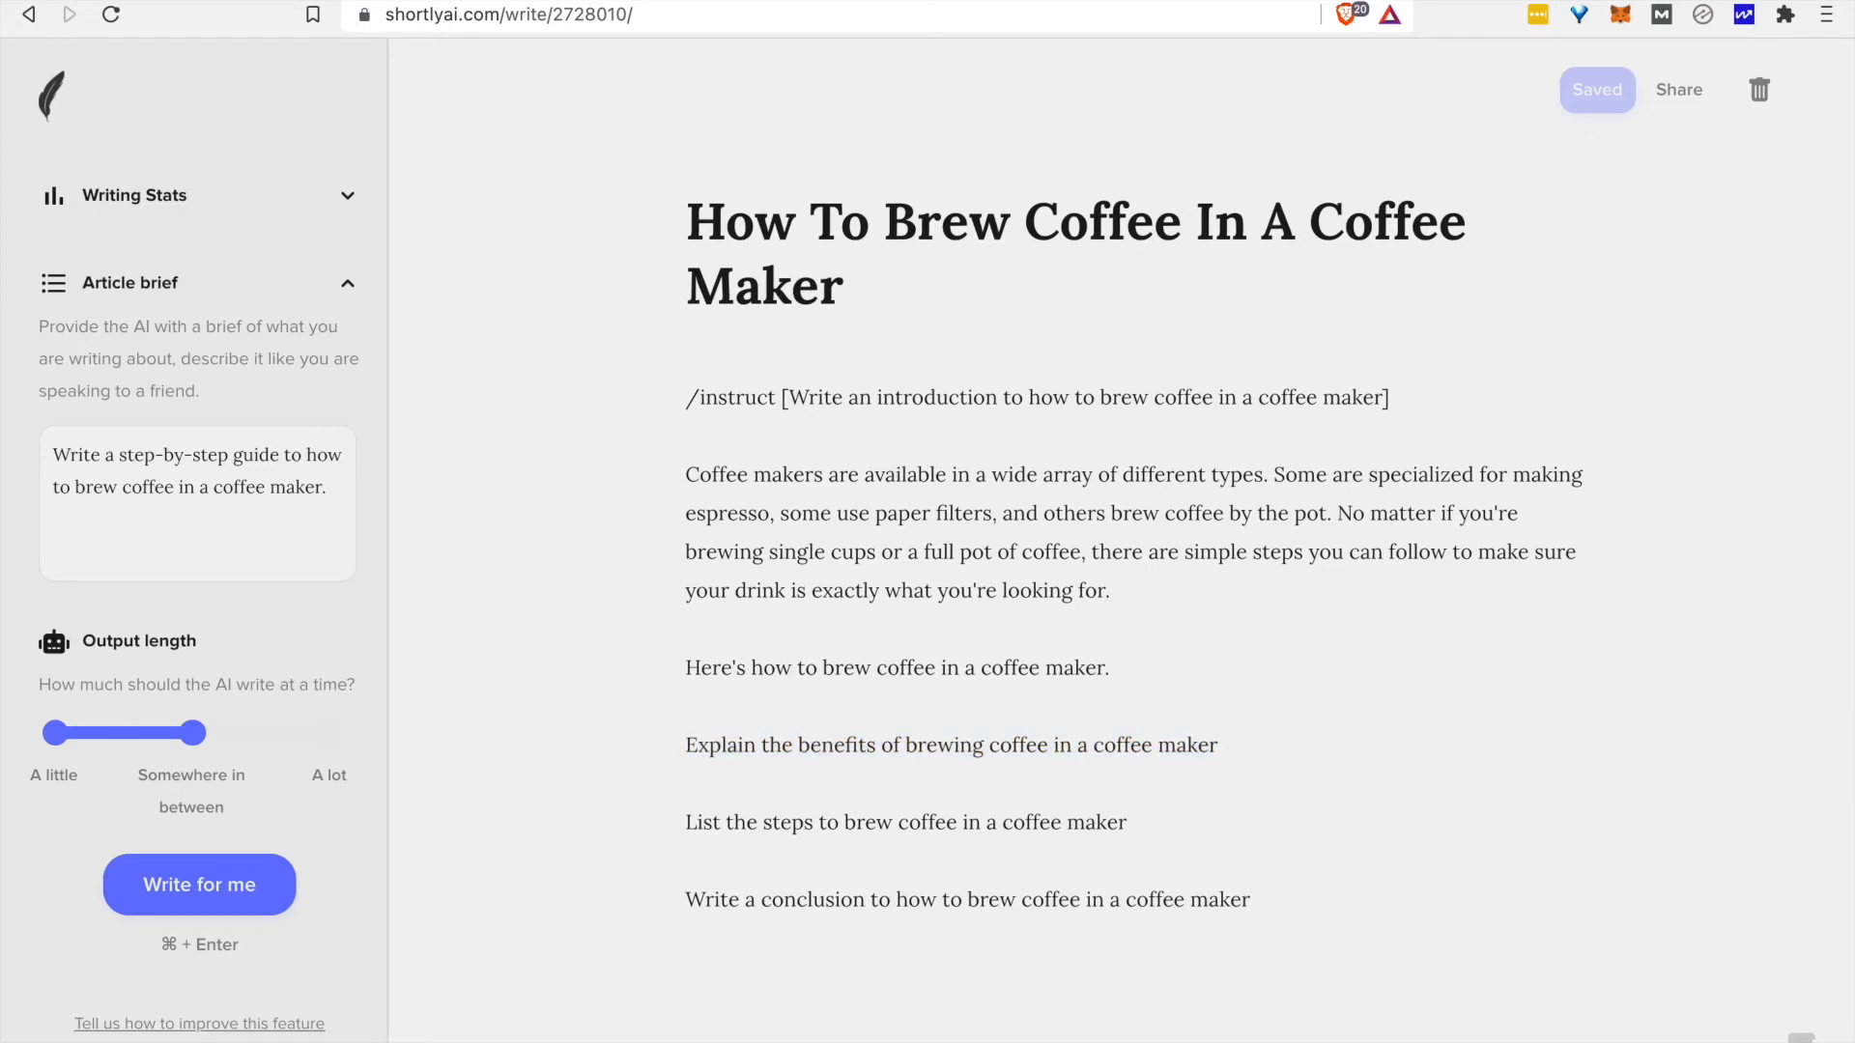
text(and why)
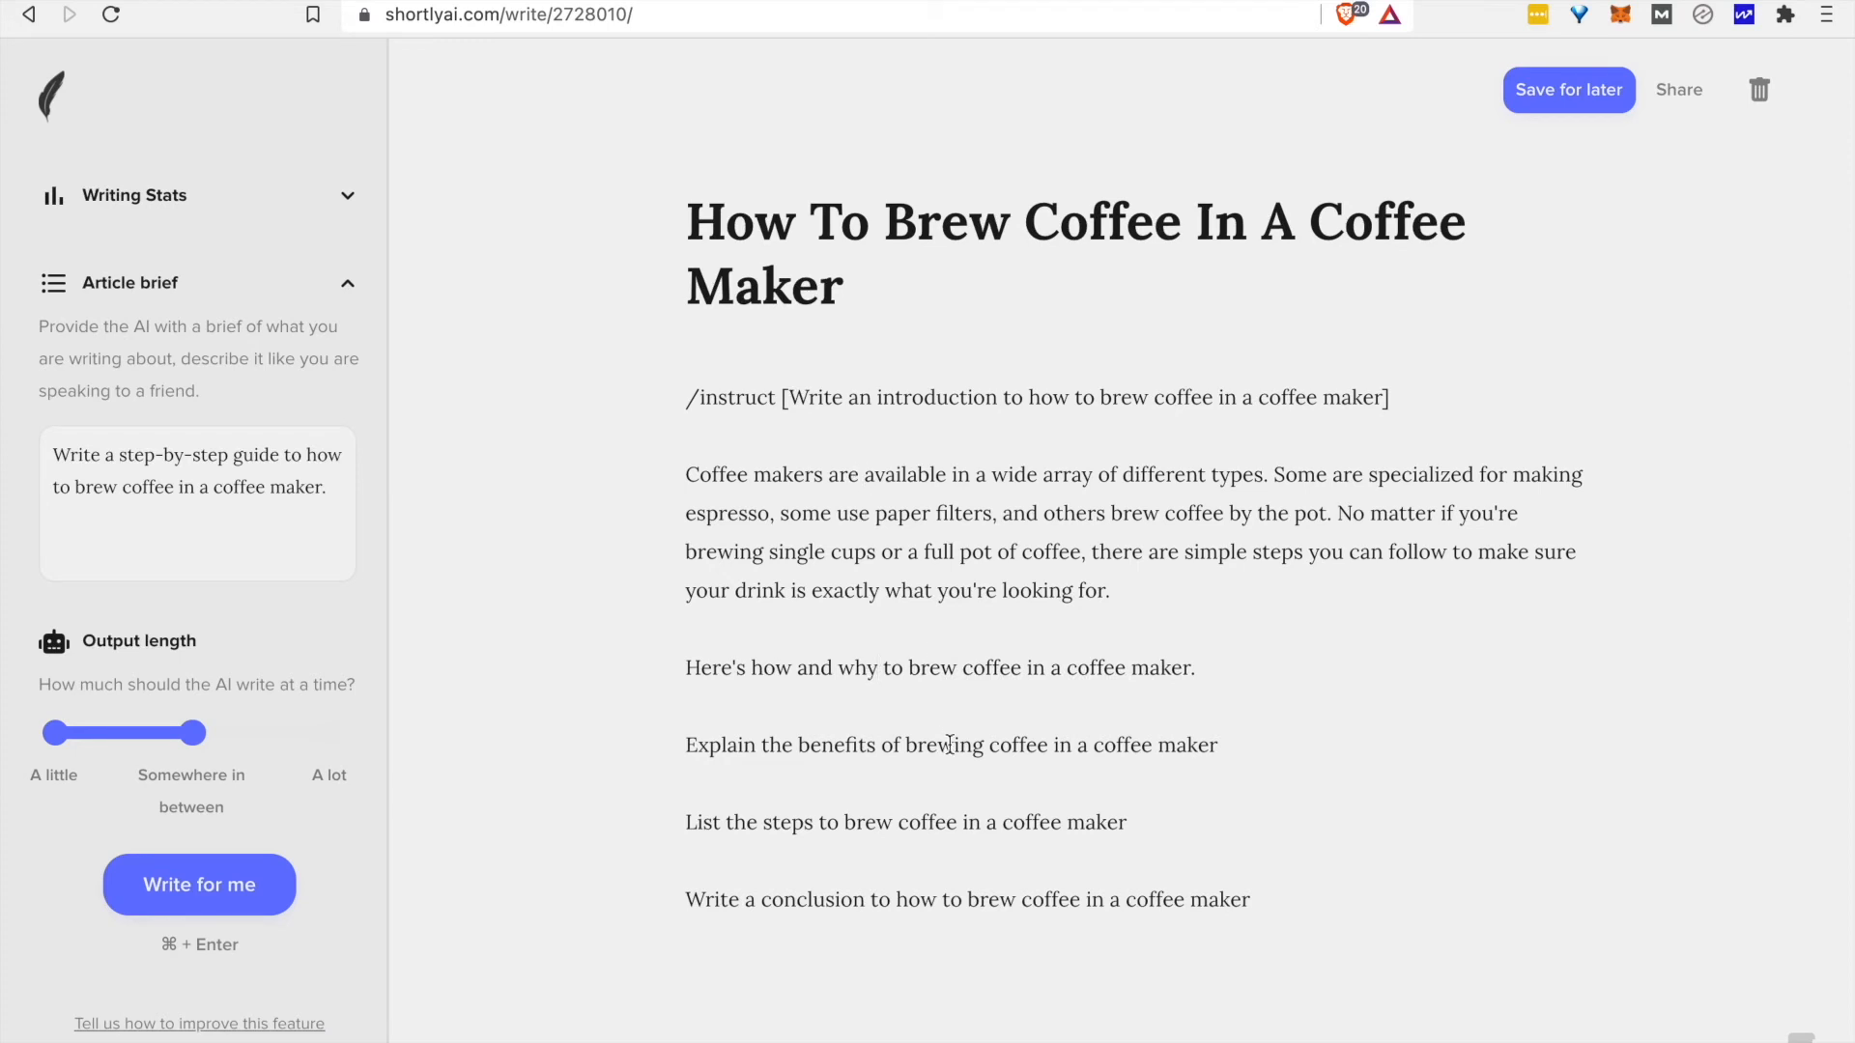
click(199, 883)
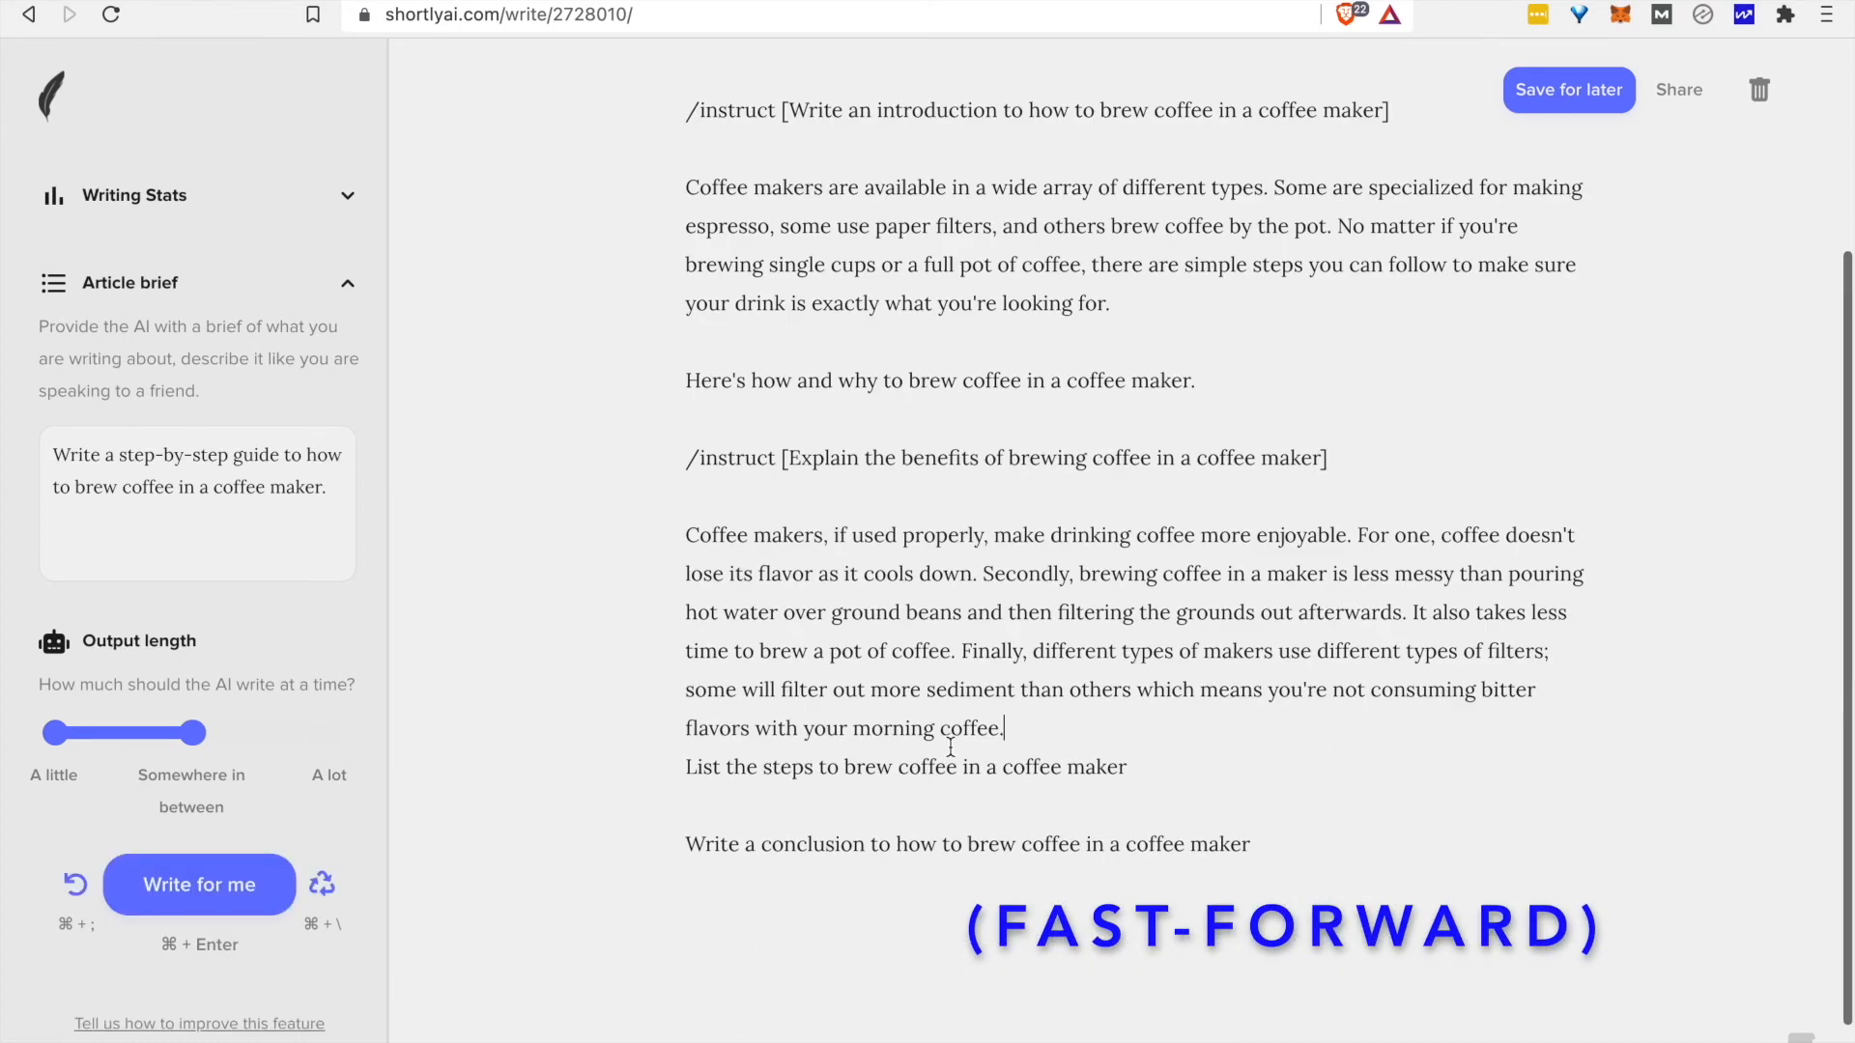
Trim the benefits paragraph, regenerate the steps list, and edit step 2 to finer/coarser grounds.
click(199, 883)
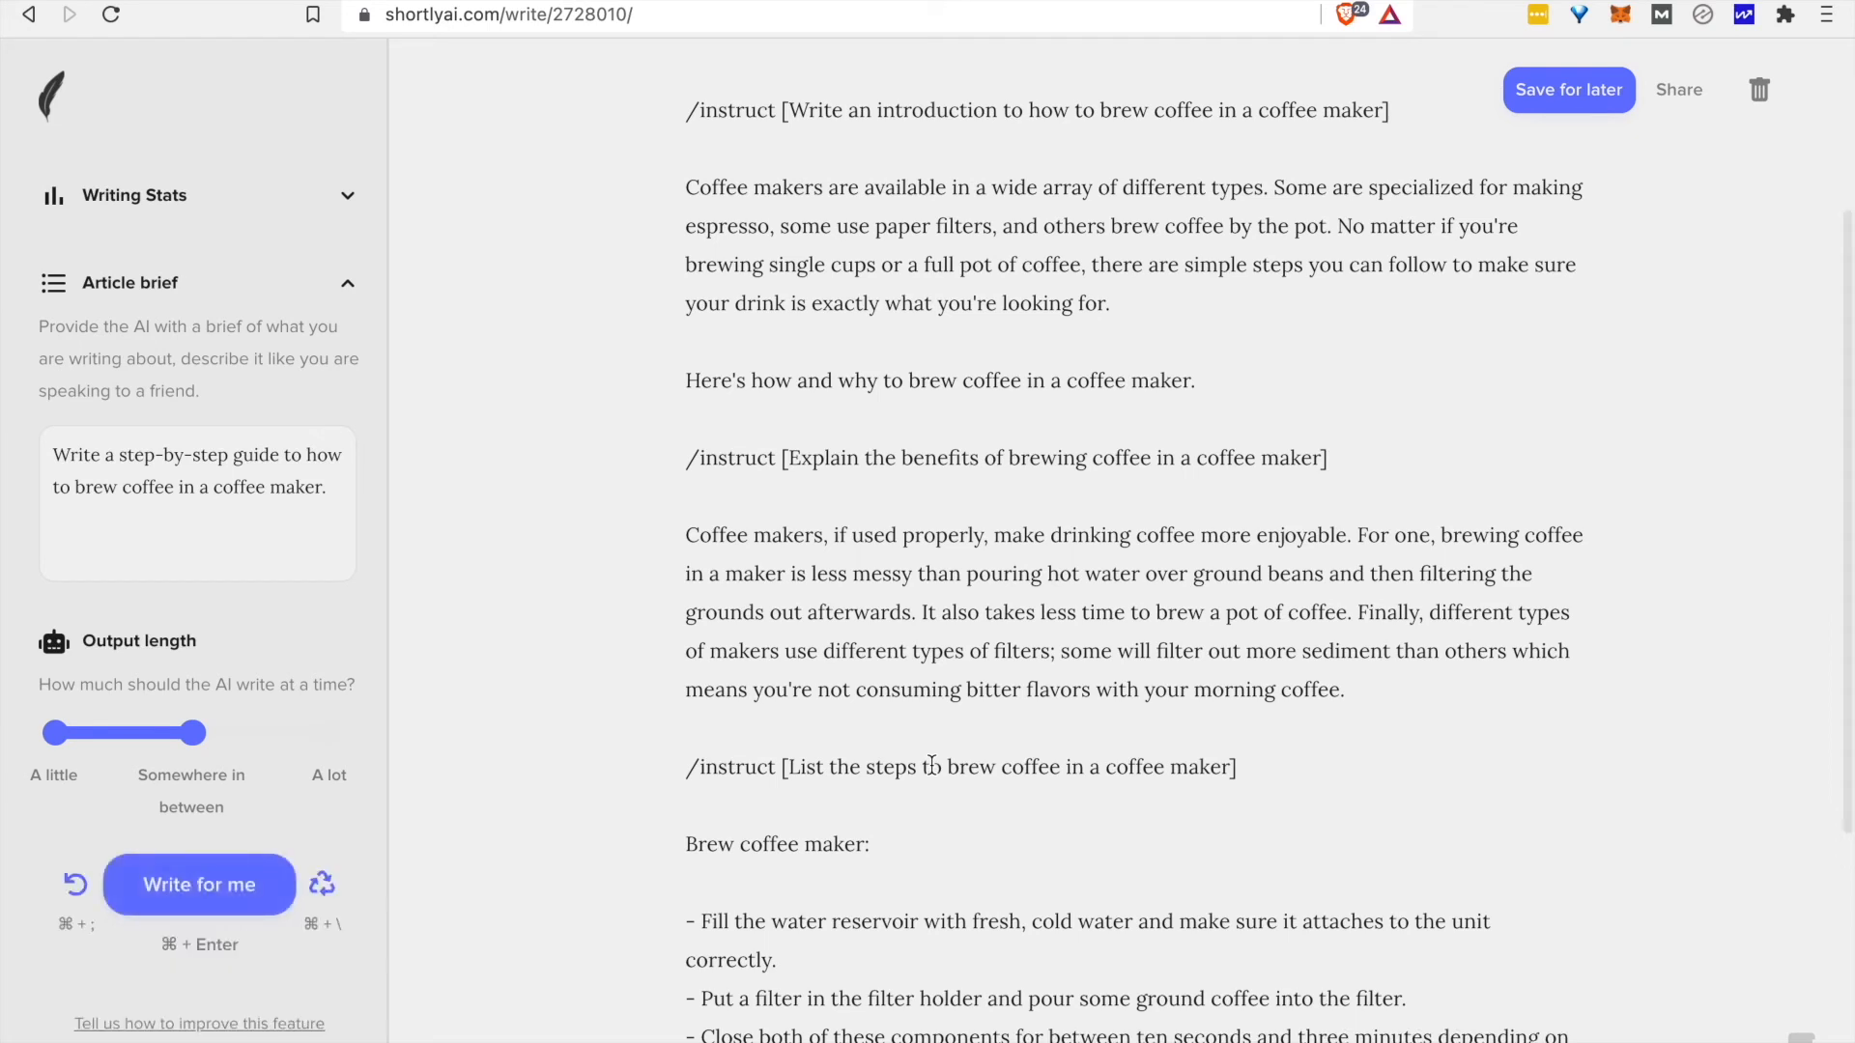
scroll(down, 3)
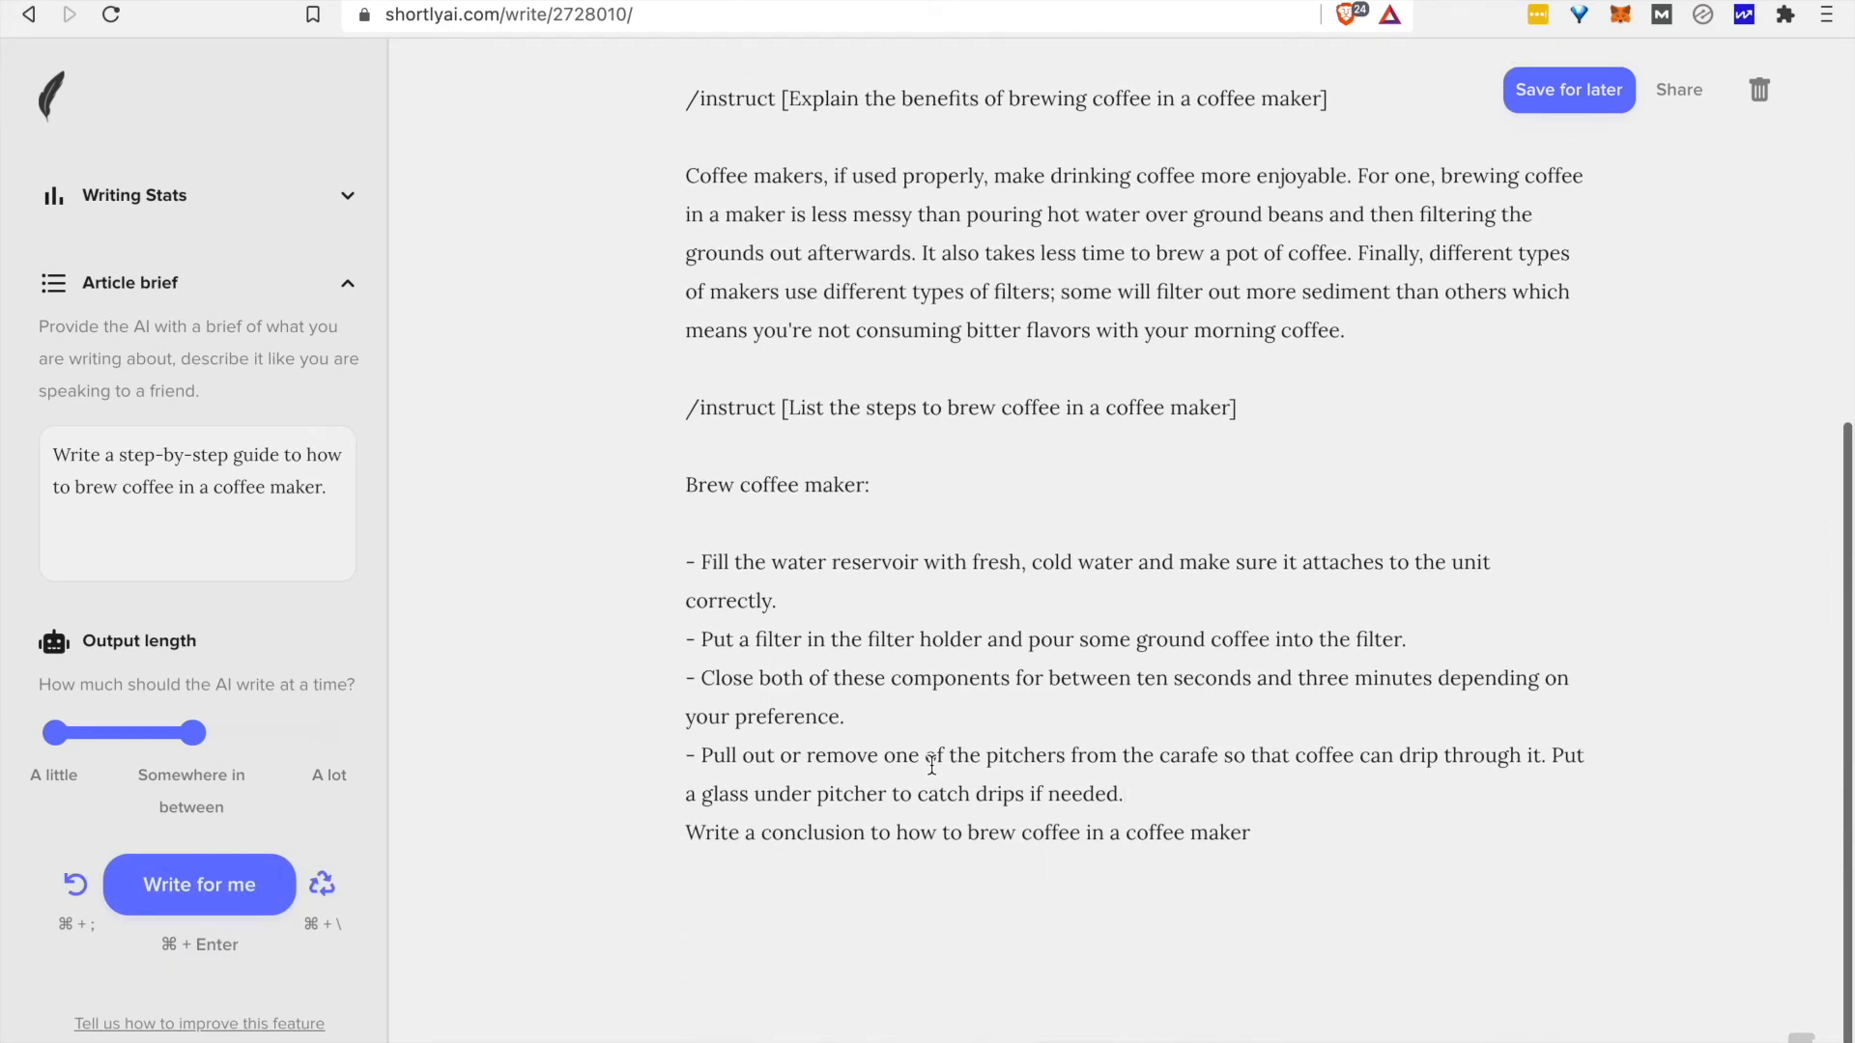
click(199, 883)
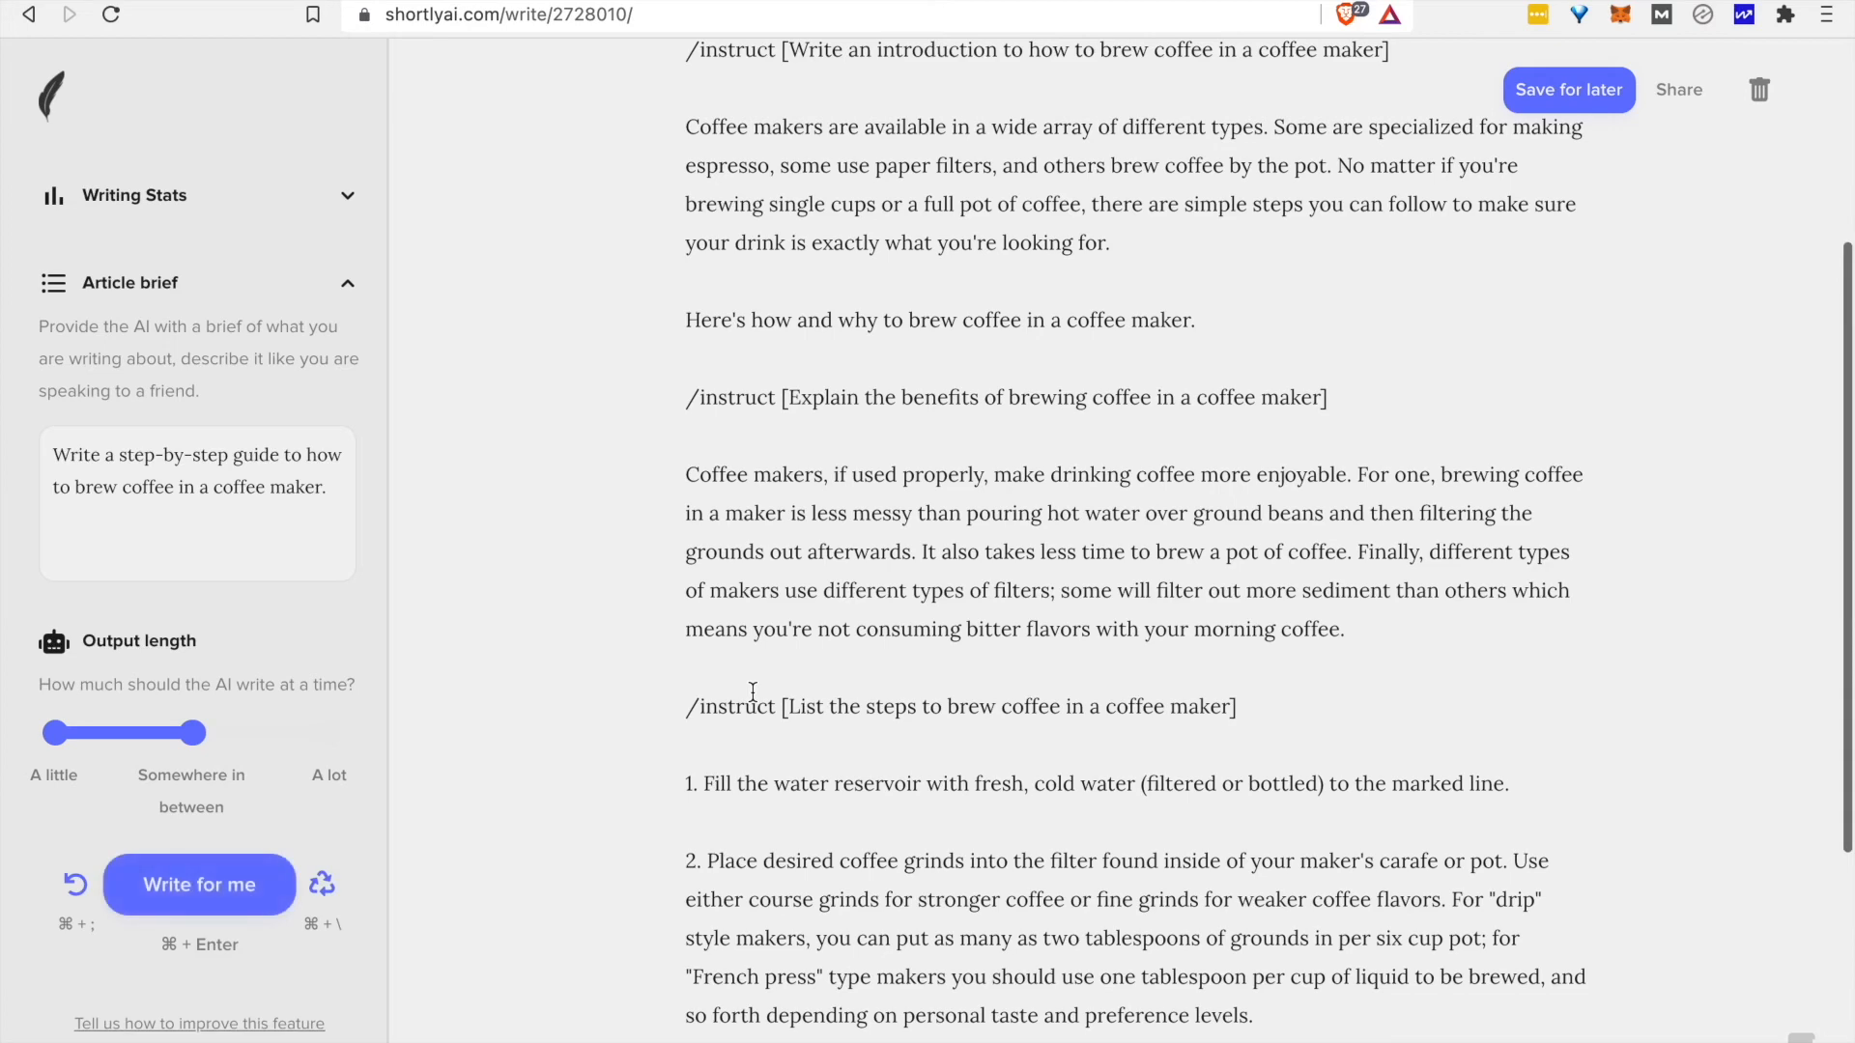
click(199, 883)
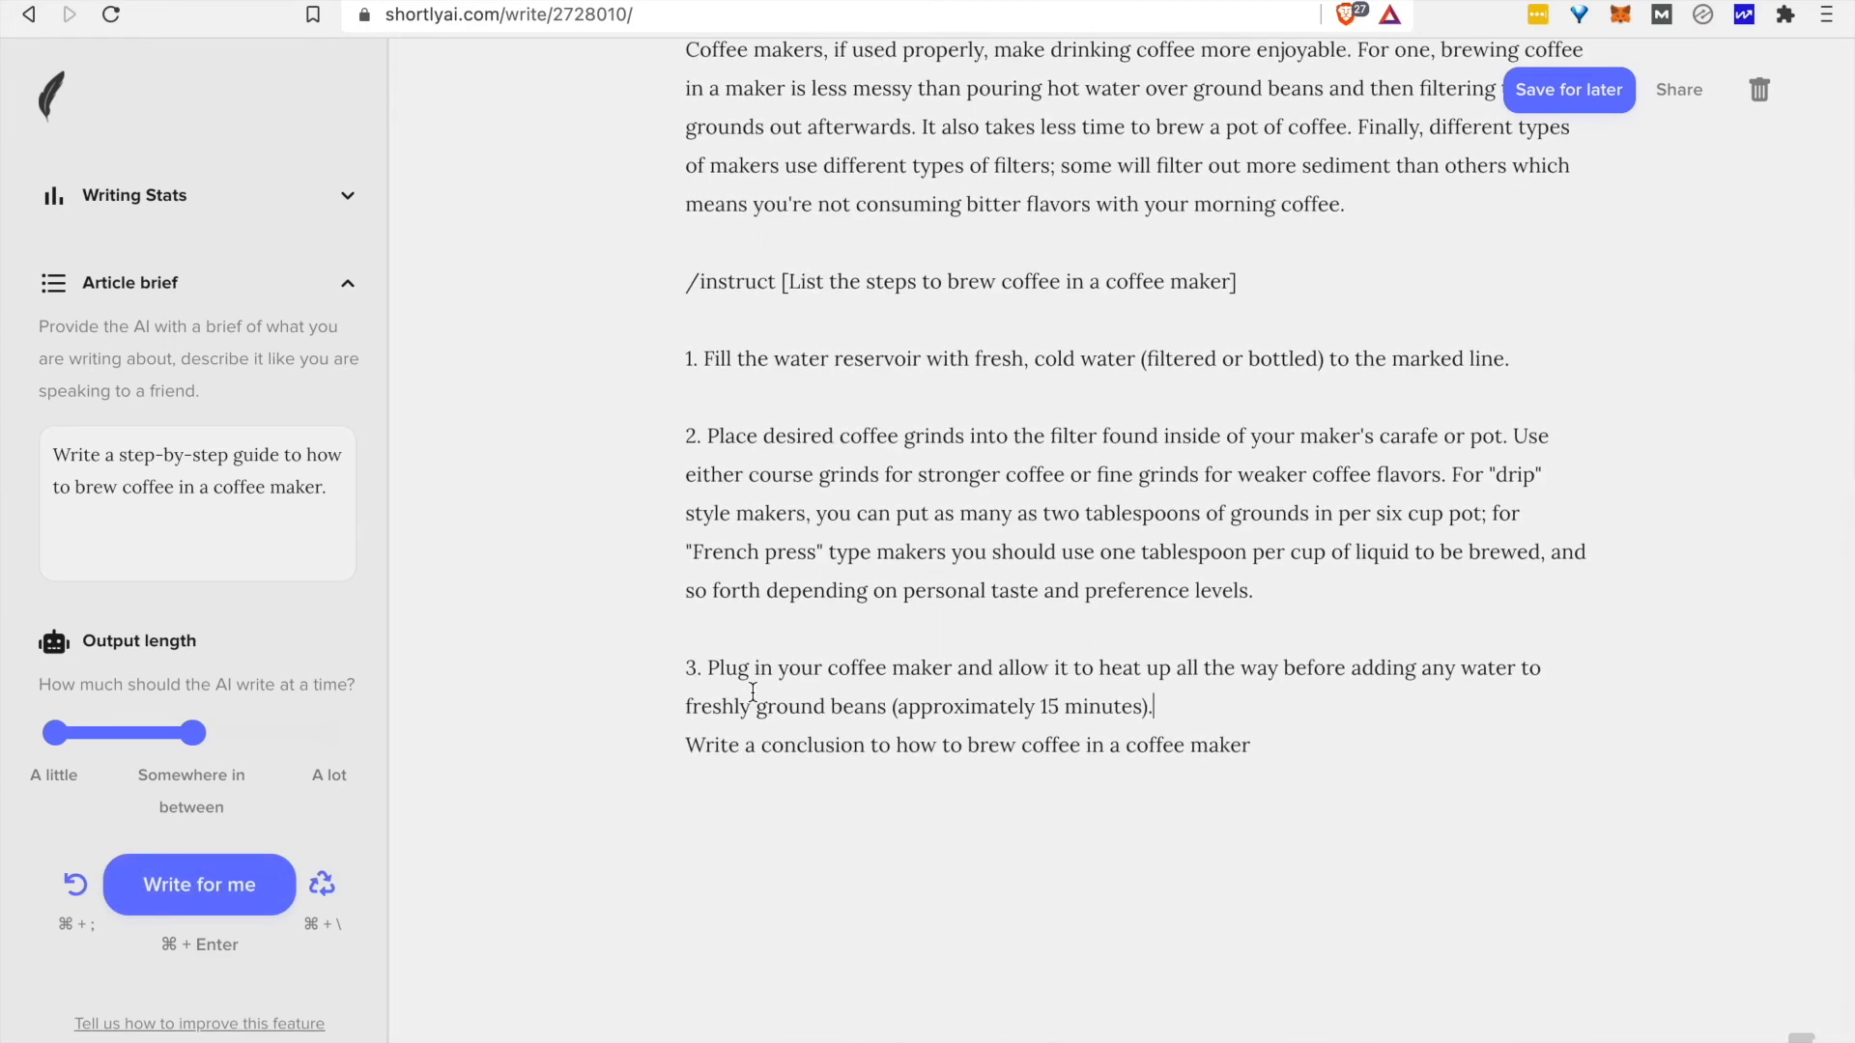
mouse_move(1156, 482)
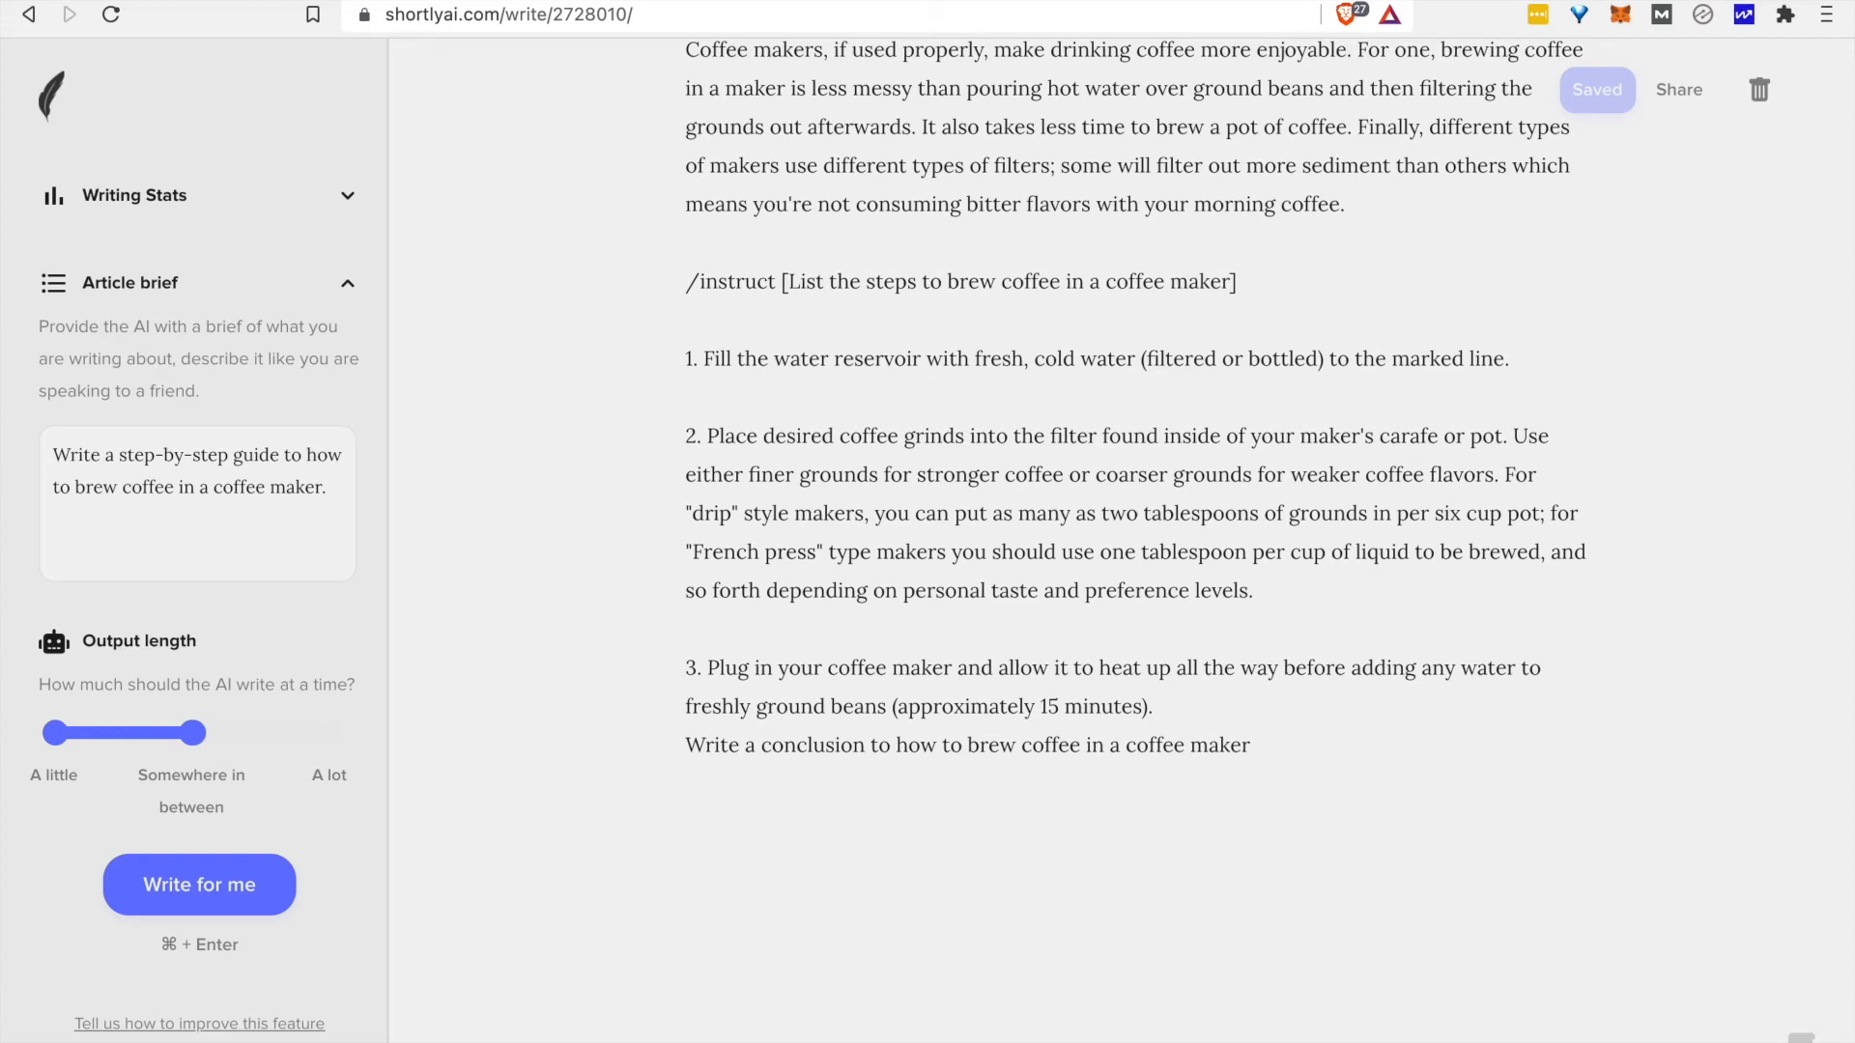
click(1502, 512)
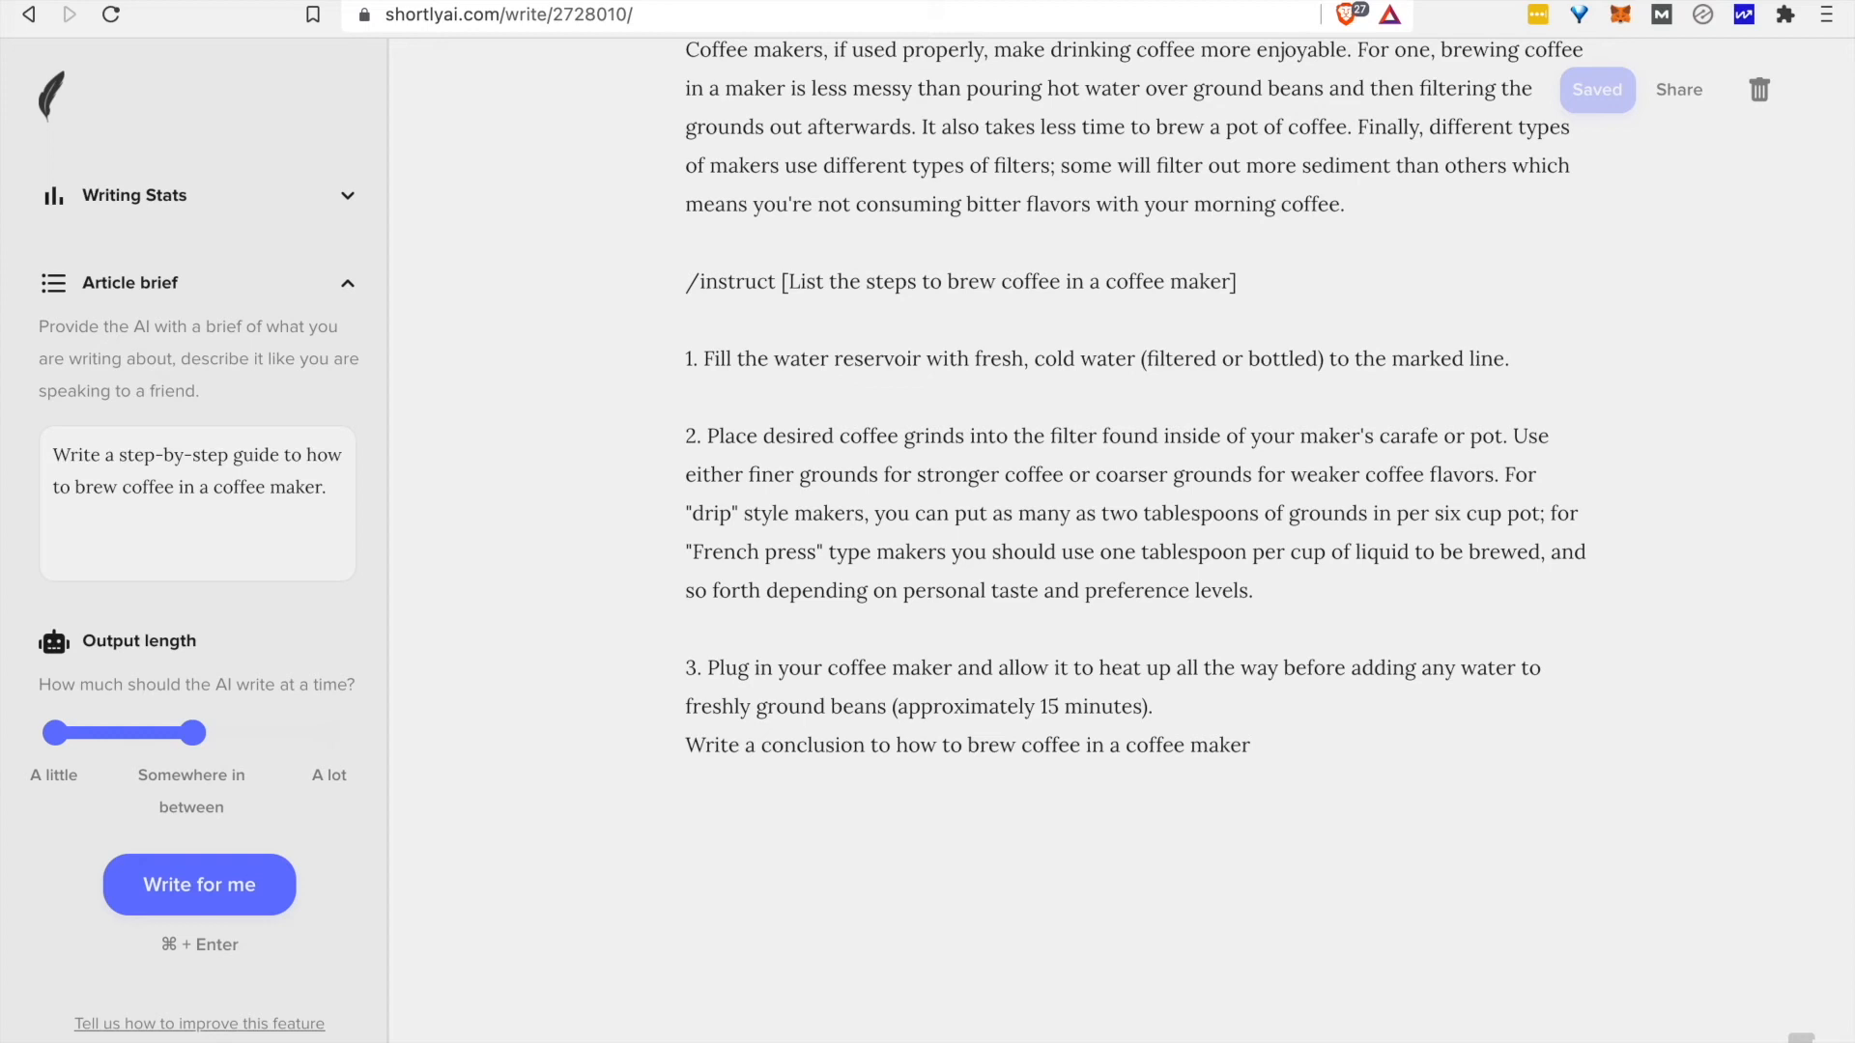
click(1515, 514)
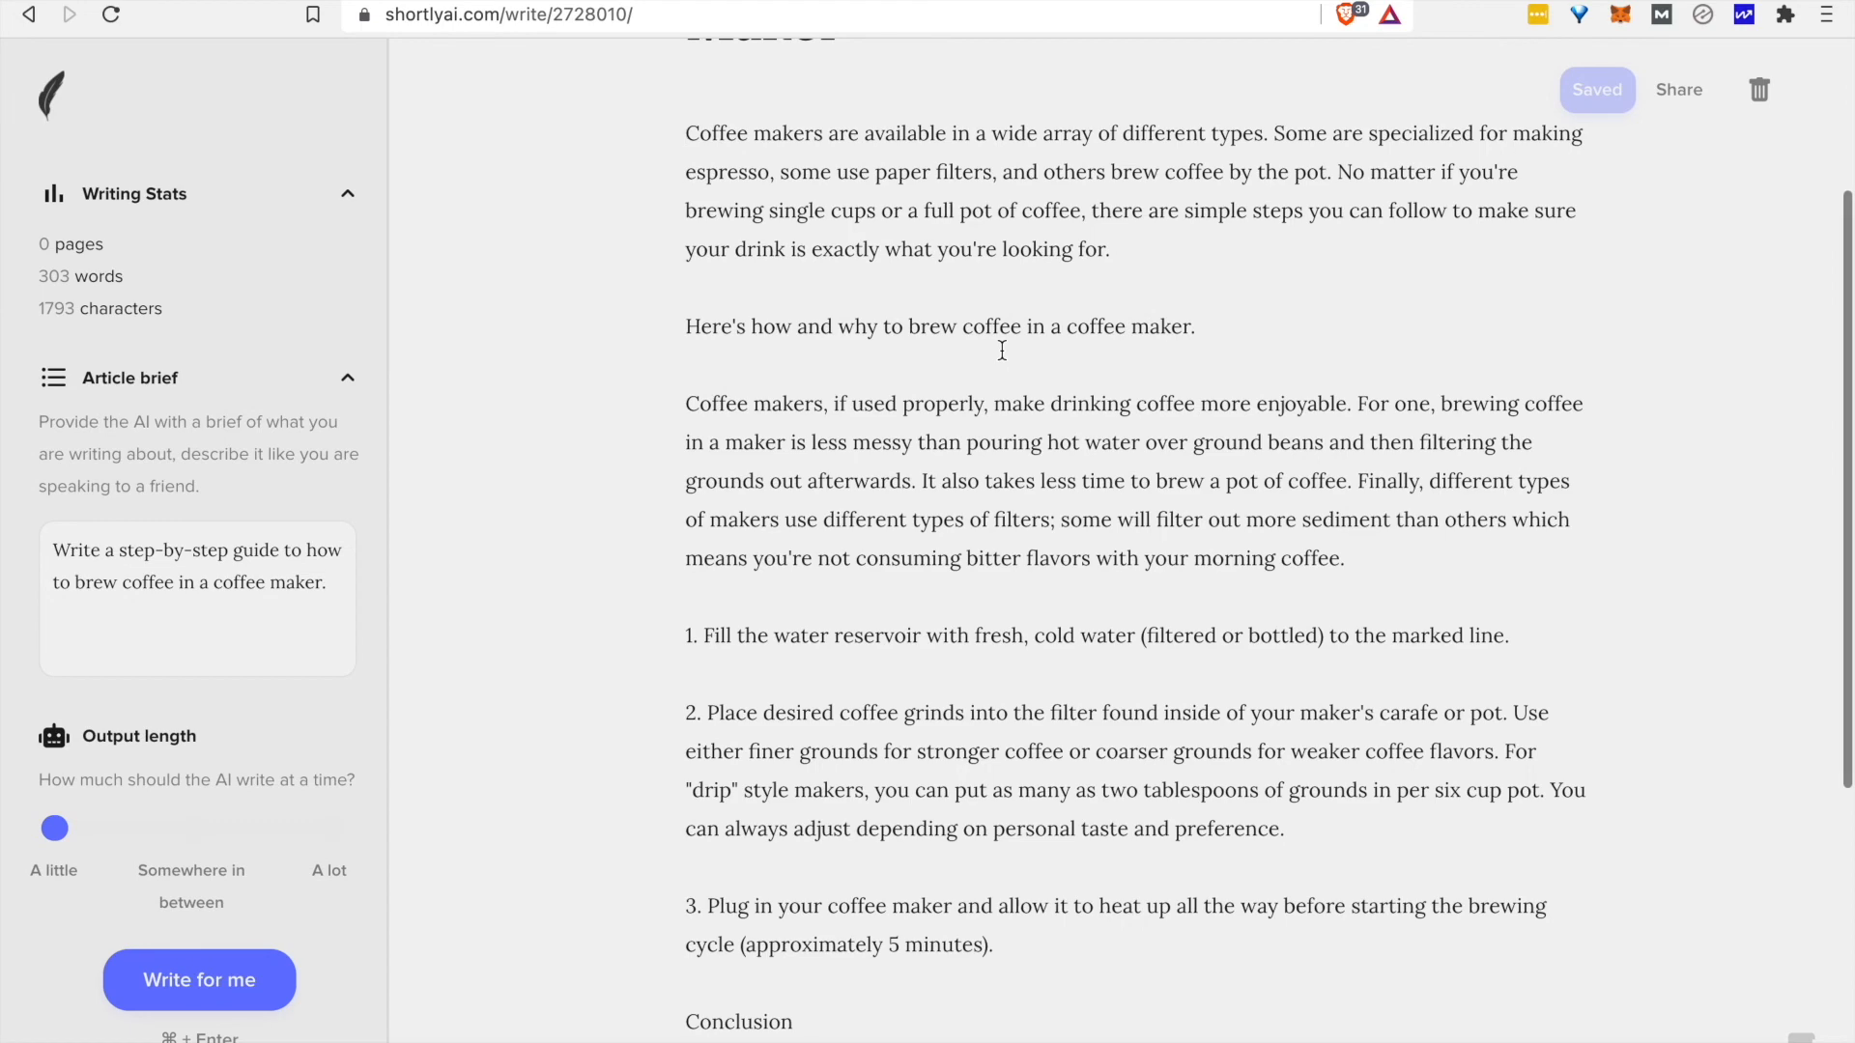
Scroll down to review the revised steps and Conclusion section.
scroll(down, 3)
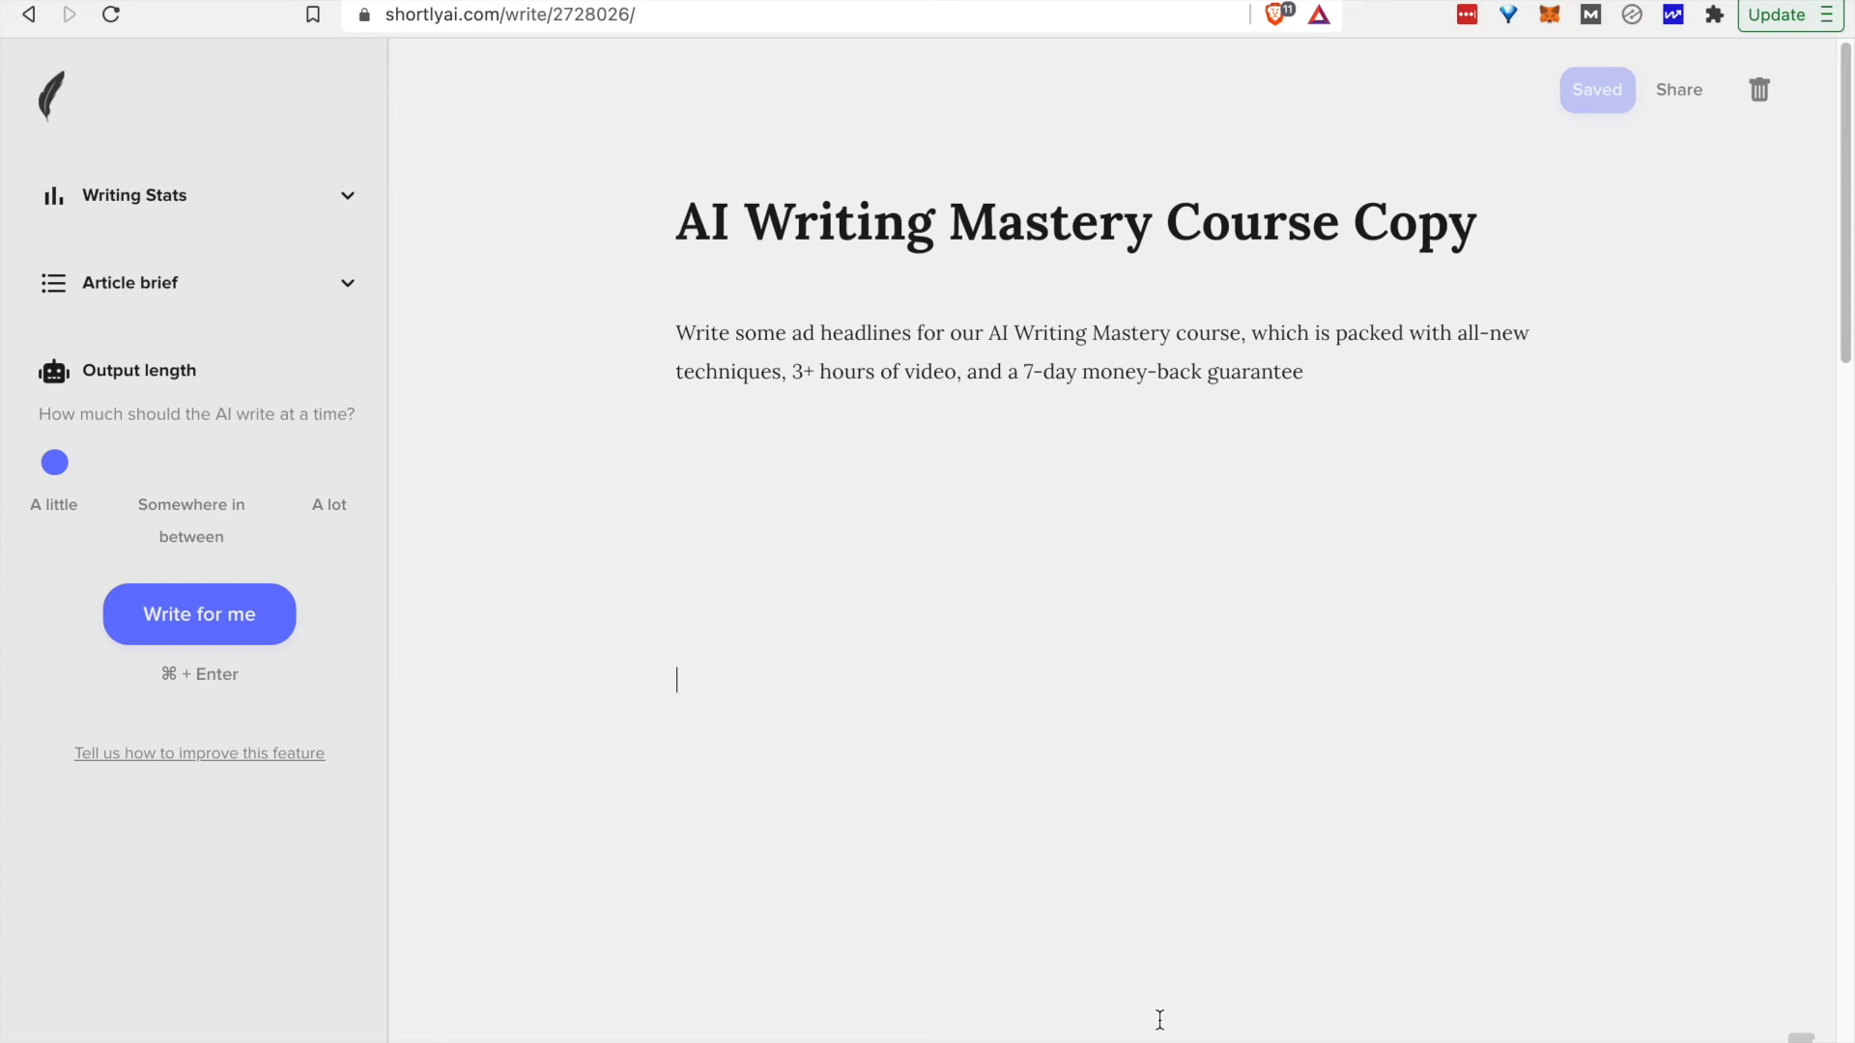
mouse_move(1297, 557)
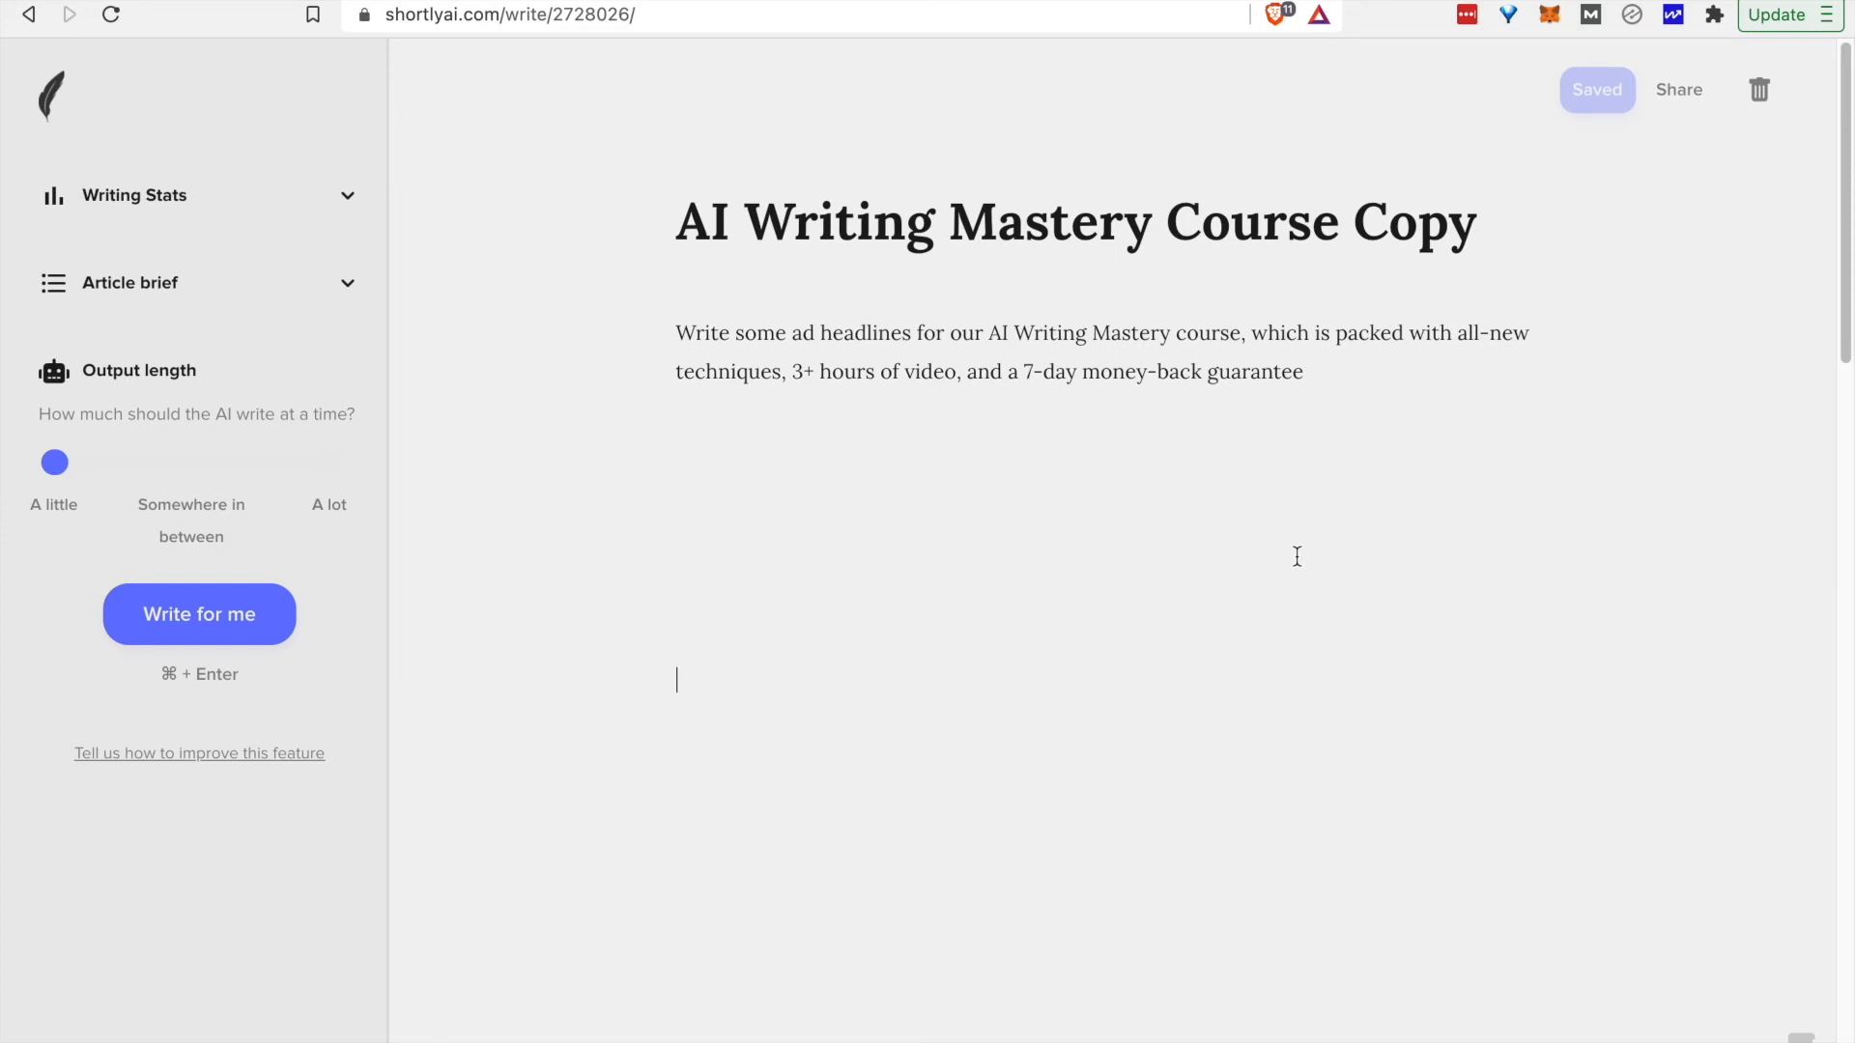
mouse_move(914, 197)
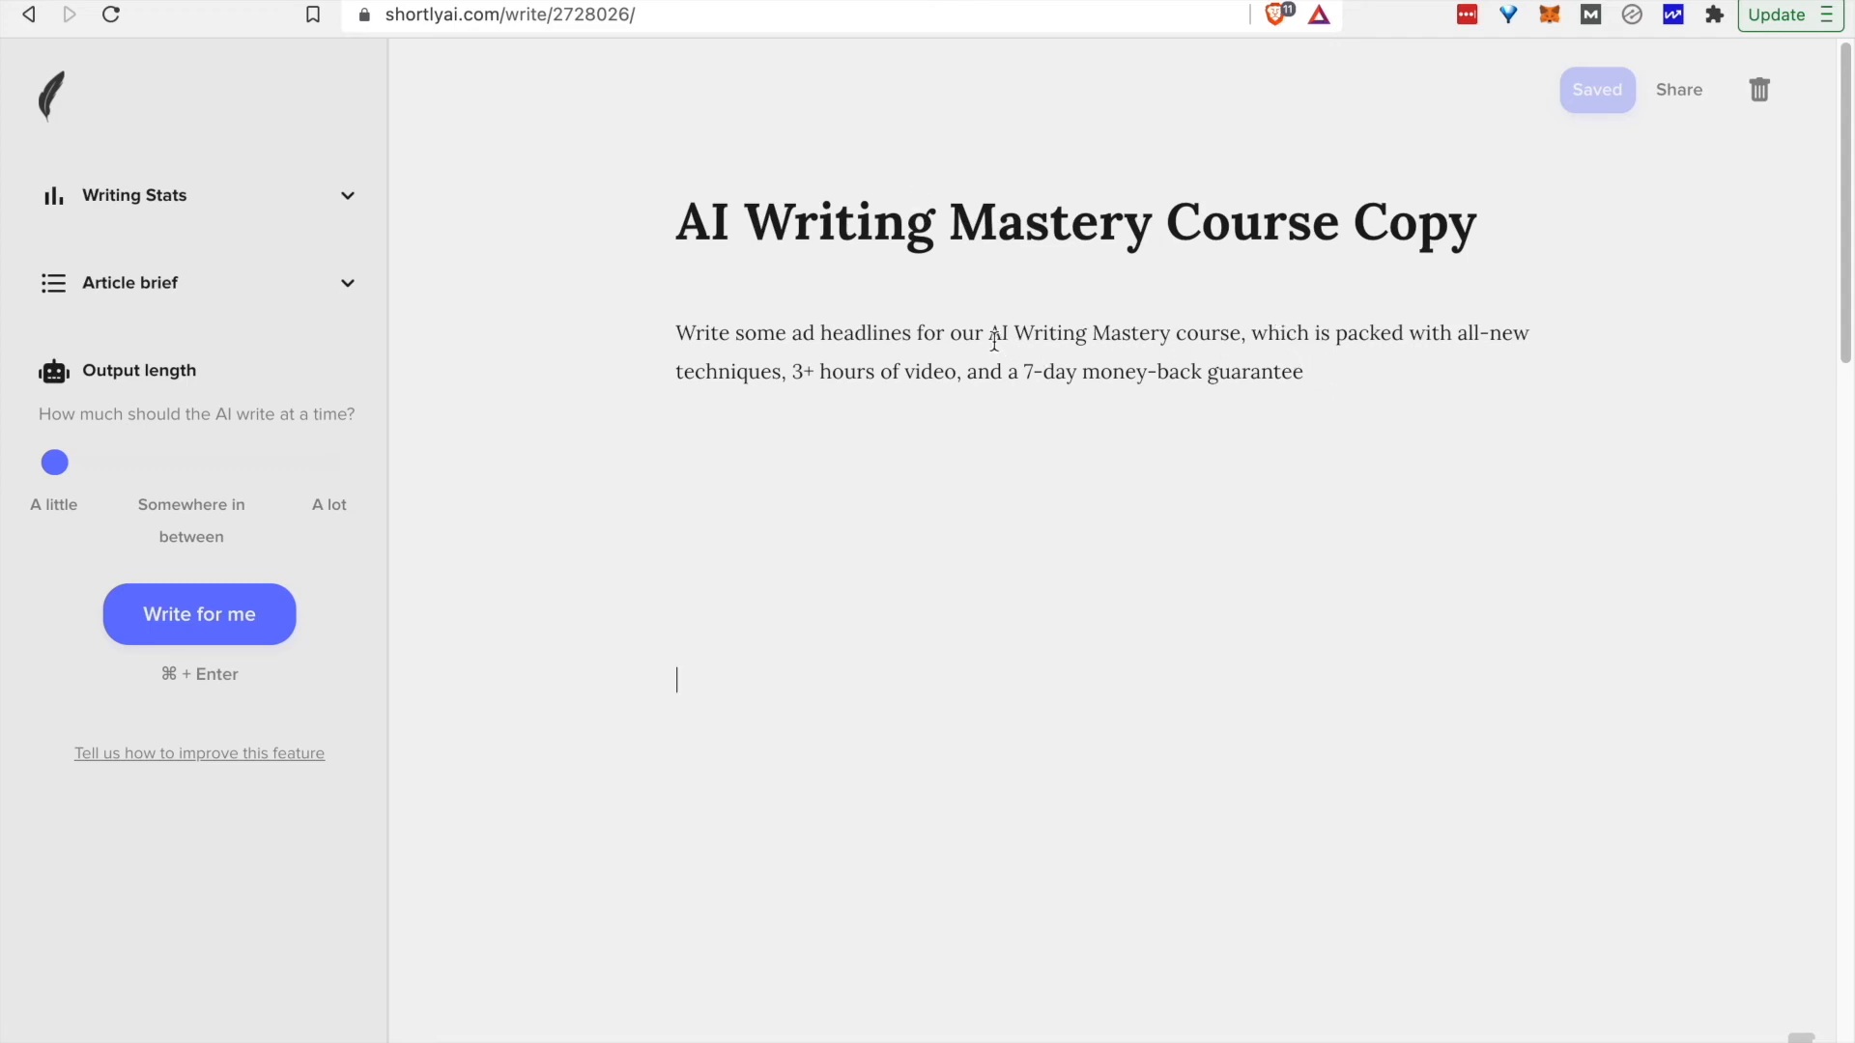
Generate three ad headlines from the AI Writing Mastery course headline prompt.
drag(988, 333, 1169, 332)
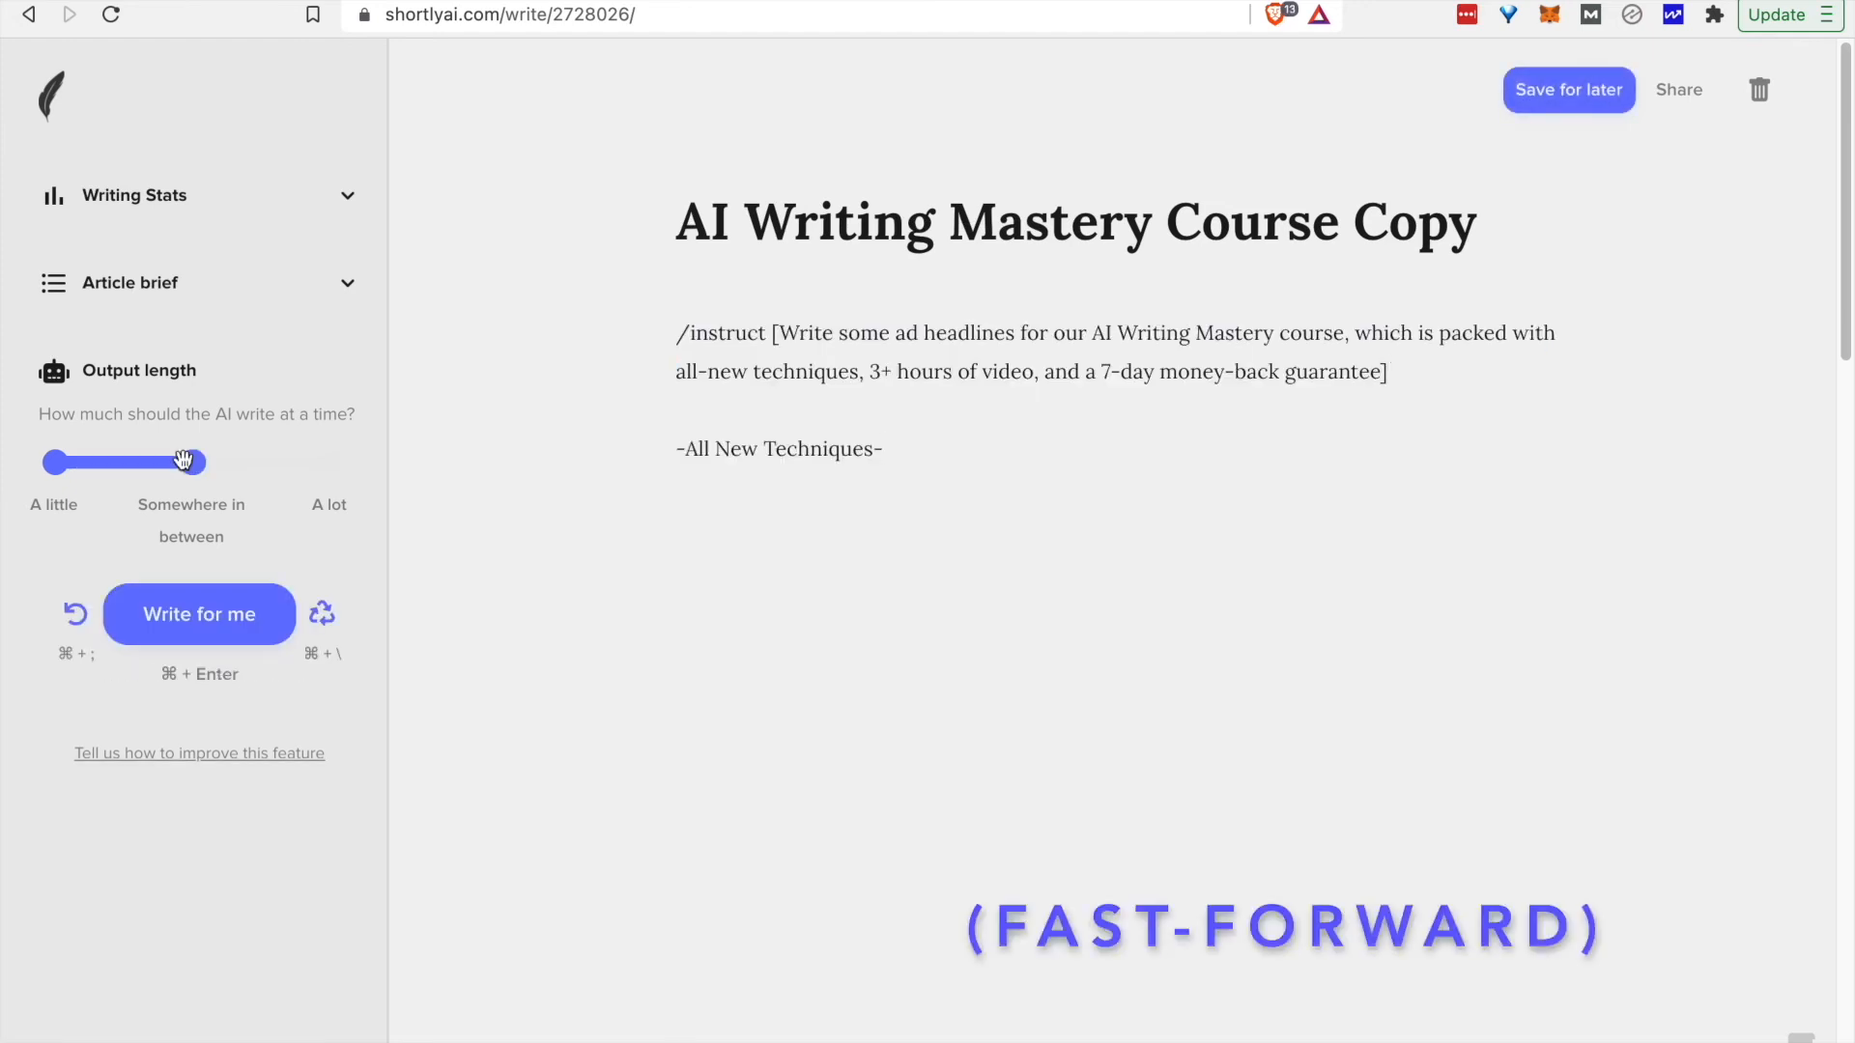
click(199, 615)
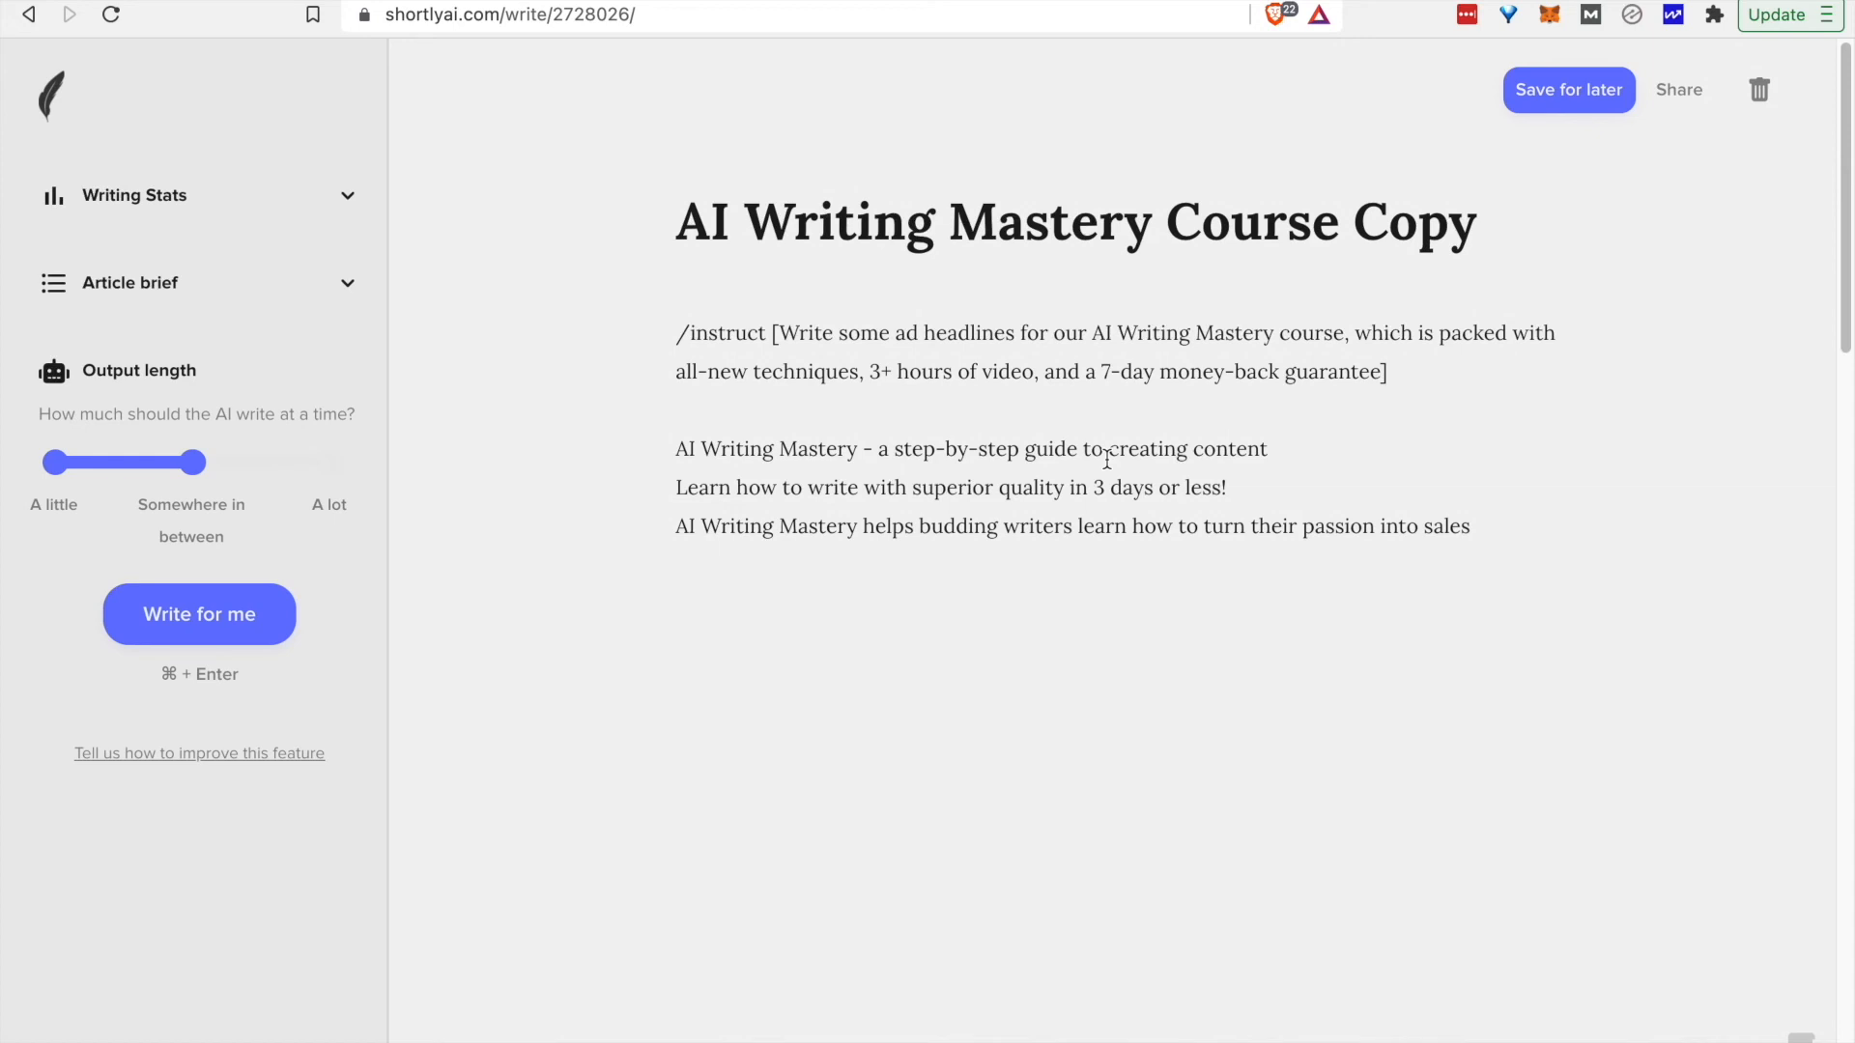
Add a /// section requesting Facebook ad headlines and generate them.
click(1569, 89)
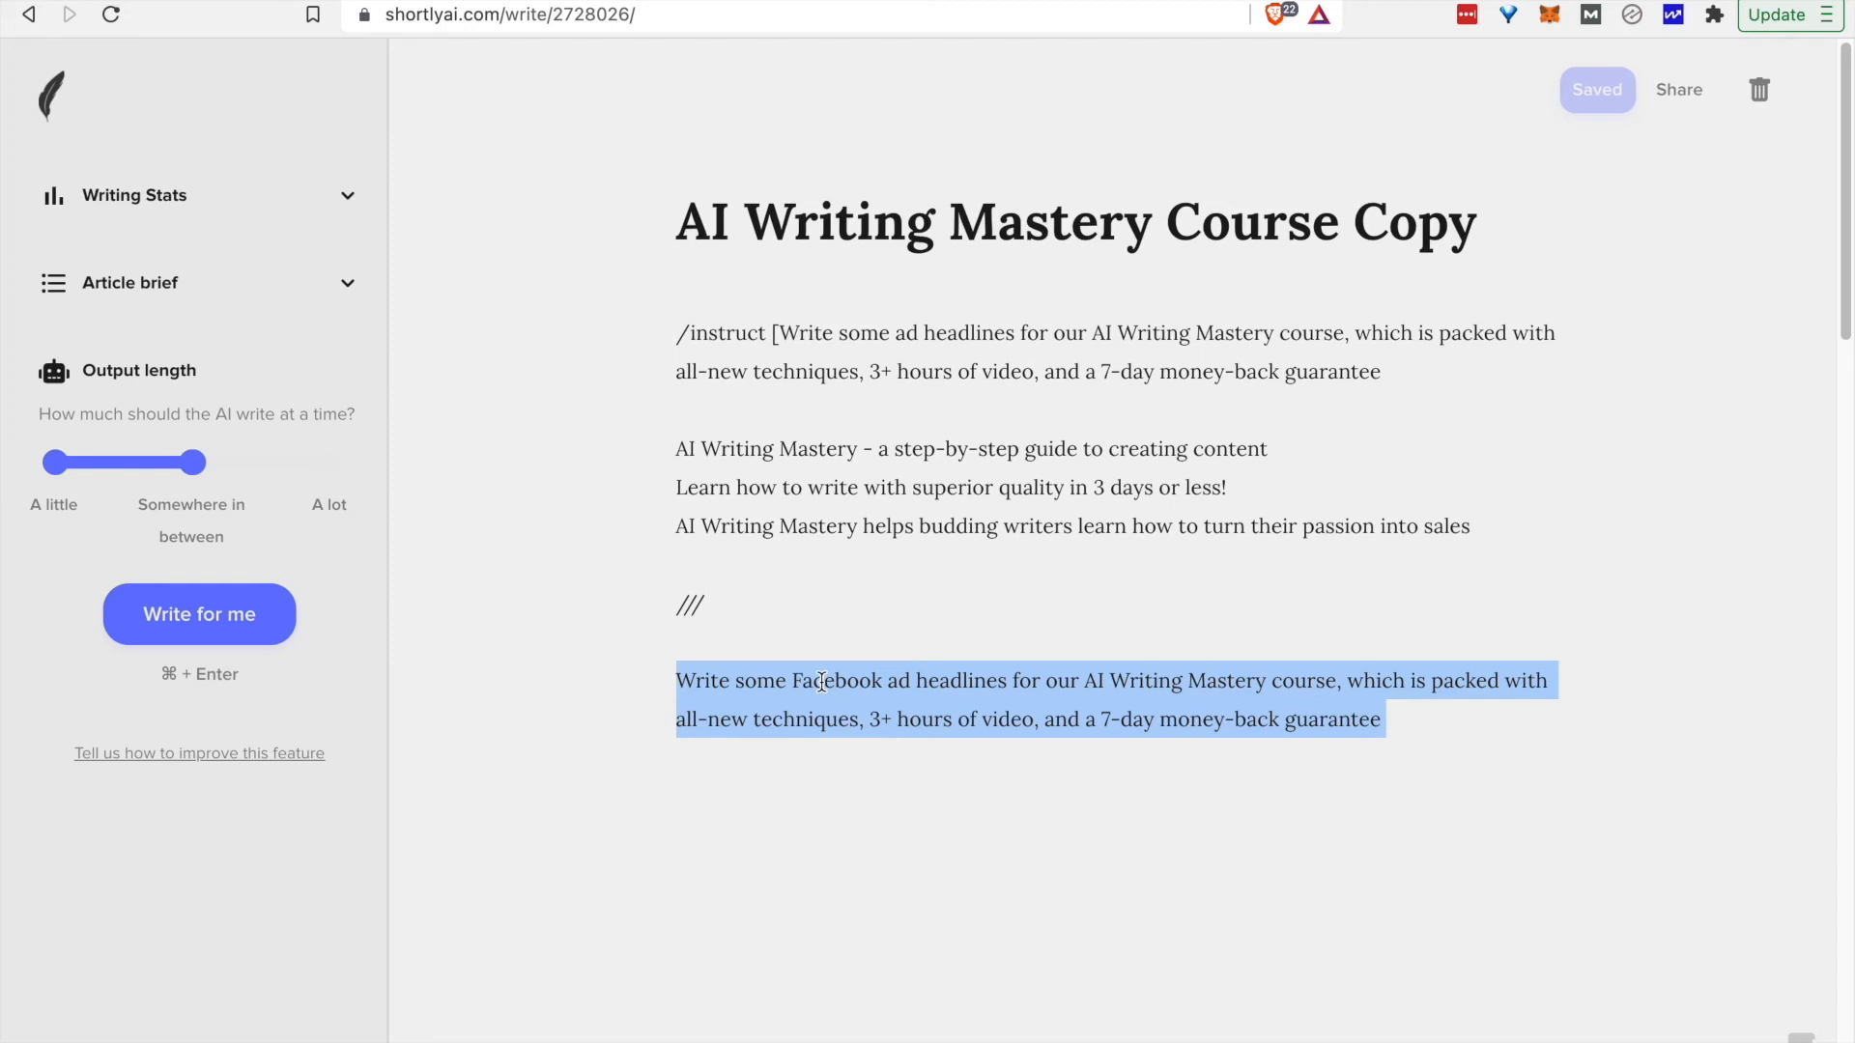
click(199, 615)
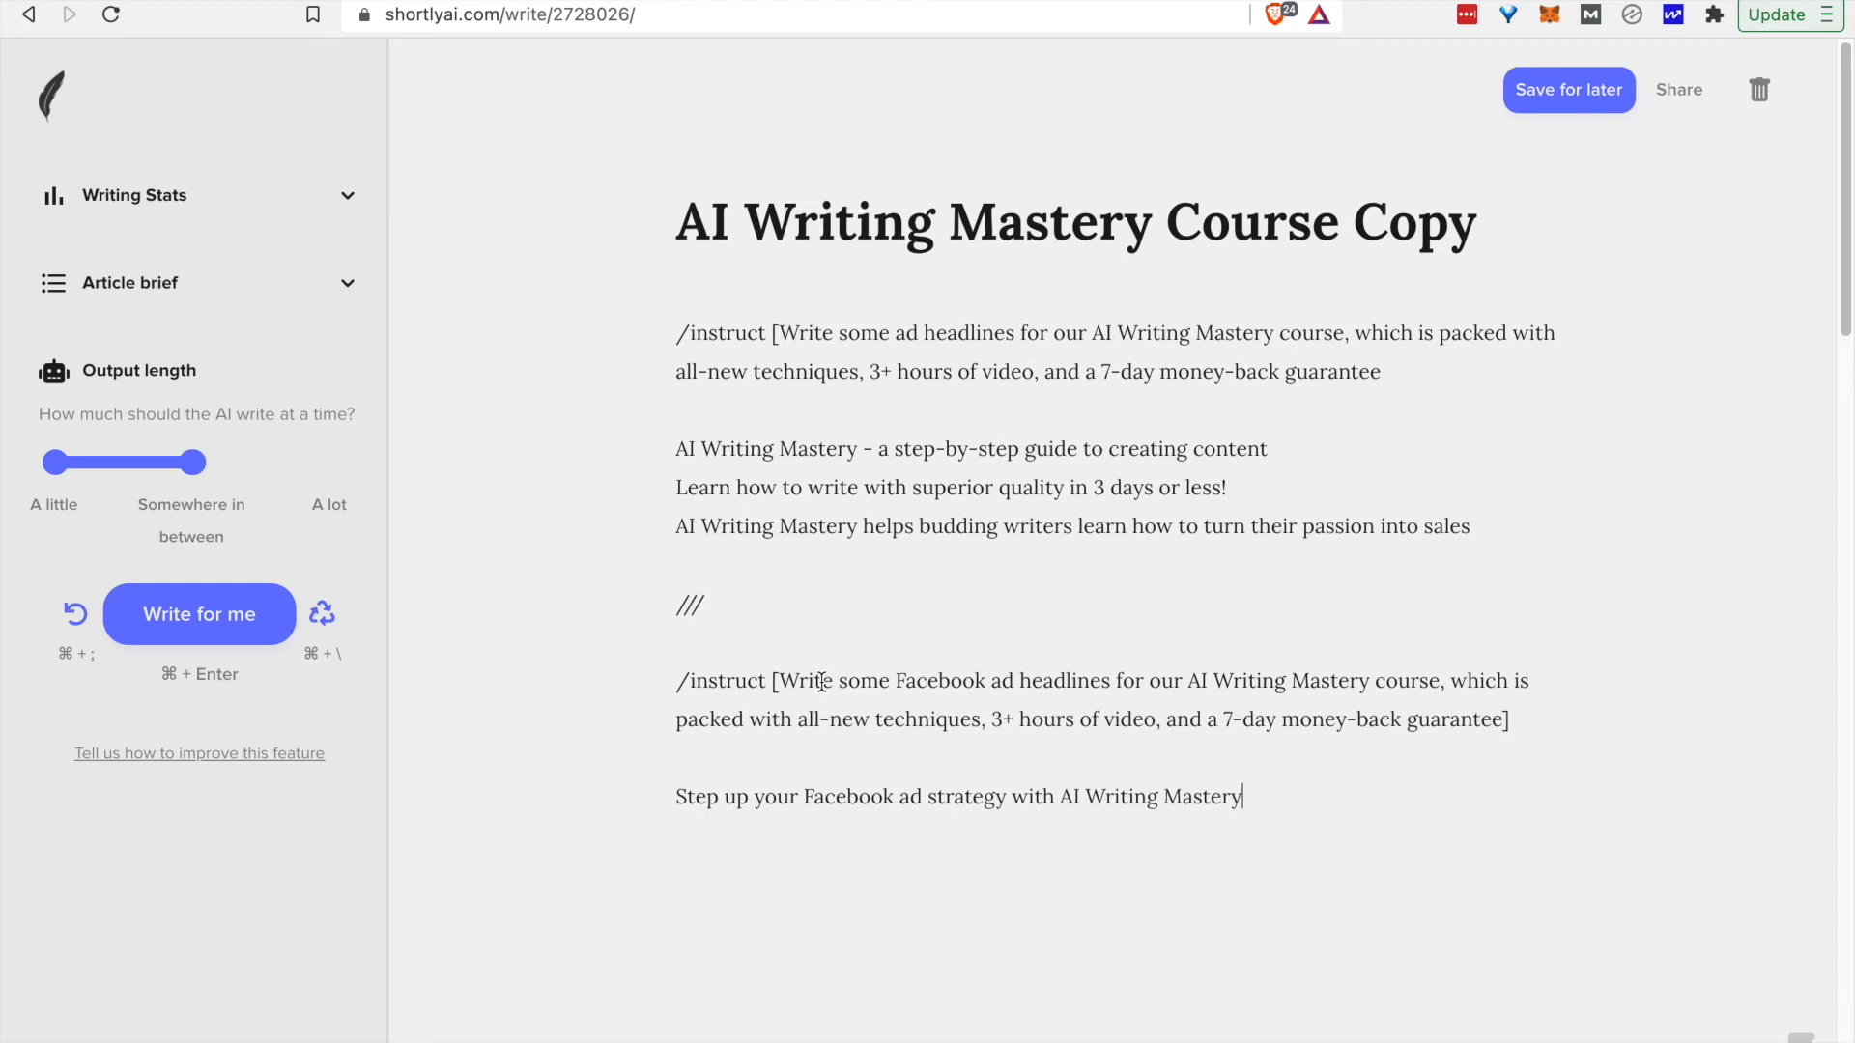
click(199, 615)
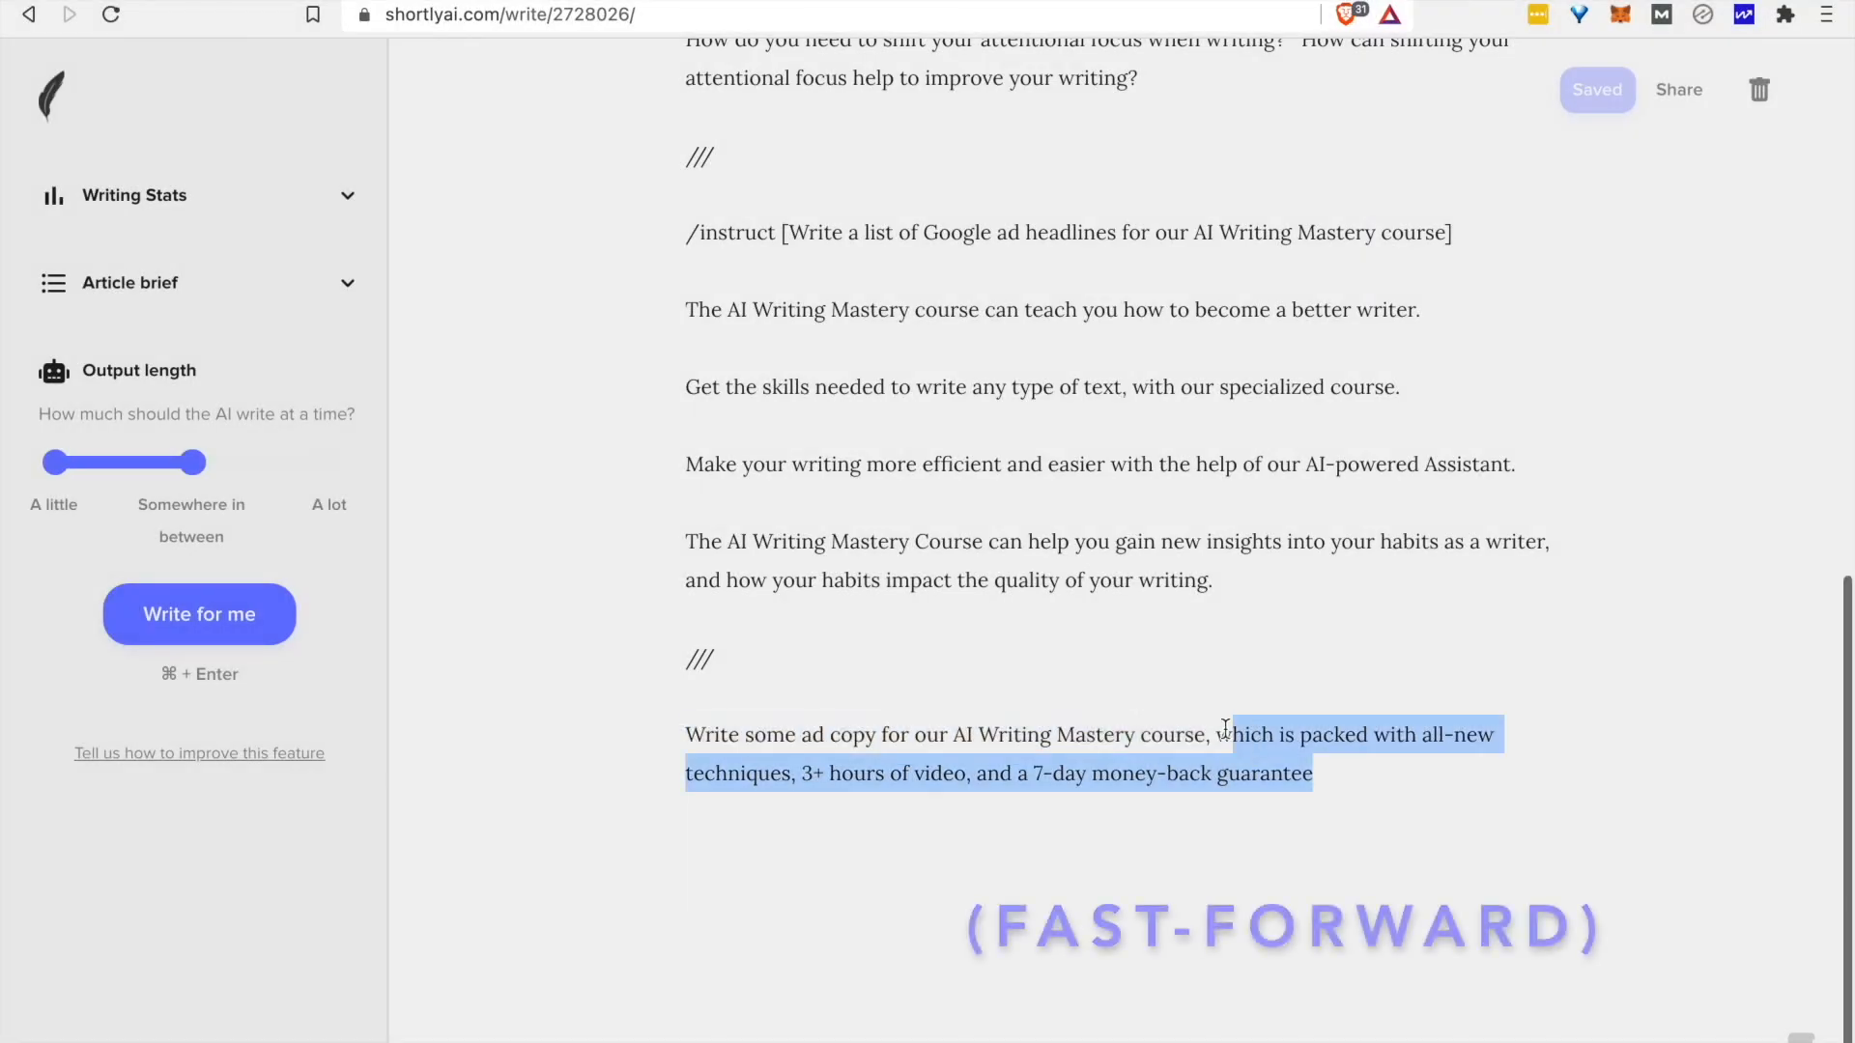
Generate ad copy from the ad-copy prompt, then discard the first draft and regenerate.
click(199, 615)
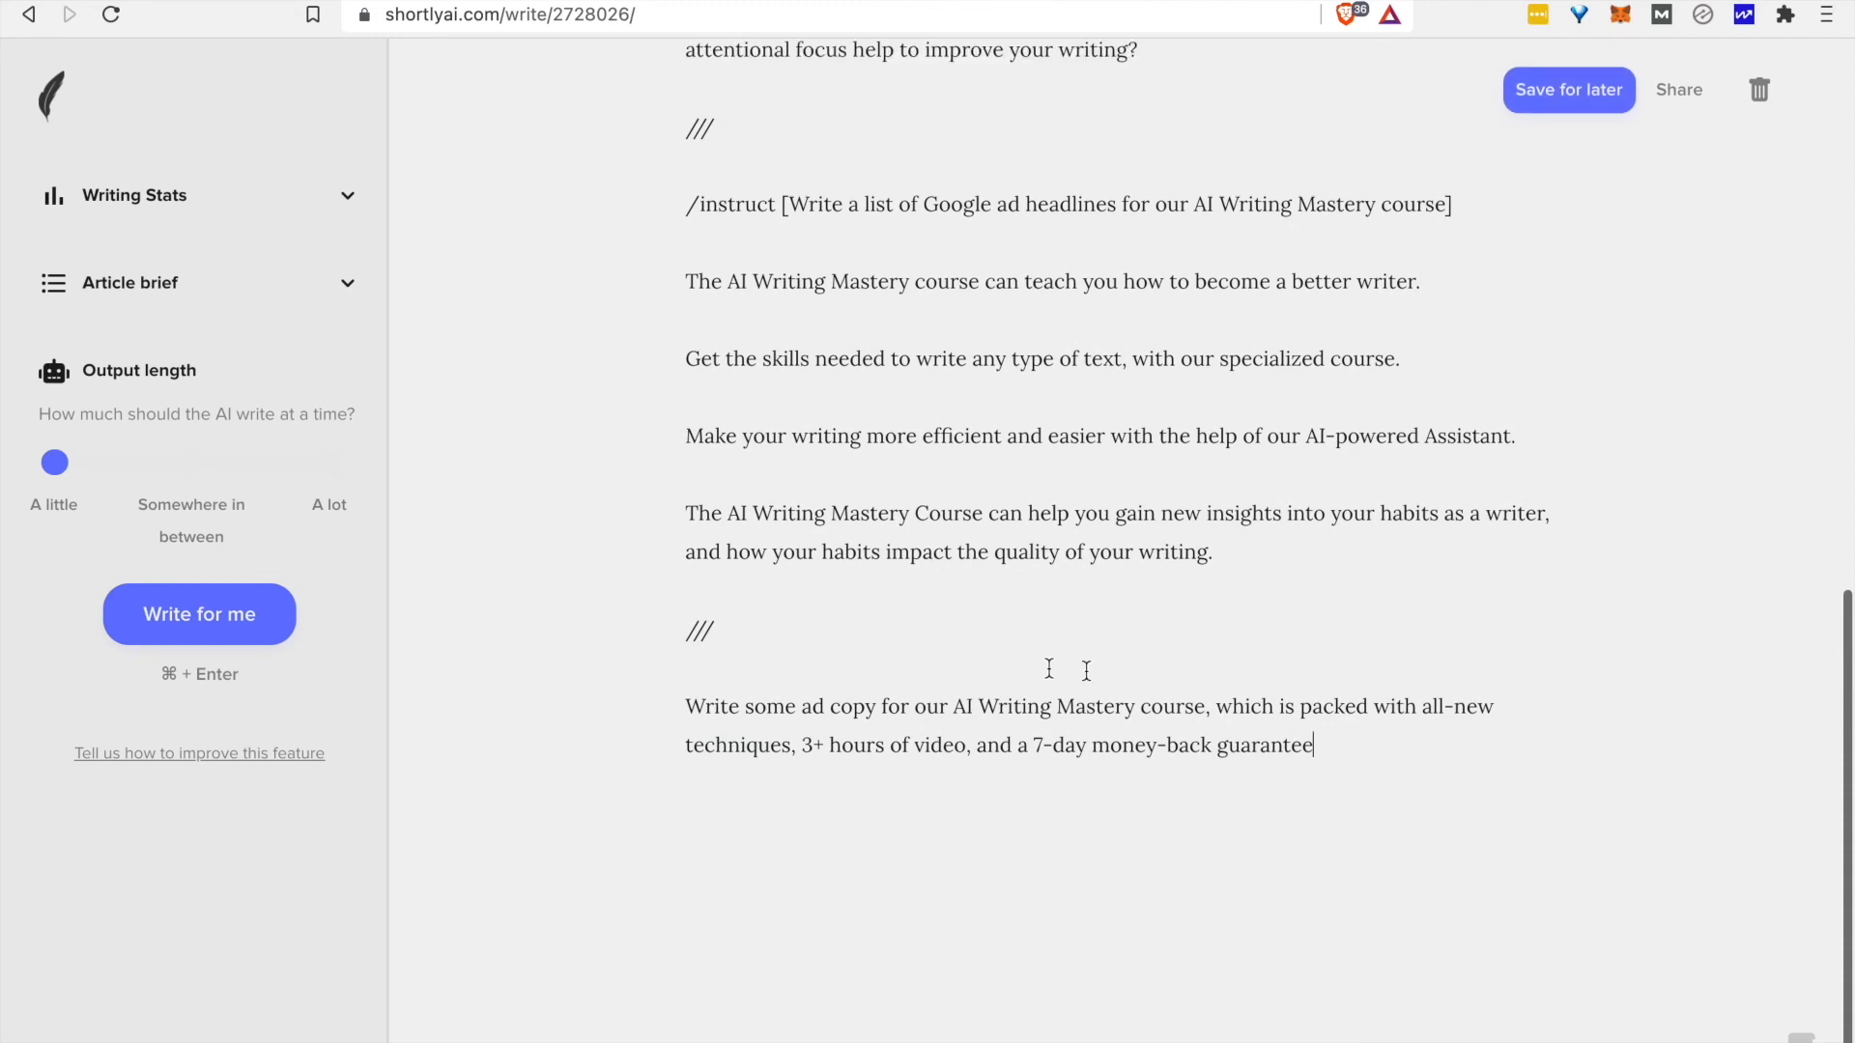
drag(684, 707, 1312, 746)
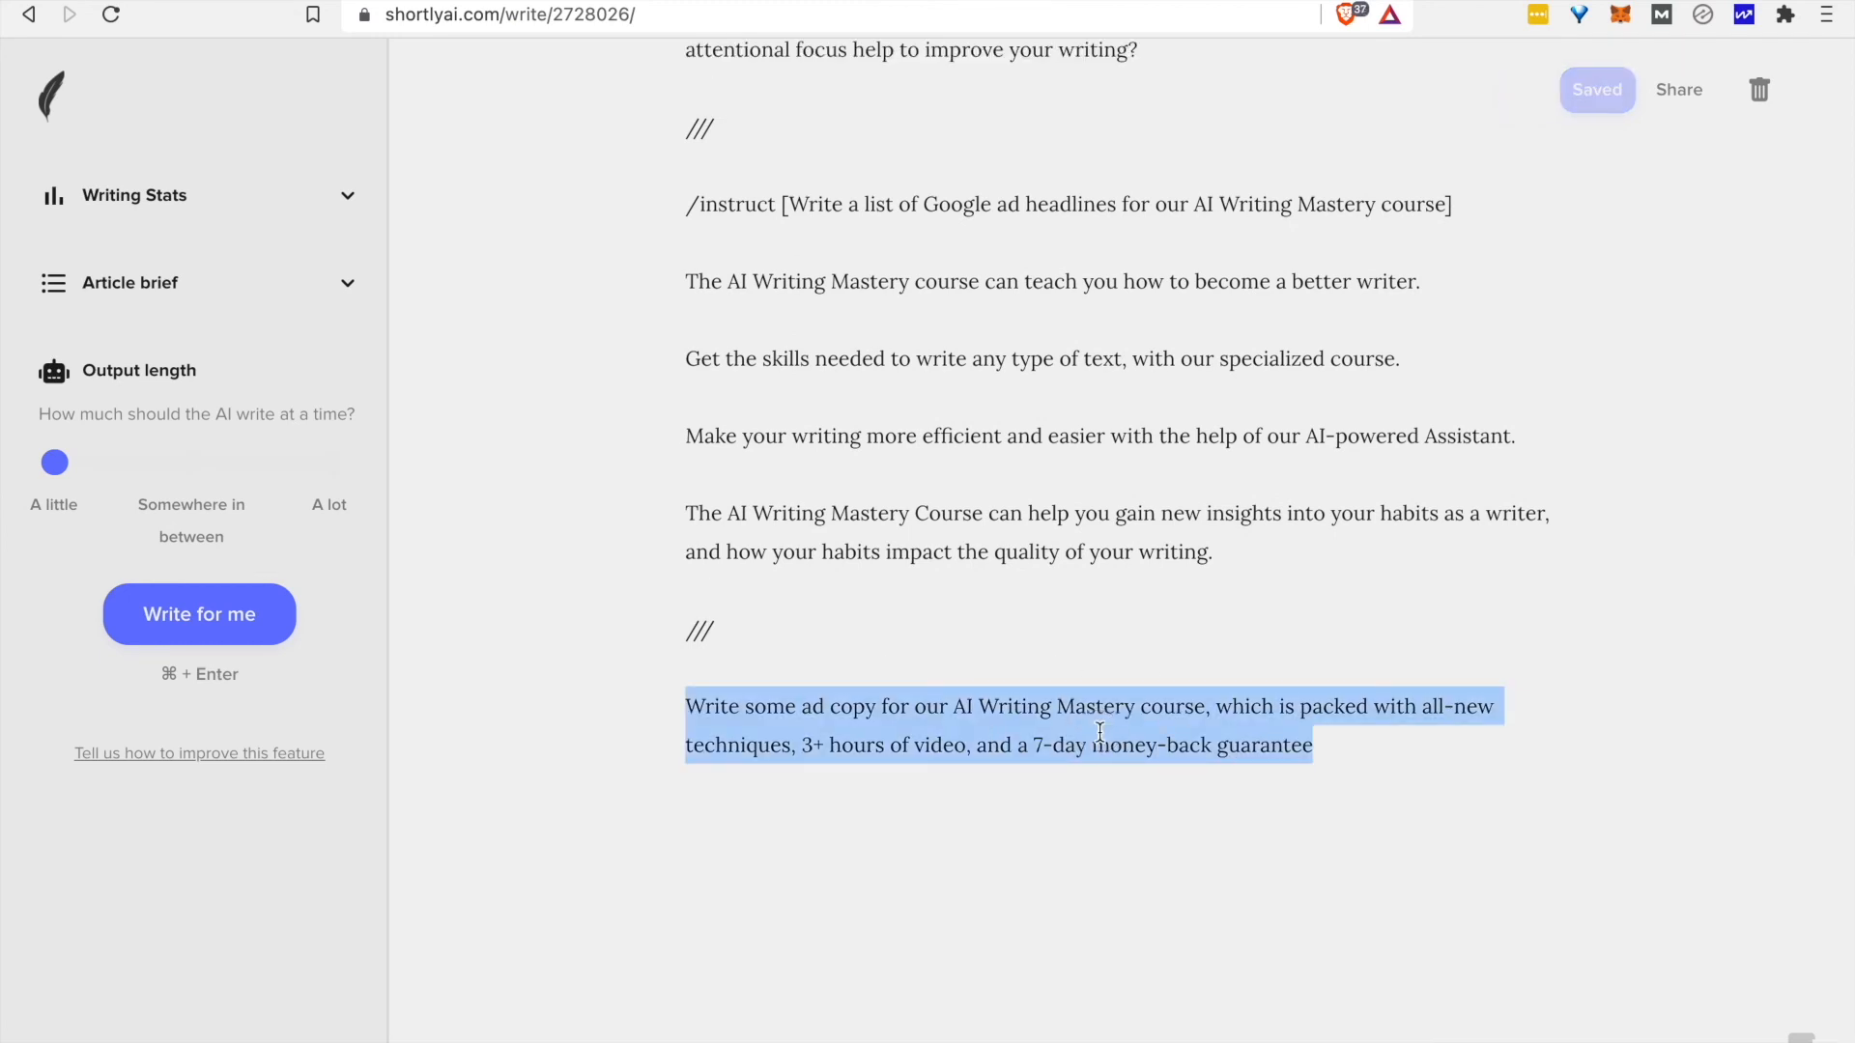
click(199, 615)
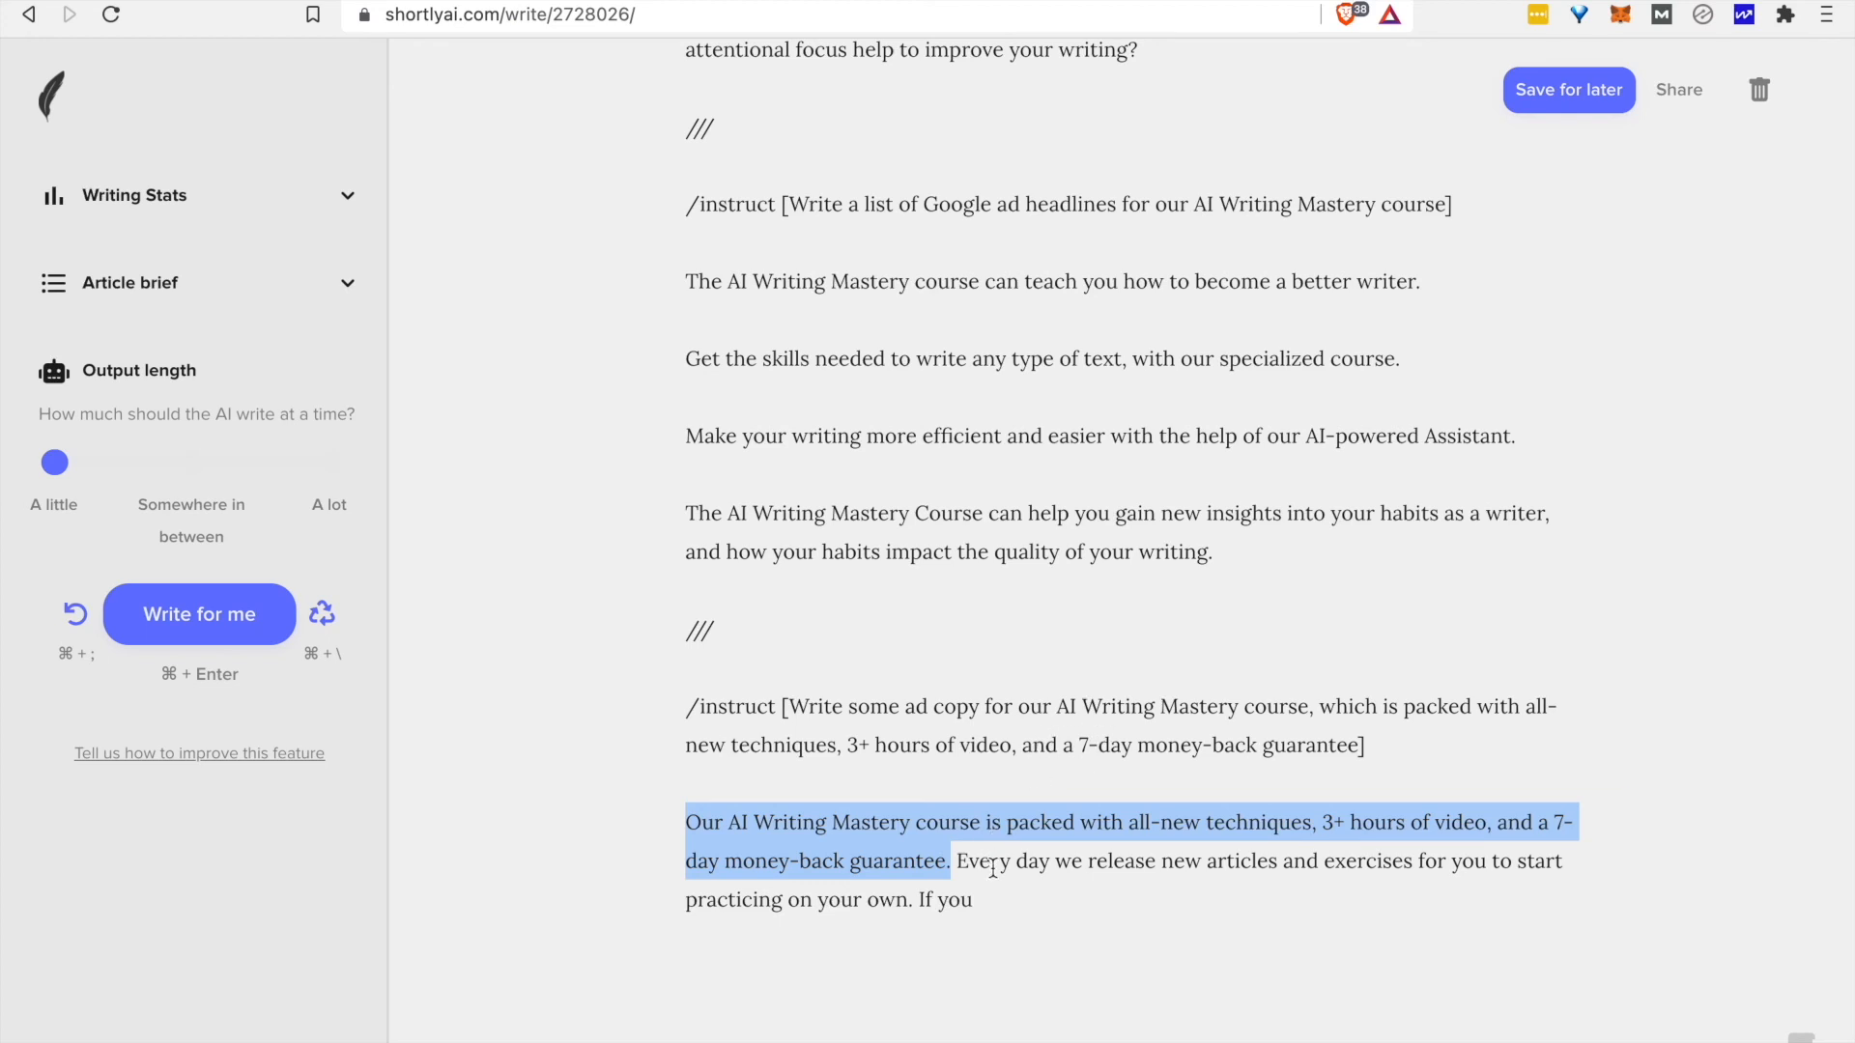
click(199, 615)
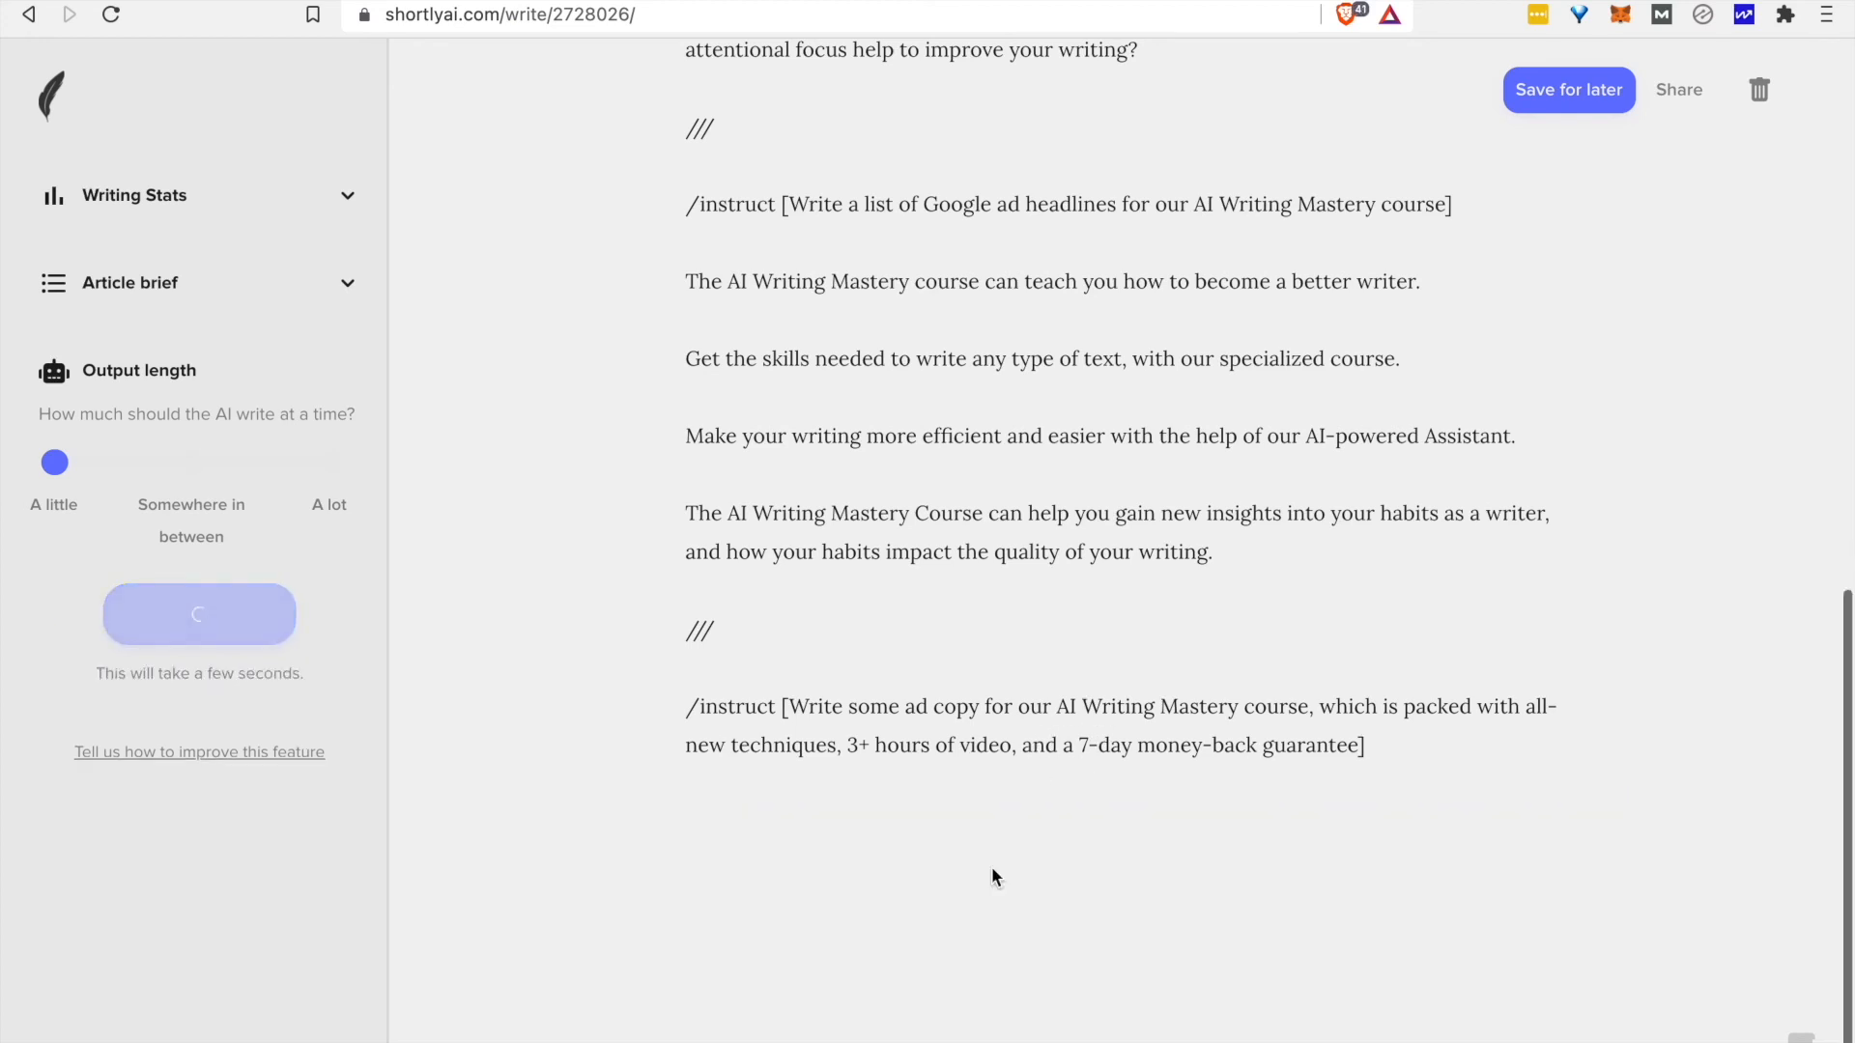